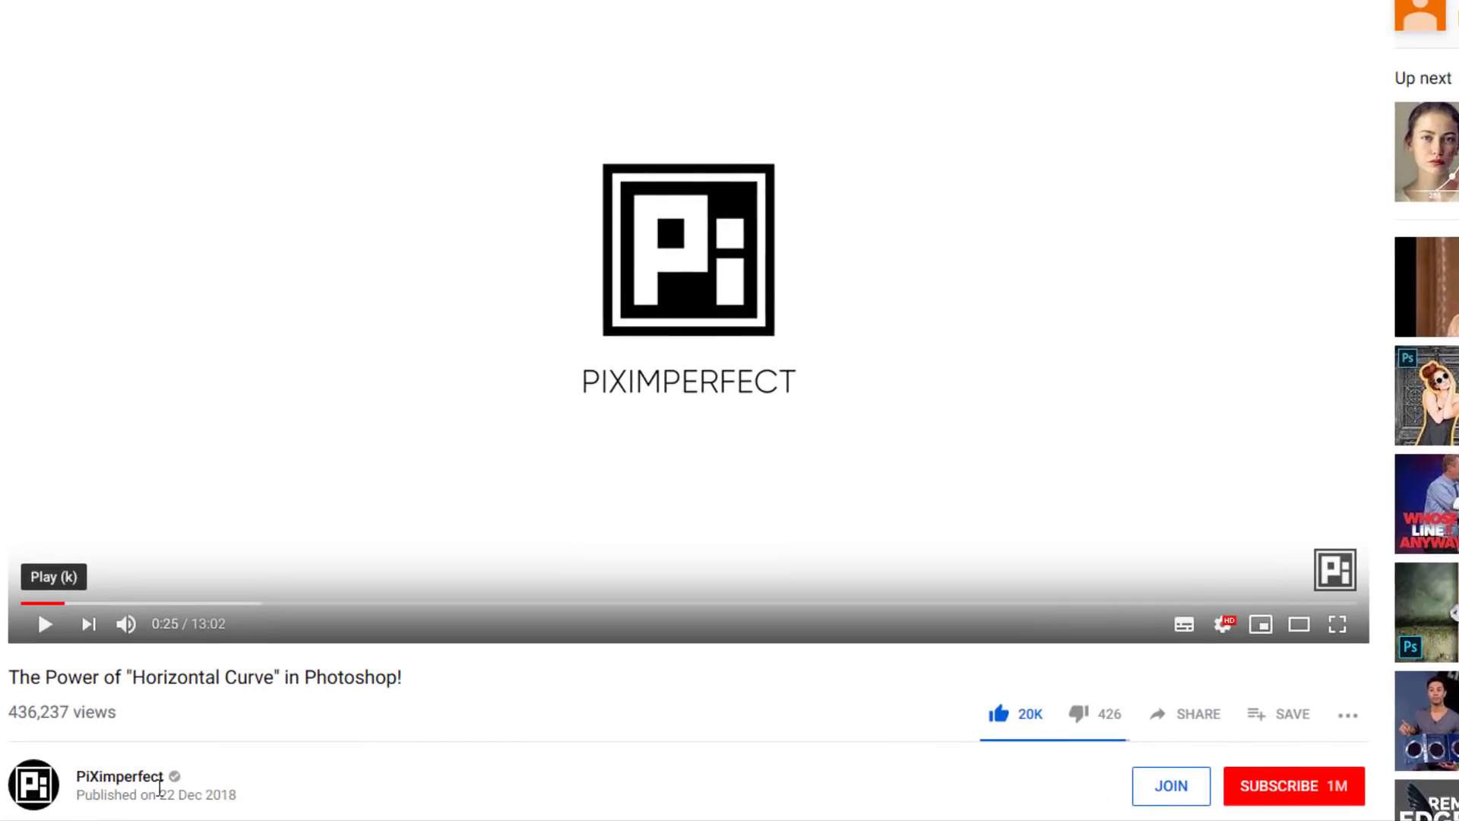
mouse_move(649, 570)
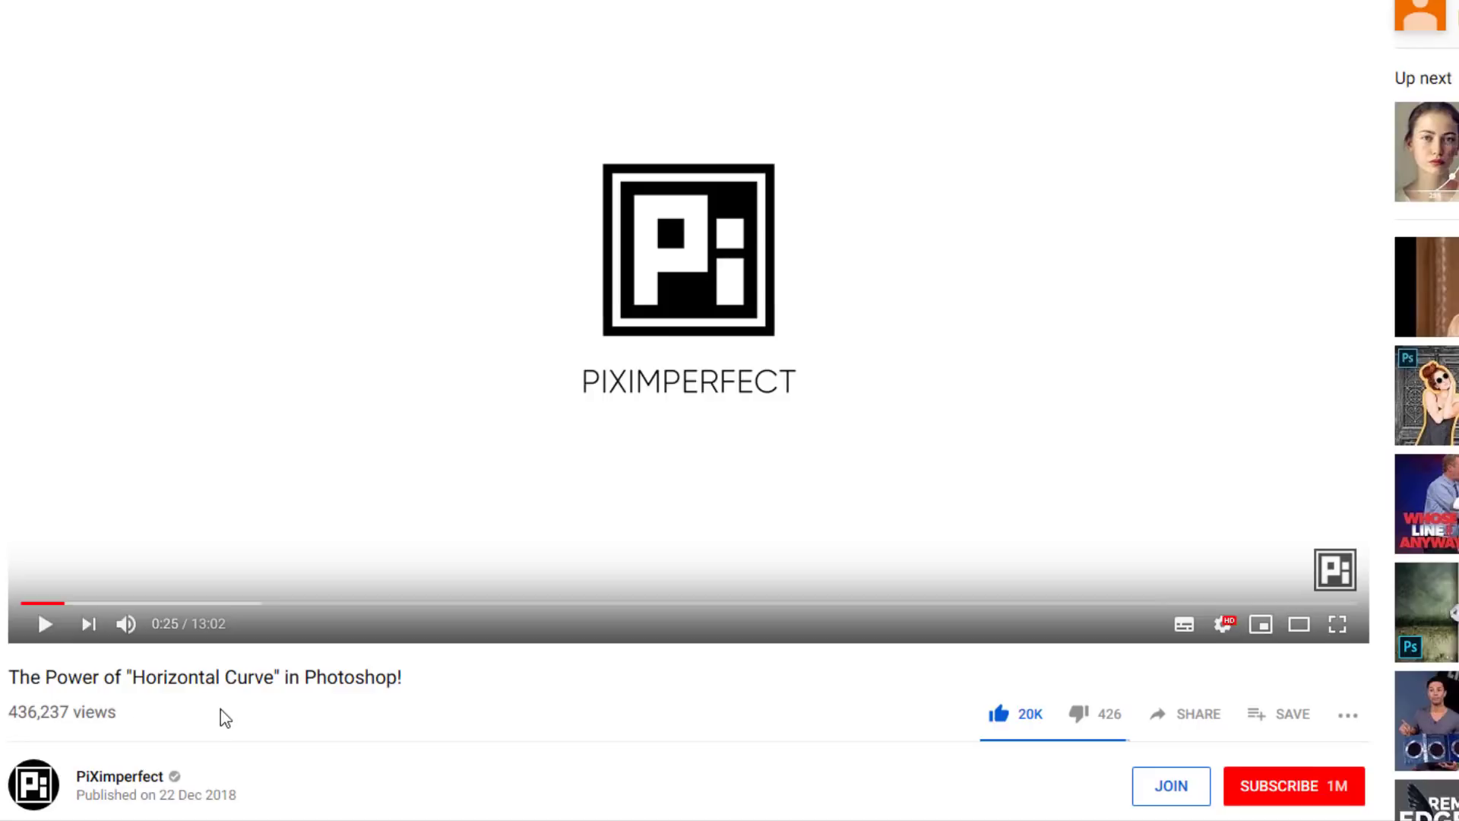
mouse_move(310, 719)
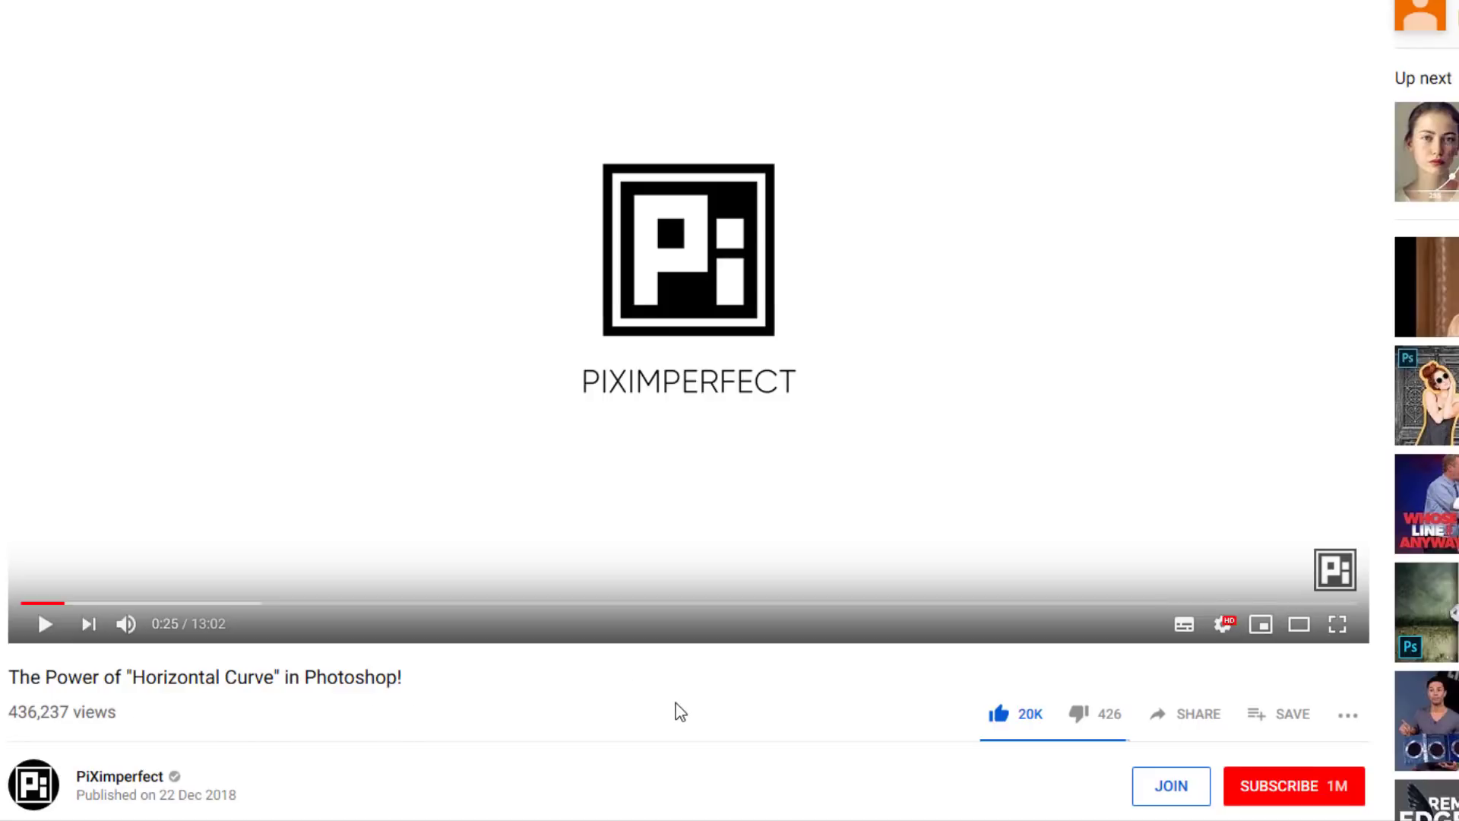
mouse_move(707, 754)
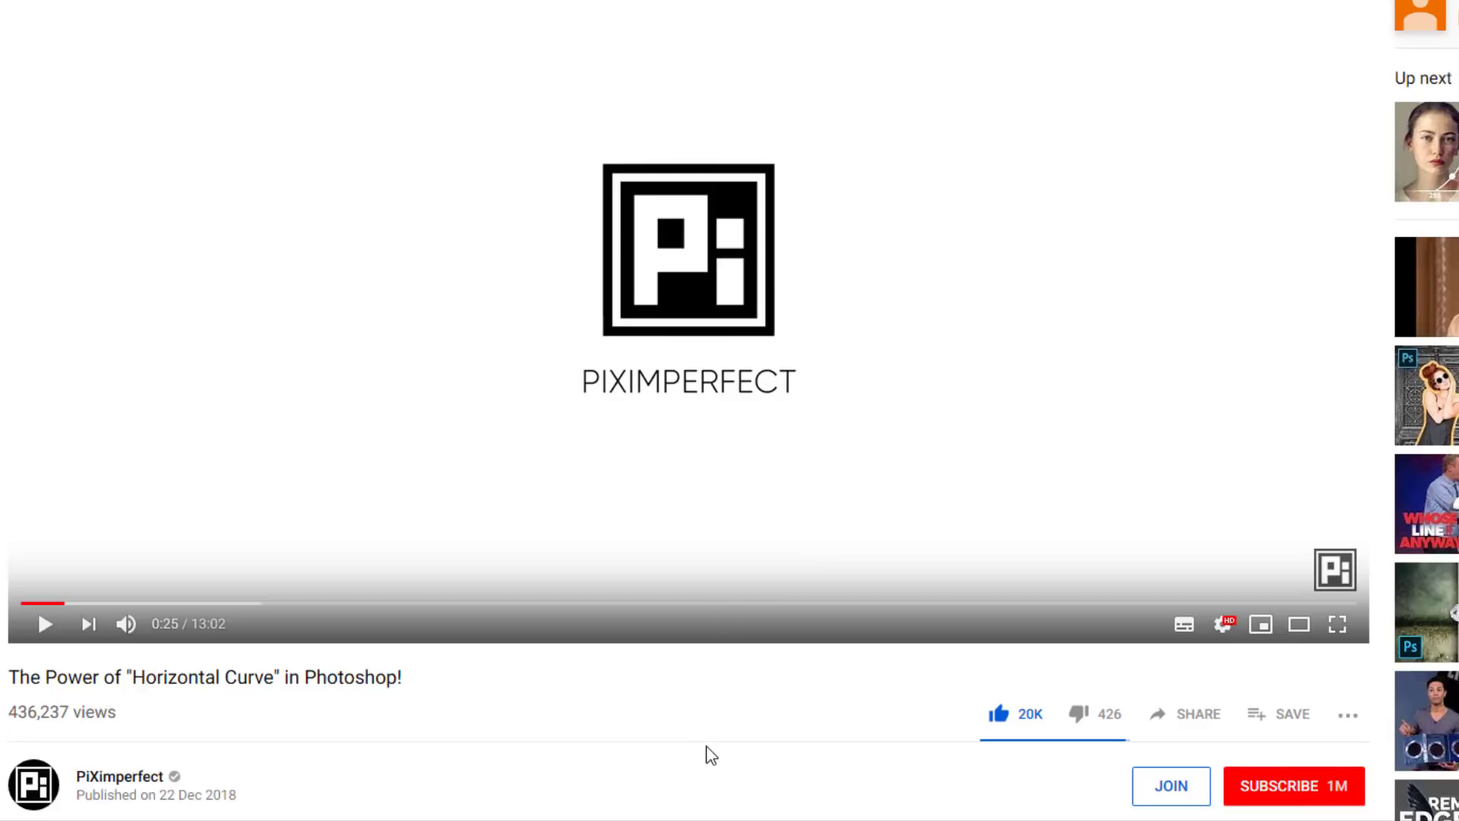
mouse_move(829, 689)
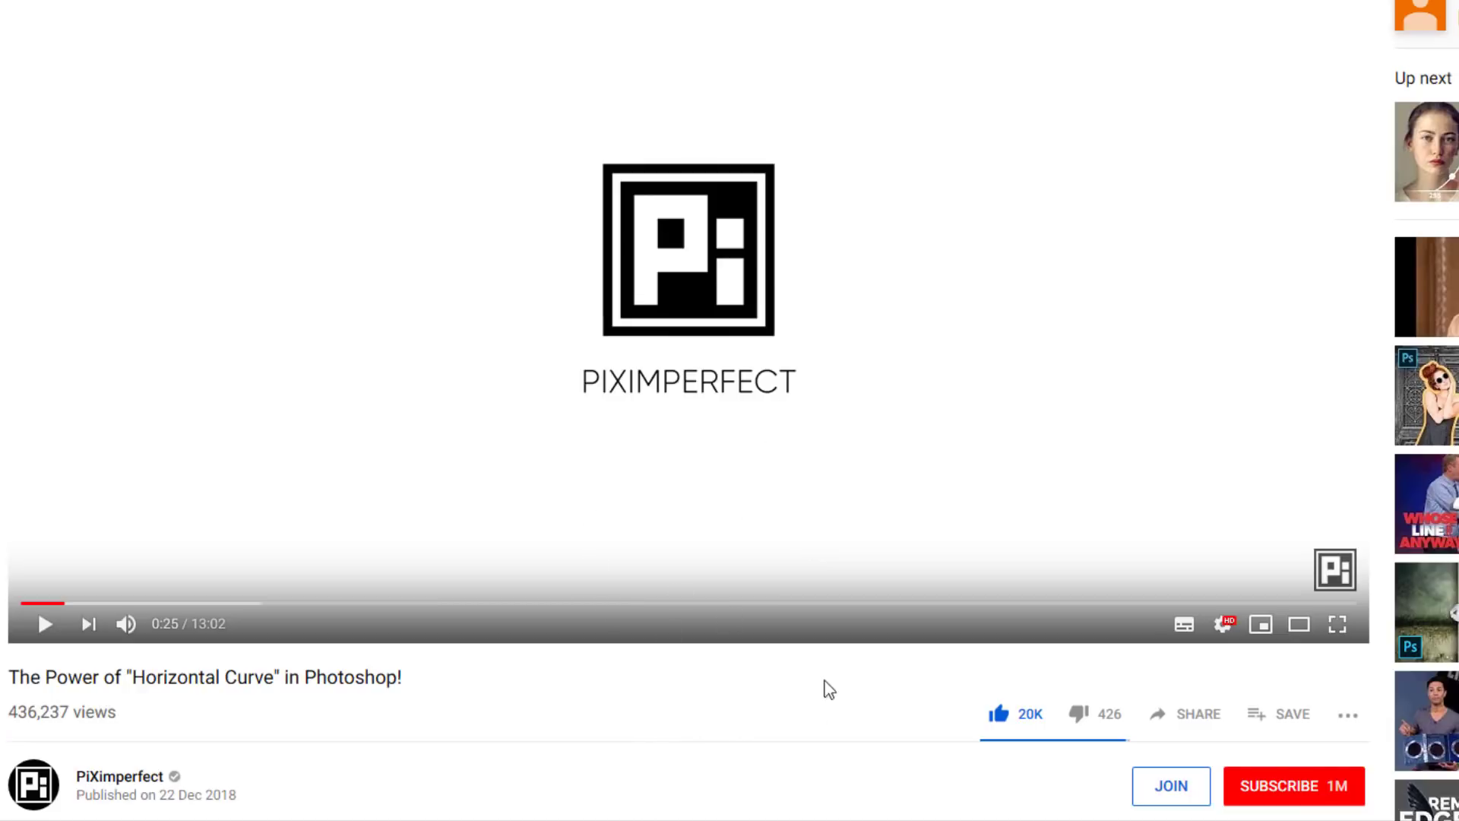
mouse_move(826, 710)
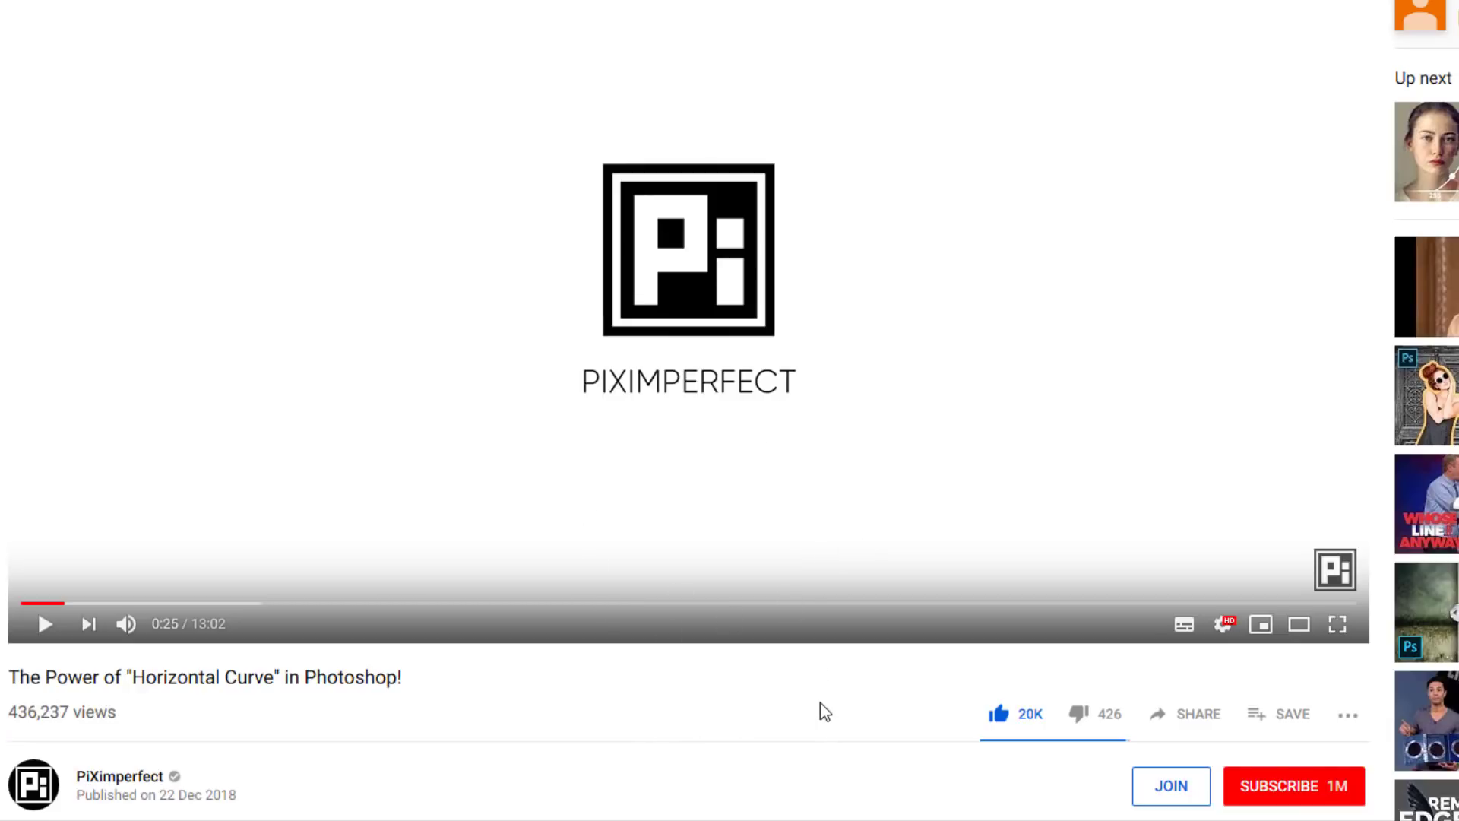
mouse_move(467, 710)
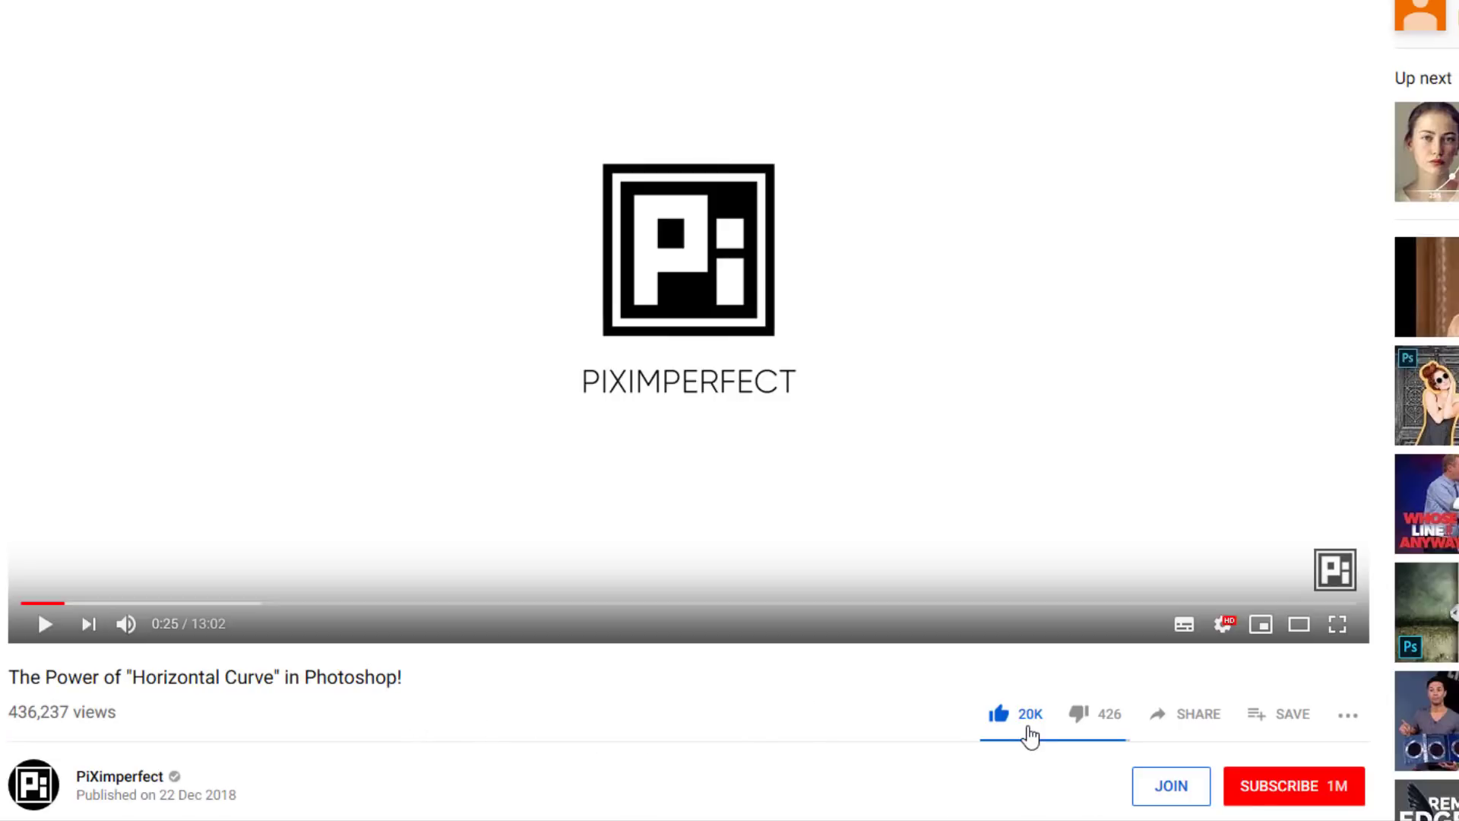
mouse_move(999, 714)
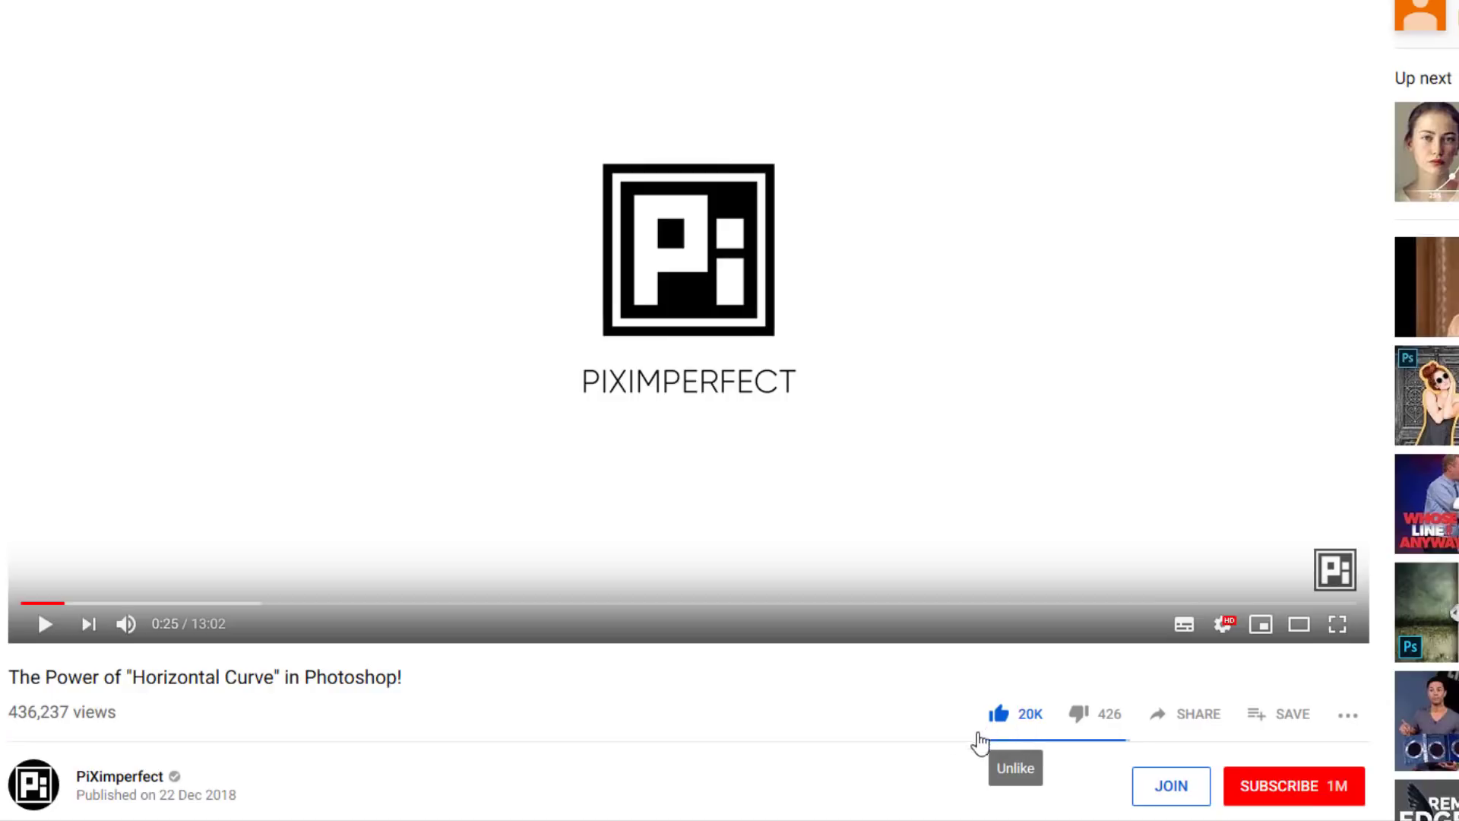
mouse_move(675, 742)
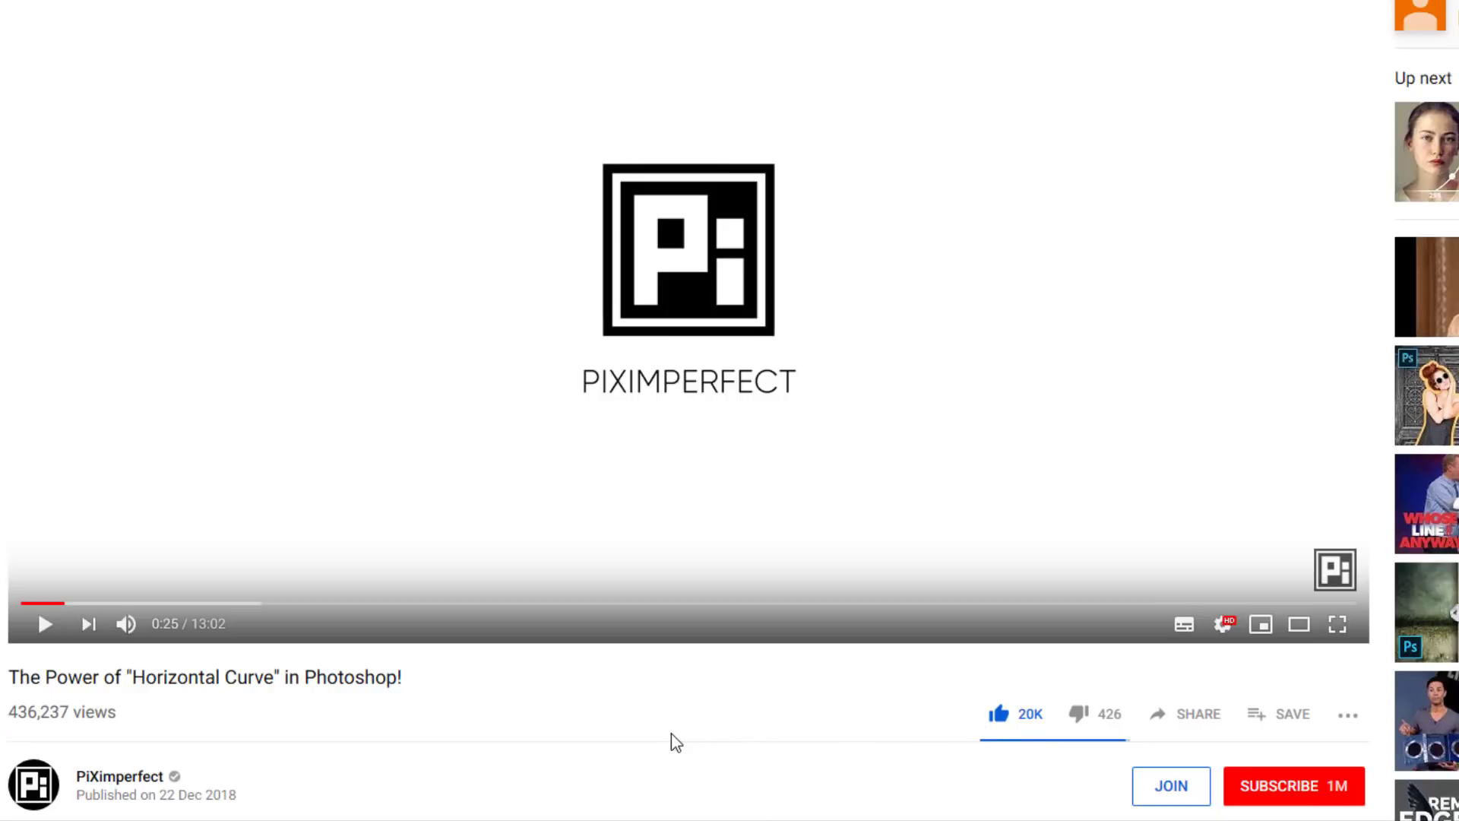
mouse_move(682, 731)
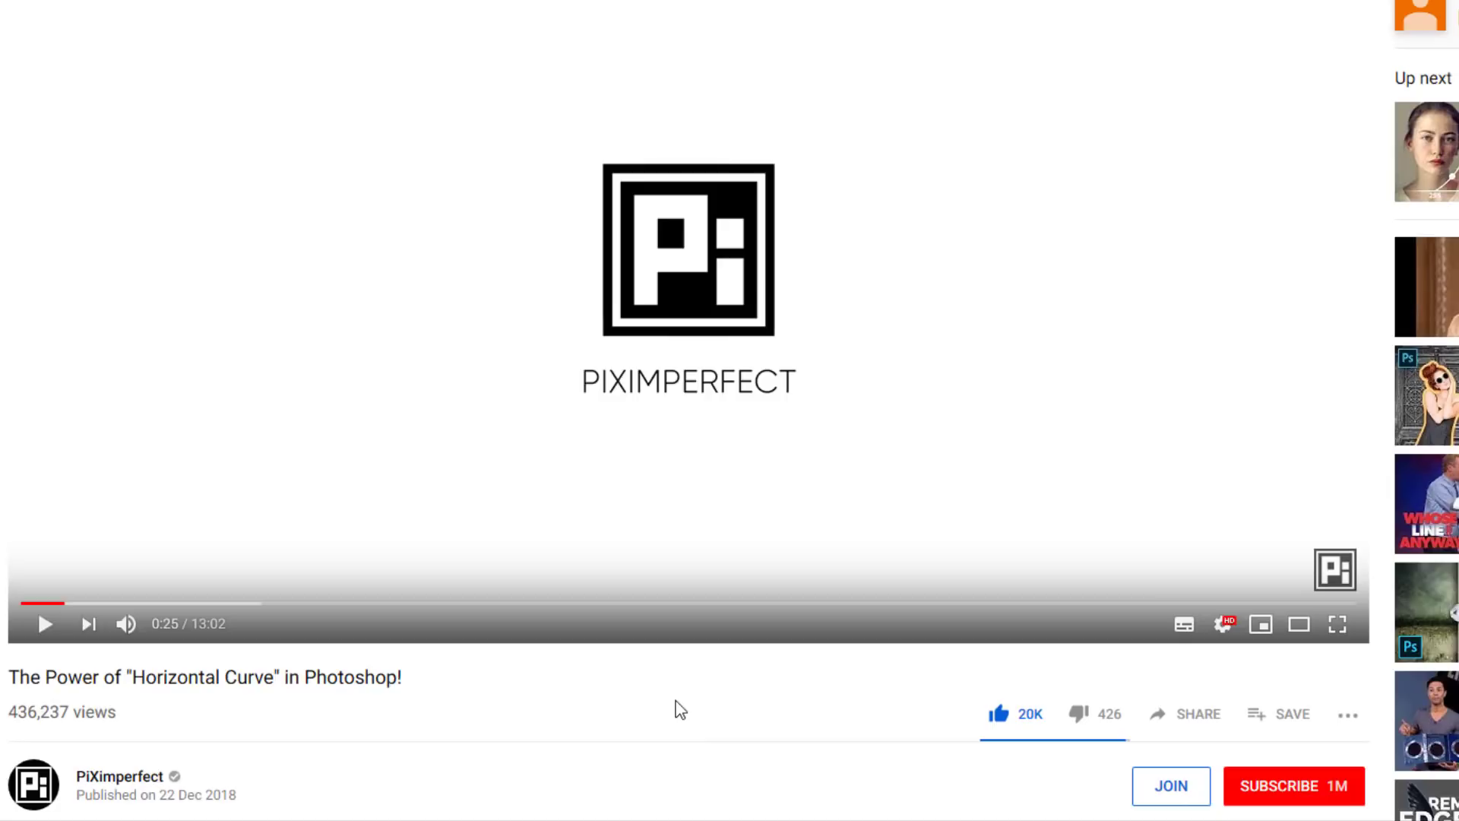
mouse_move(824, 760)
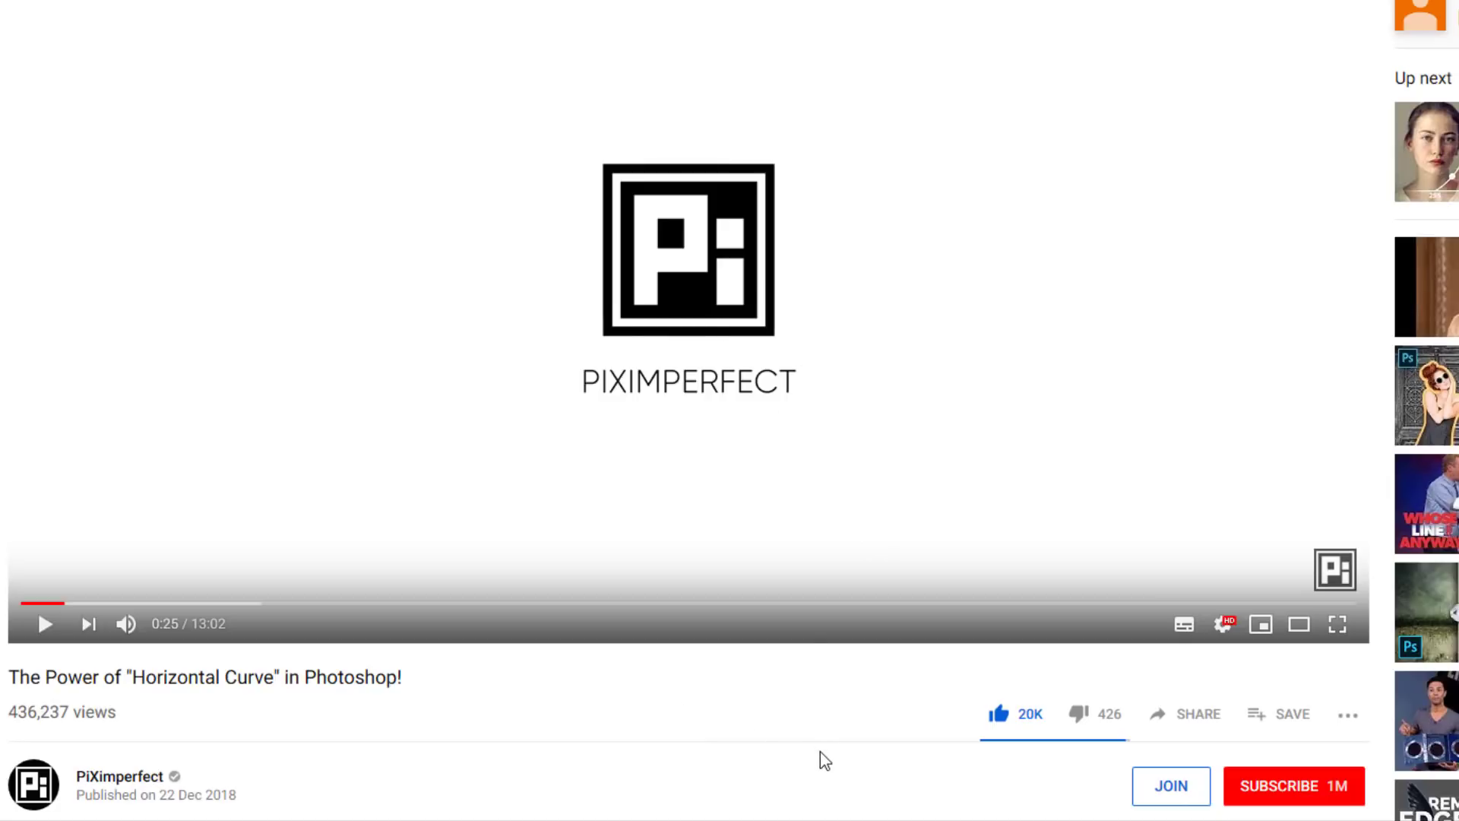
mouse_move(760, 563)
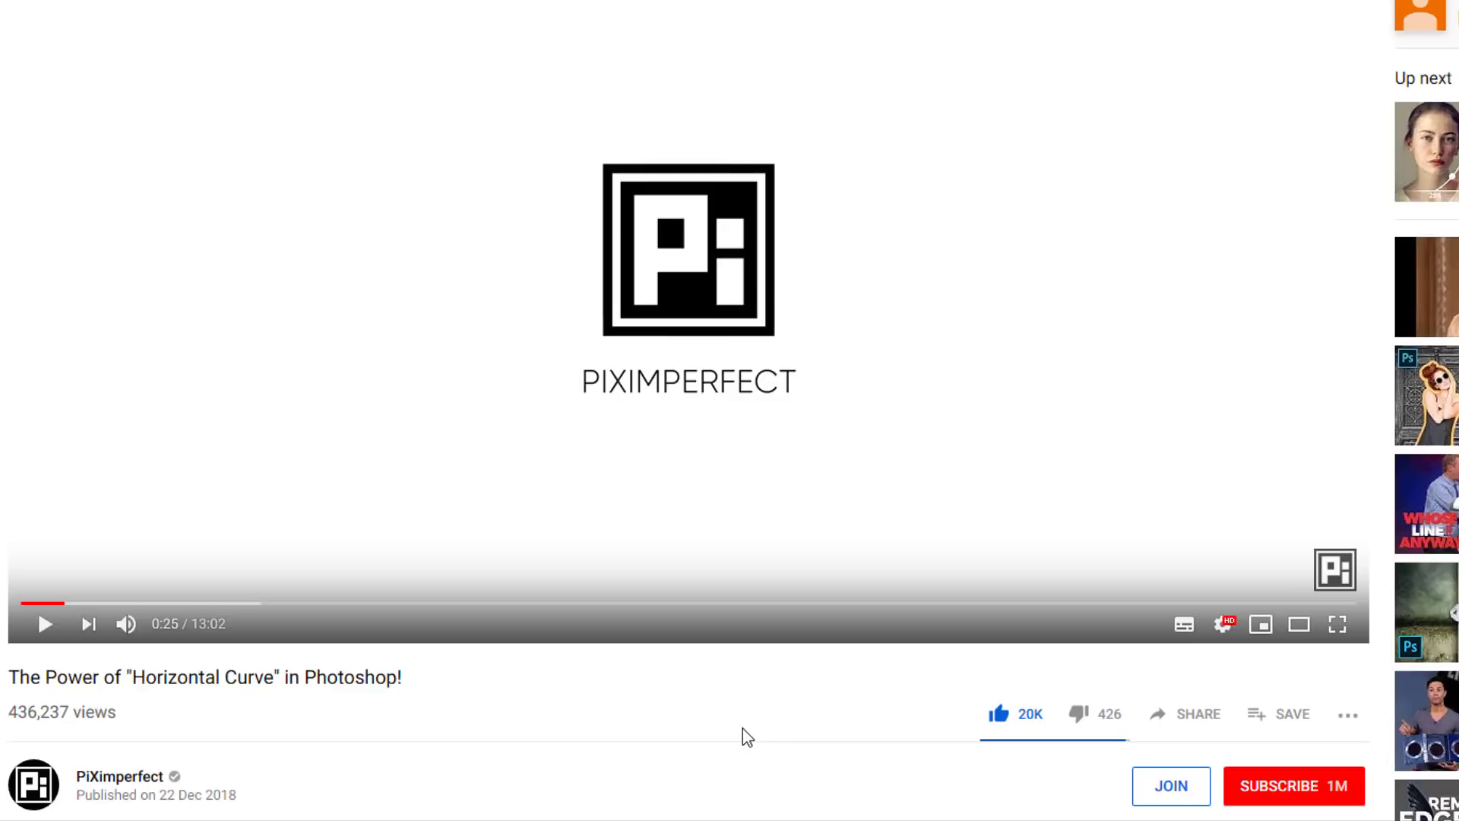
mouse_move(612, 716)
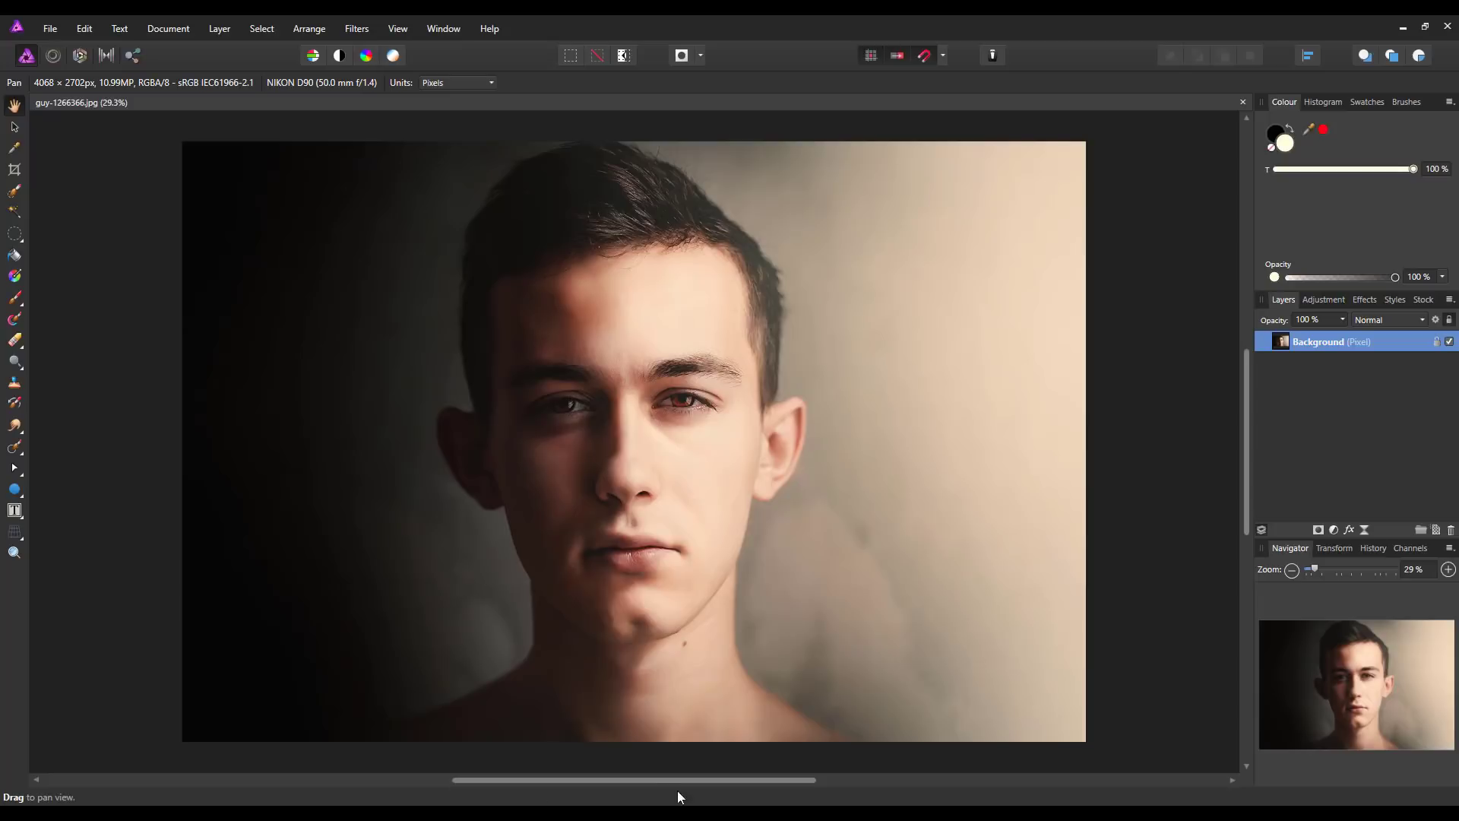
mouse_move(1141, 407)
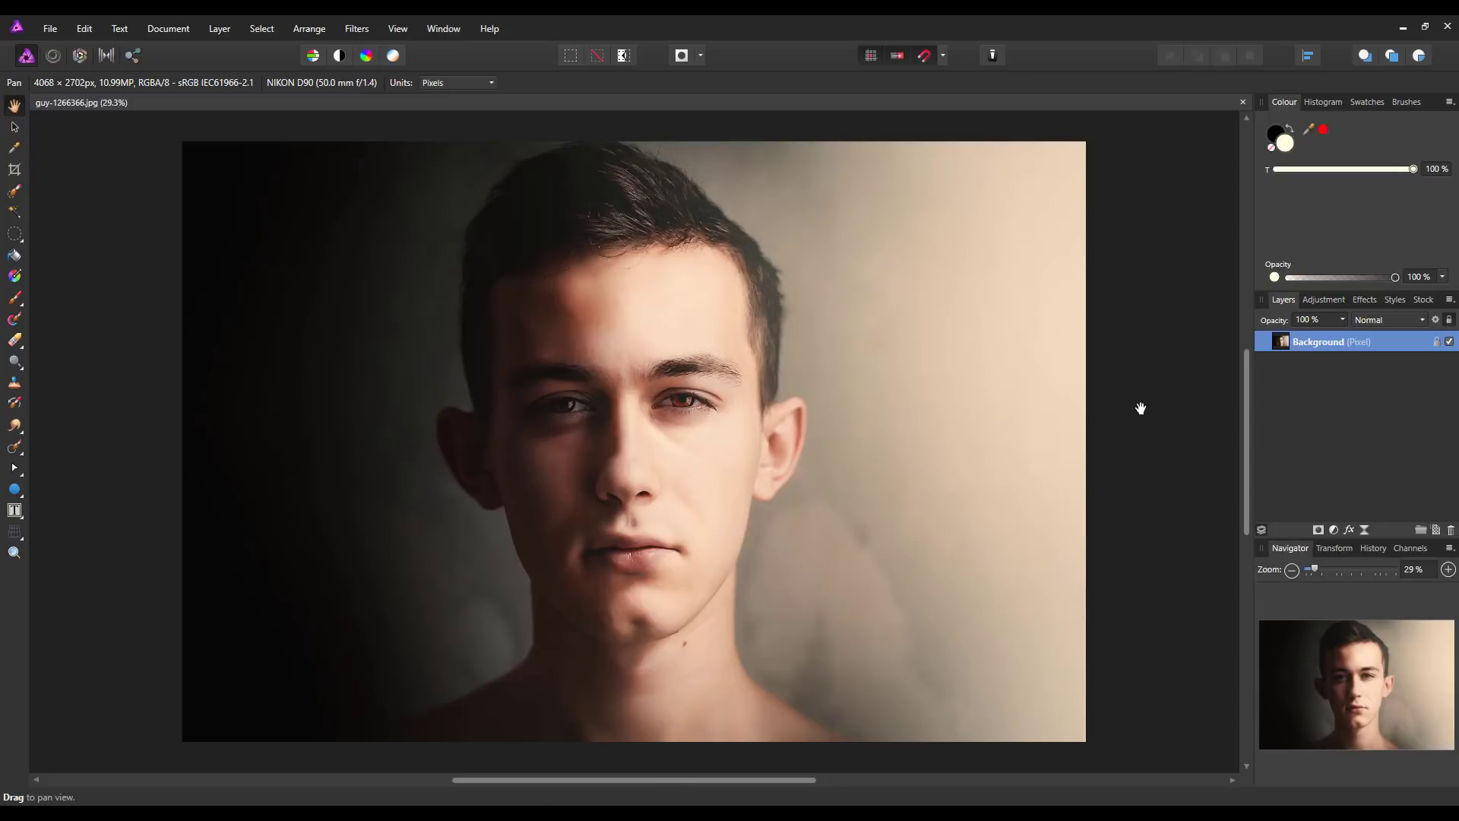
mouse_move(266, 388)
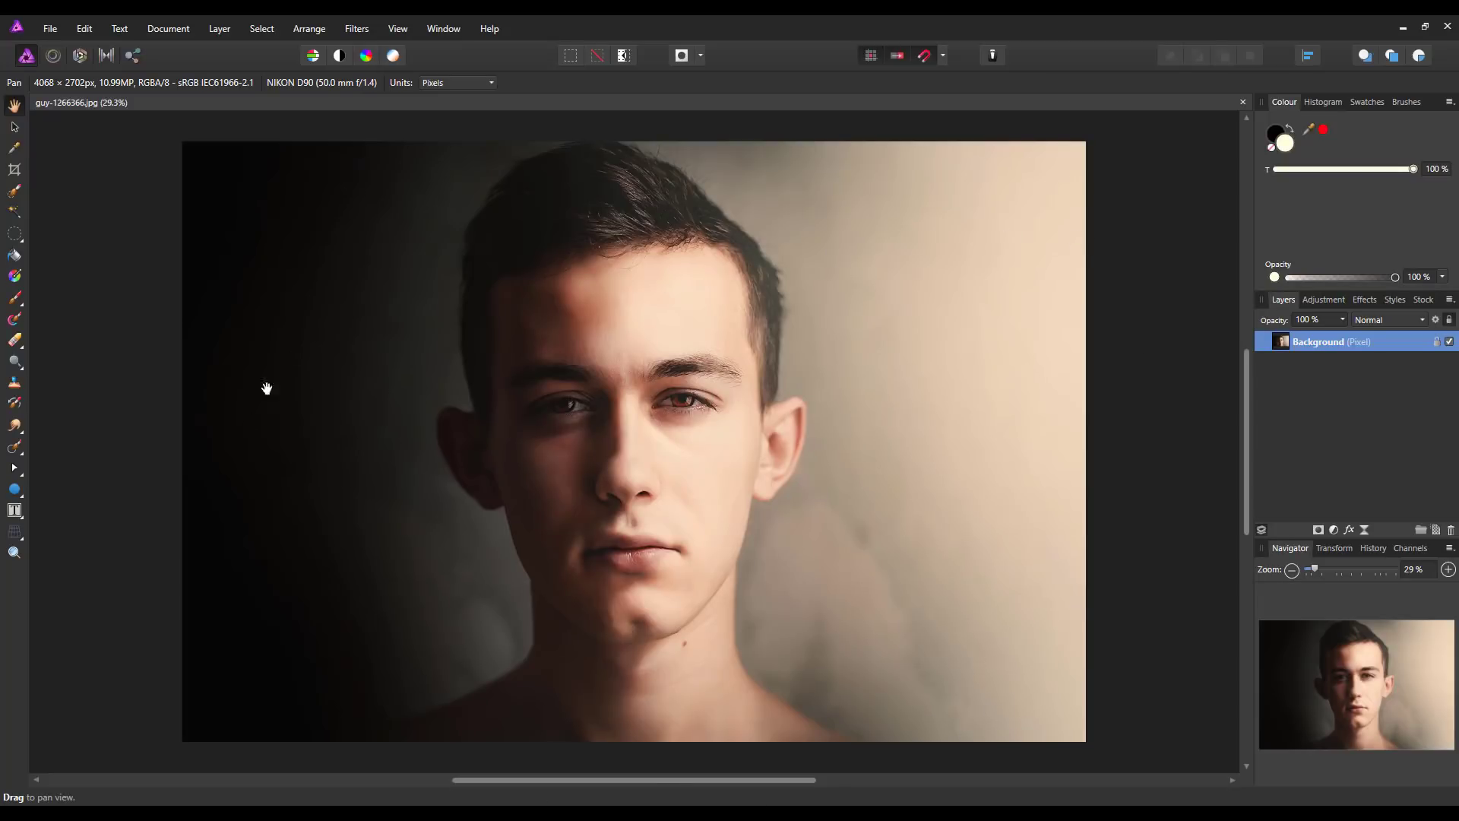
mouse_move(112, 658)
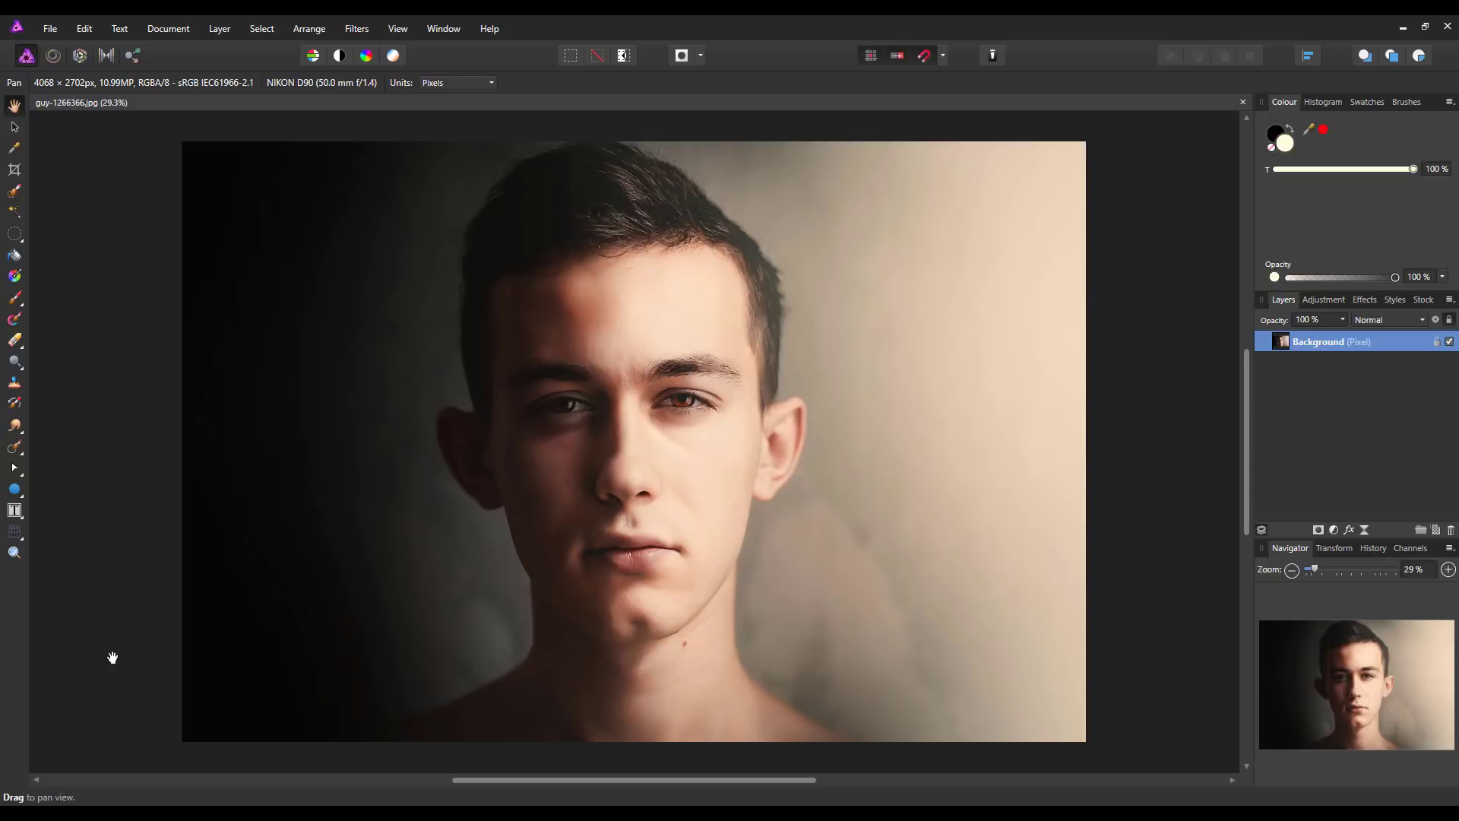
mouse_move(529, 464)
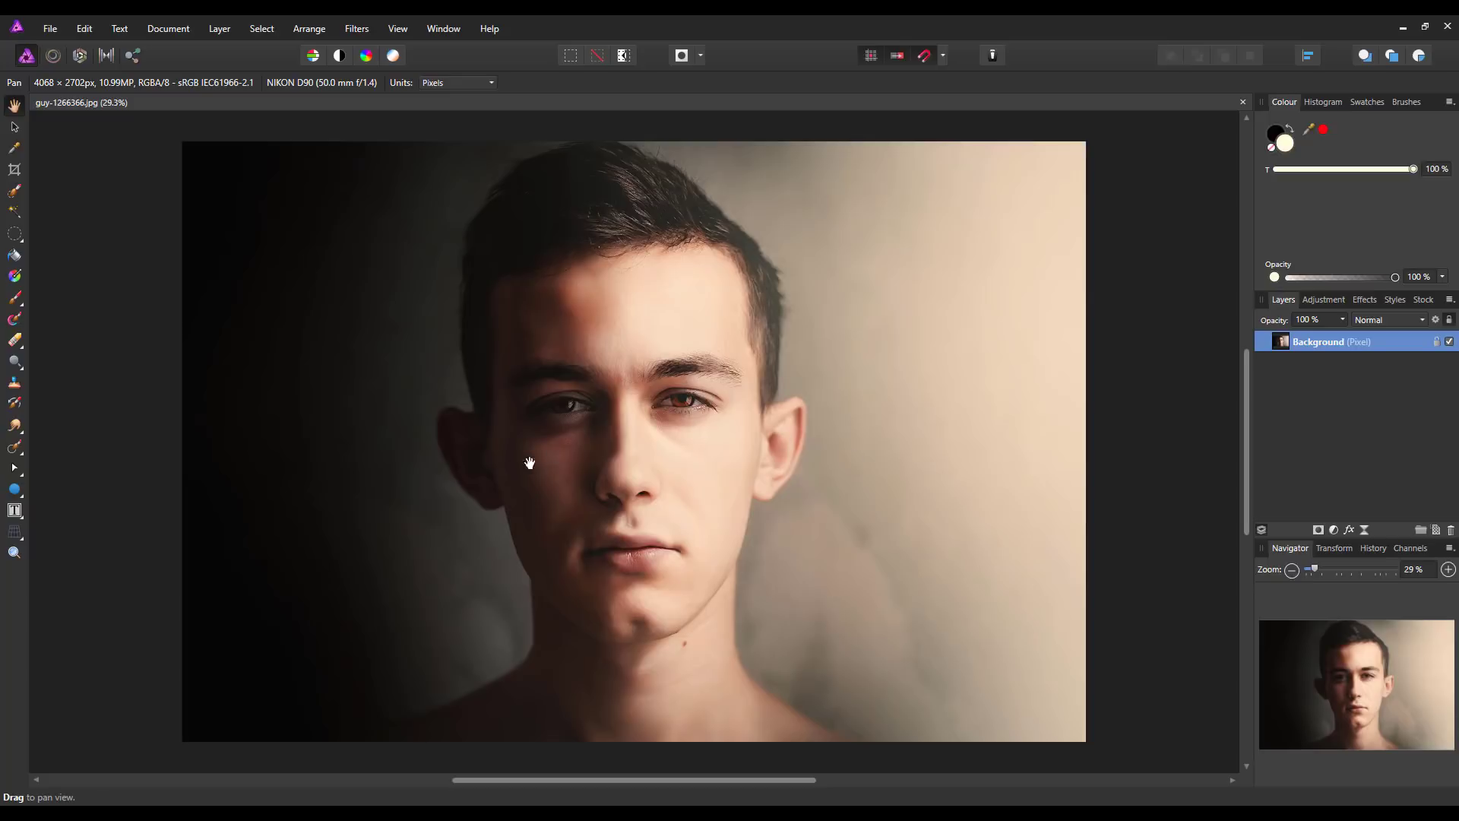
mouse_move(950, 390)
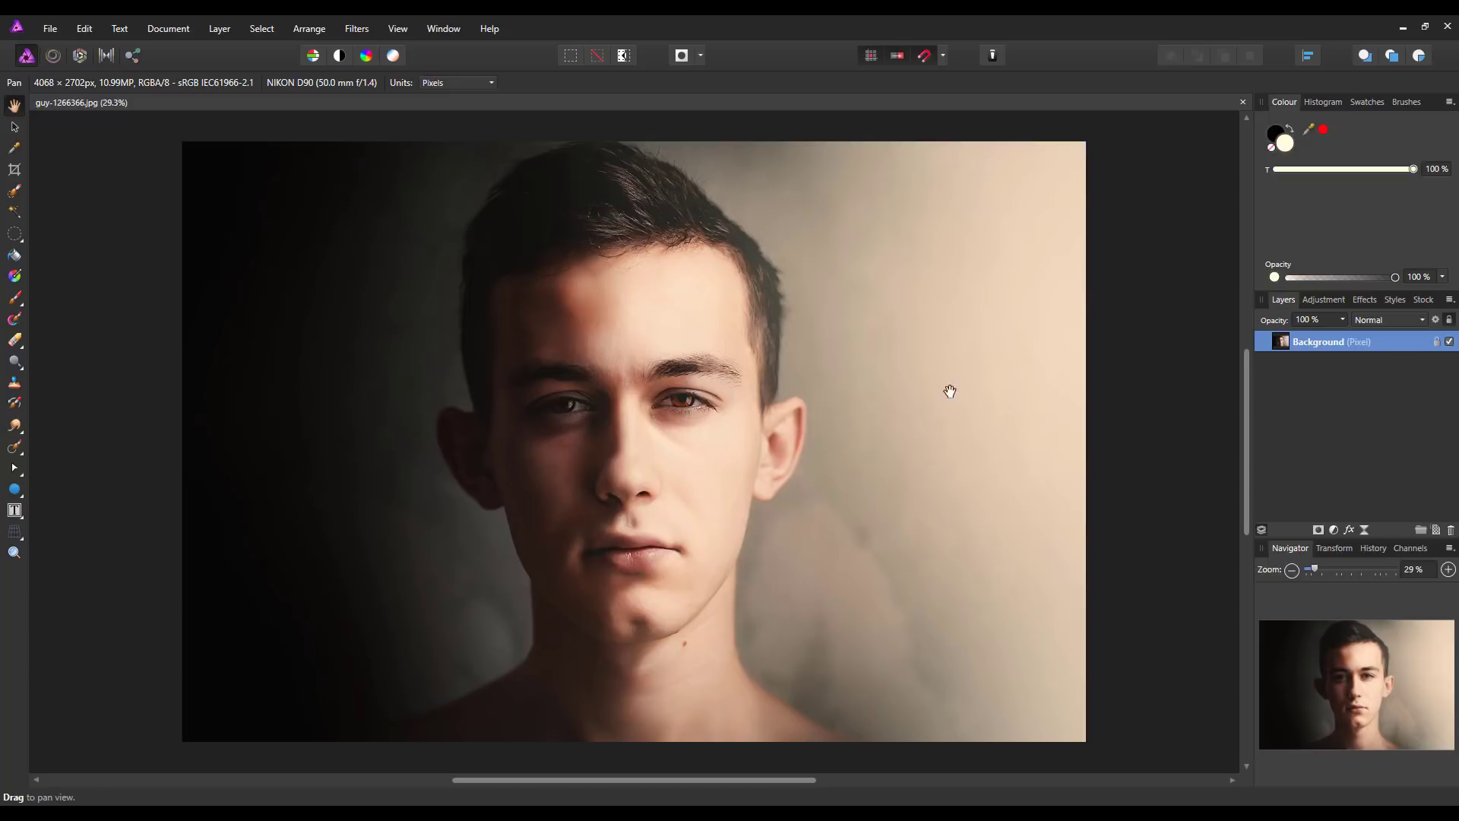
mouse_move(40, 673)
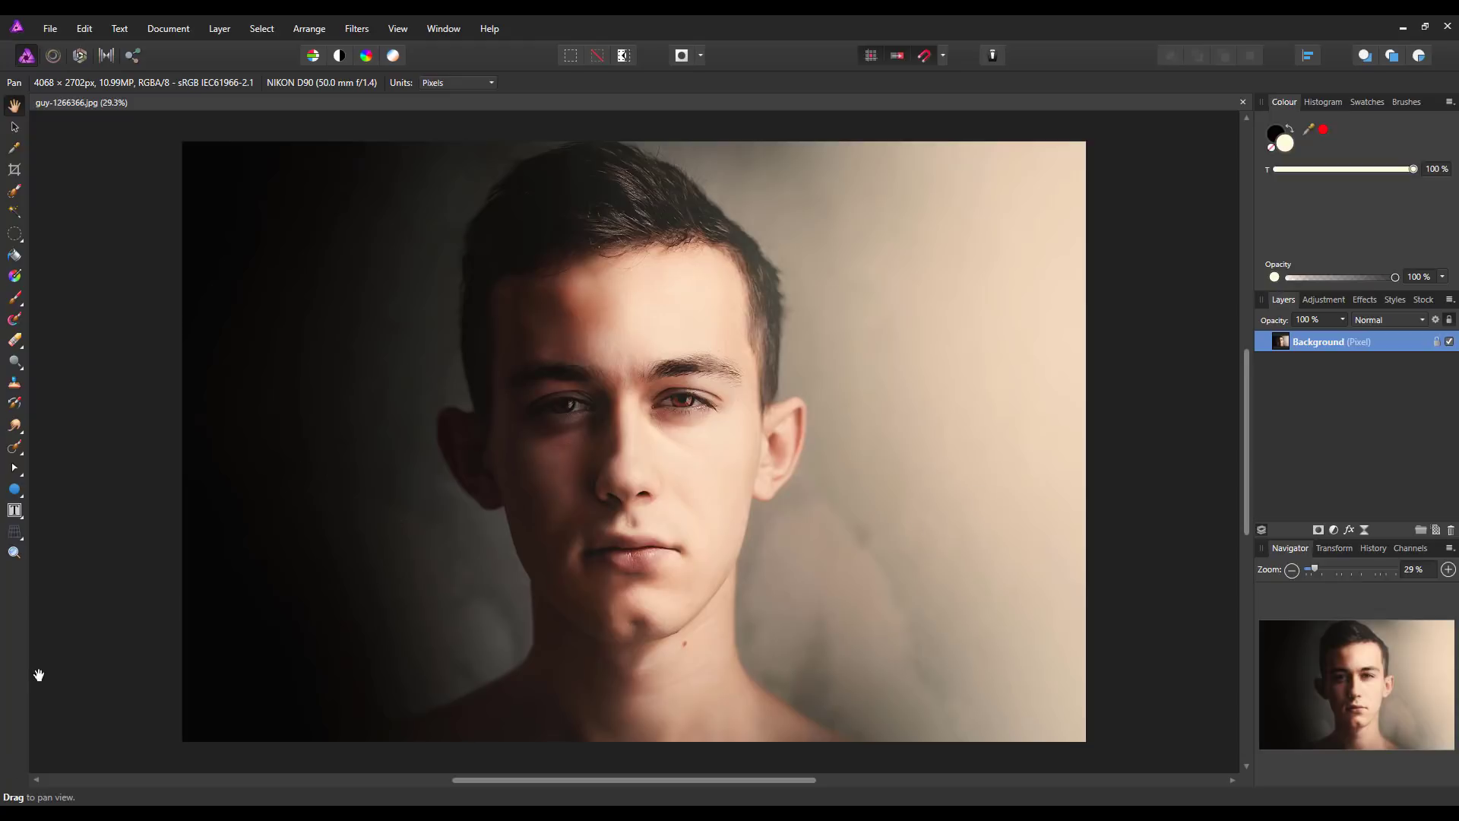
mouse_move(72, 670)
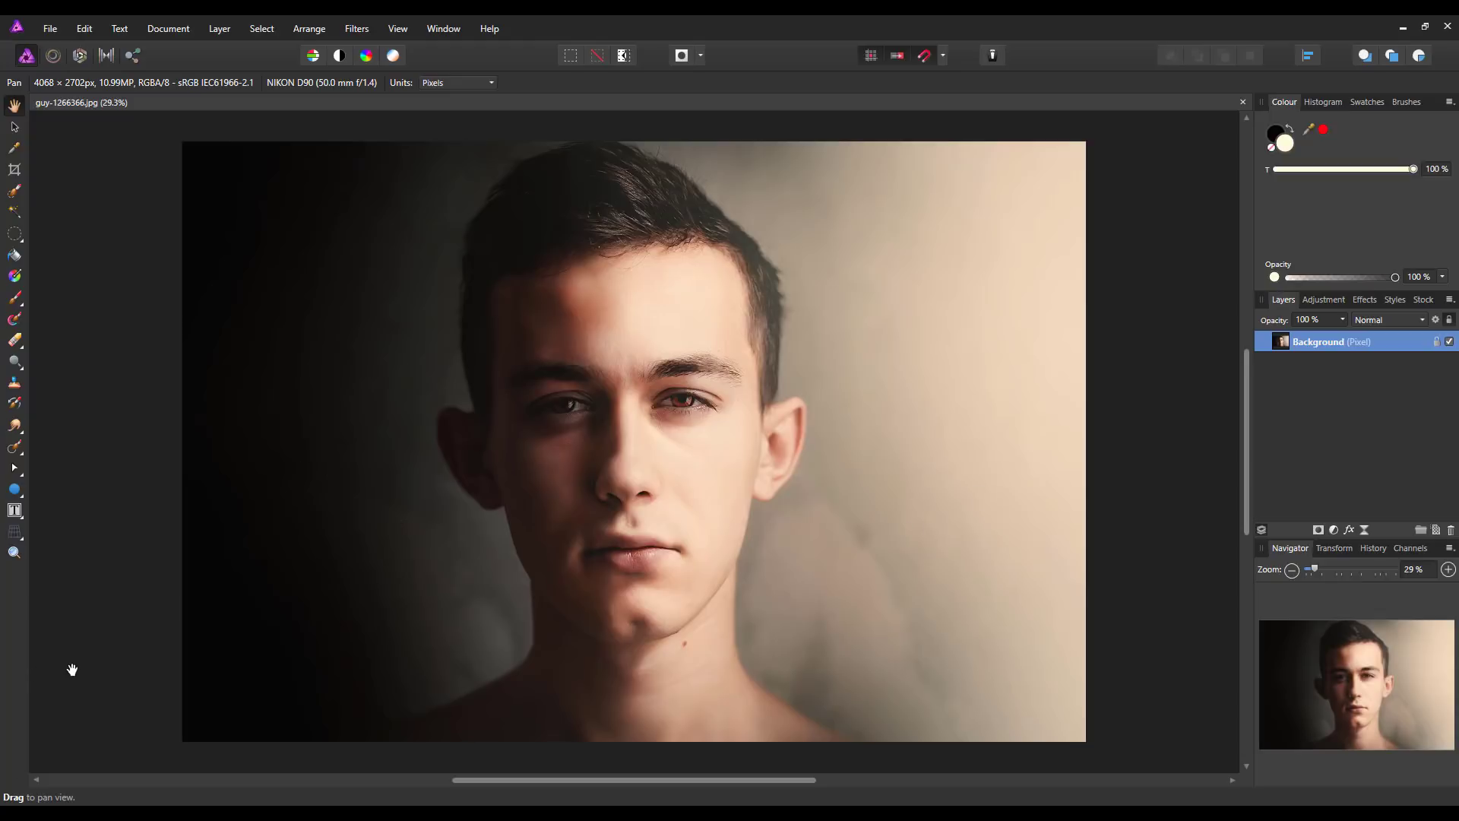
mouse_move(127, 690)
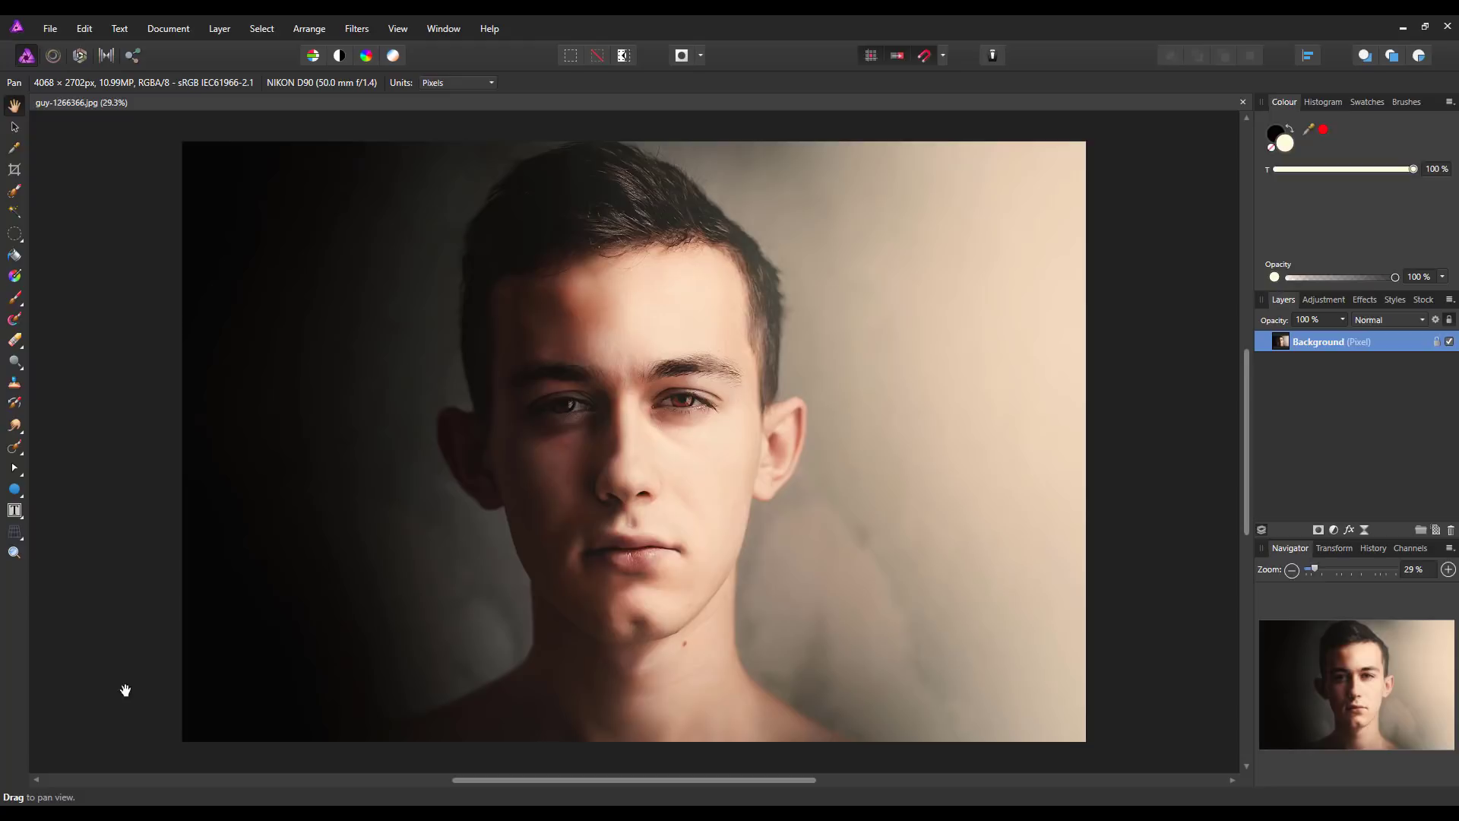
mouse_move(1303, 566)
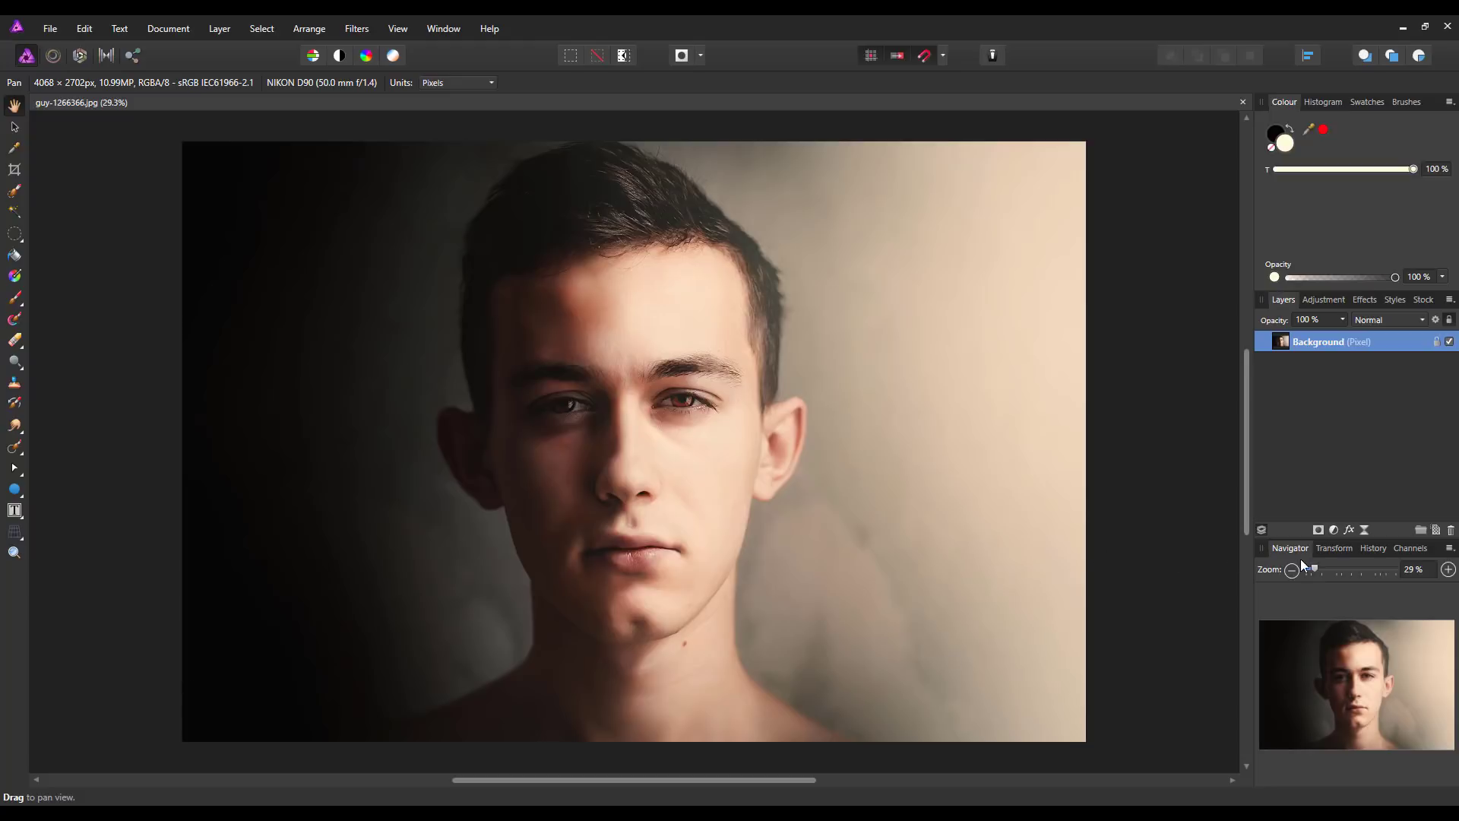
- Add a Curves adjustment layer to the portrait and move its dialog beside the face
click(1333, 529)
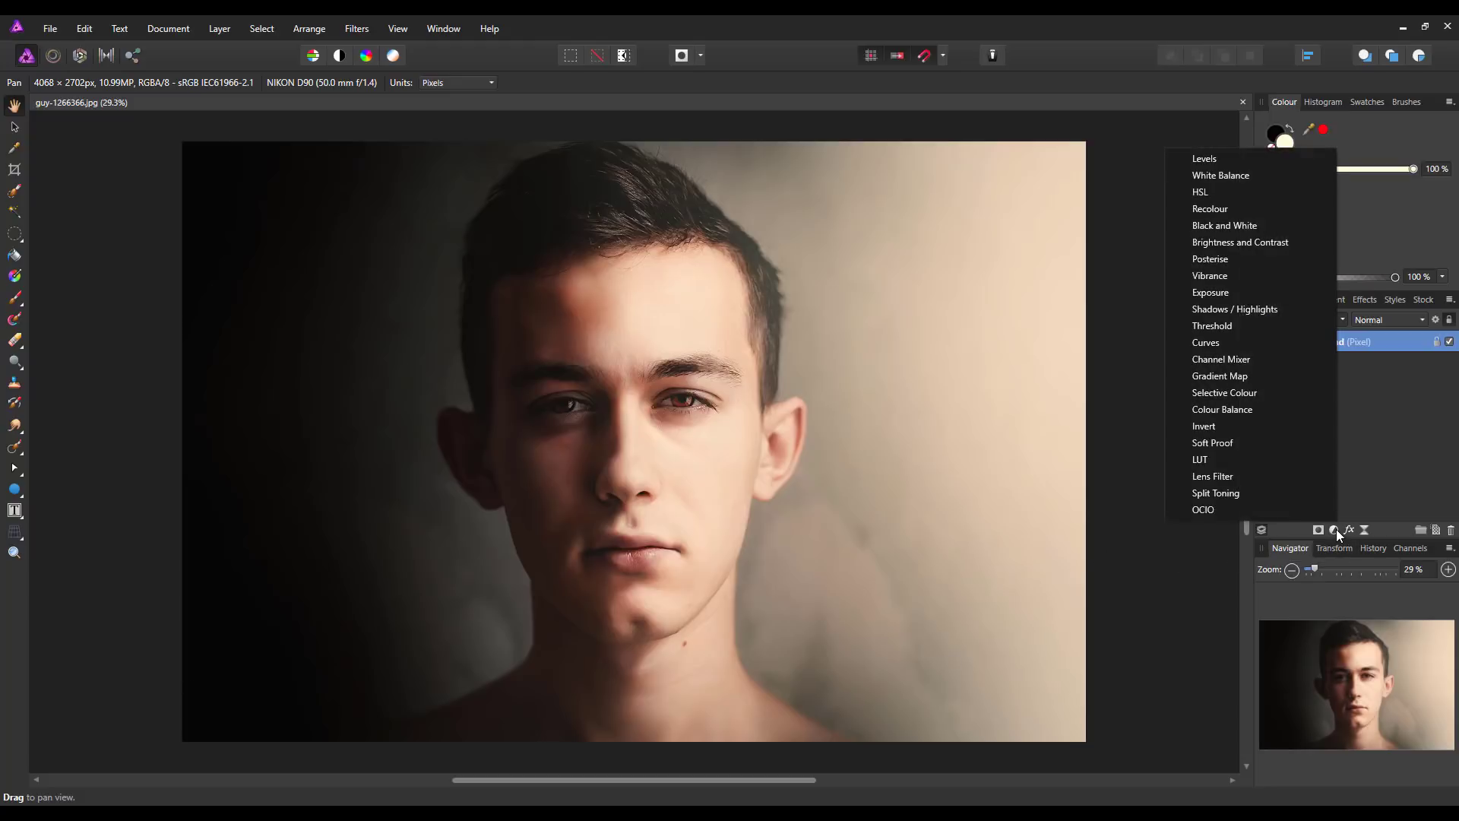
mouse_move(1206, 342)
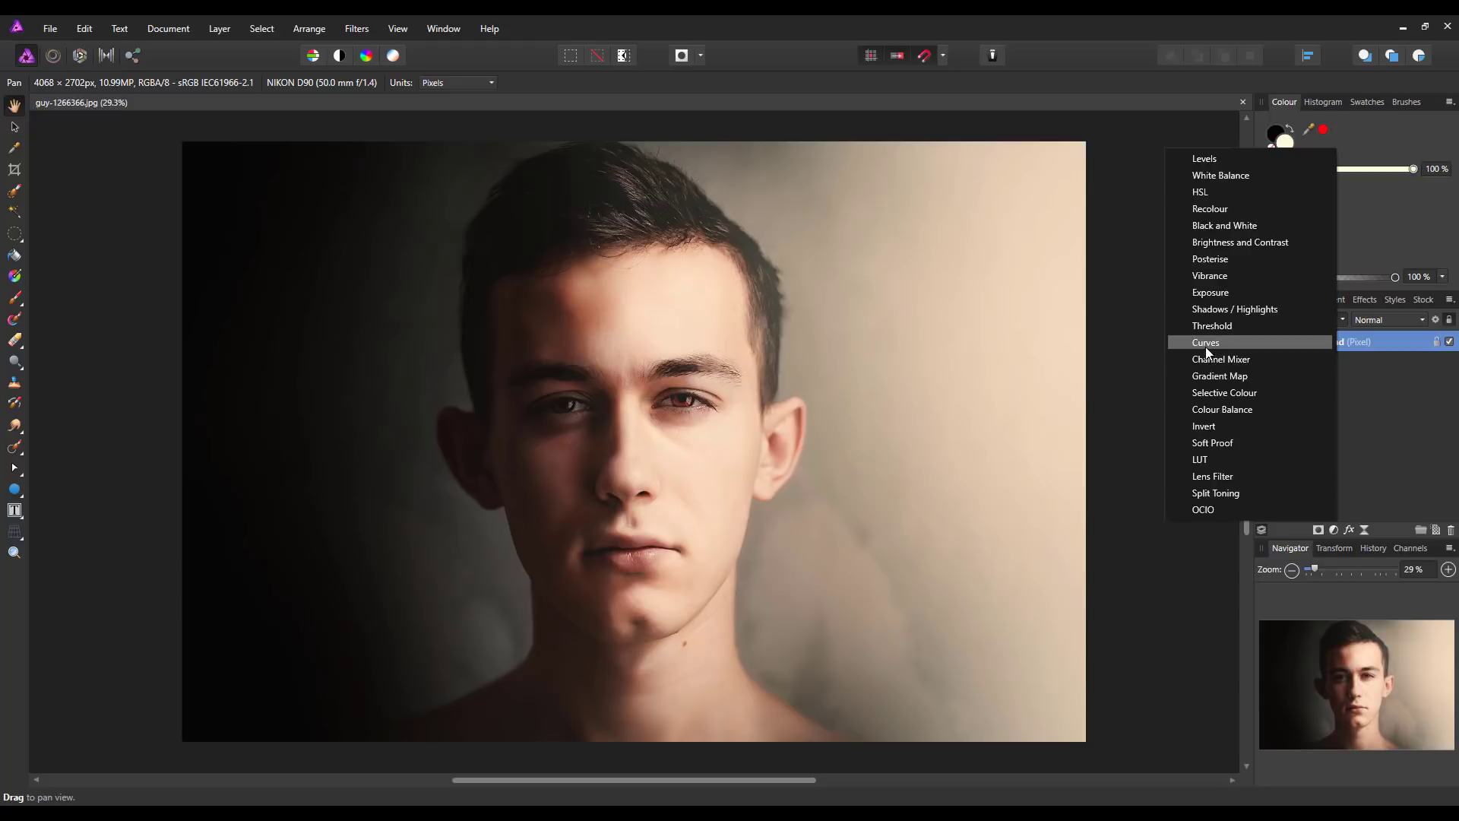
click(1206, 342)
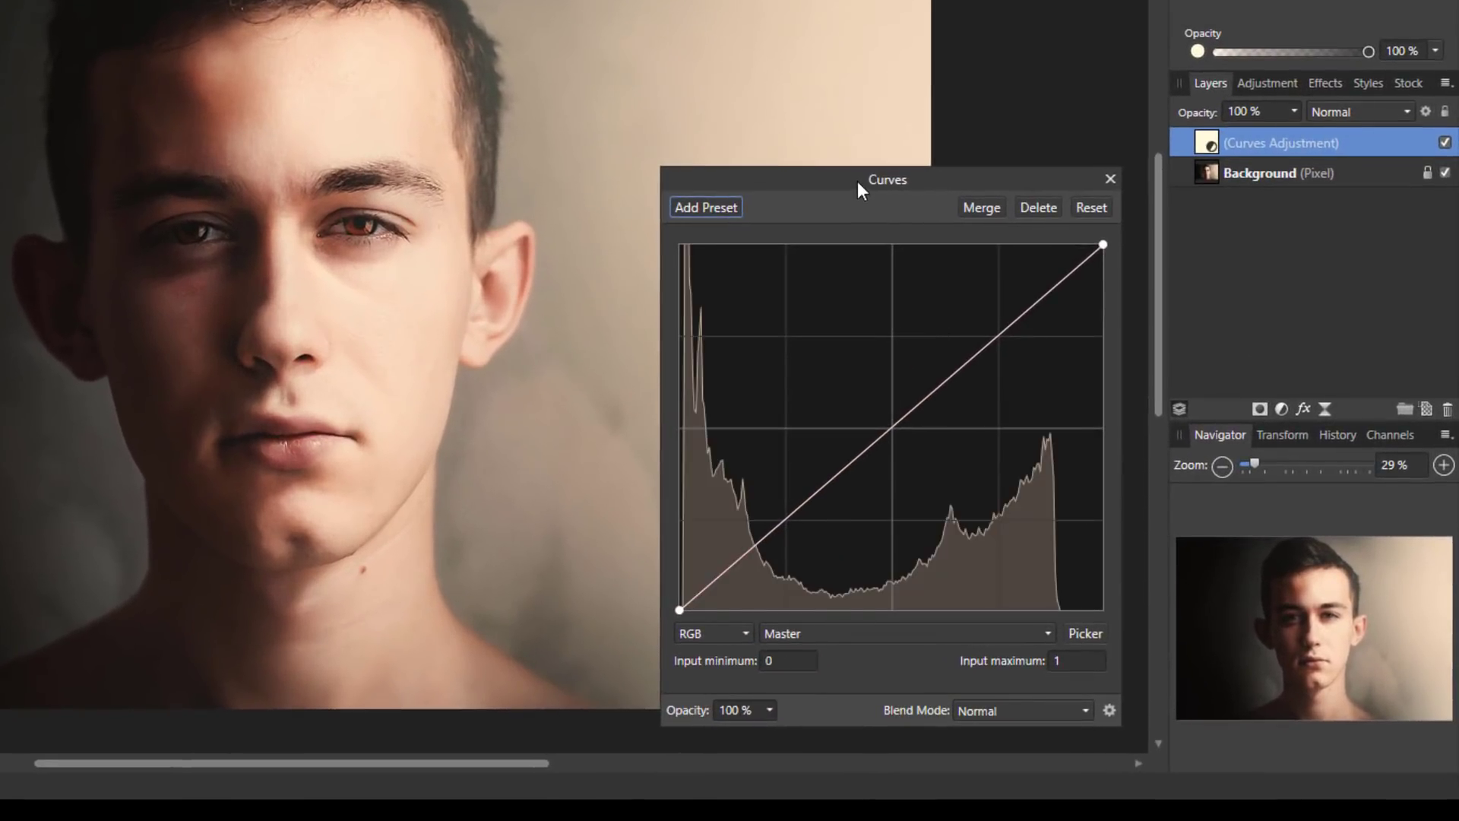
drag(886, 179, 882, 59)
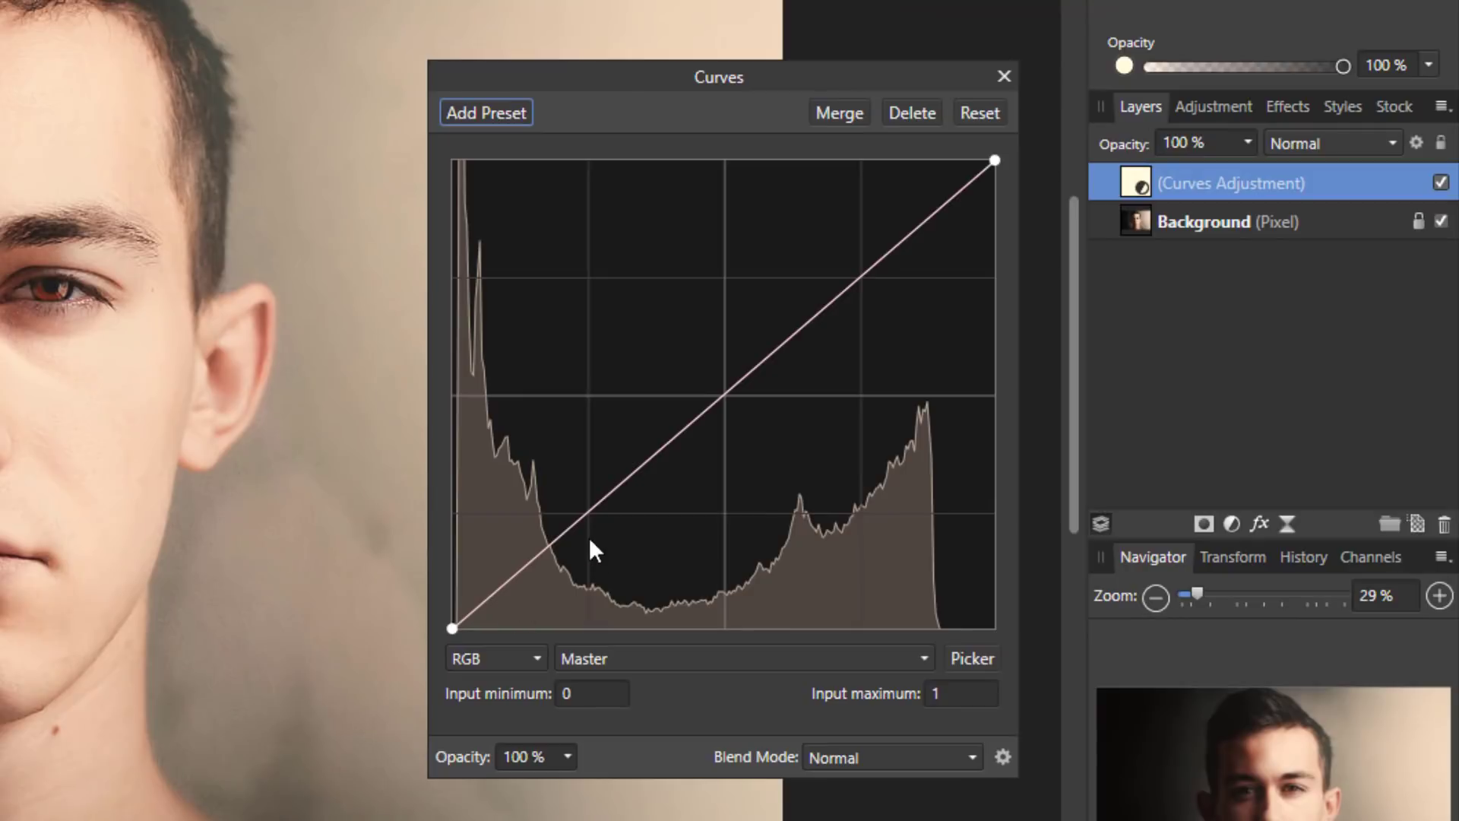
- Bend the master curve into a gentle S with a shadow point and a lowered highlight point
click(623, 463)
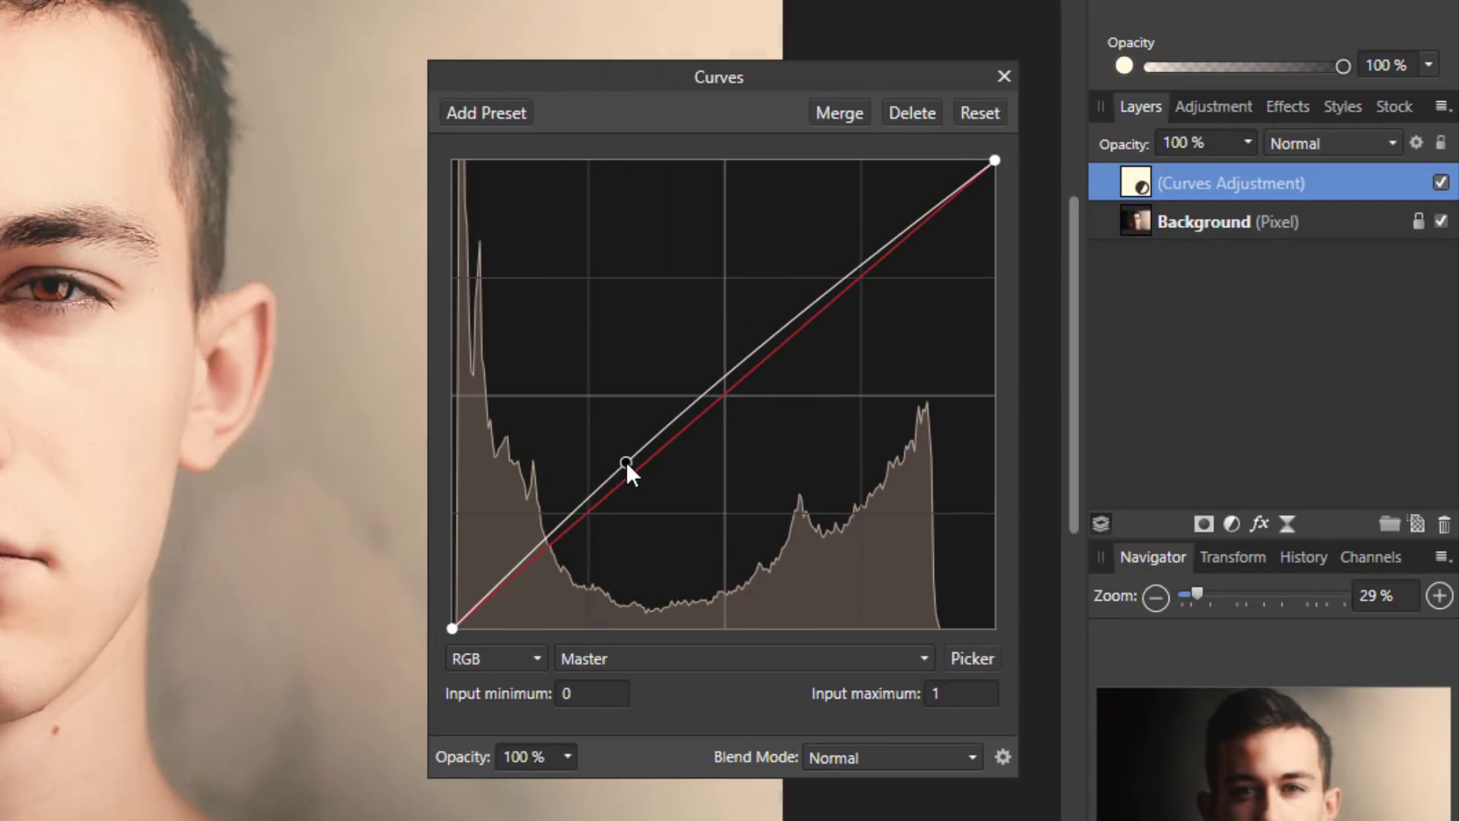
drag(625, 462, 824, 339)
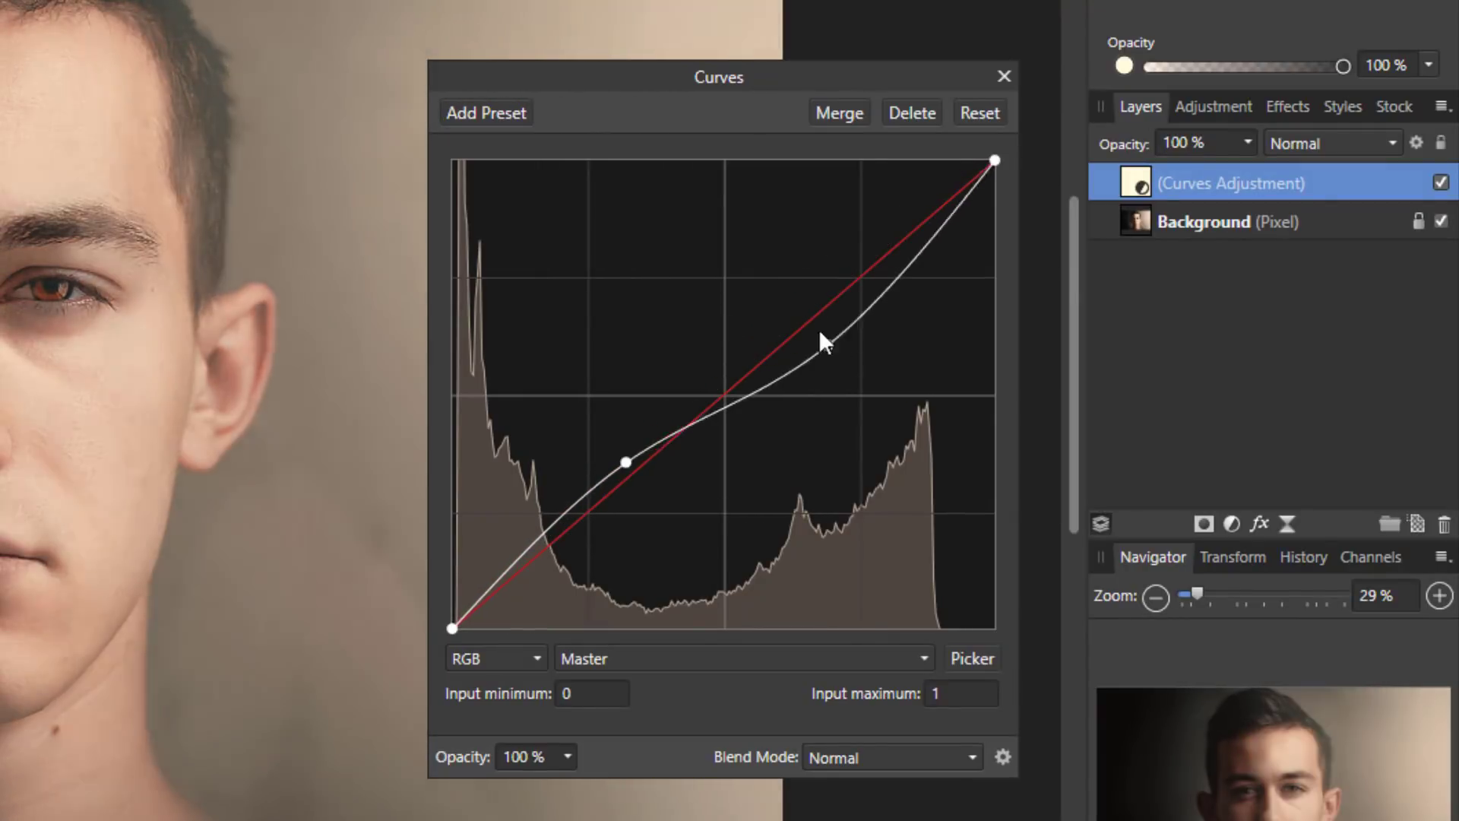
drag(823, 339, 814, 359)
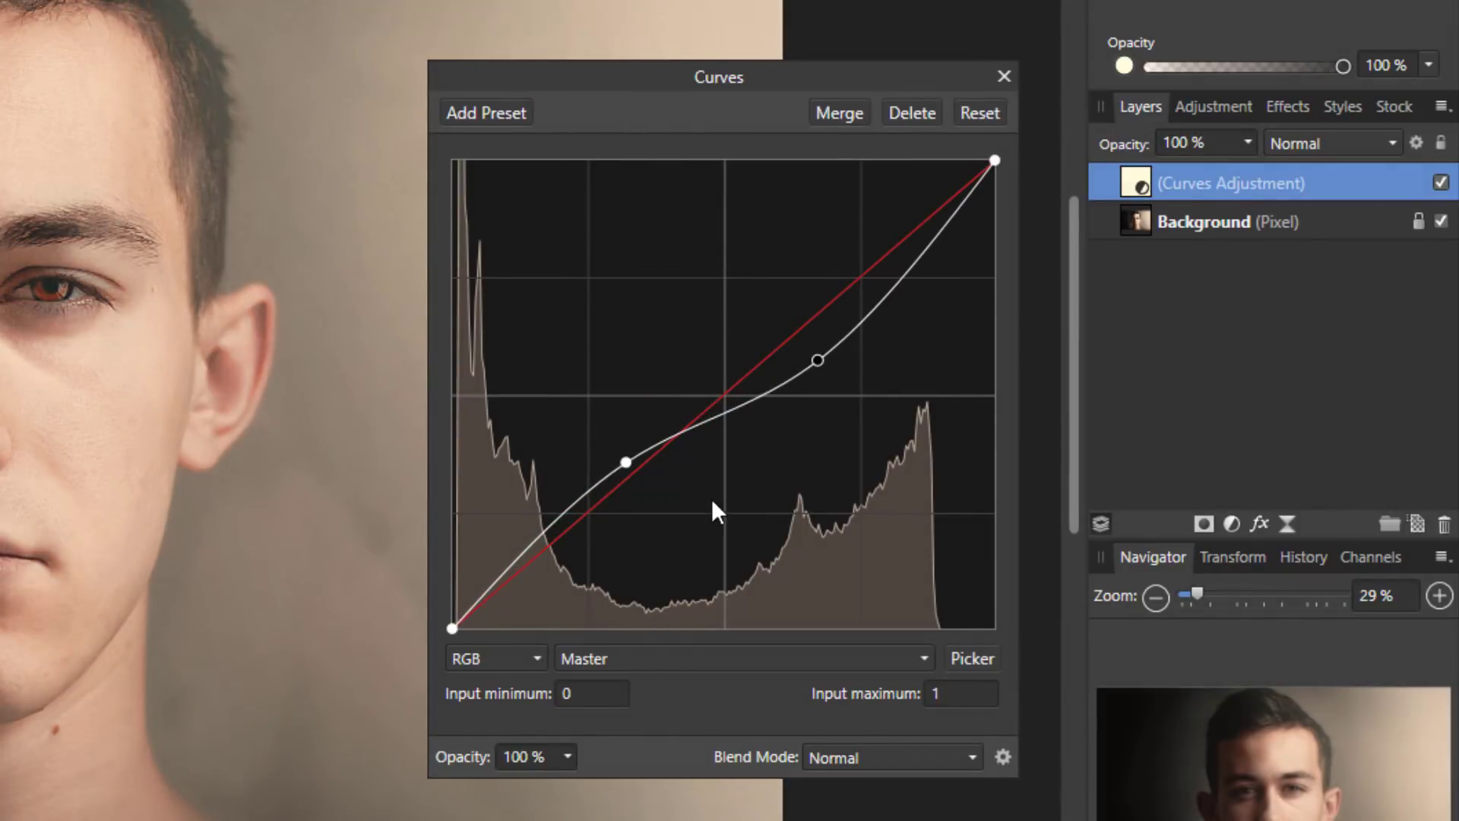
mouse_move(702, 499)
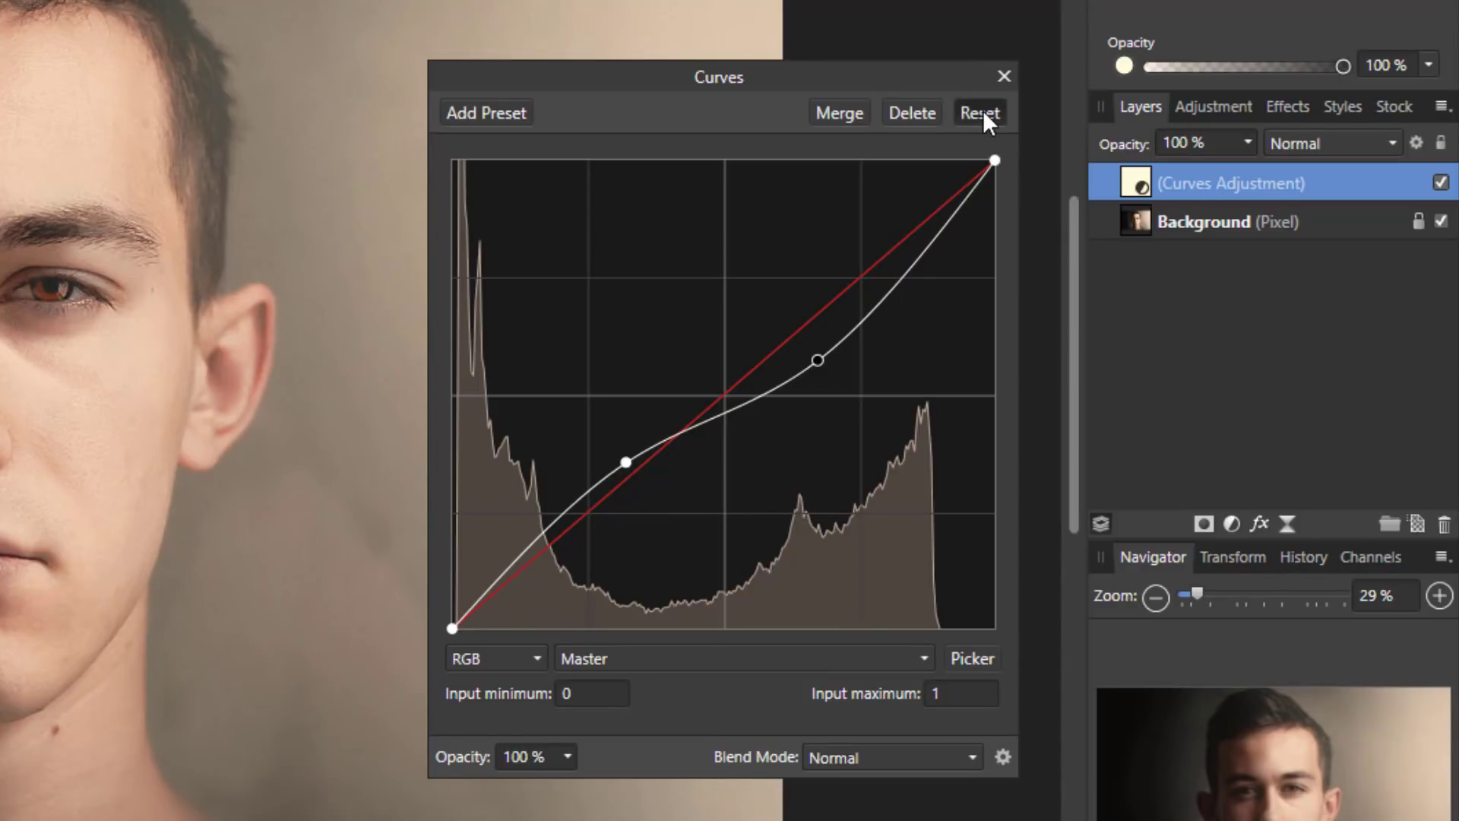
- Reset the curve, flatten it to a horizontal line, then delete the Curves adjustment
click(977, 113)
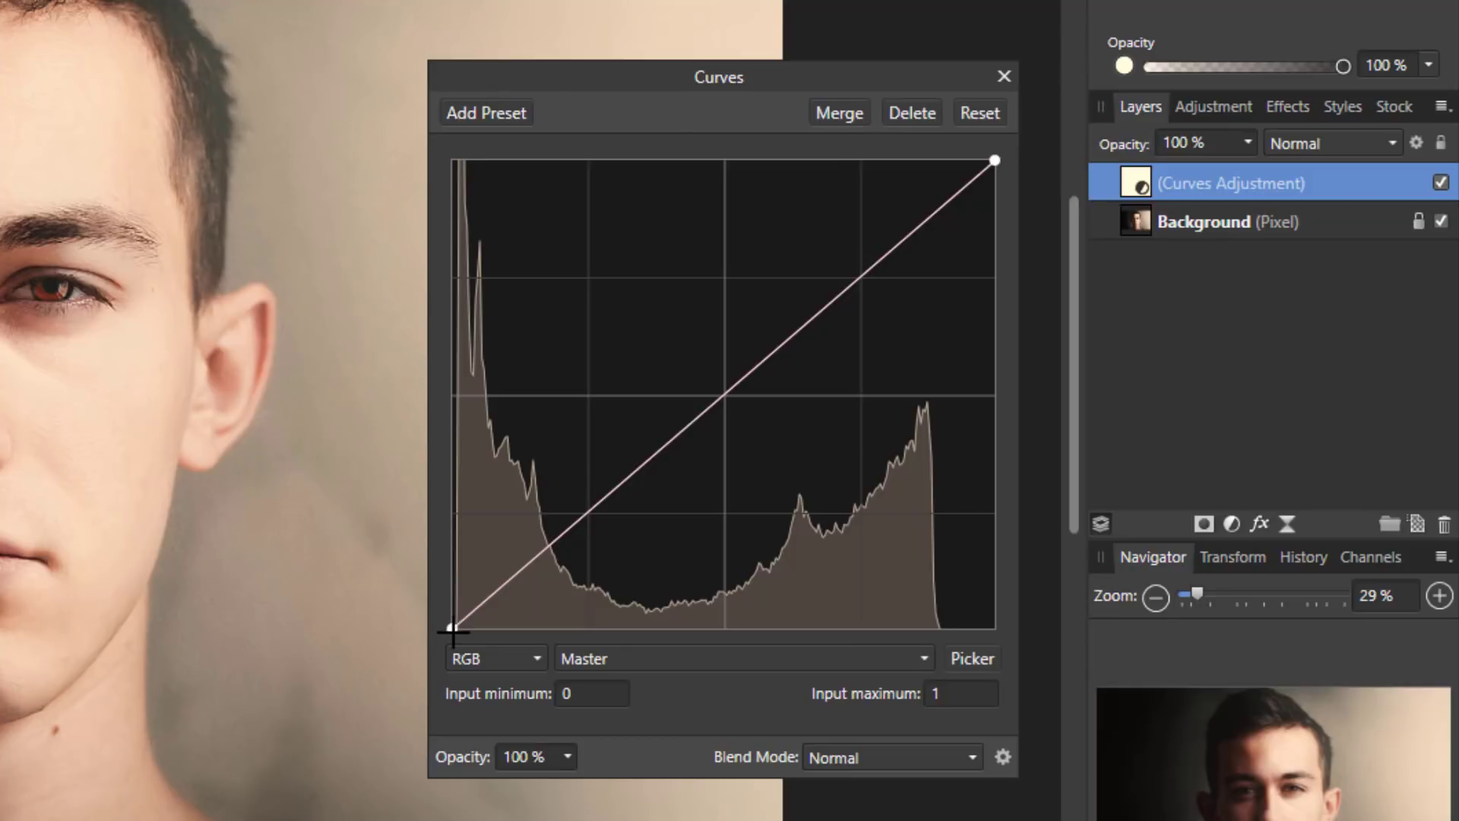
drag(453, 627, 453, 400)
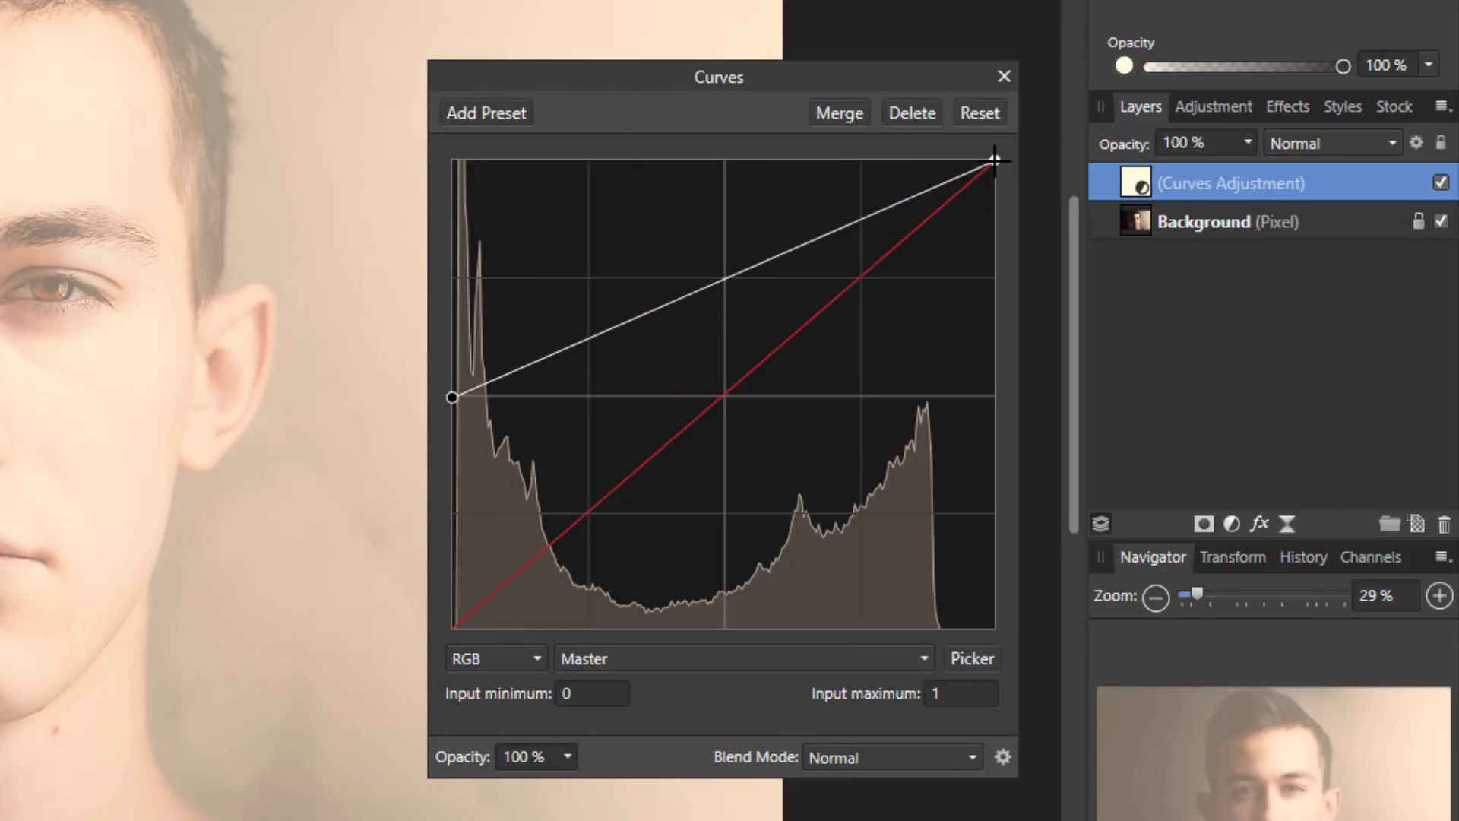
drag(991, 156, 994, 395)
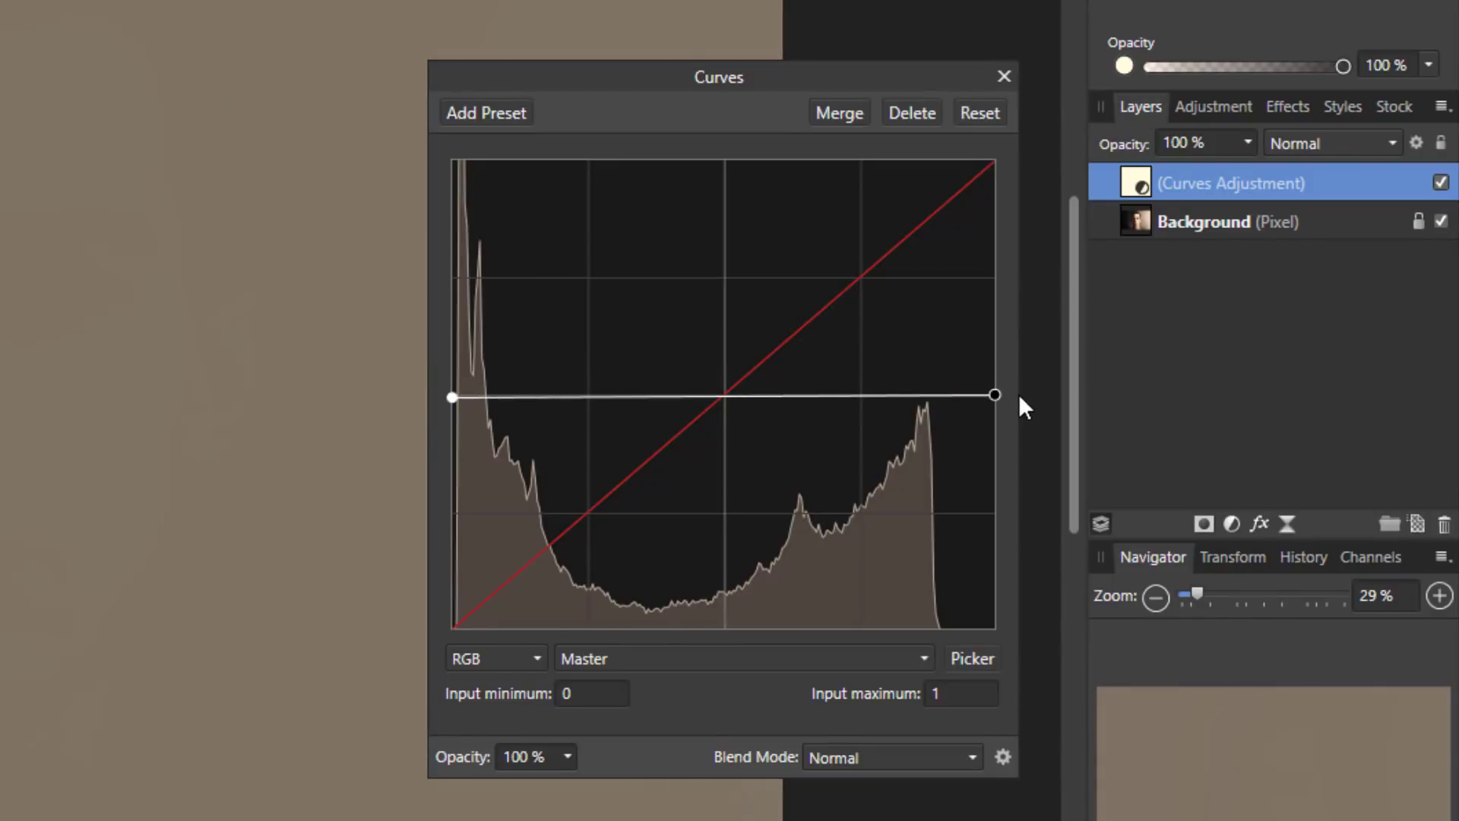
mouse_move(520, 445)
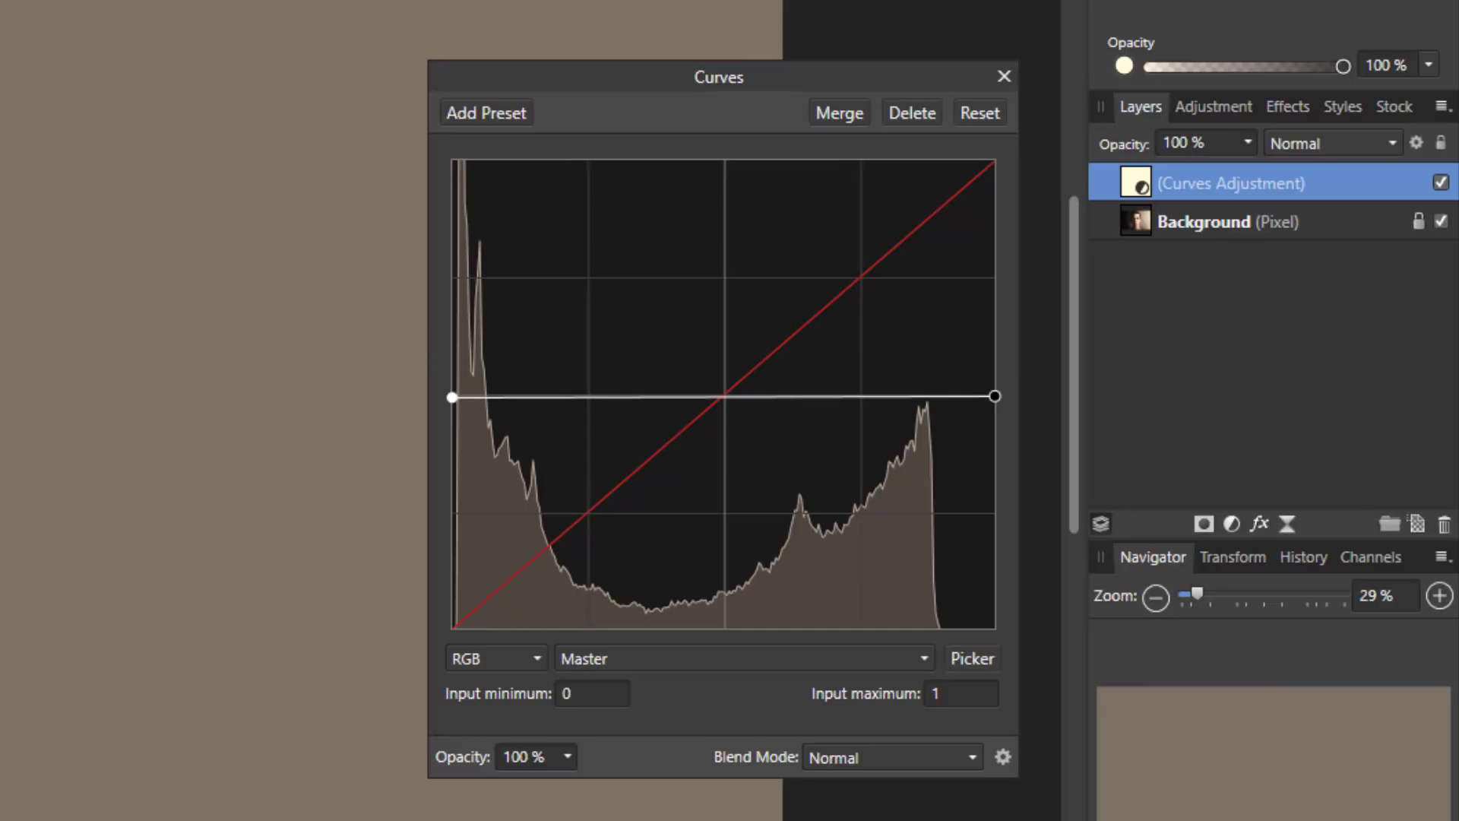
mouse_move(1001, 690)
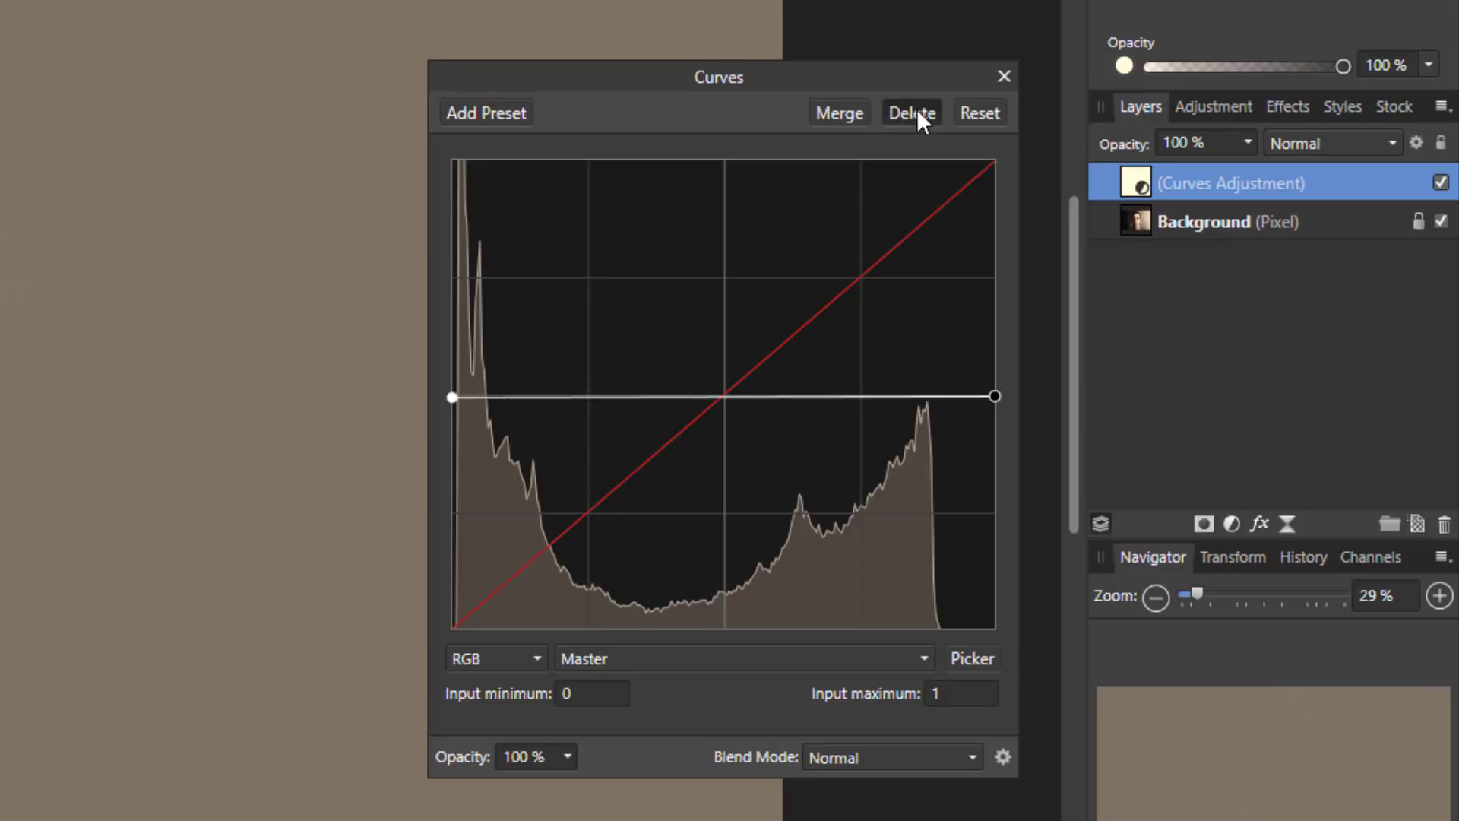
click(911, 113)
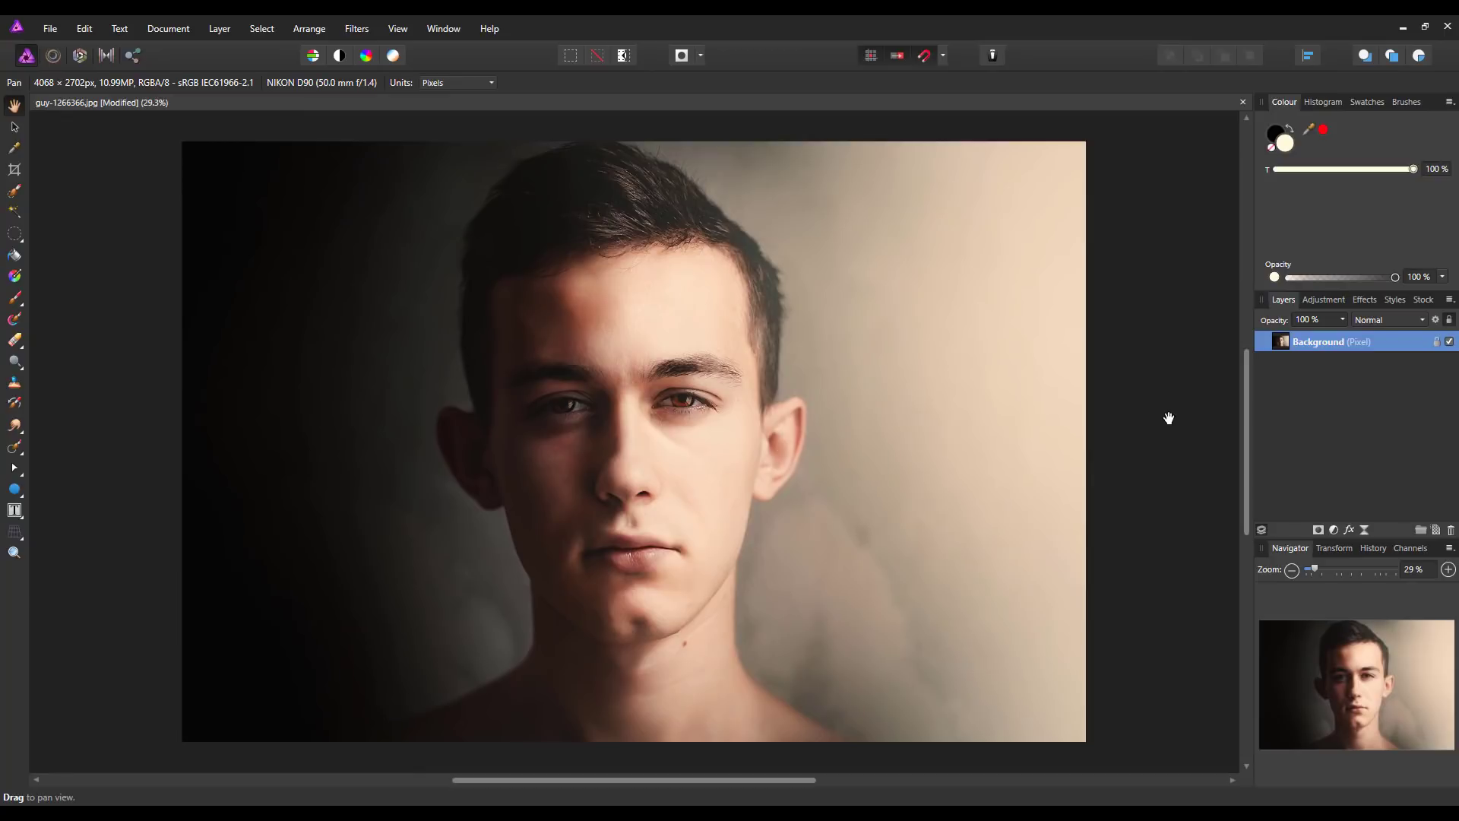
mouse_move(817, 668)
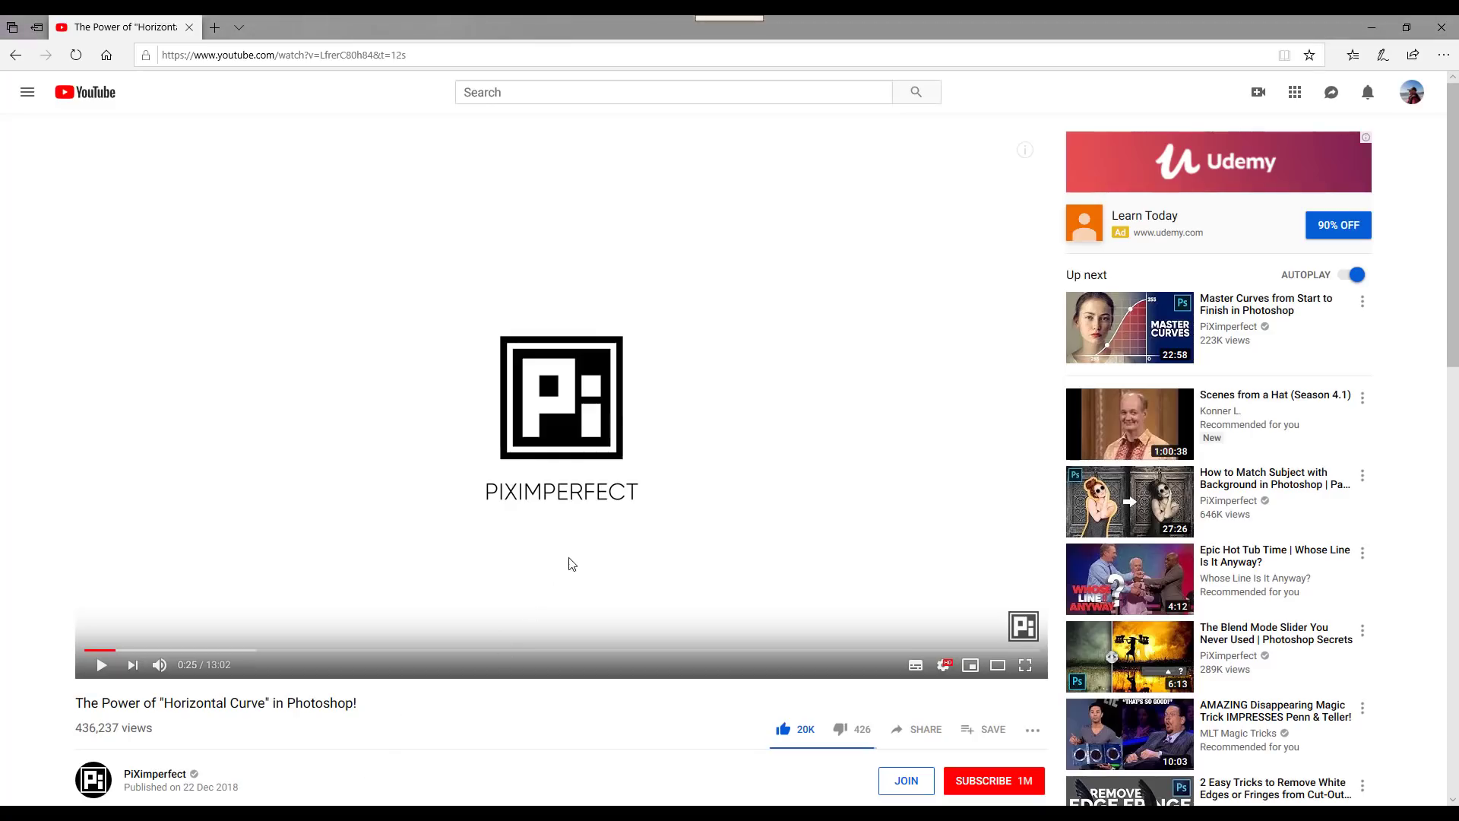
mouse_move(587, 690)
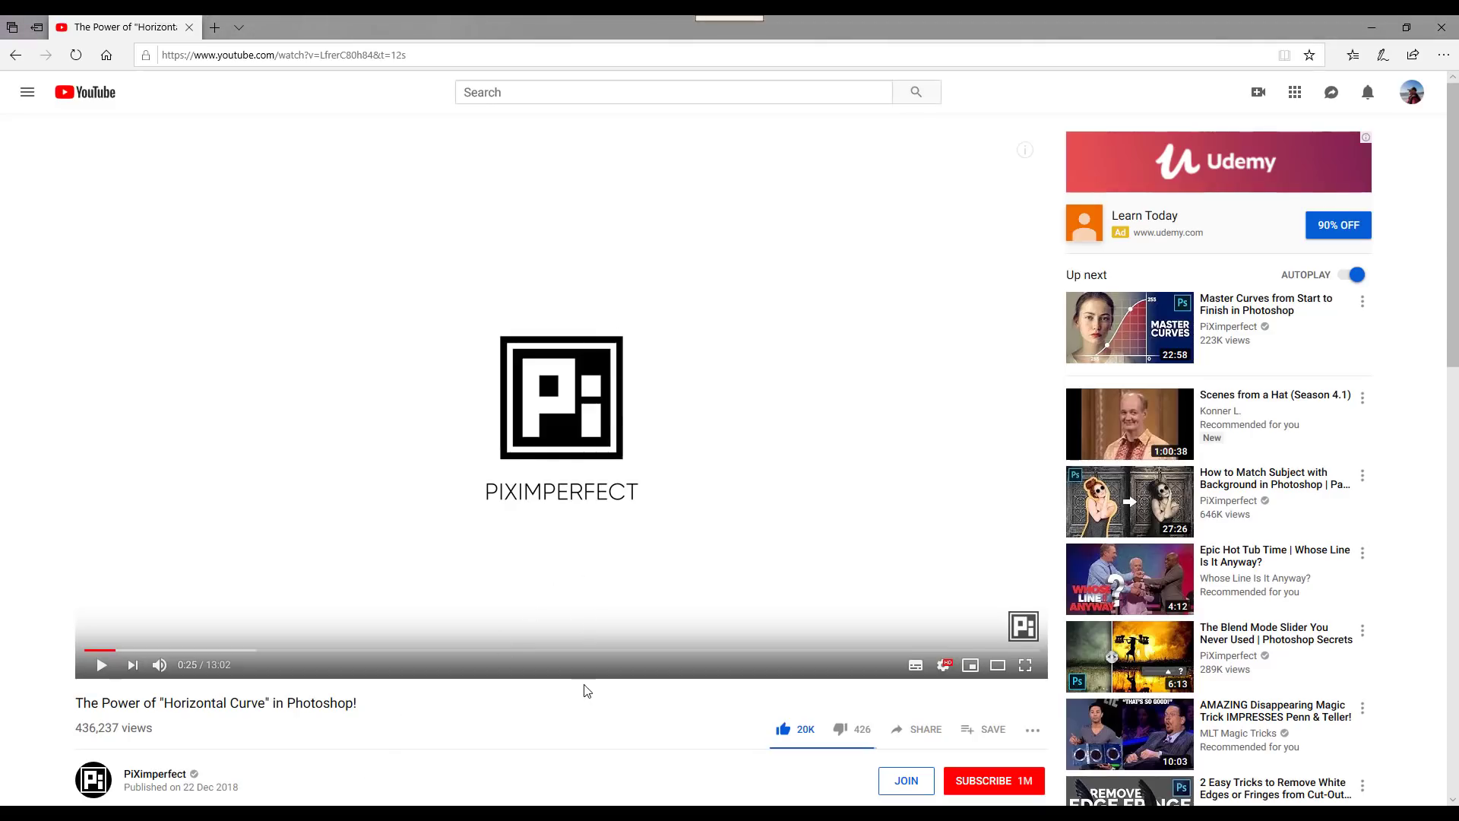
mouse_move(573, 727)
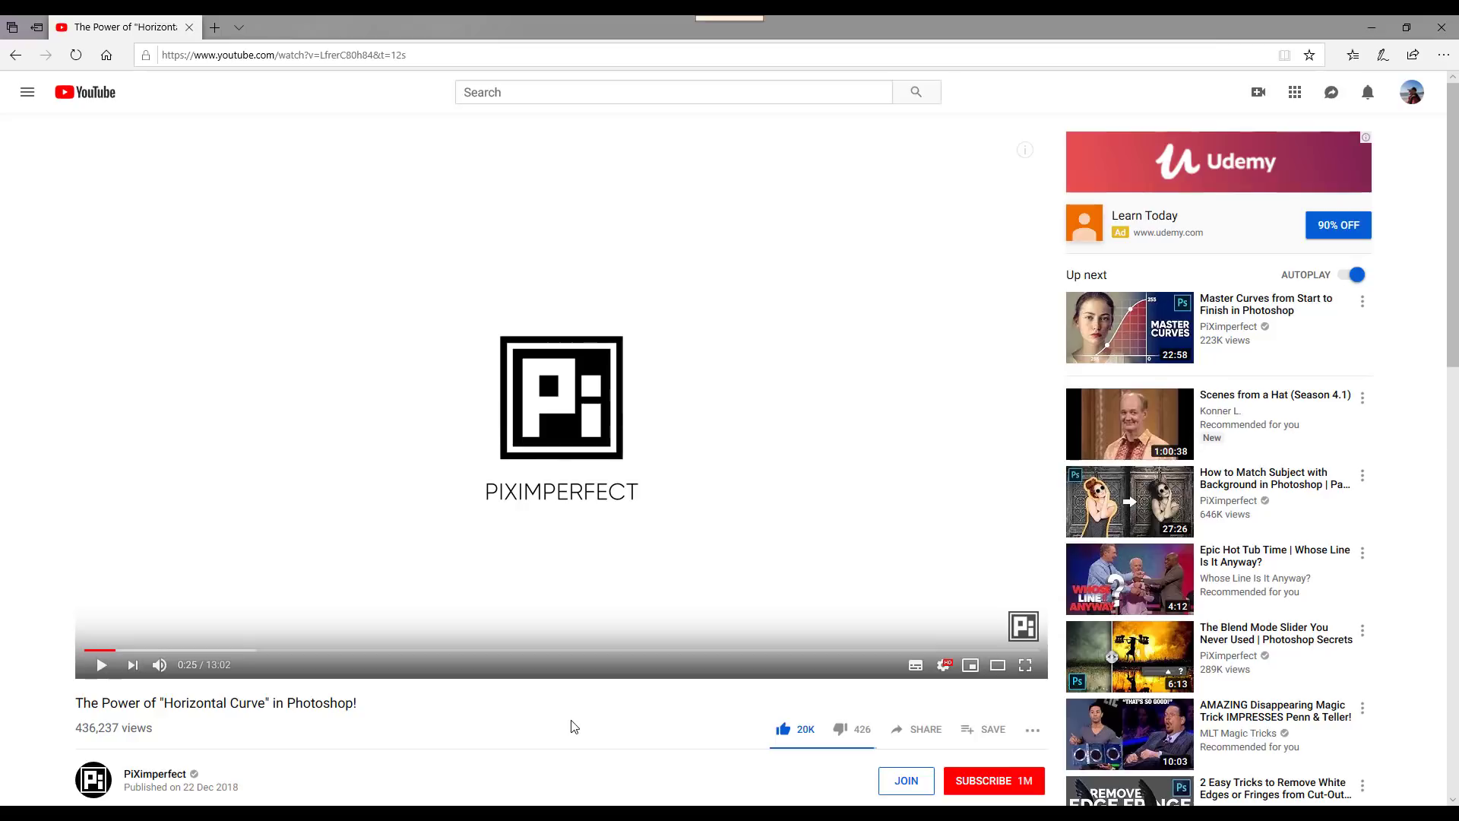
mouse_move(678, 593)
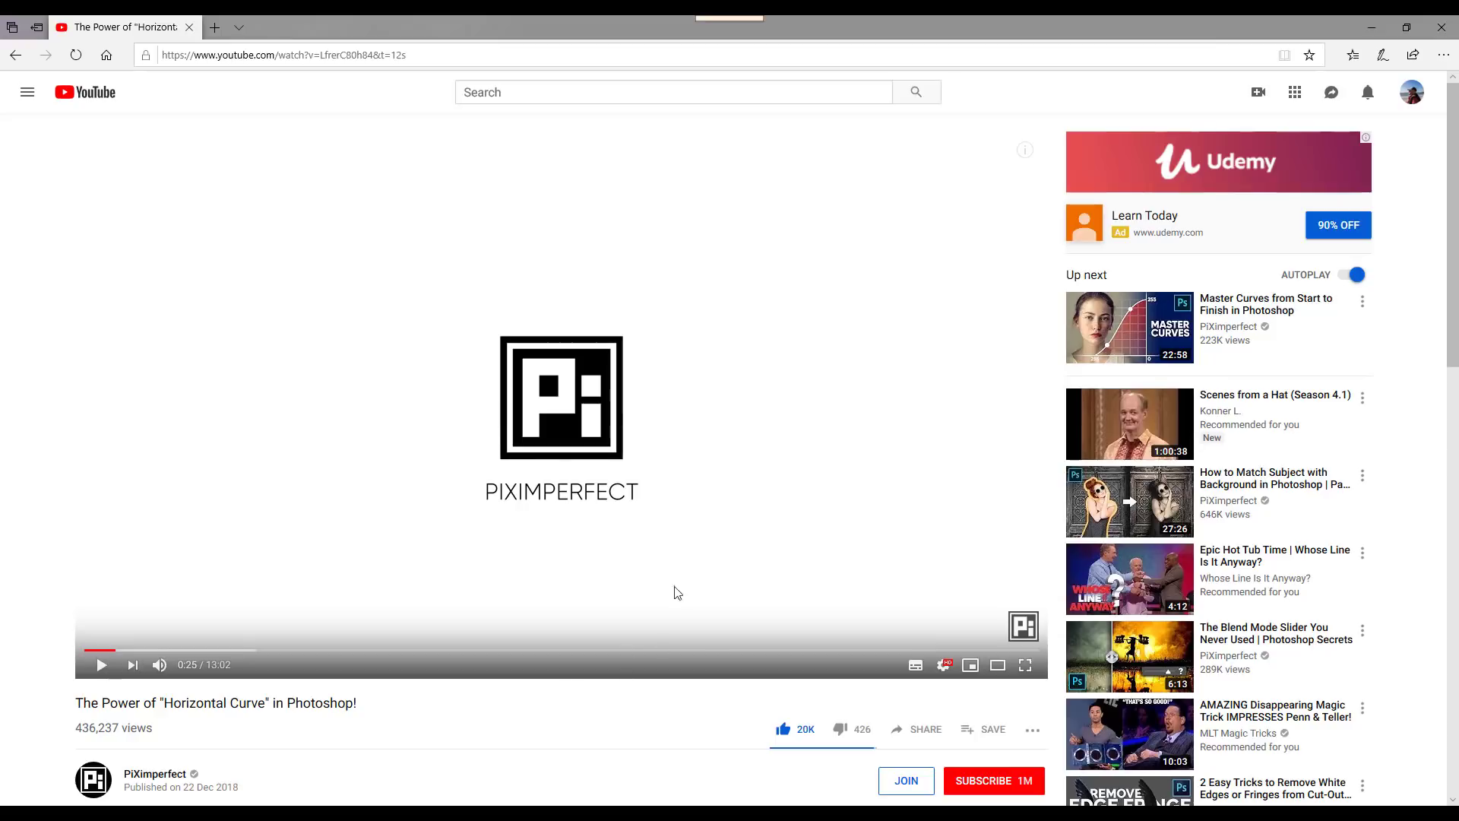
mouse_move(591, 733)
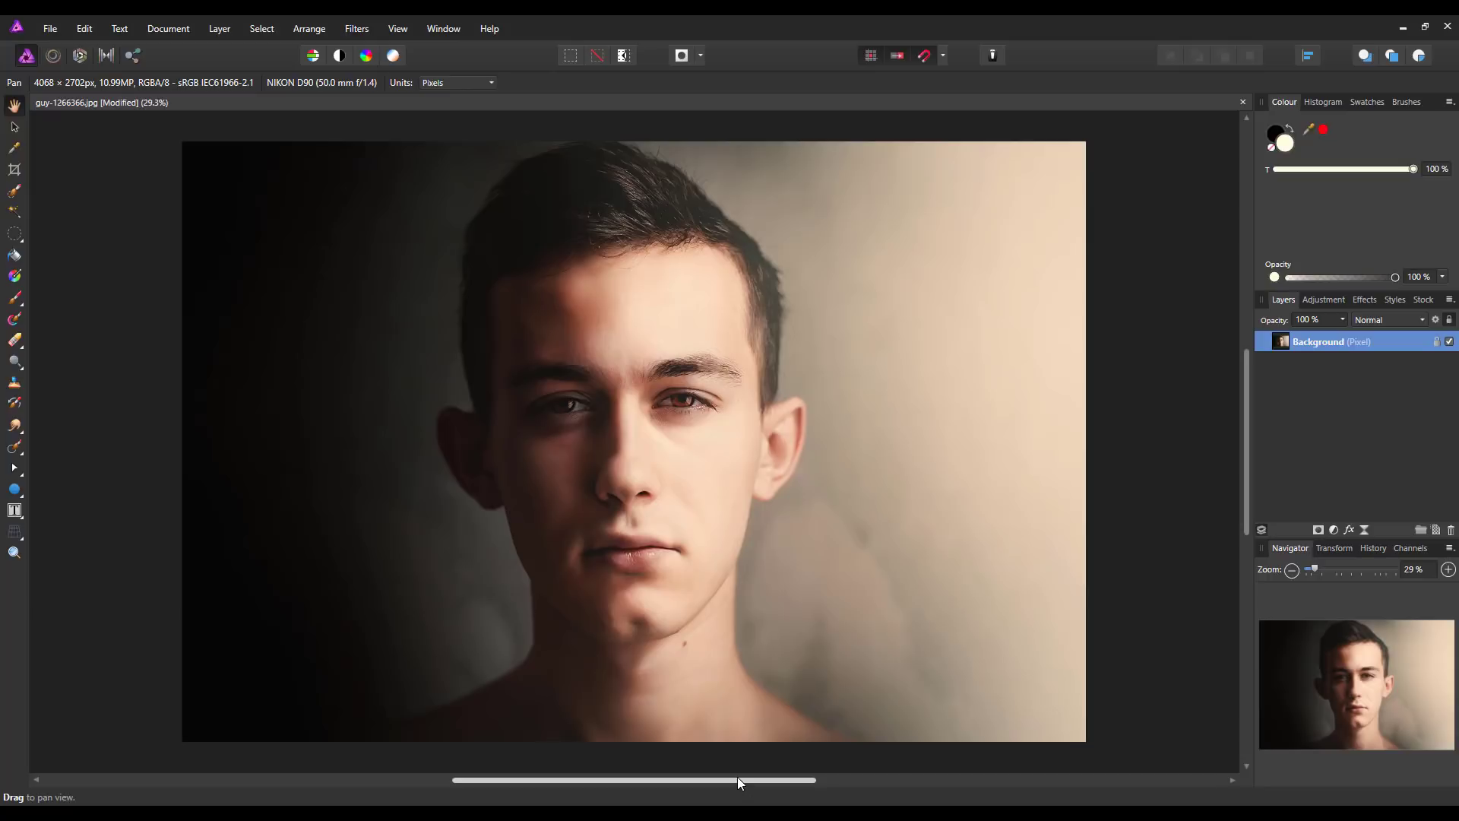
mouse_move(734, 784)
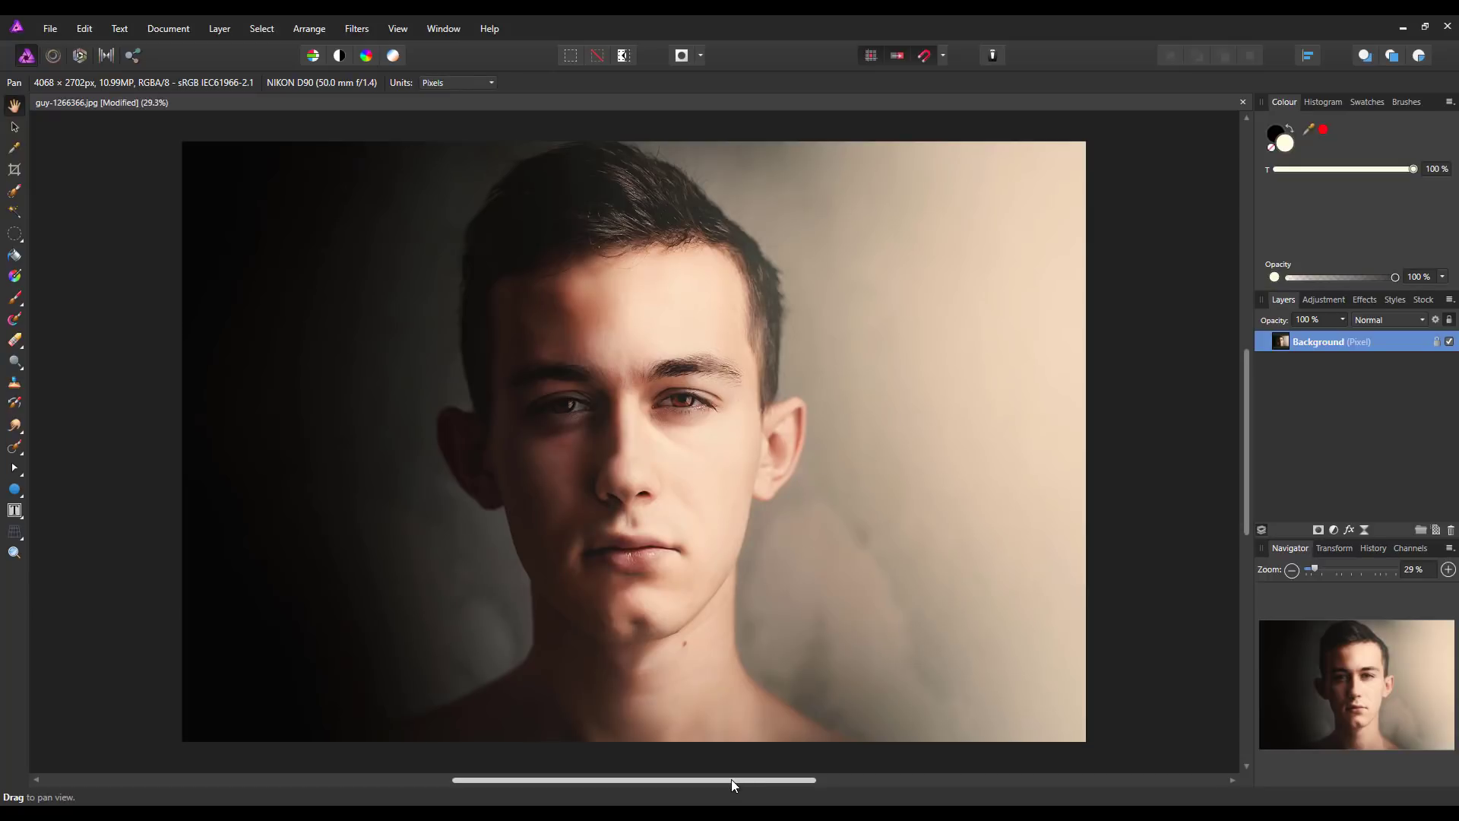
mouse_move(94, 433)
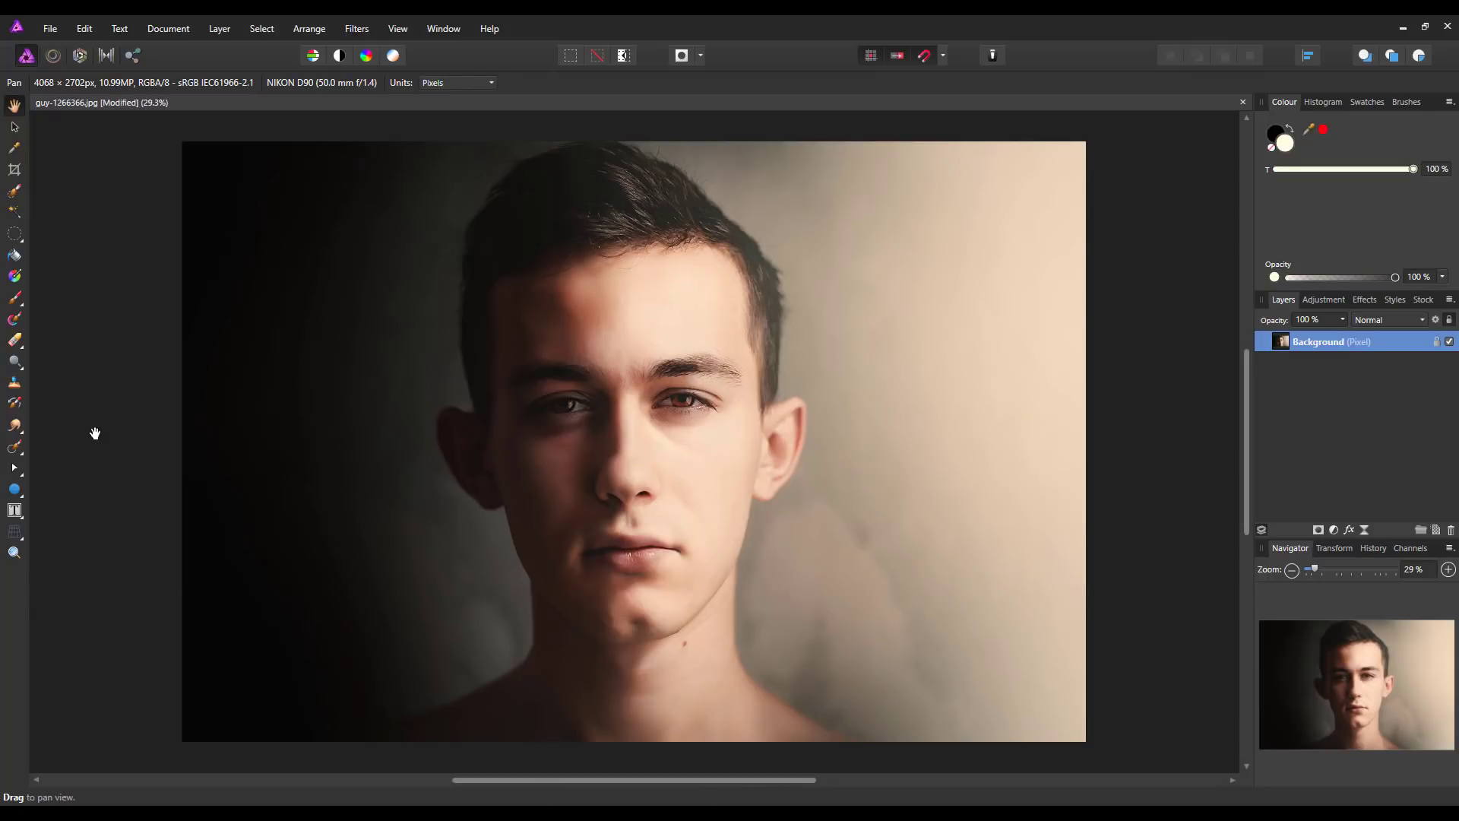
mouse_move(799, 453)
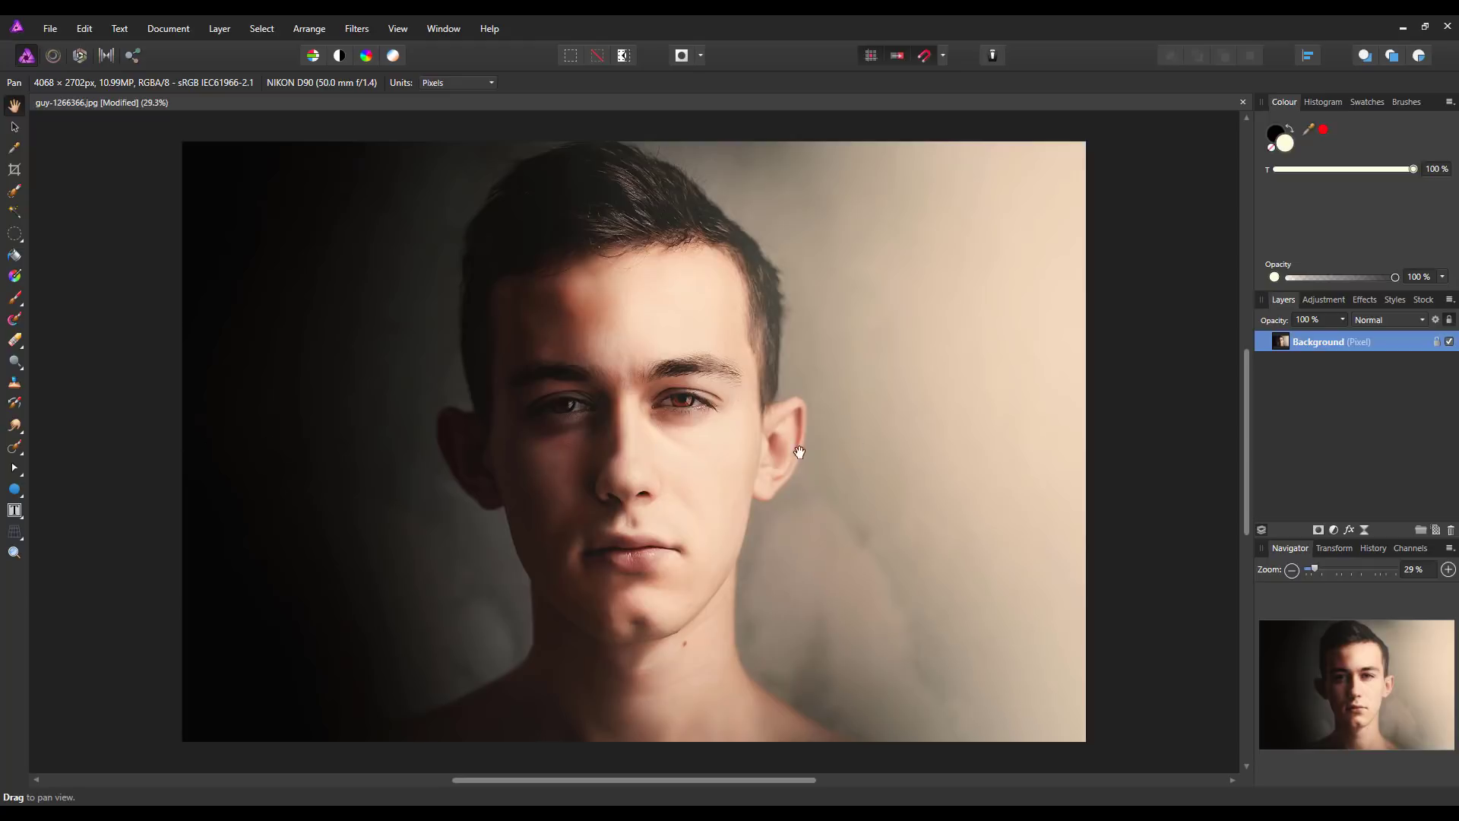
mouse_move(150, 463)
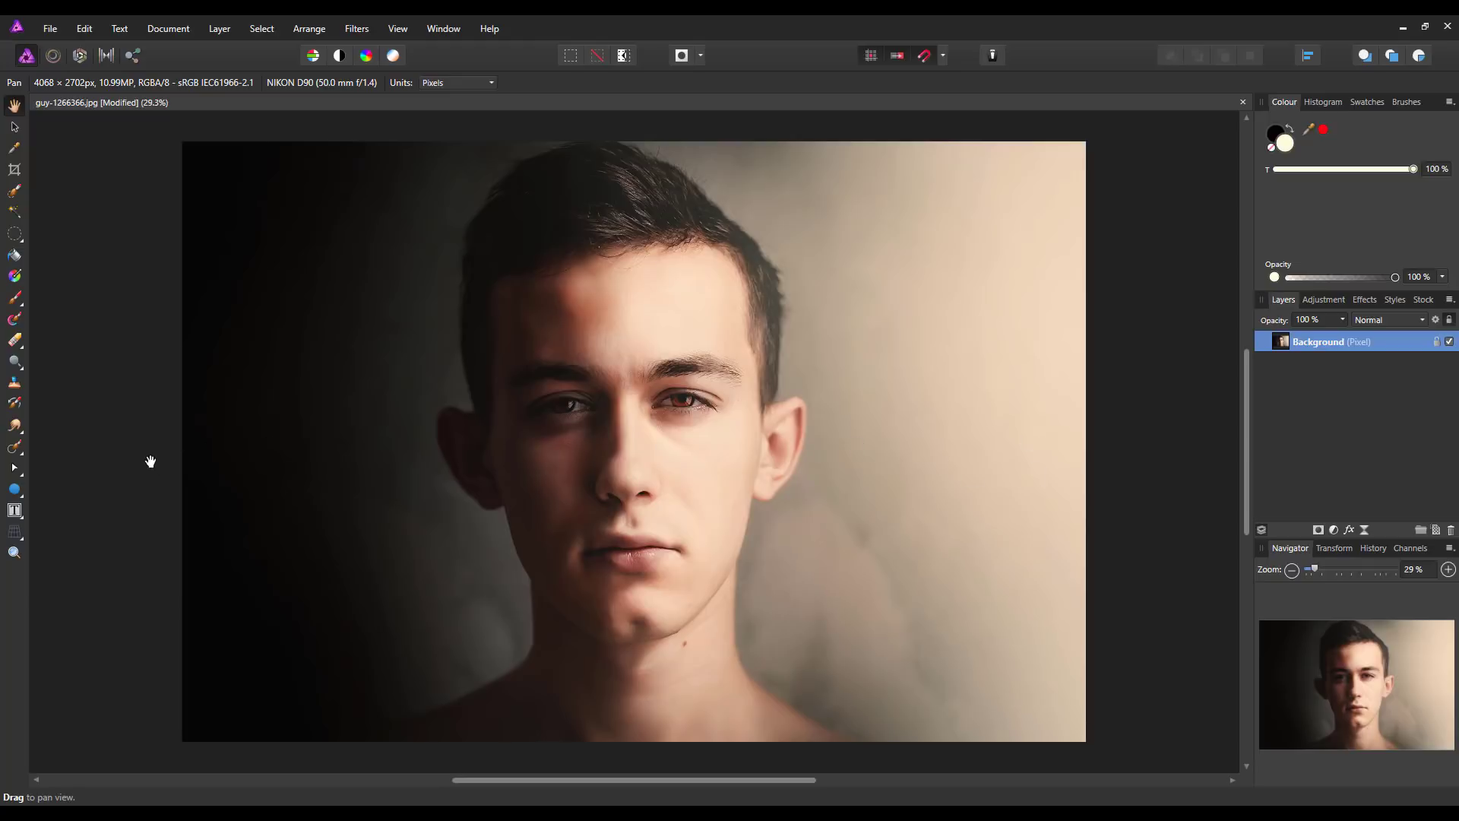
mouse_move(886, 534)
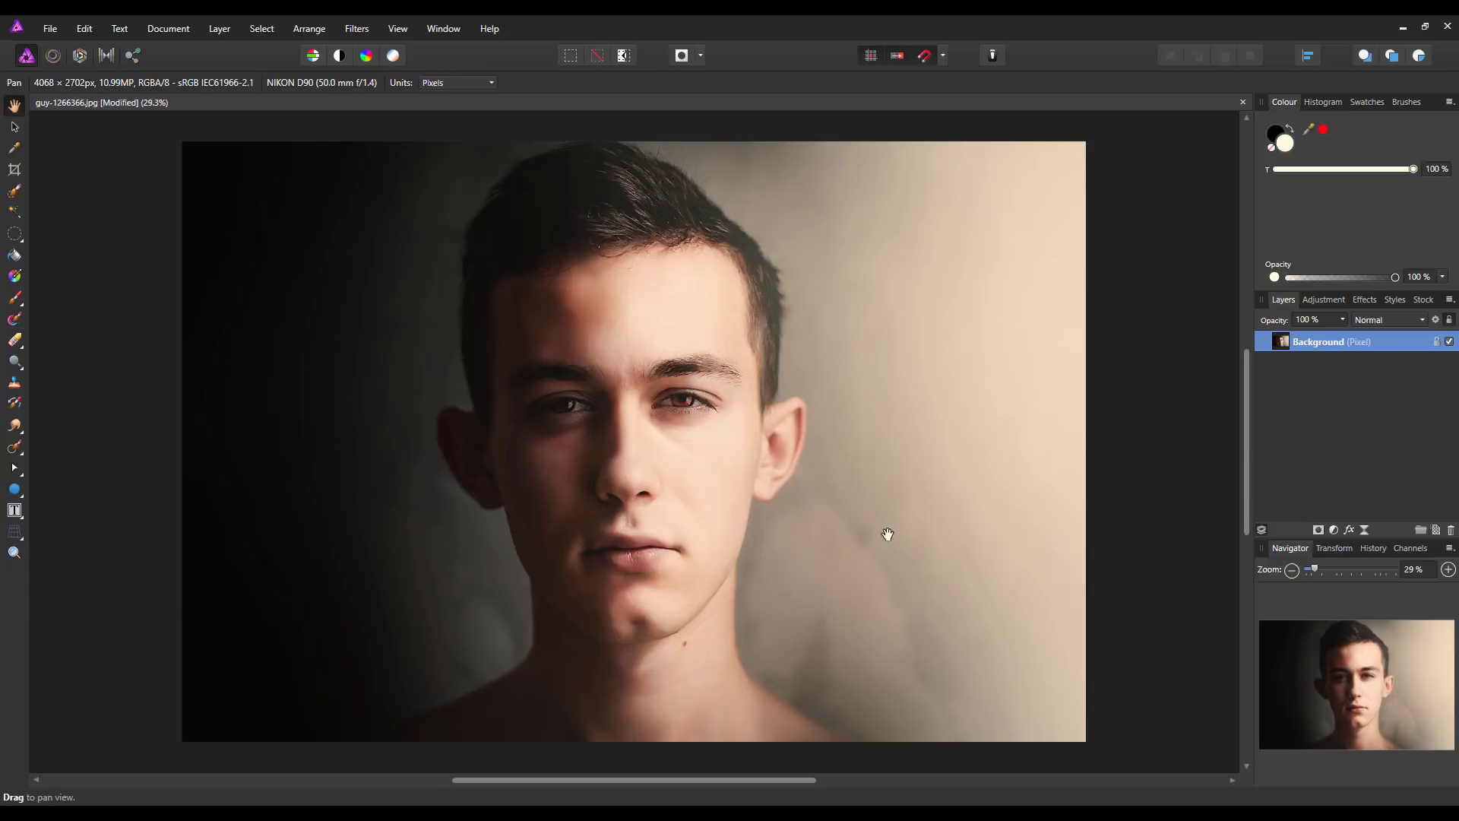
mouse_move(616, 301)
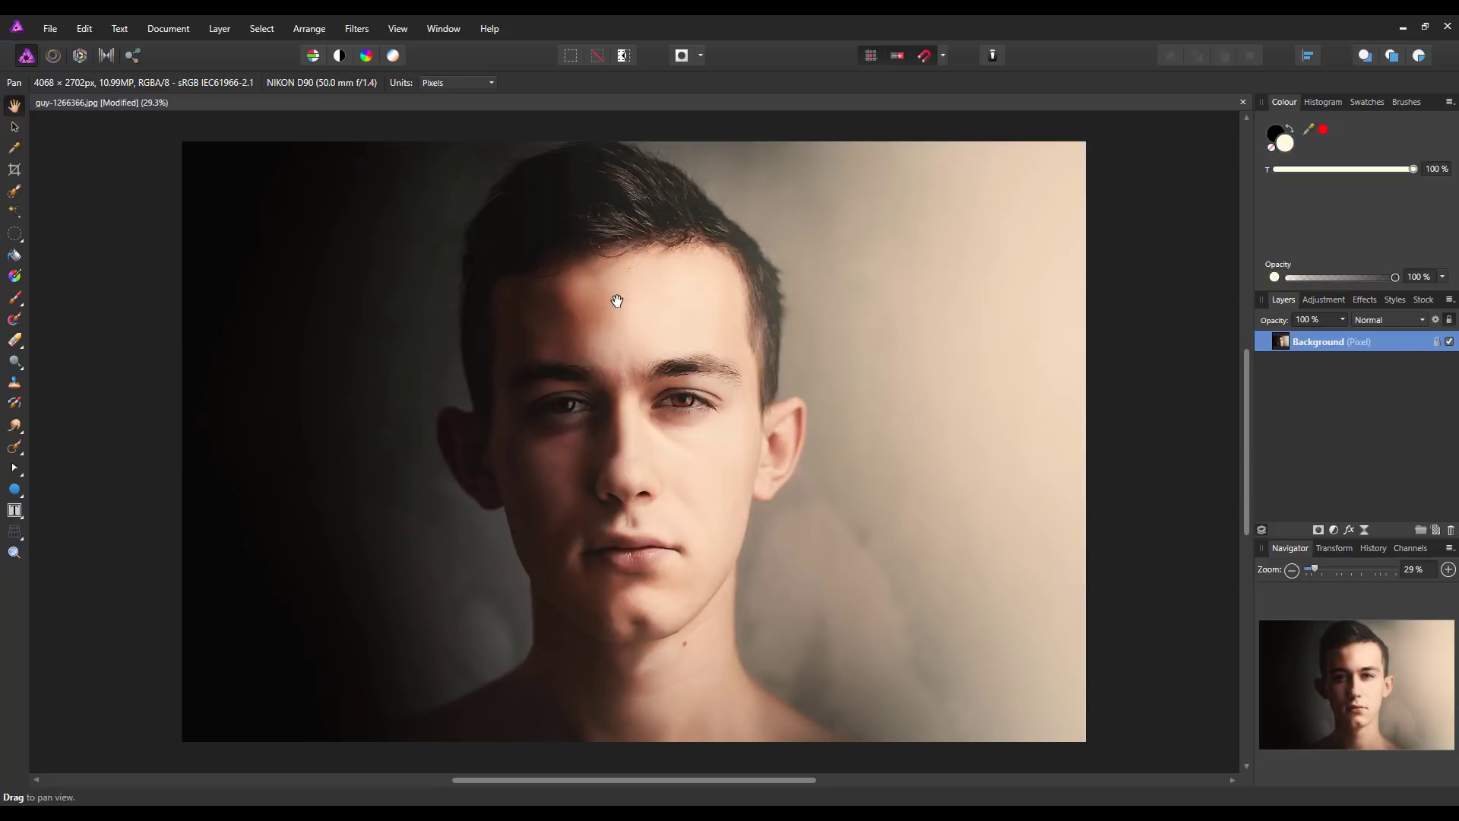
mouse_move(866, 665)
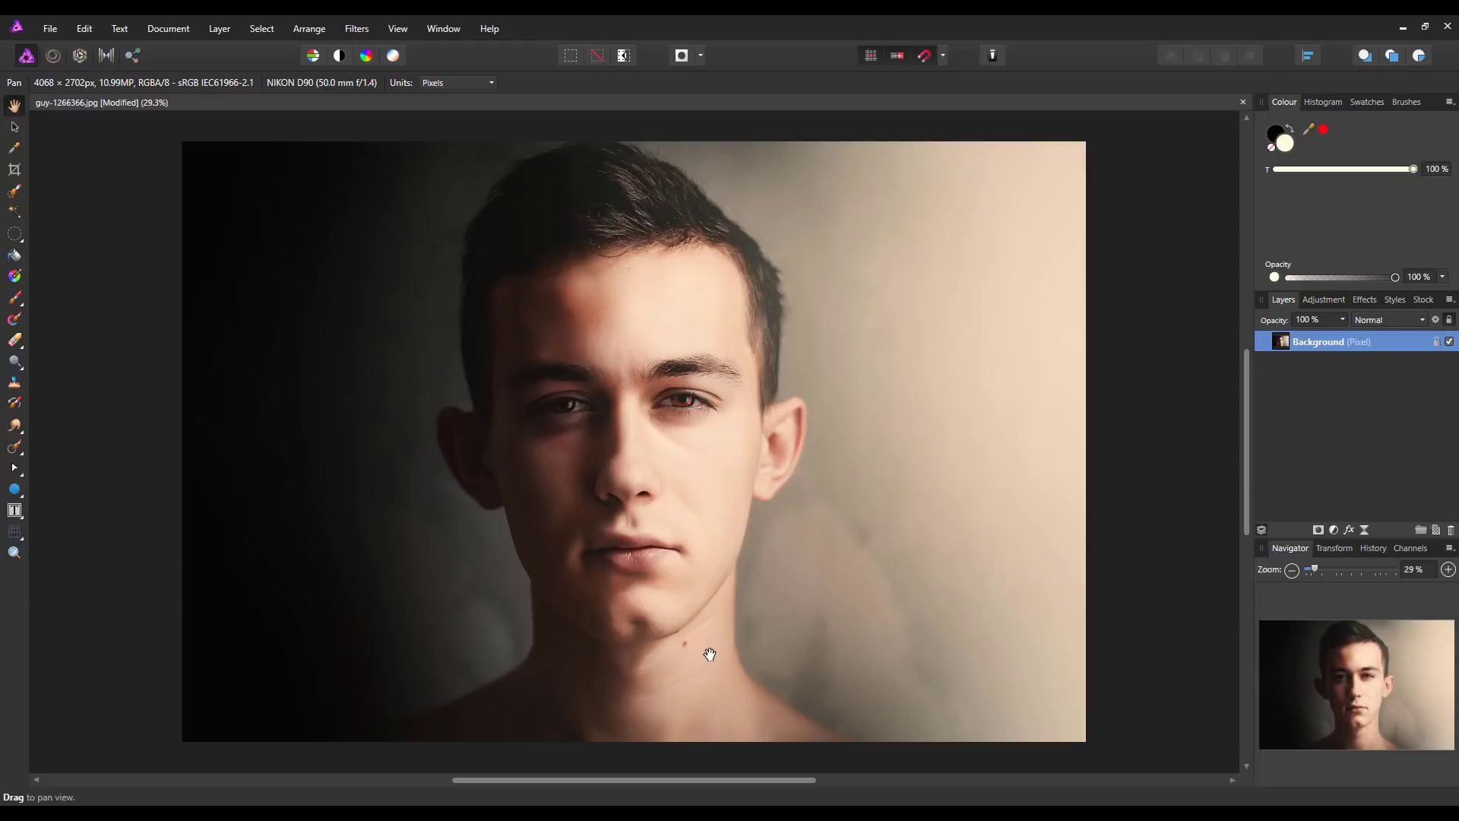
mouse_move(645, 296)
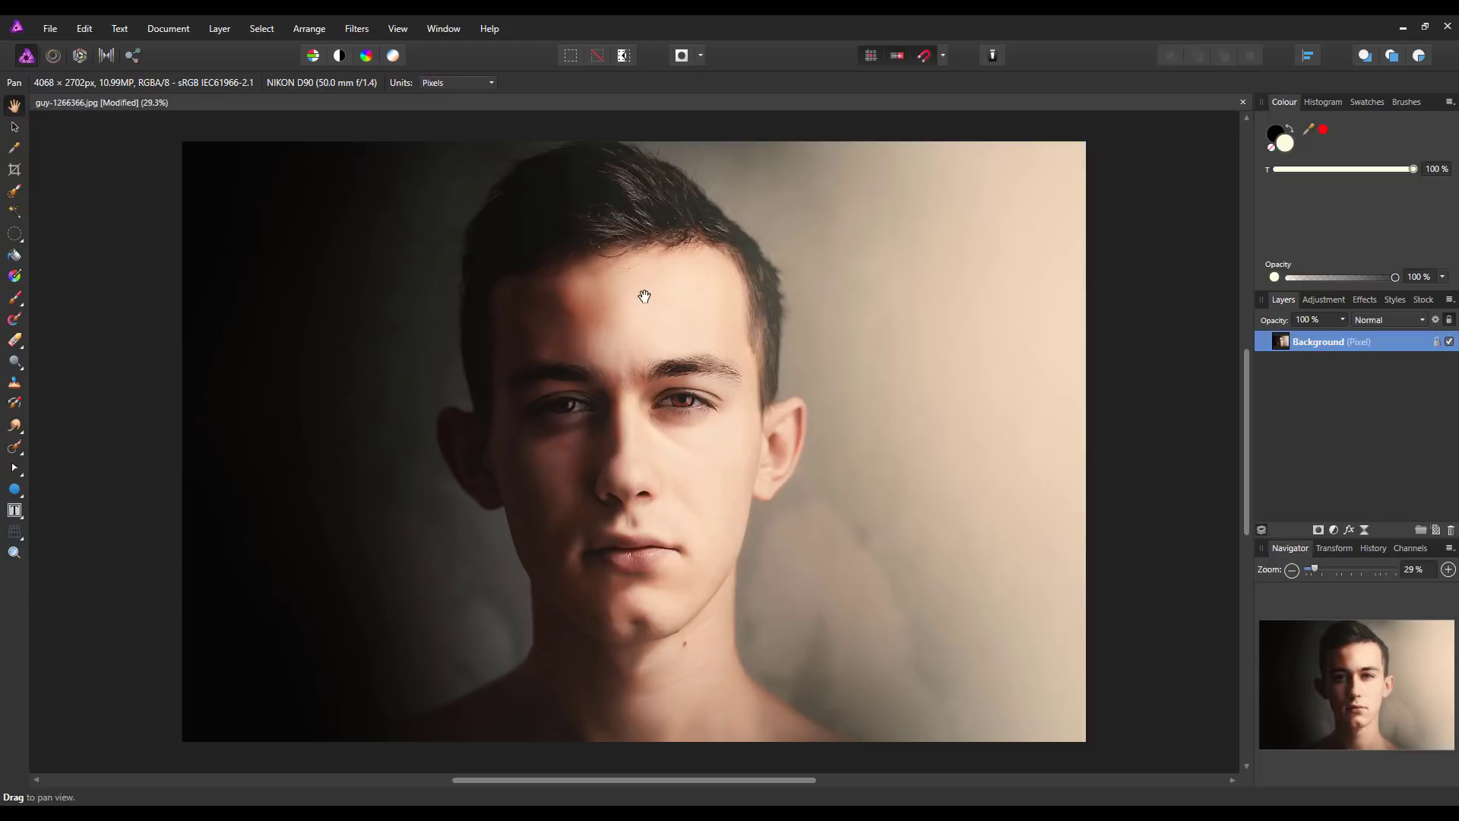
mouse_move(438, 445)
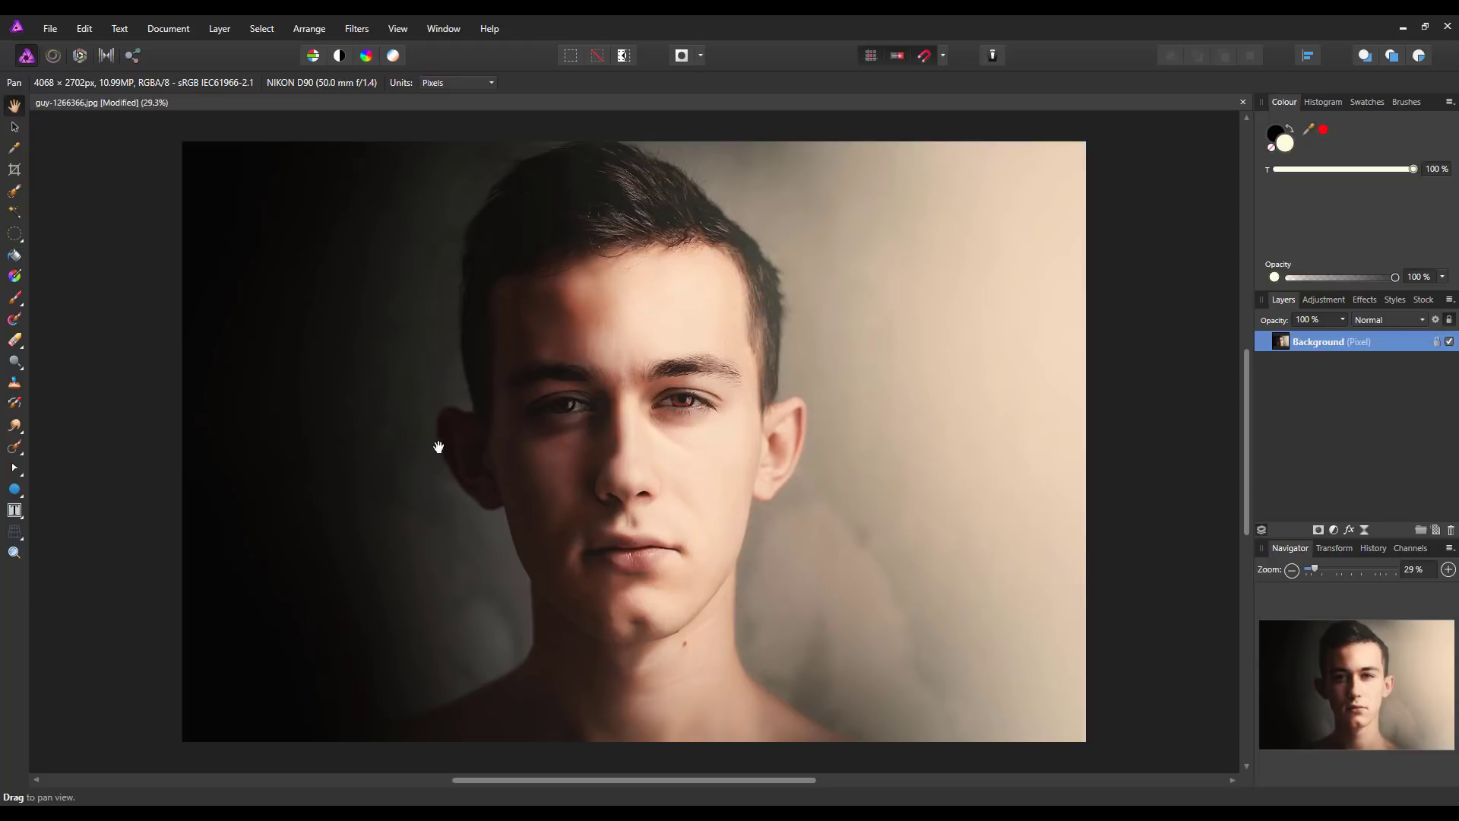
mouse_move(1125, 447)
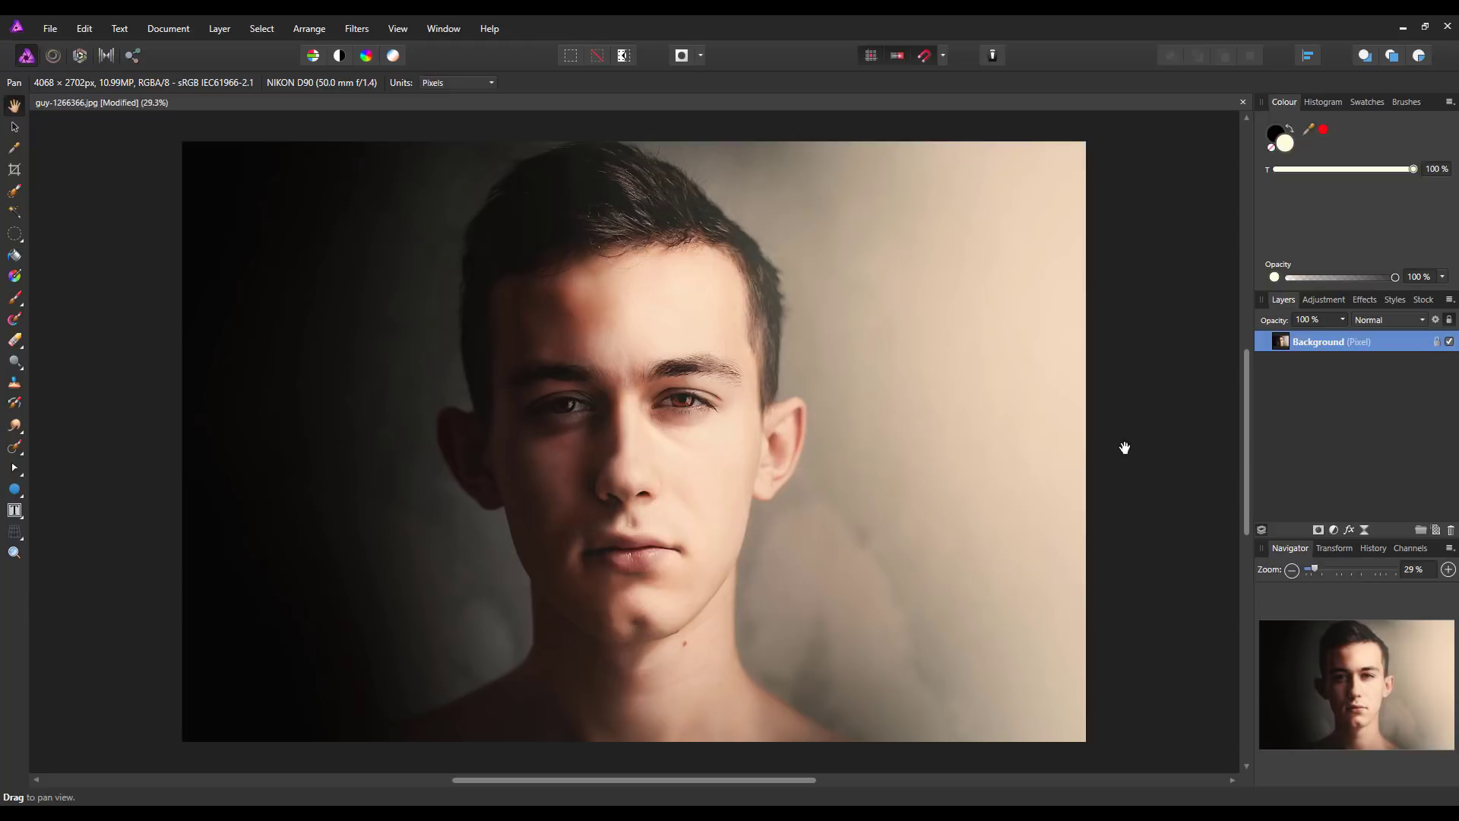
mouse_move(898, 455)
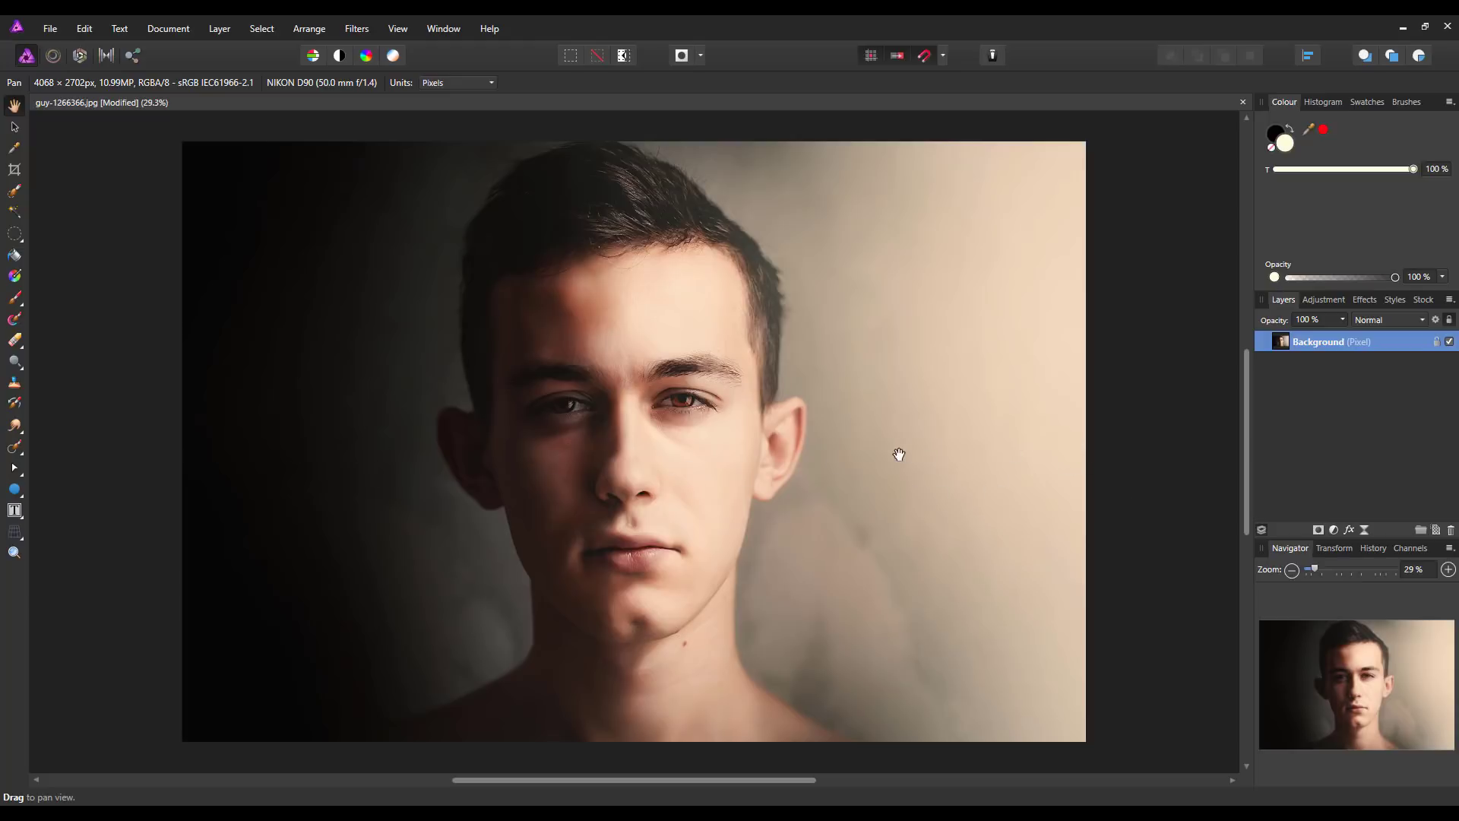
mouse_move(1118, 526)
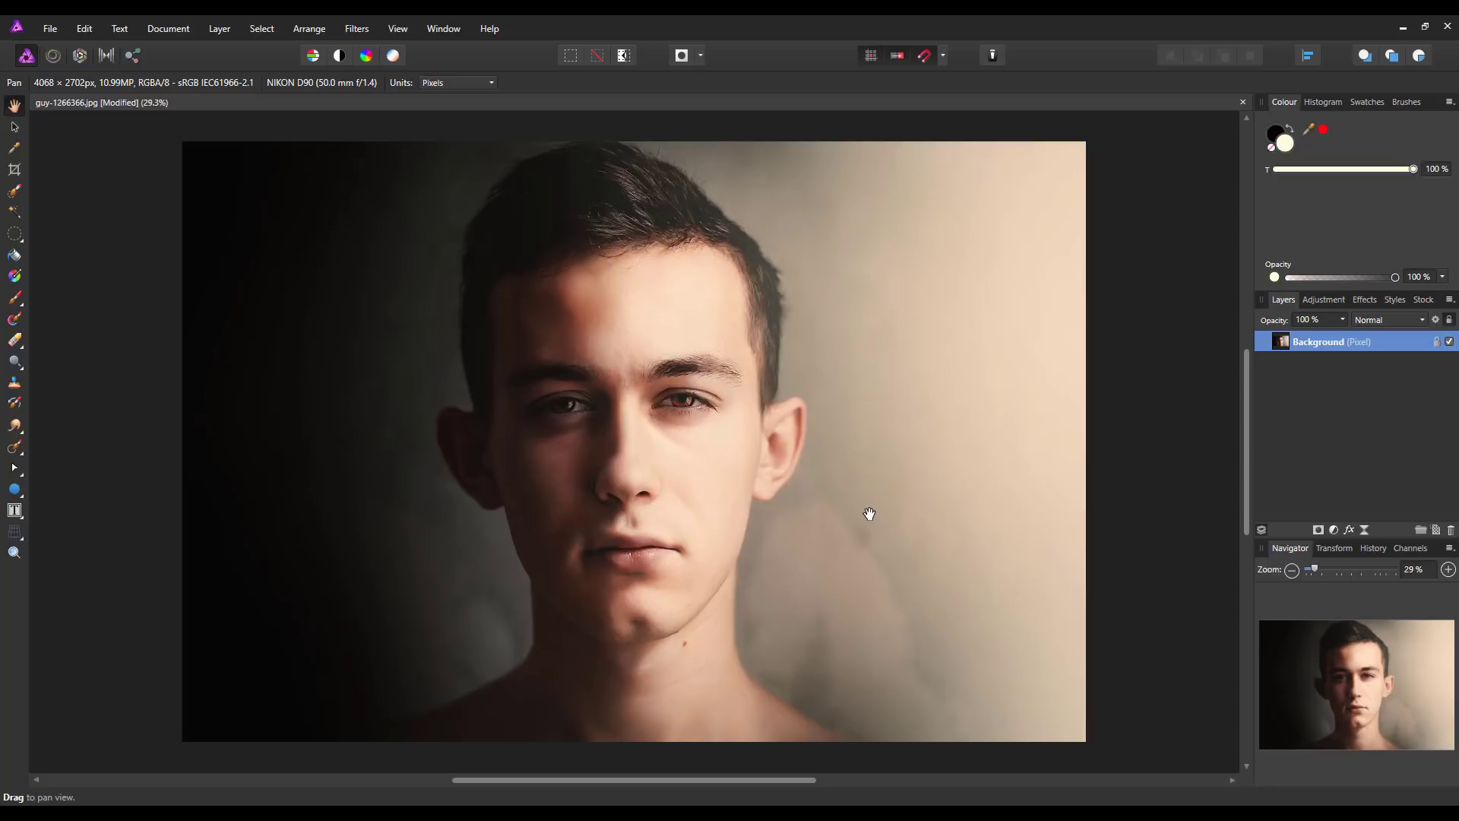
mouse_move(1125, 561)
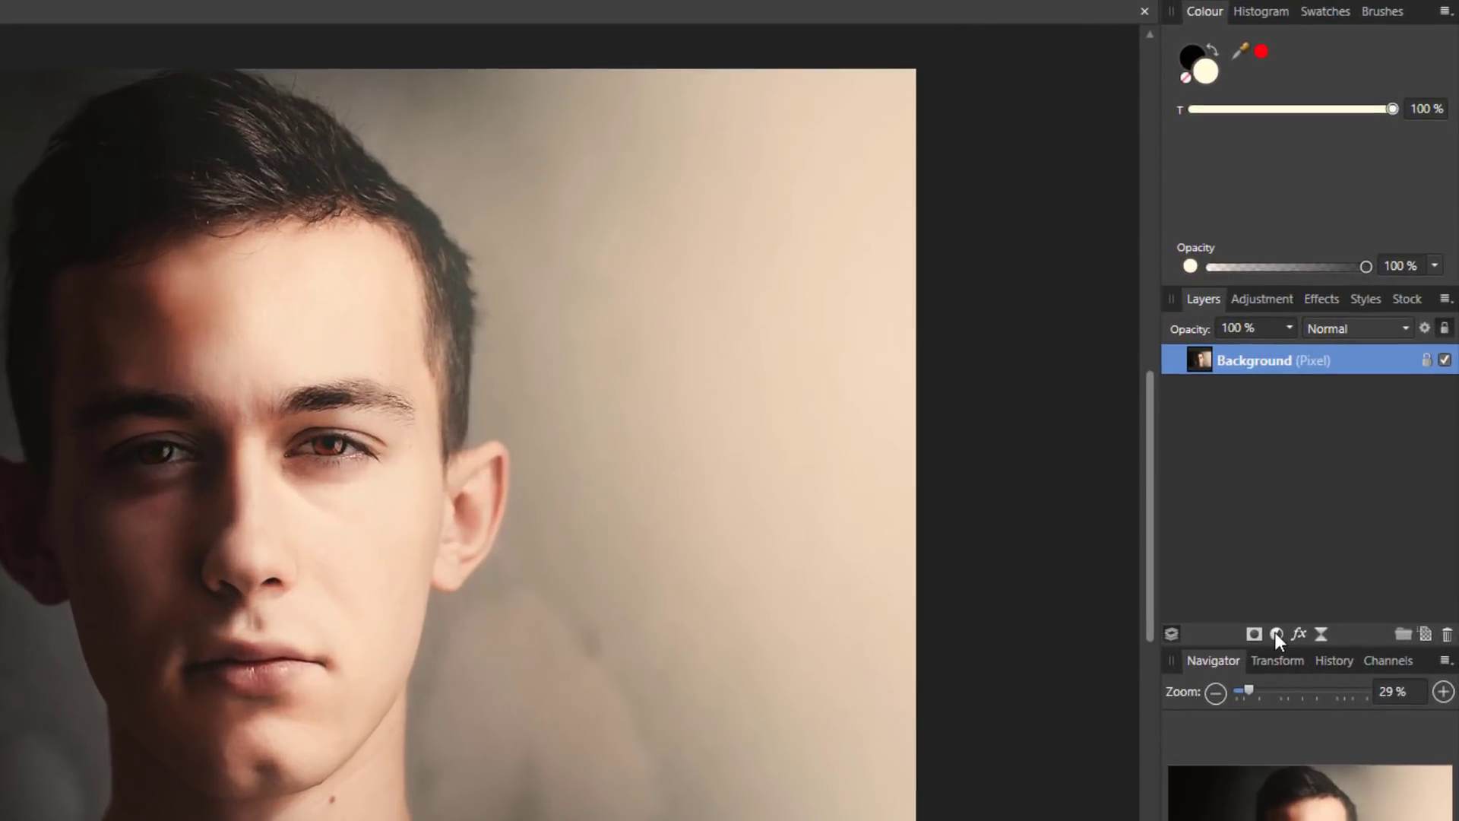
mouse_move(1279, 634)
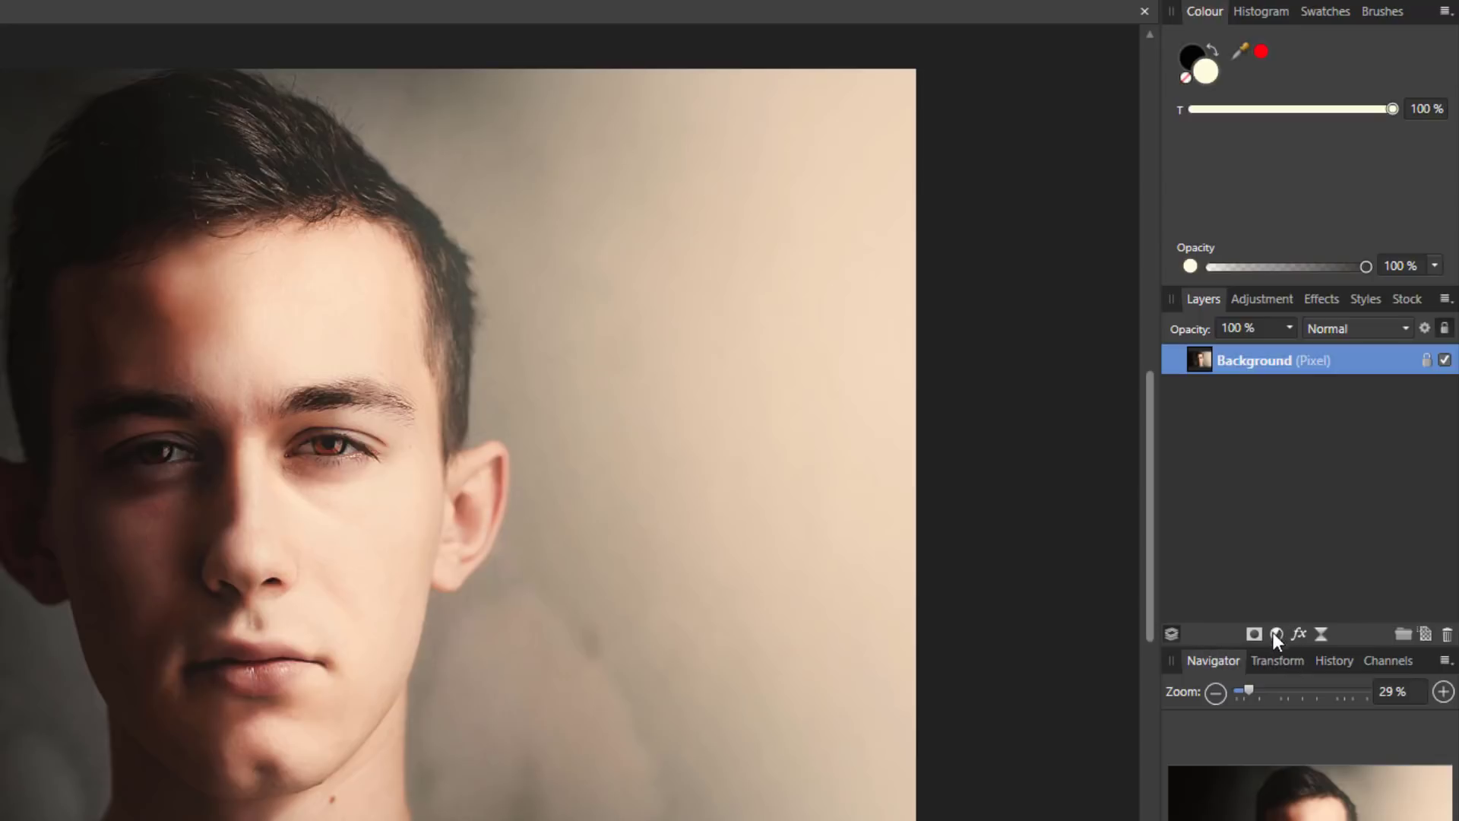
- Add an HSL adjustment with Saturation Shift at -100% to fully desaturate the portrait
click(1277, 634)
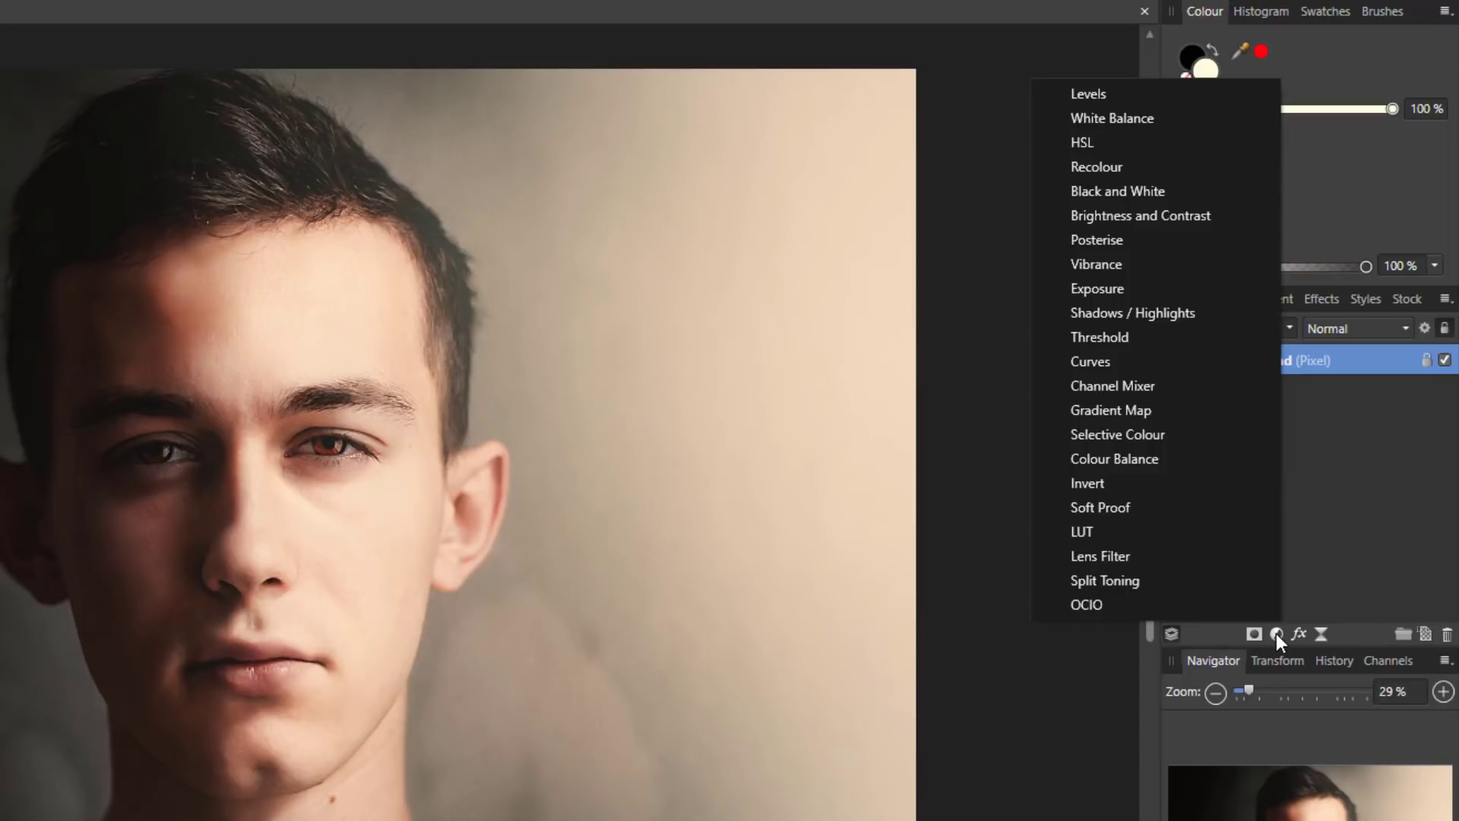
mouse_move(1081, 143)
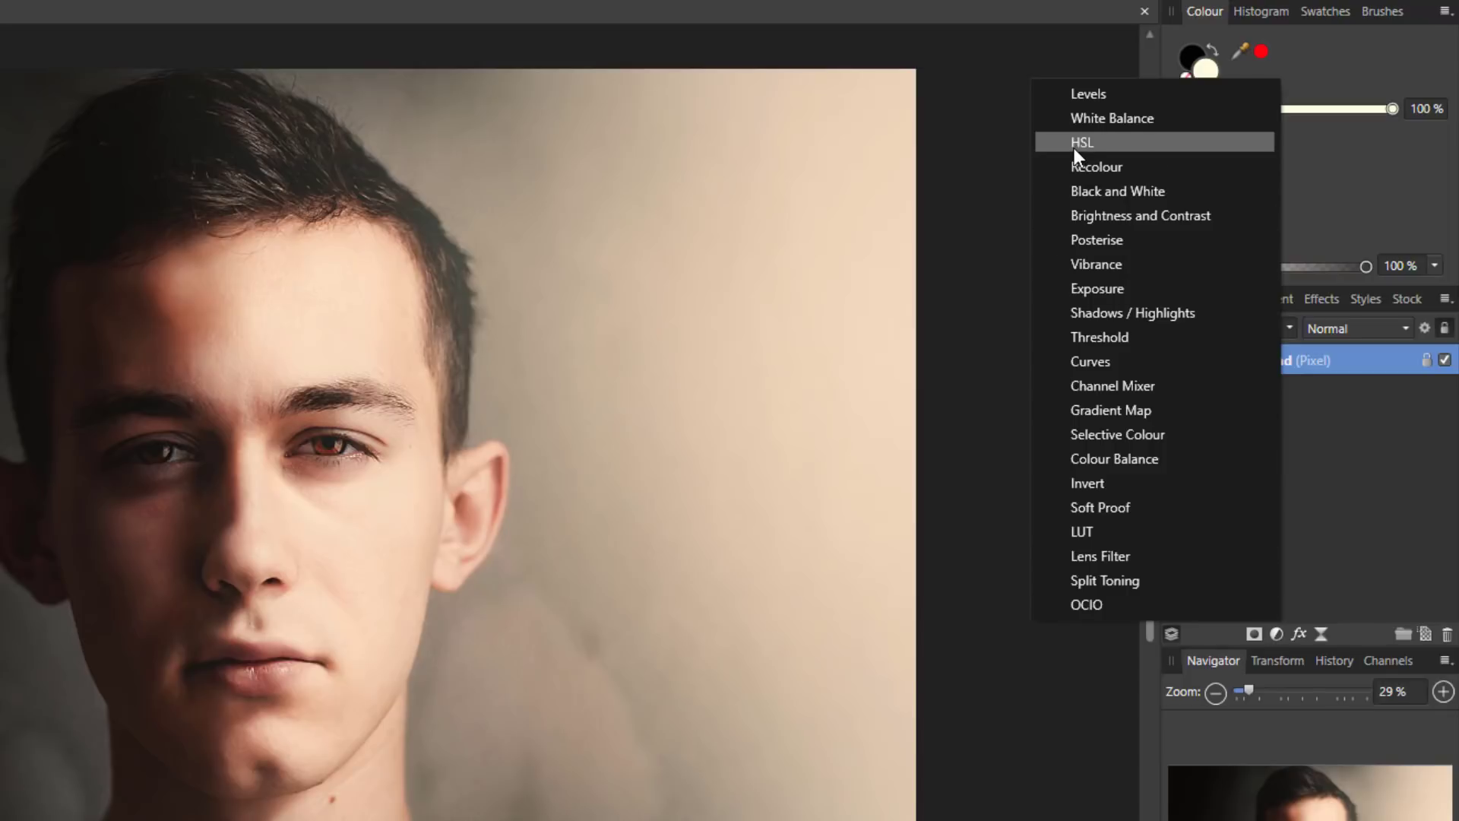
click(1081, 142)
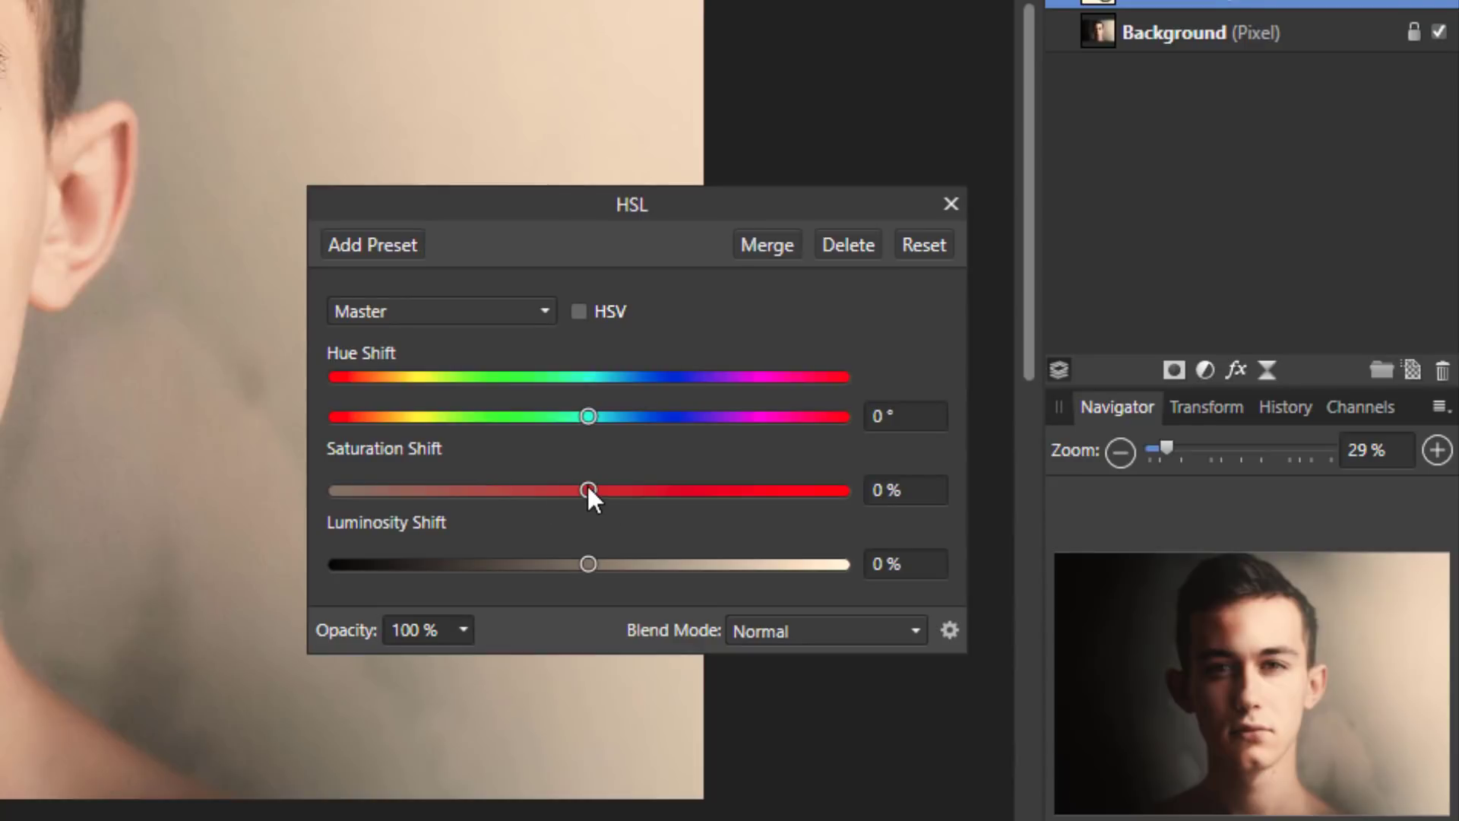
drag(587, 491, 335, 491)
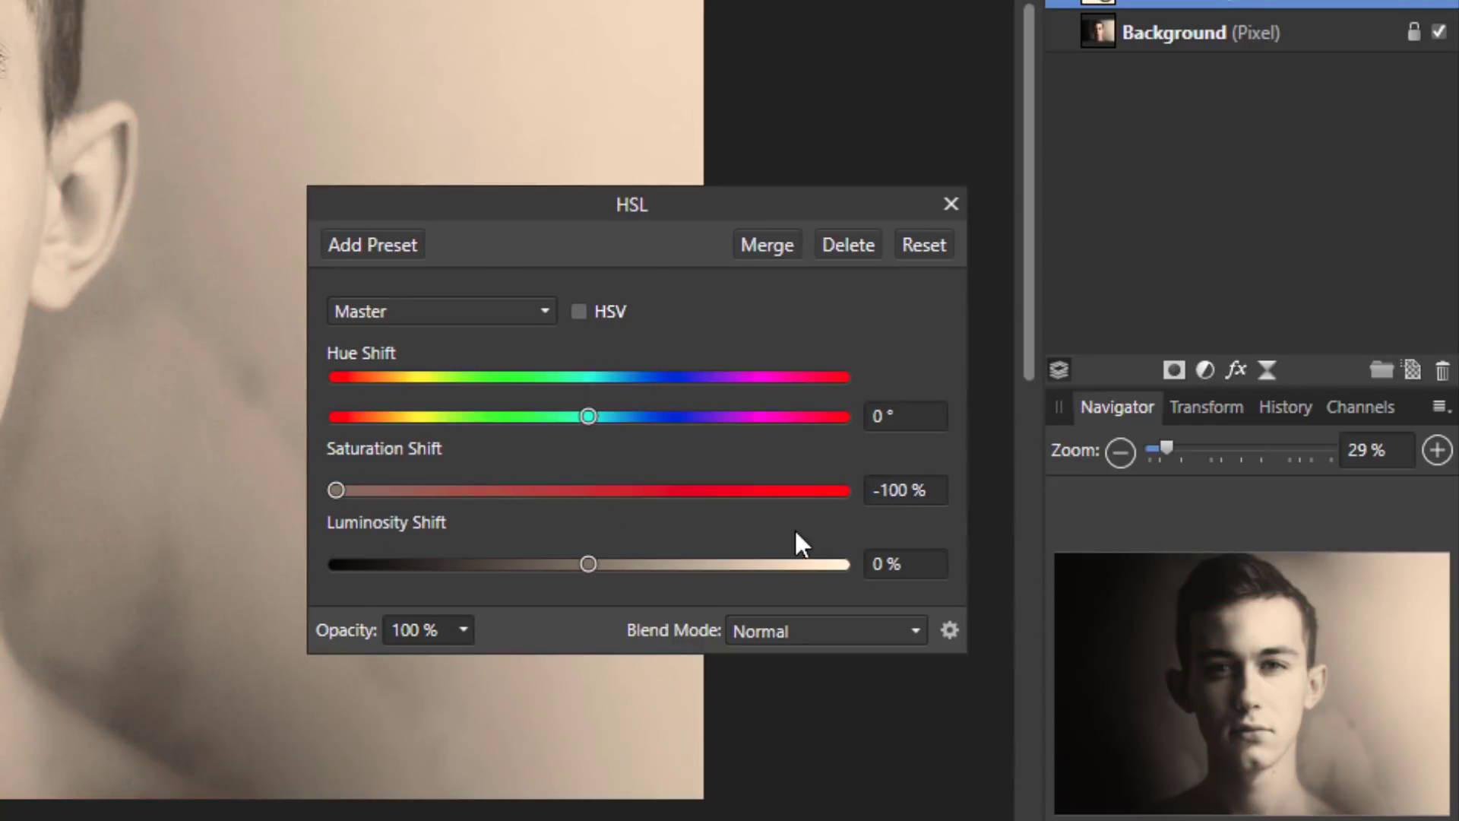
mouse_move(325, 535)
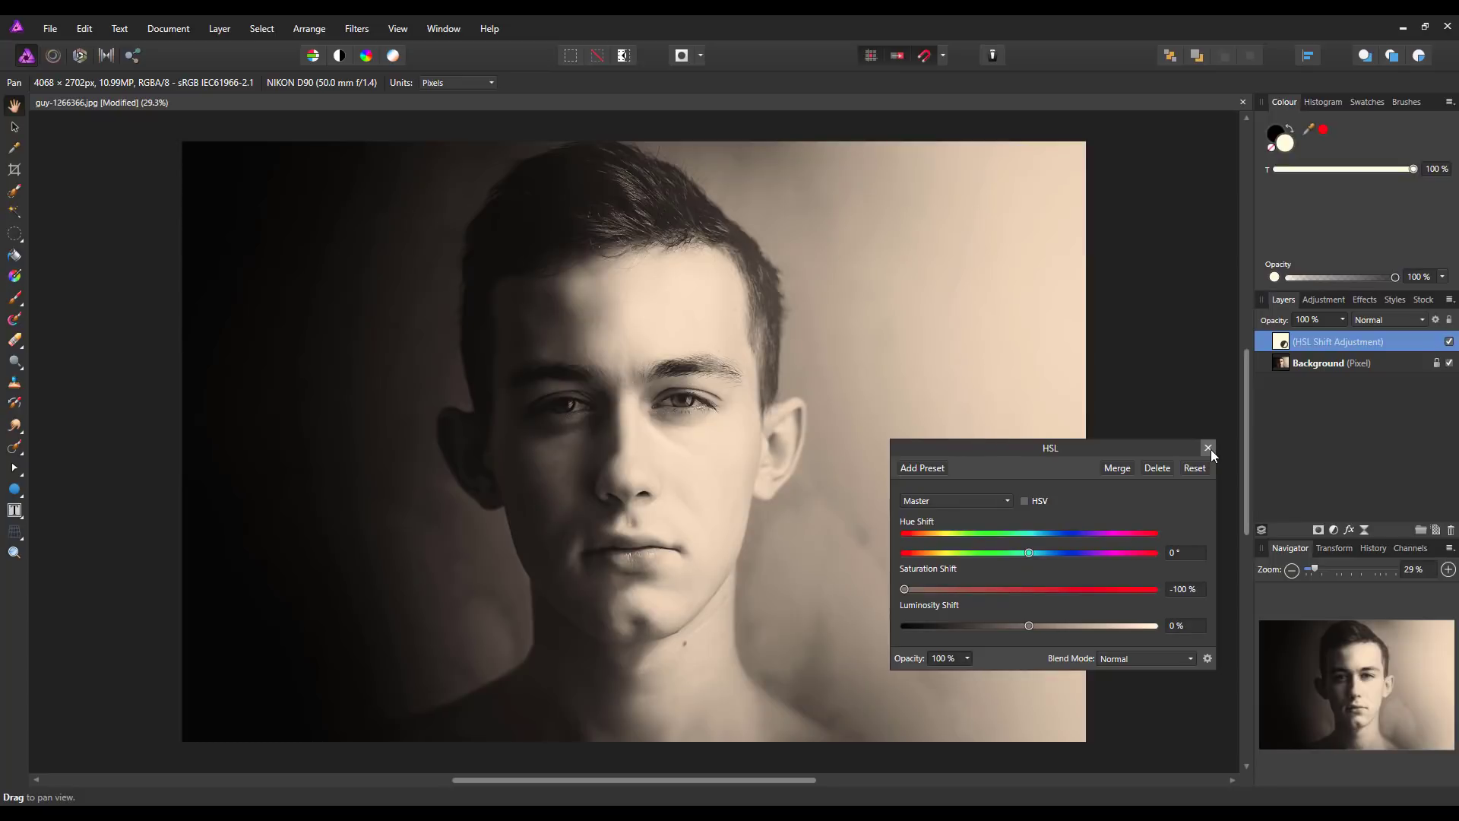
click(1208, 446)
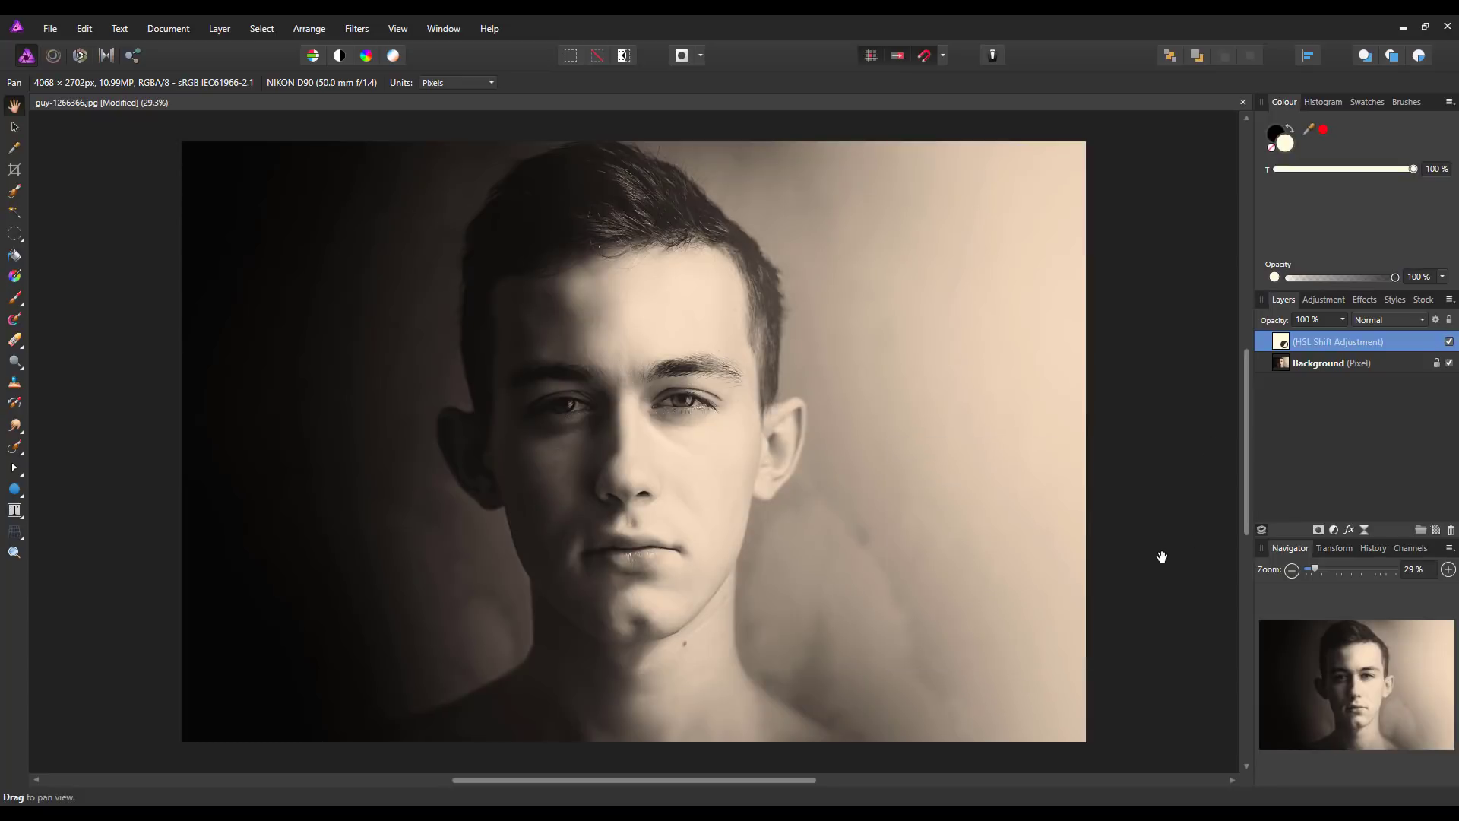
mouse_move(1157, 561)
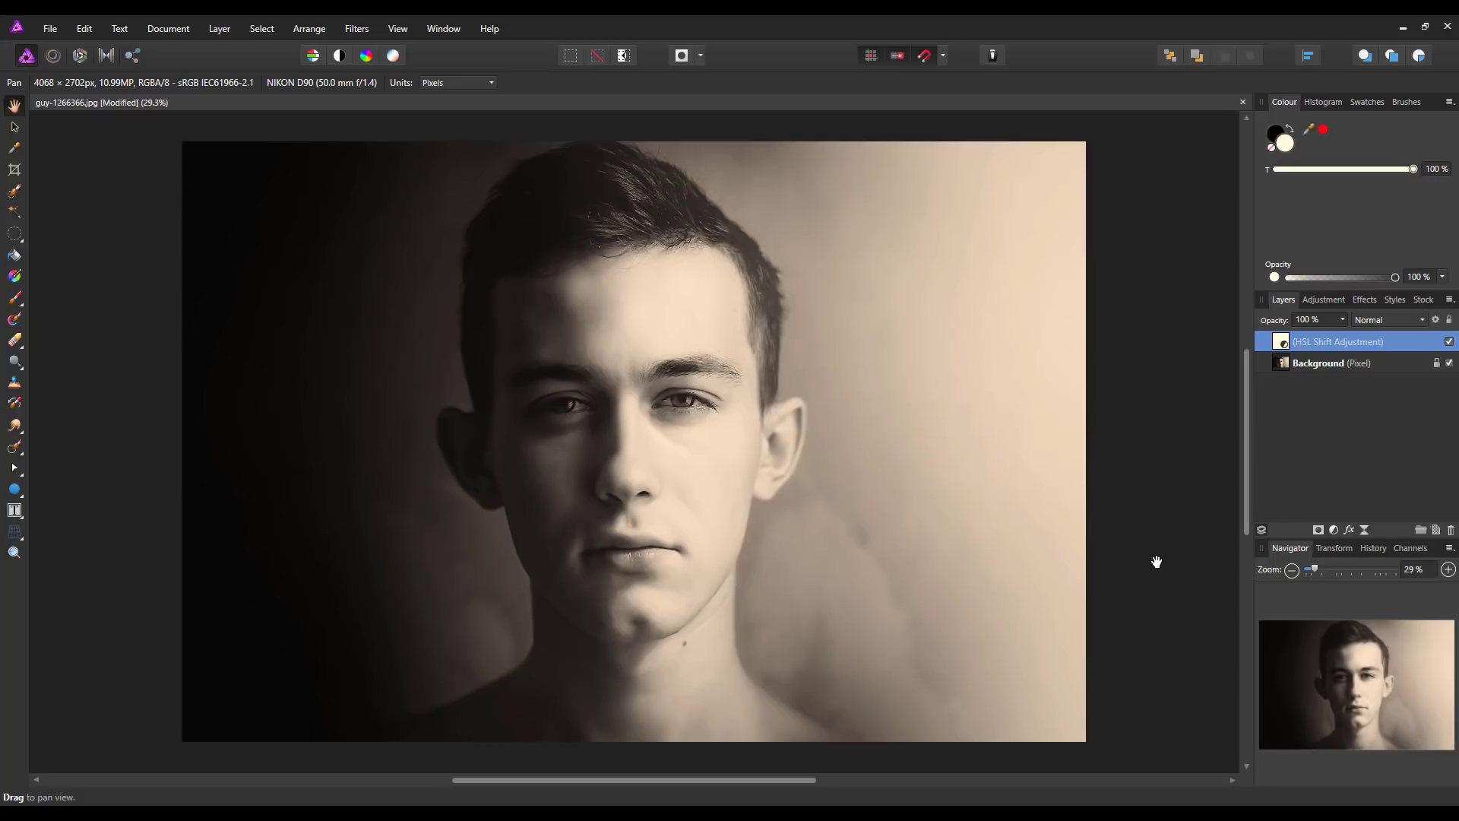
mouse_move(1162, 573)
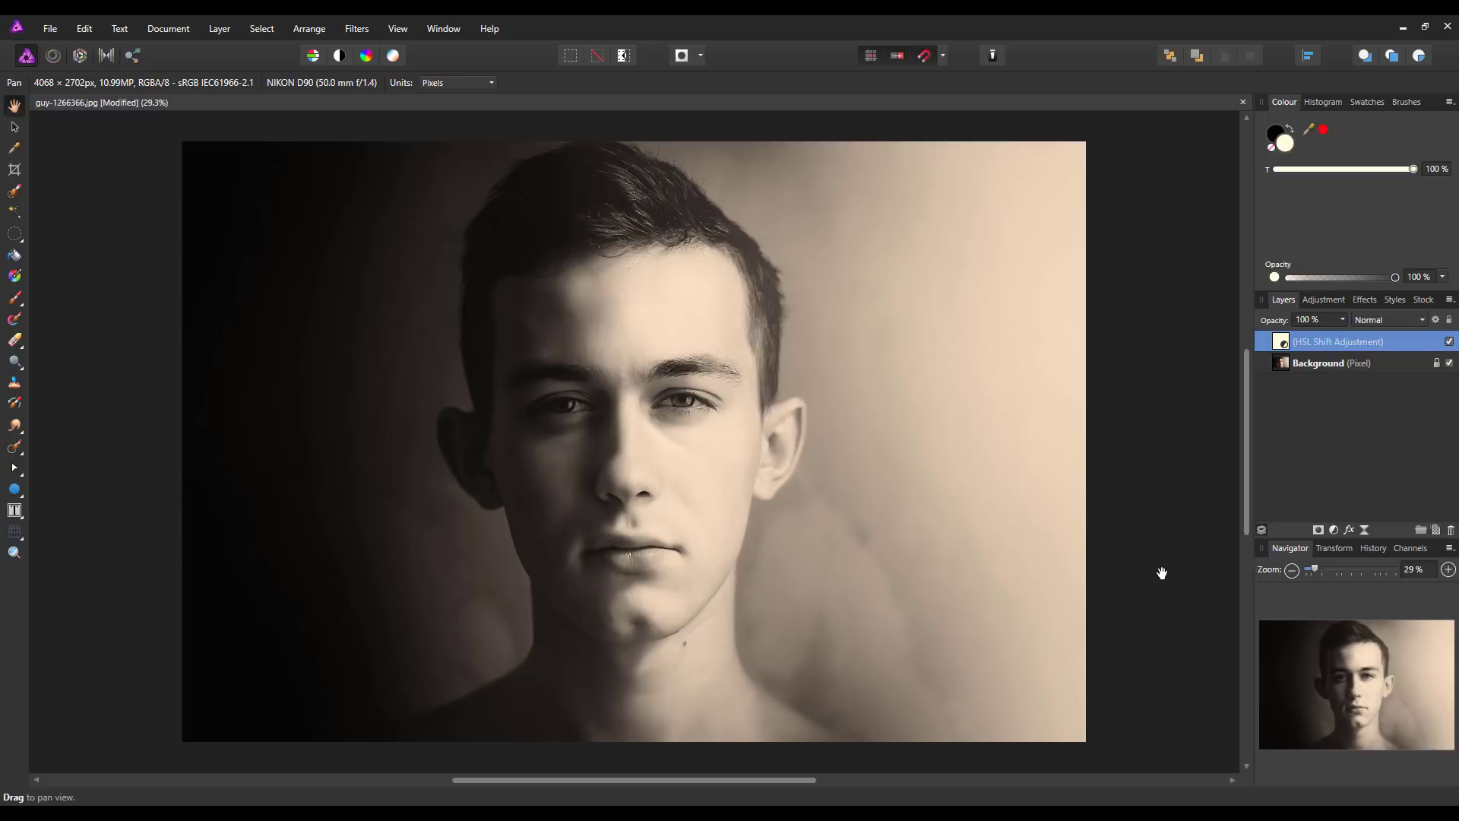
mouse_move(1333, 529)
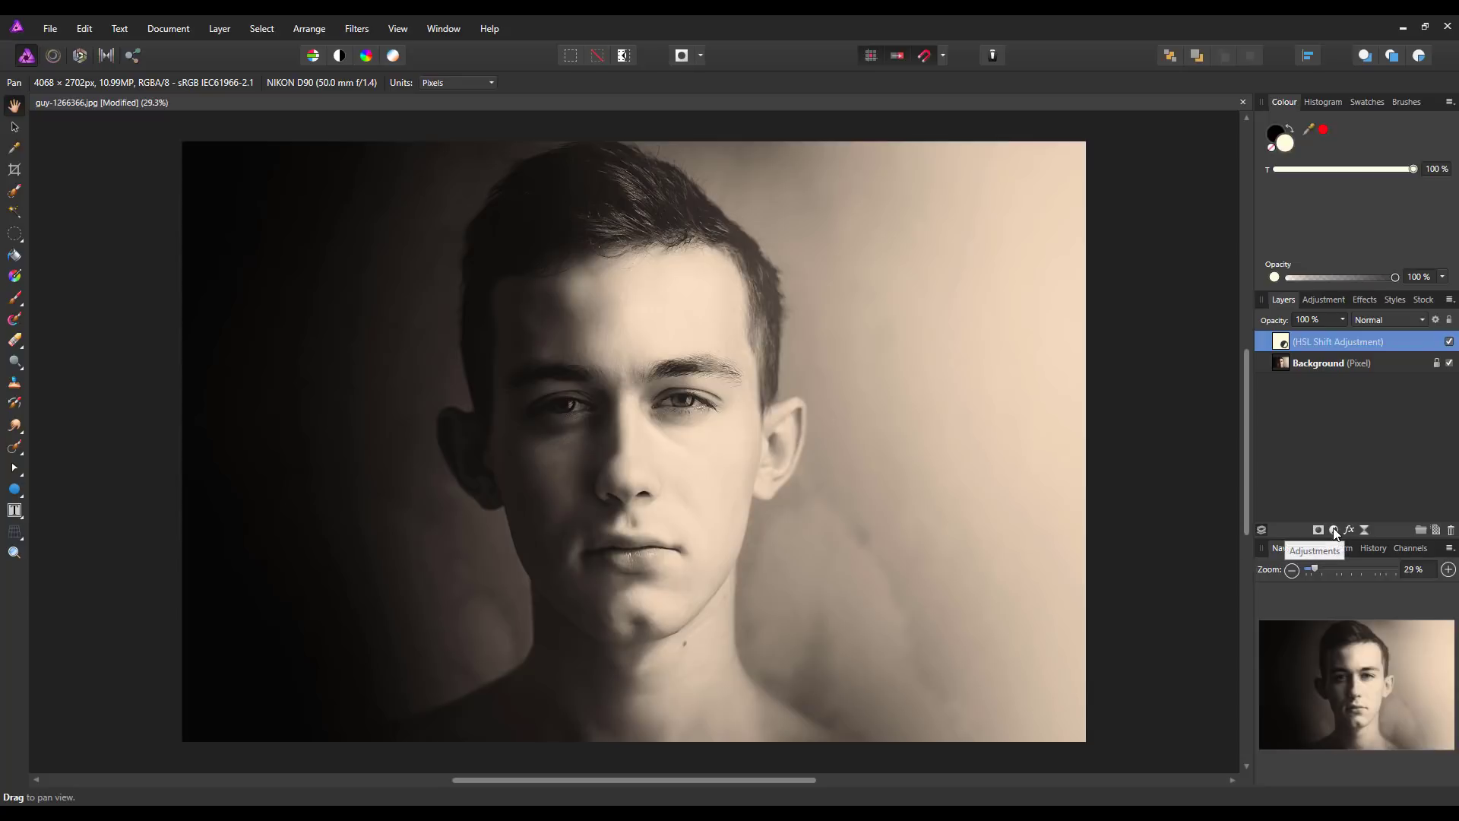
- Add a Curves adjustment flattened to a level mid-grey line above the HSL layer
click(1333, 529)
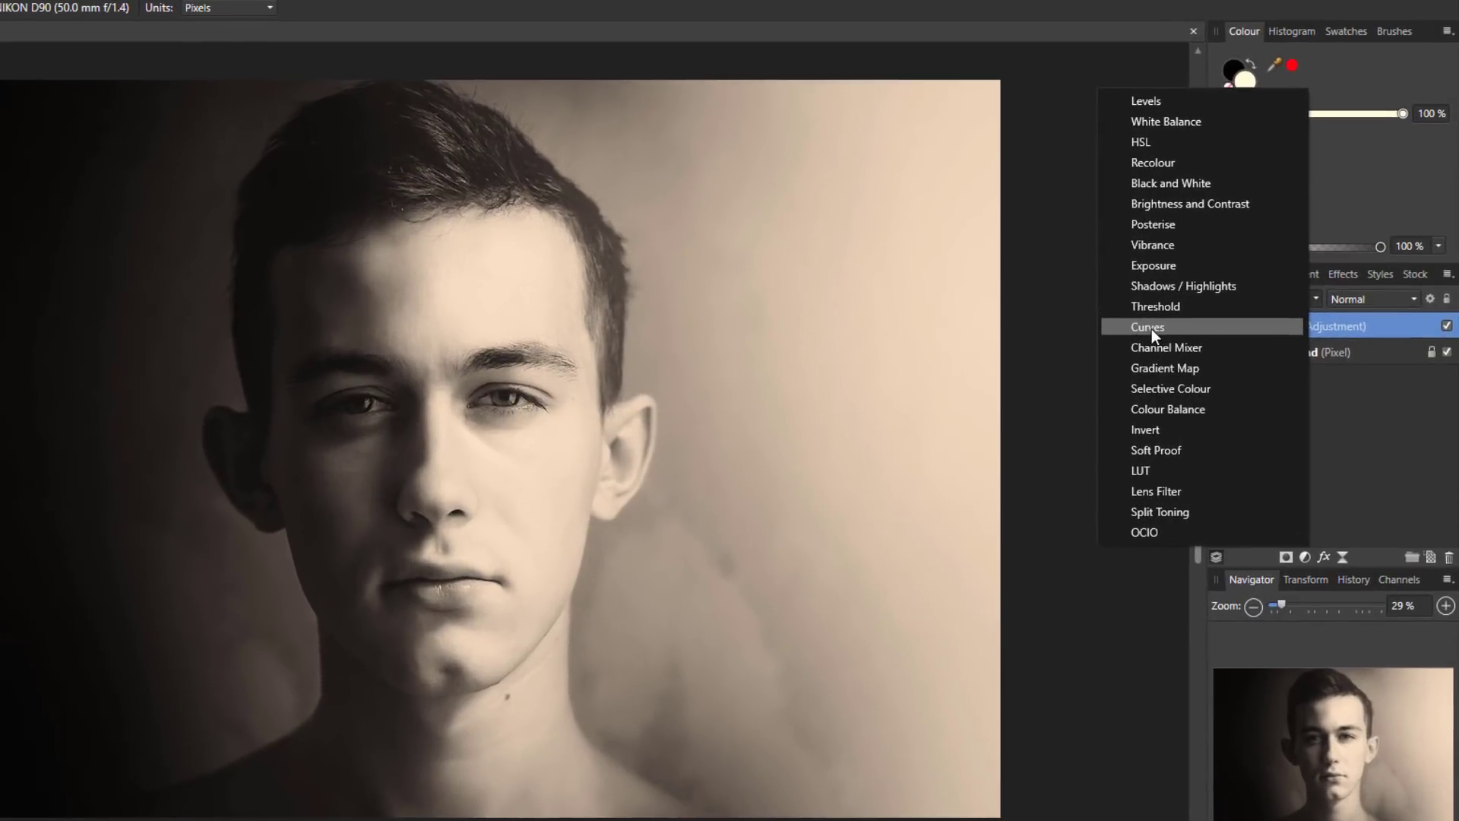
click(1146, 327)
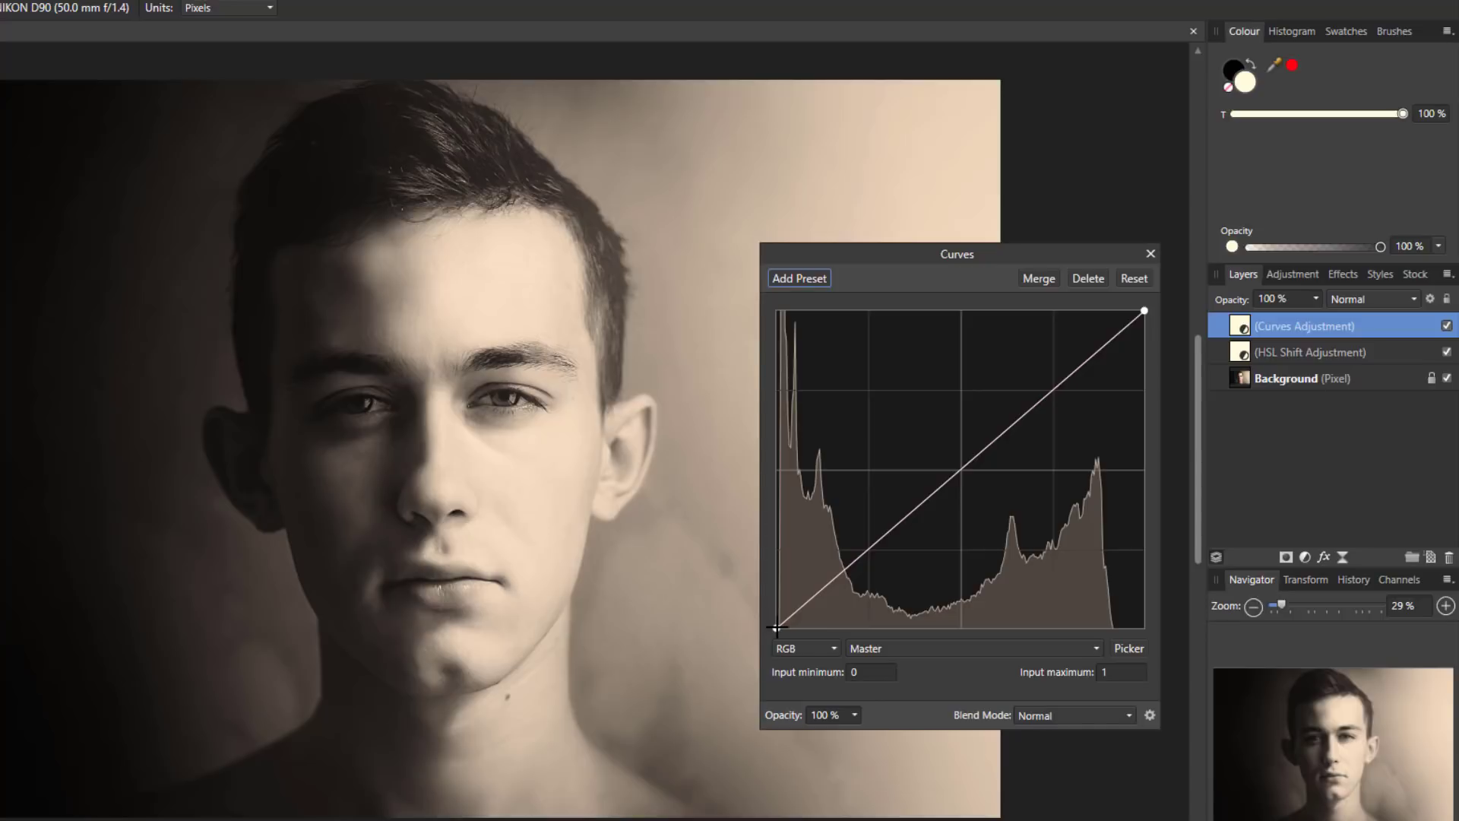
drag(777, 628, 776, 473)
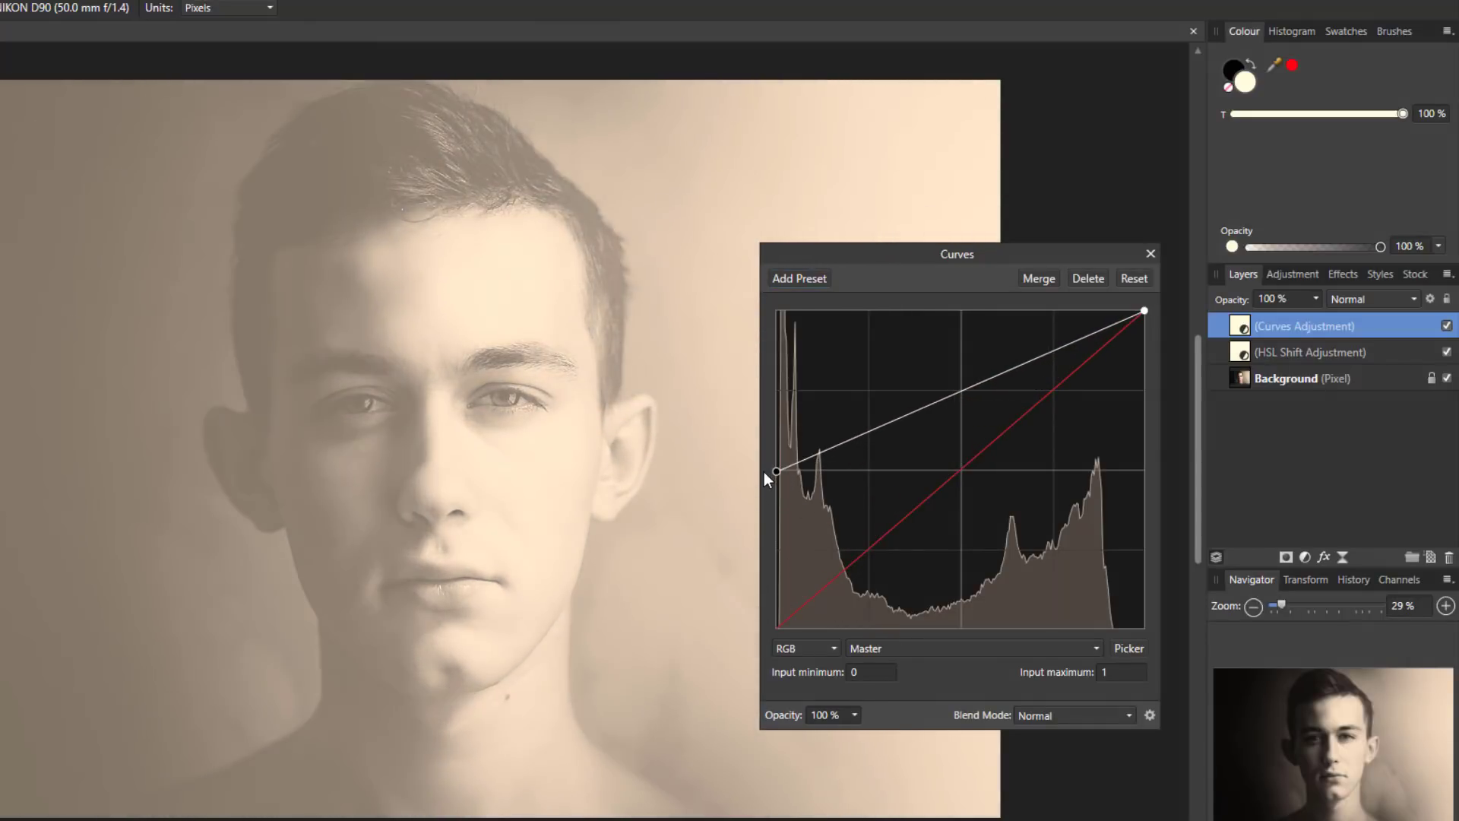
mouse_move(938, 488)
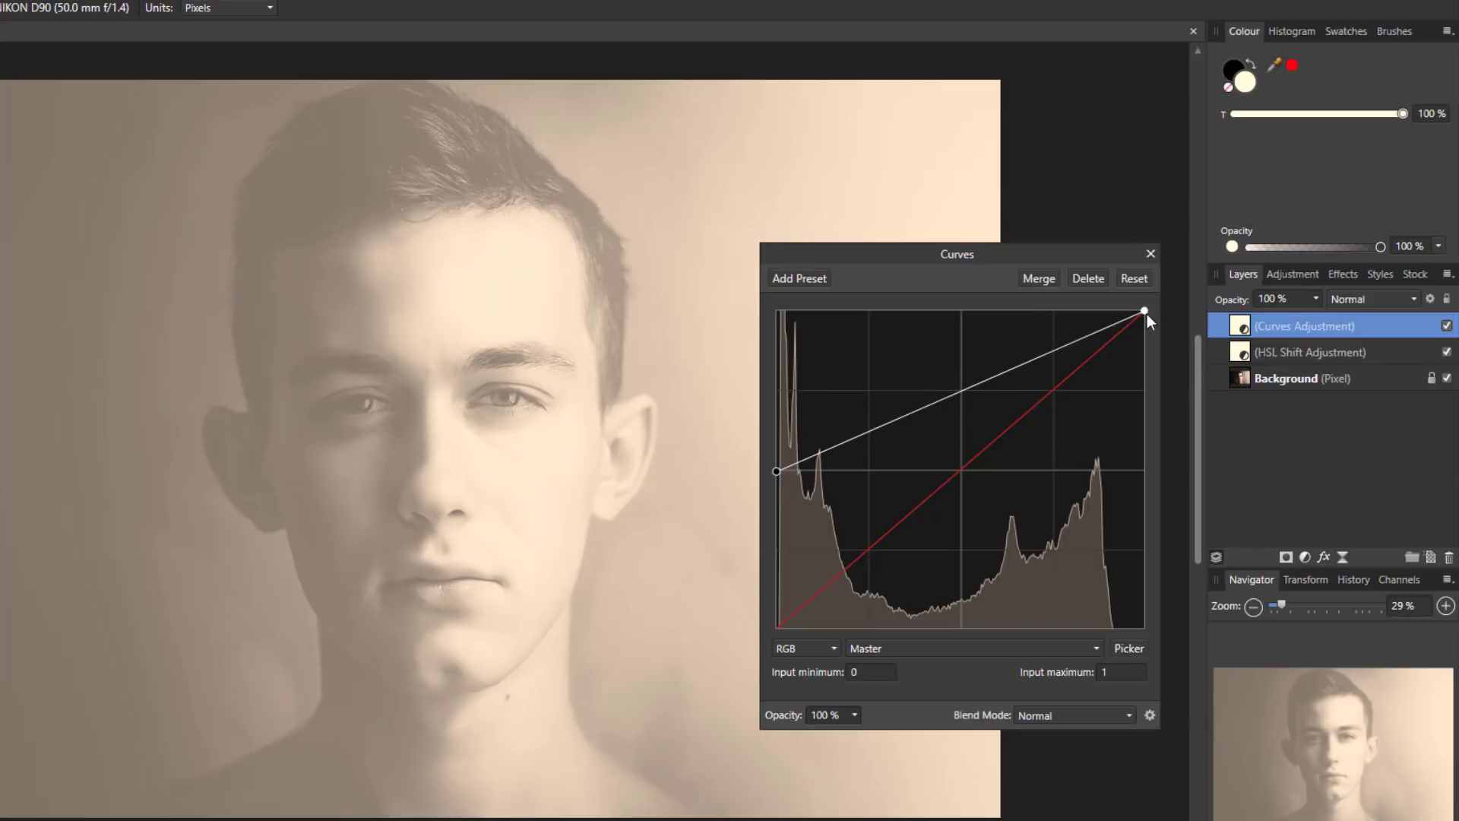
drag(1143, 310, 1143, 458)
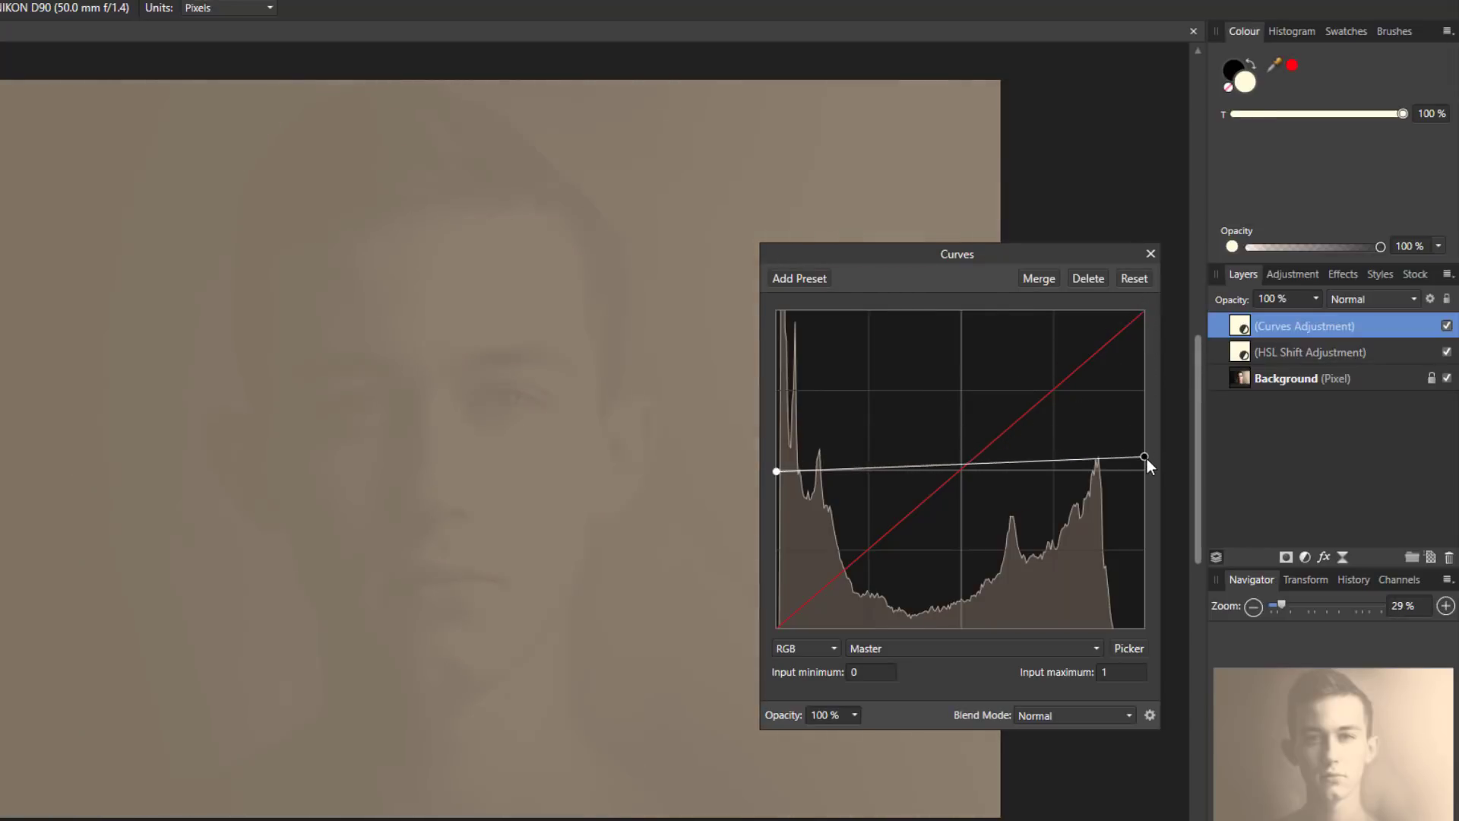
drag(1145, 458, 1145, 473)
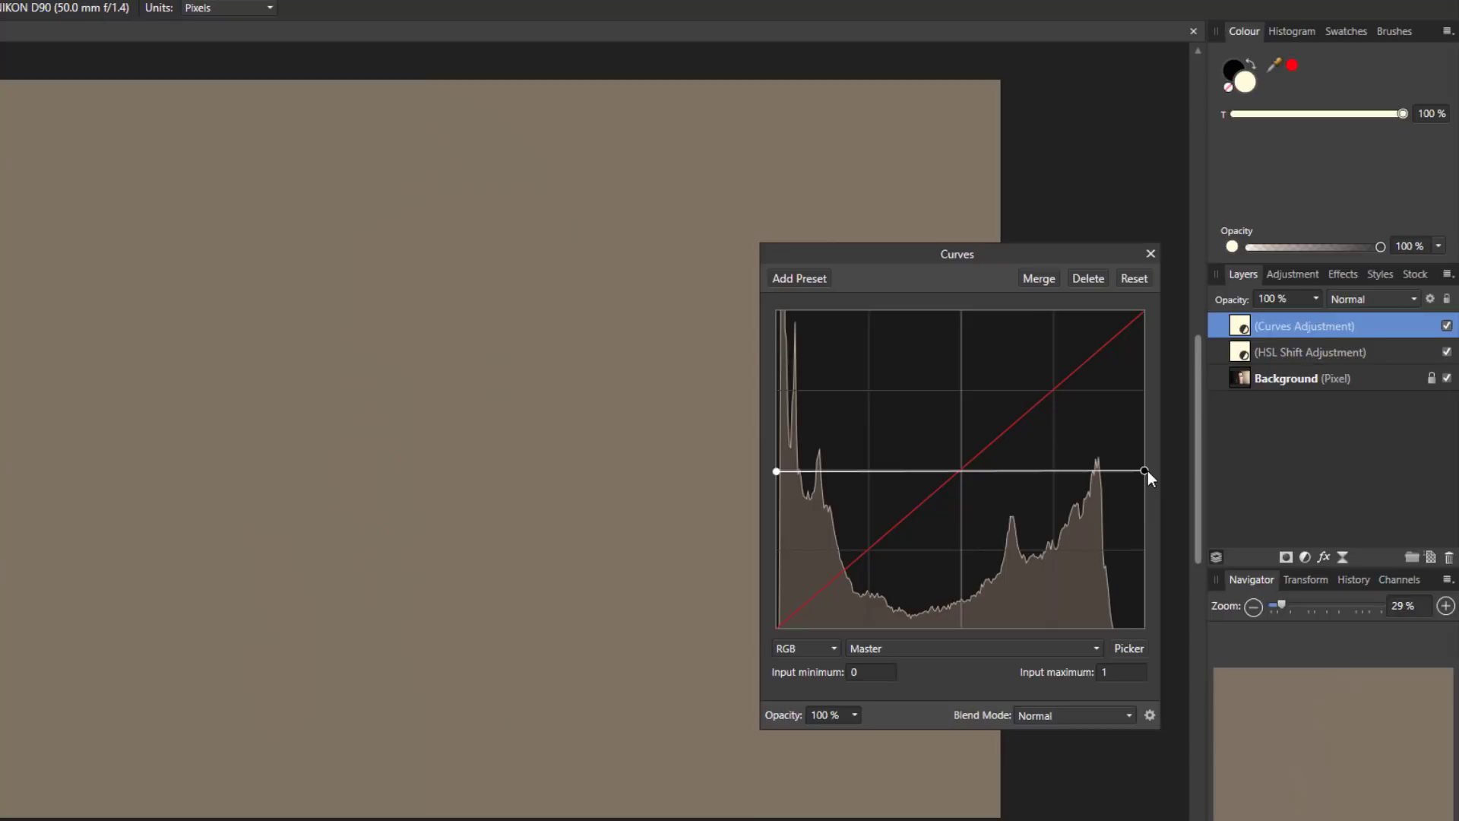
mouse_move(771, 504)
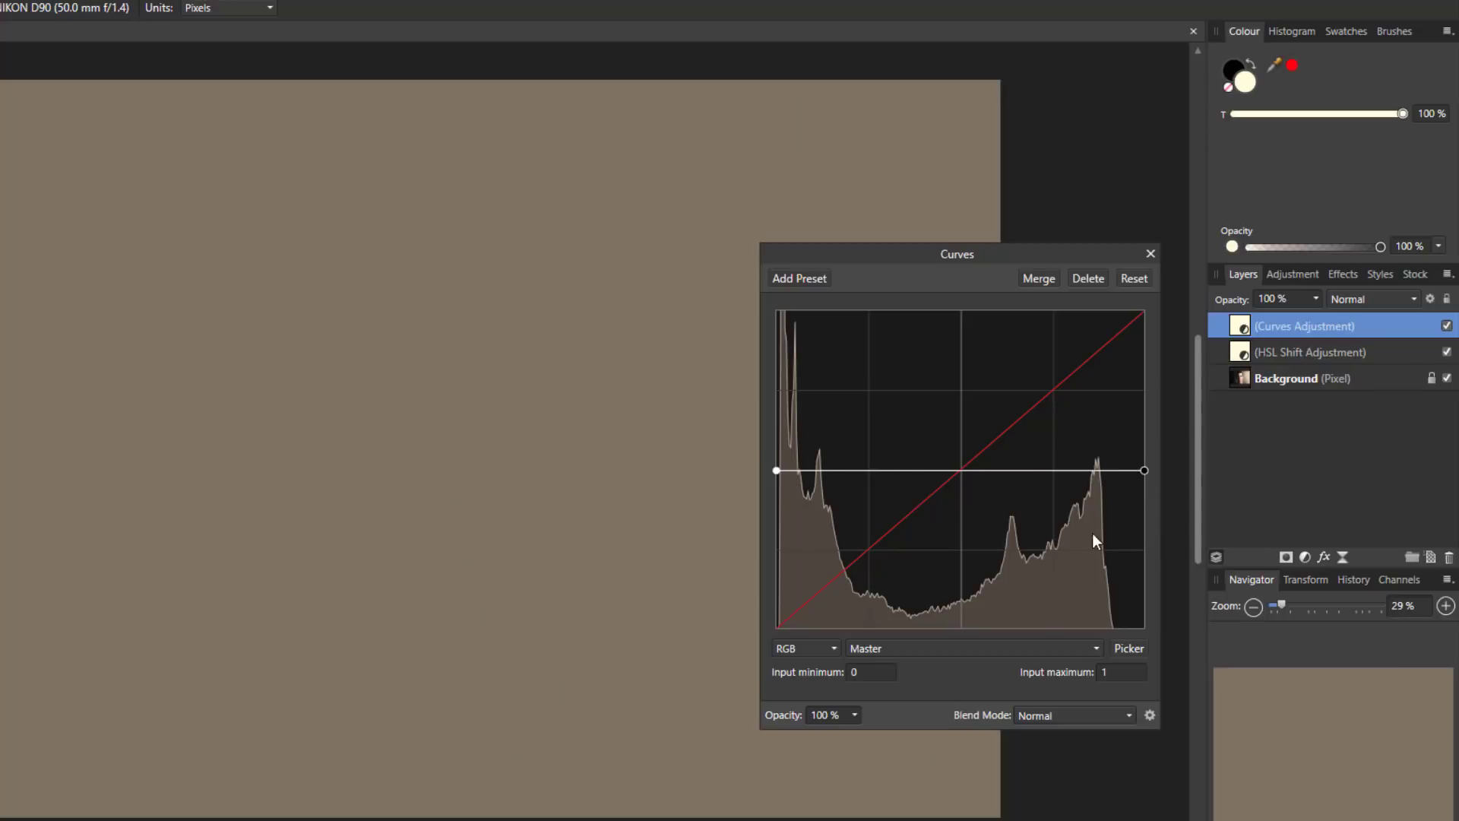
mouse_move(567, 359)
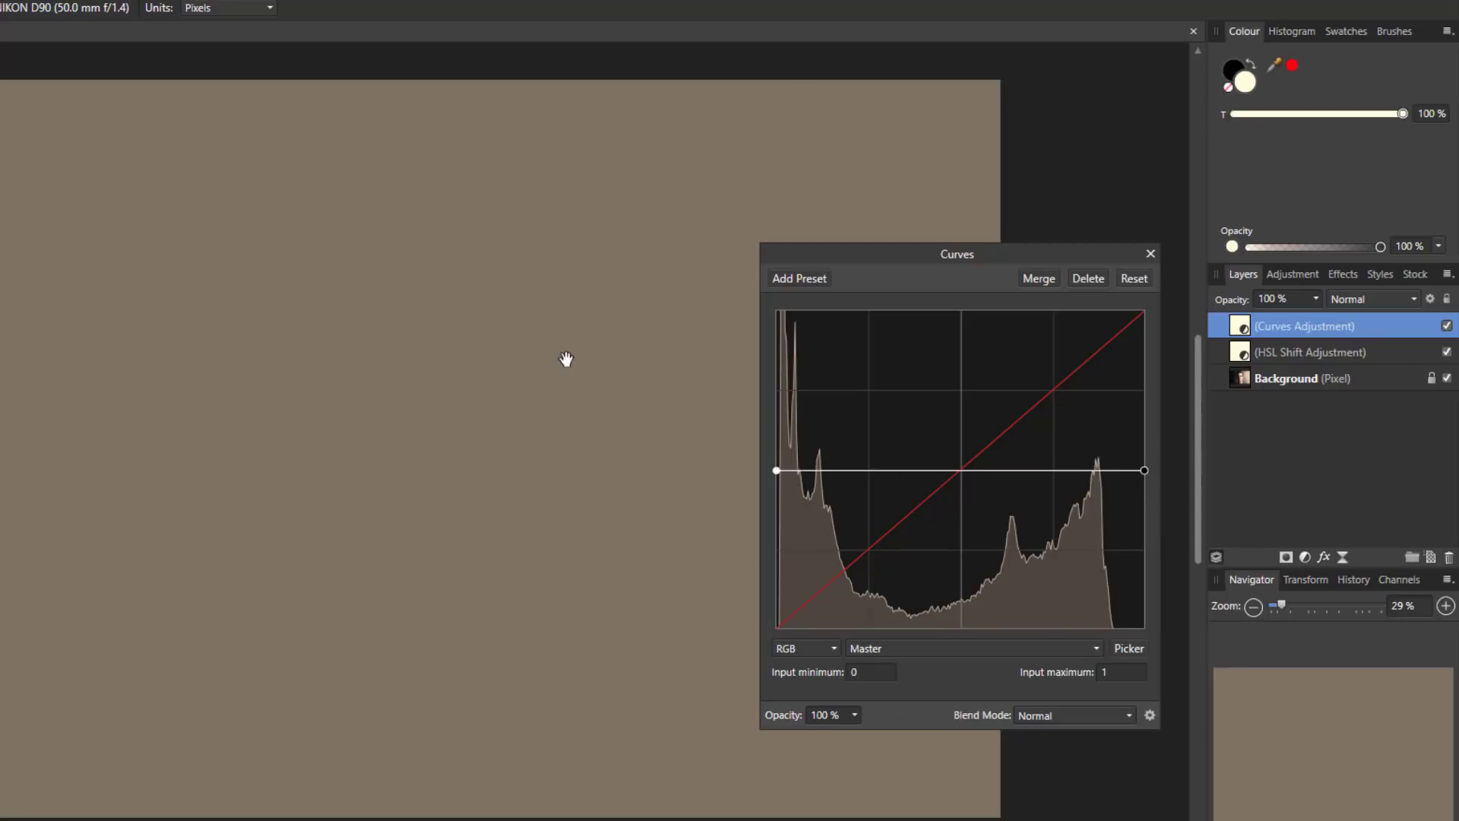
mouse_move(409, 479)
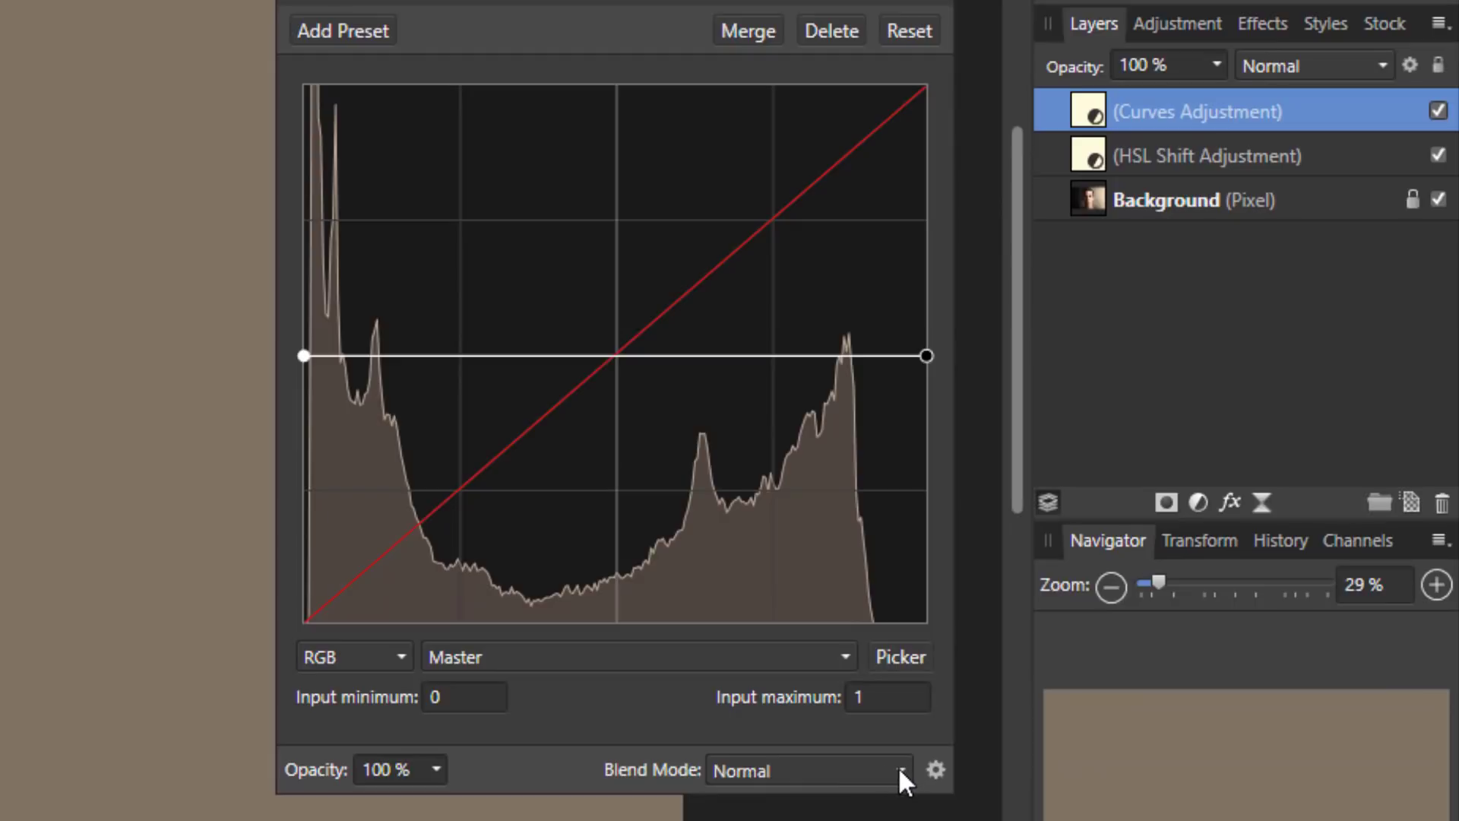
- Set the flat Curves adjustment's blend mode to Soft Light
click(807, 769)
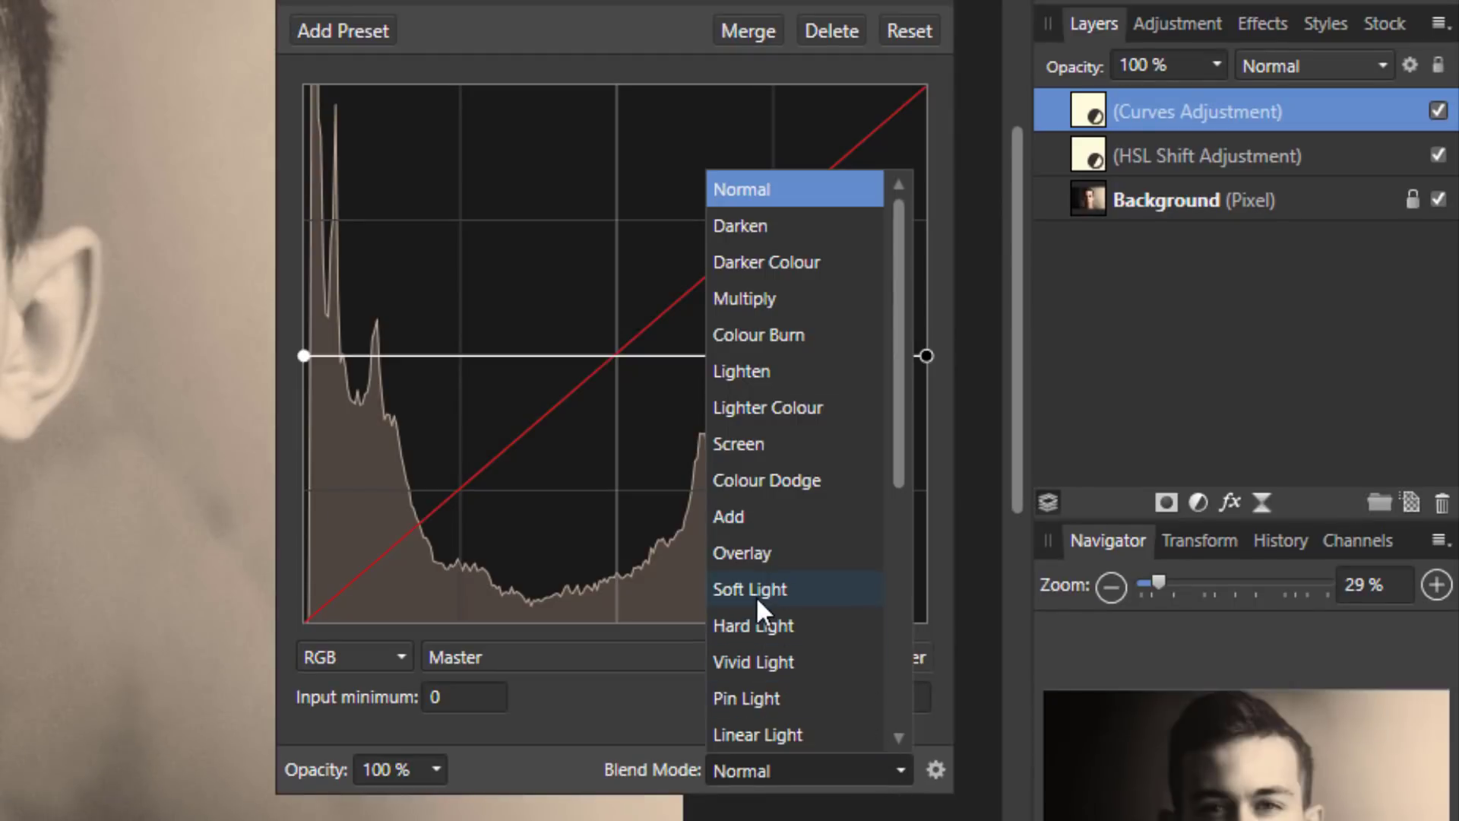
click(749, 589)
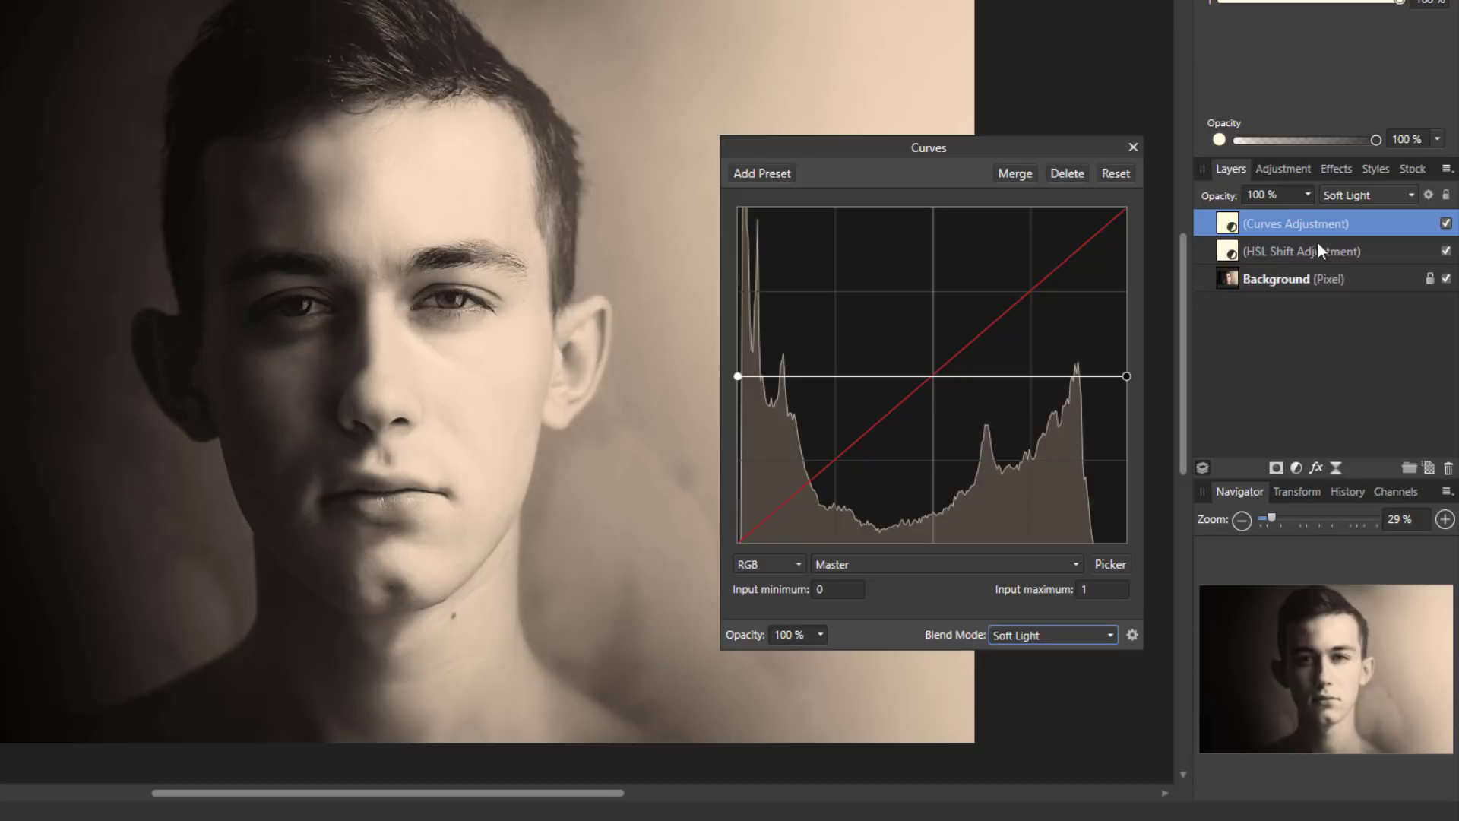
mouse_move(1158, 289)
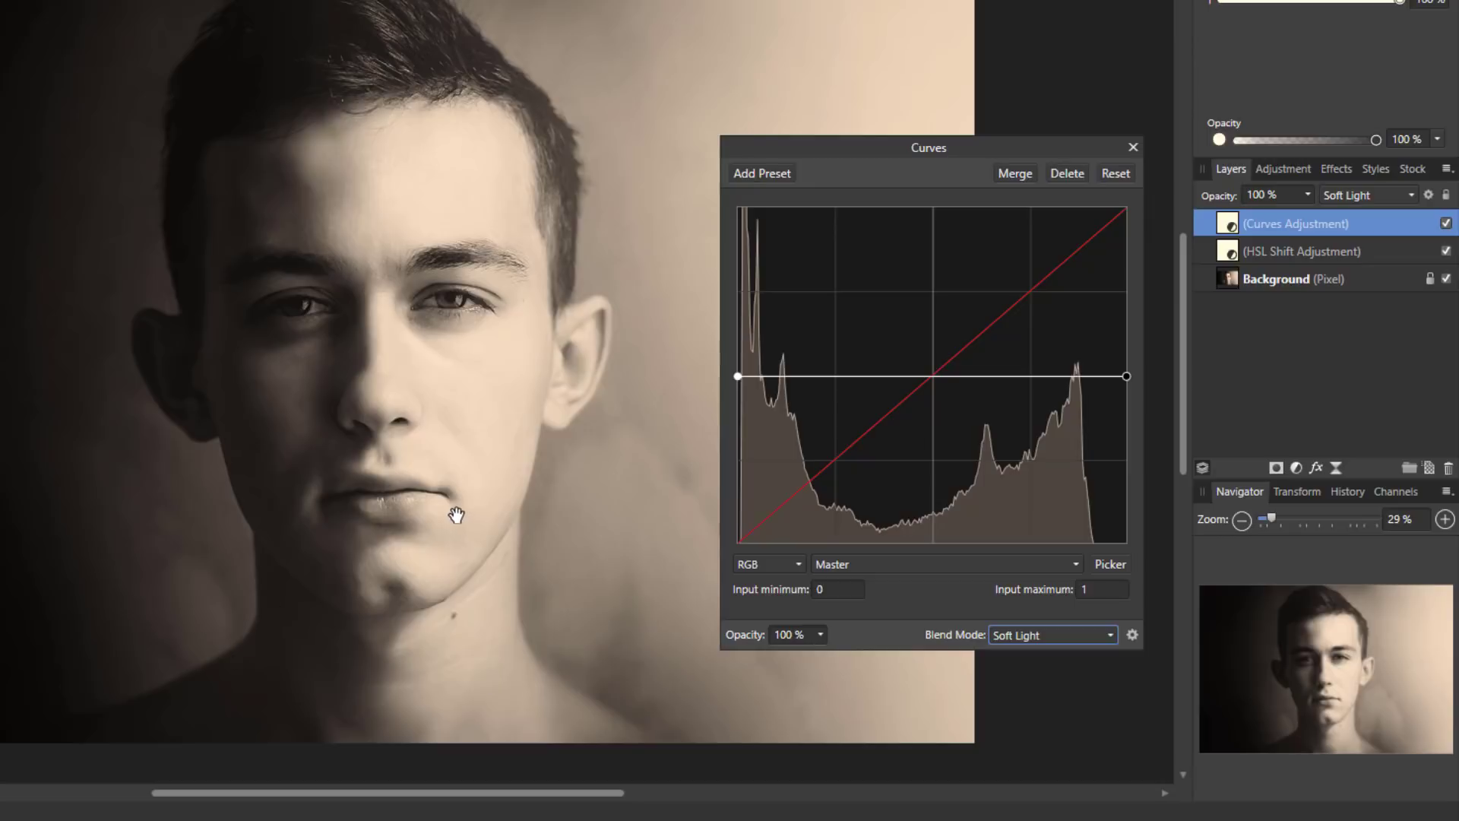
mouse_move(704, 525)
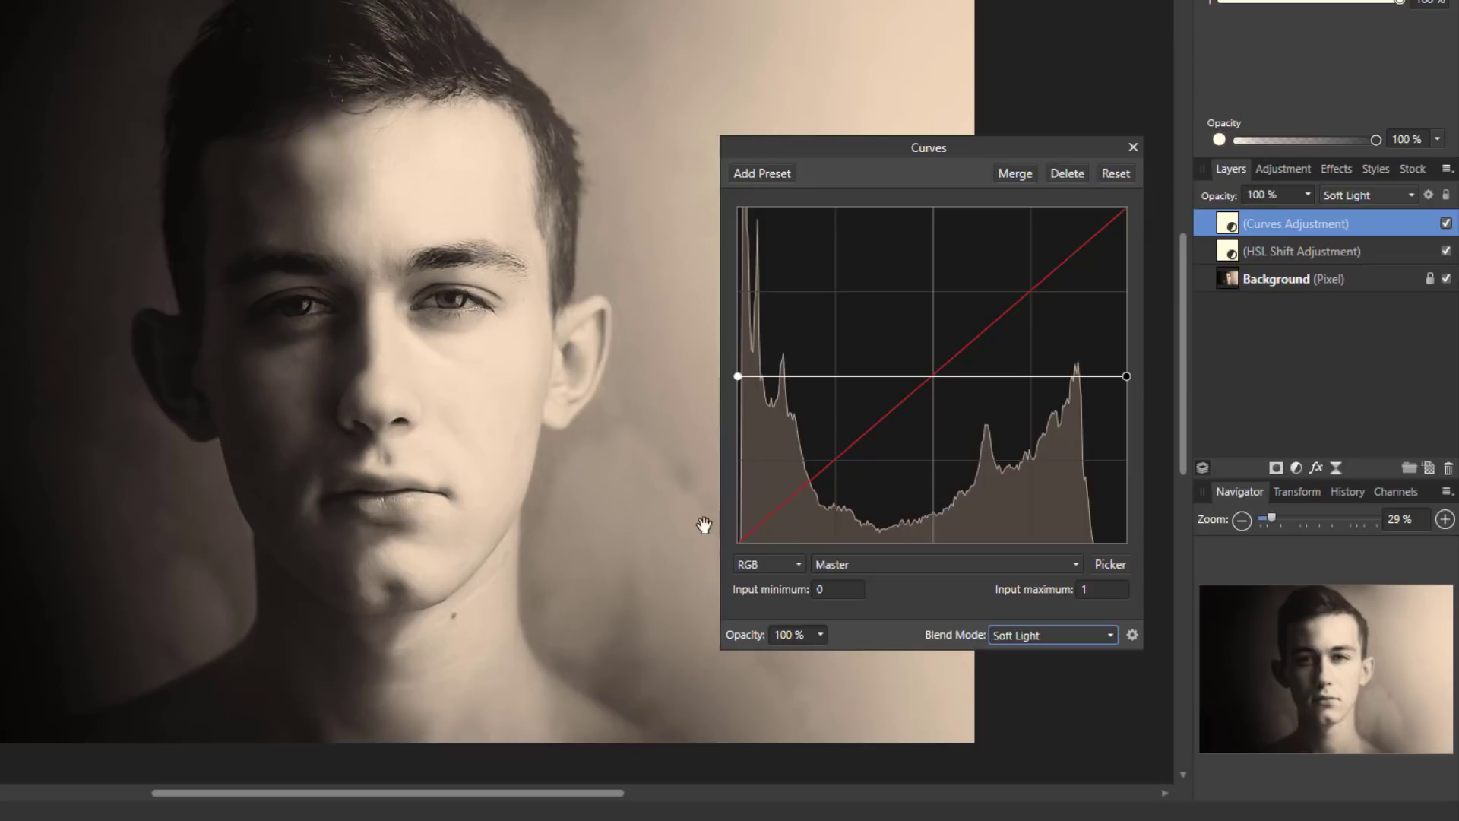
mouse_move(999, 392)
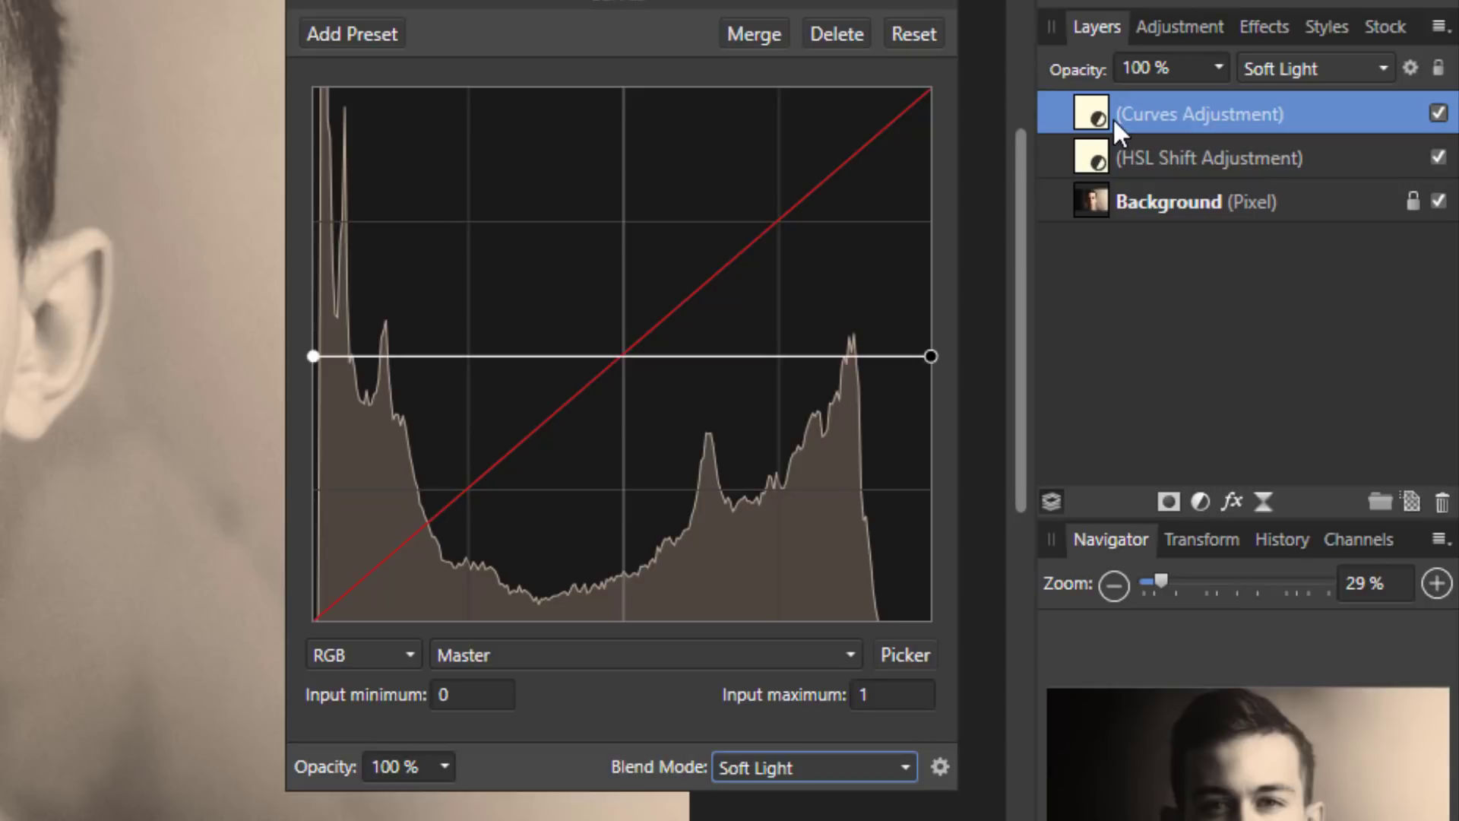
mouse_move(1114, 173)
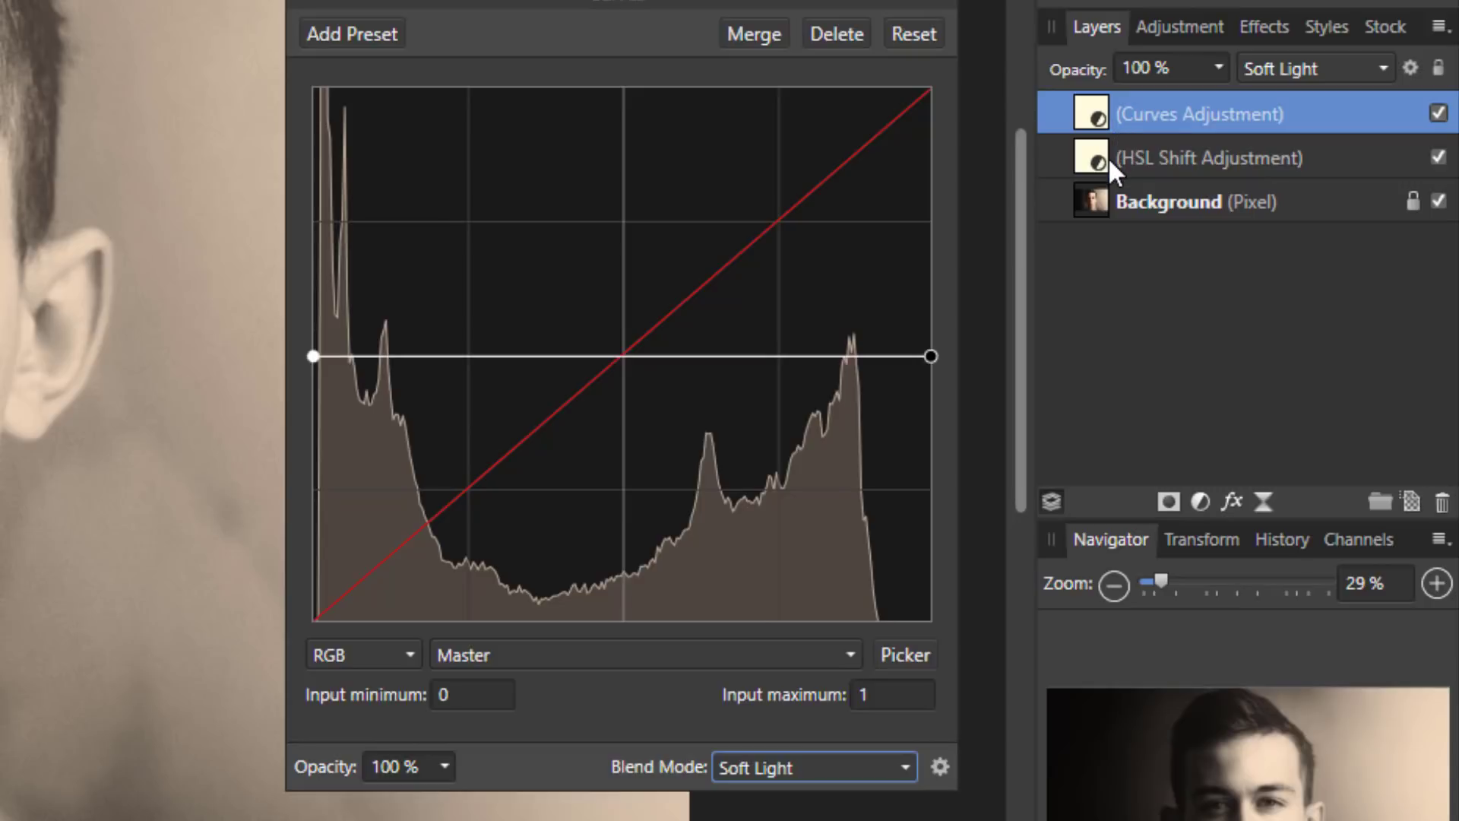
mouse_move(1131, 181)
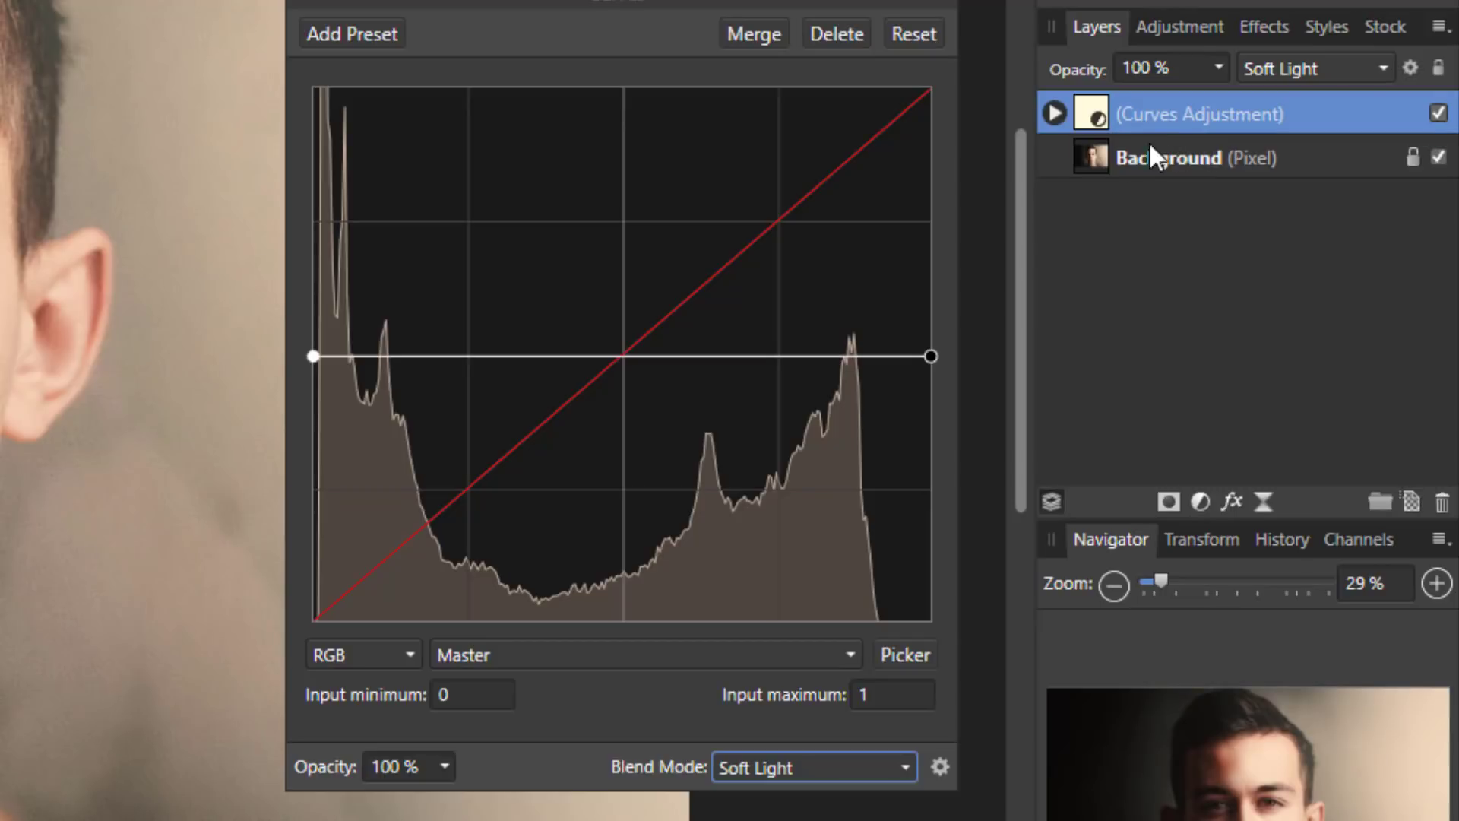
- Expand the Curves layer to show the nested HSL adjustment, then collapse it again
click(1053, 113)
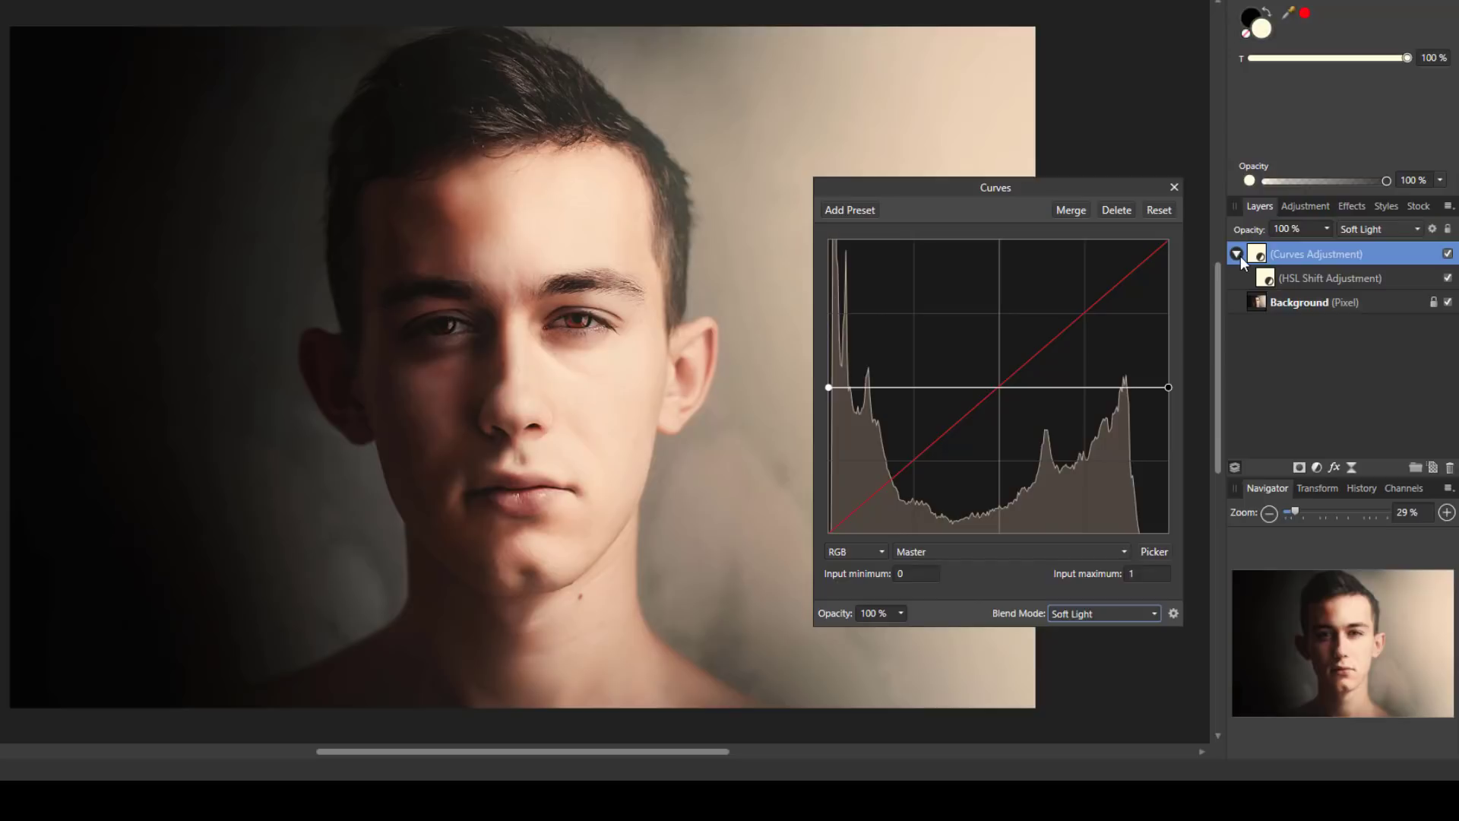
click(1237, 254)
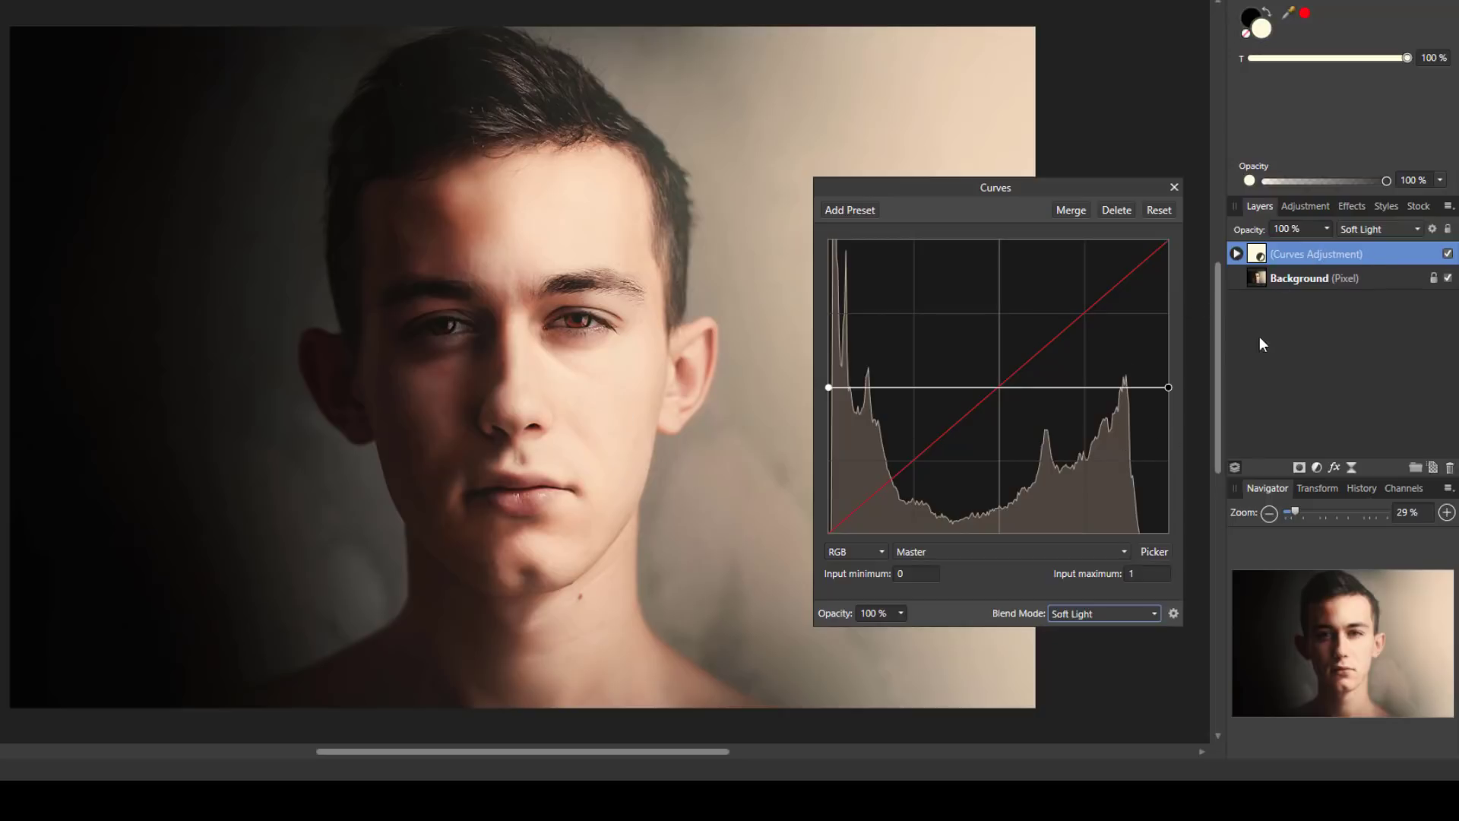
mouse_move(1263, 299)
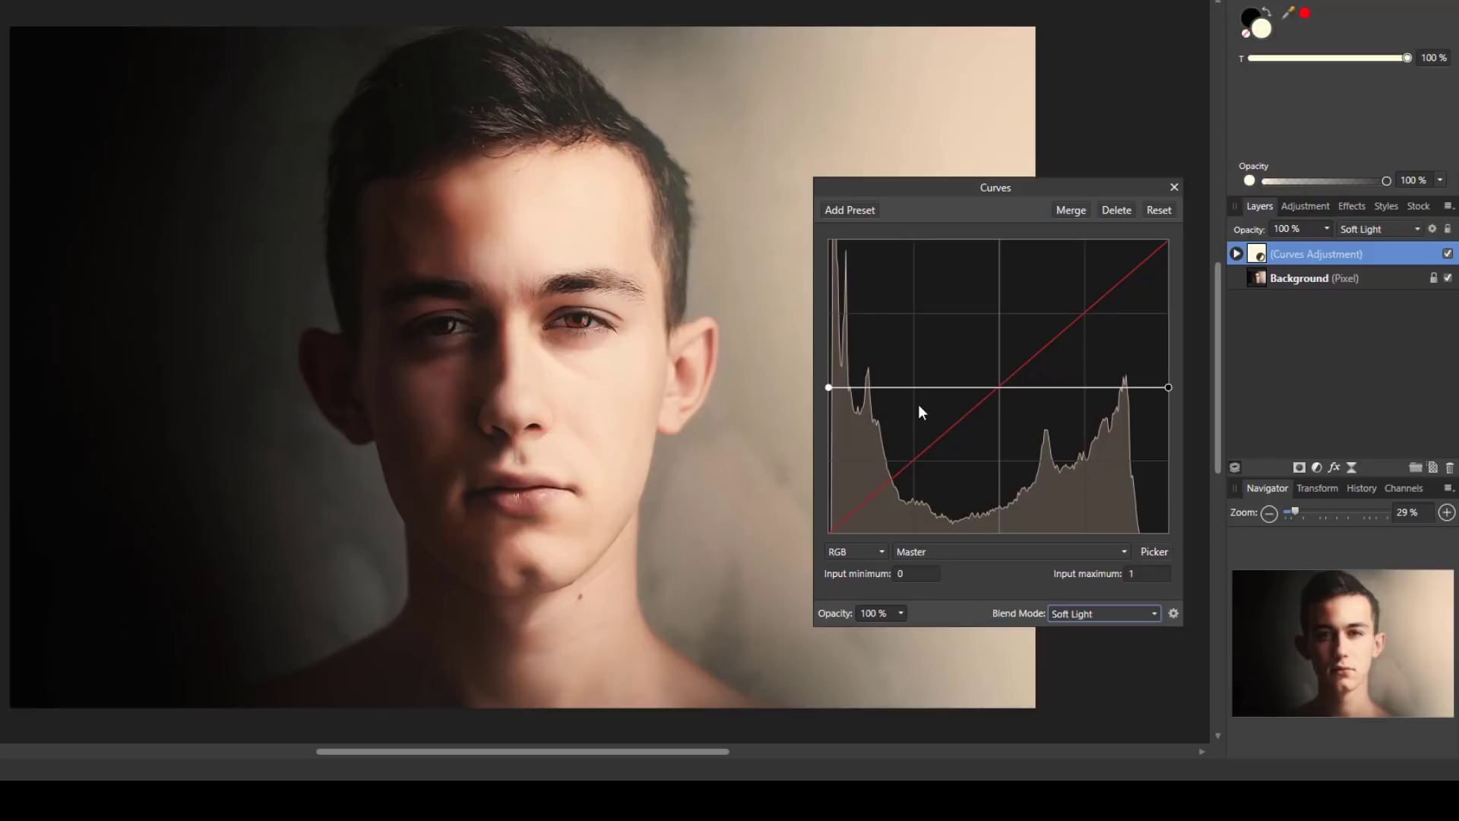
mouse_move(1034, 193)
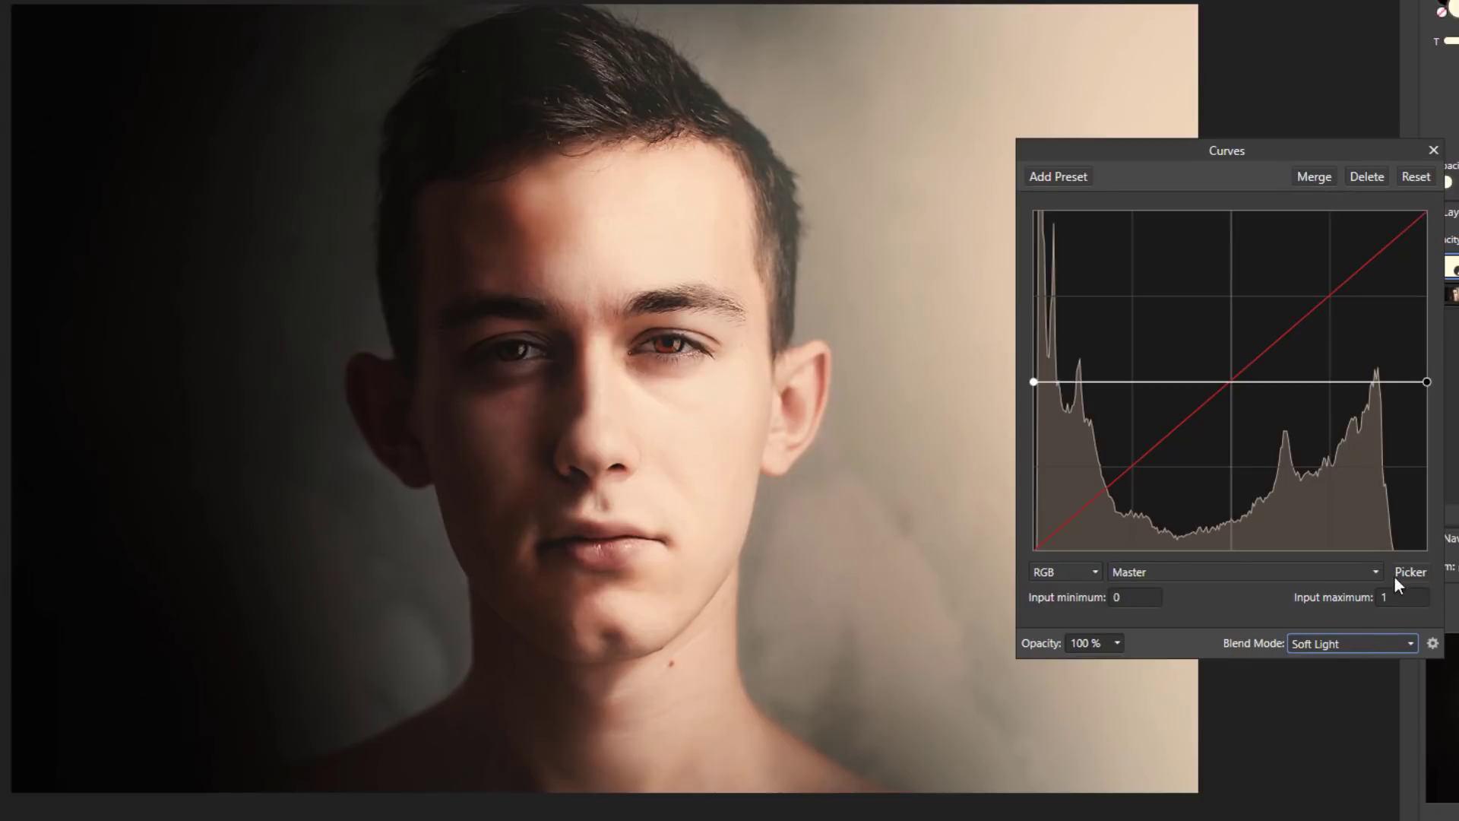
mouse_move(1420, 578)
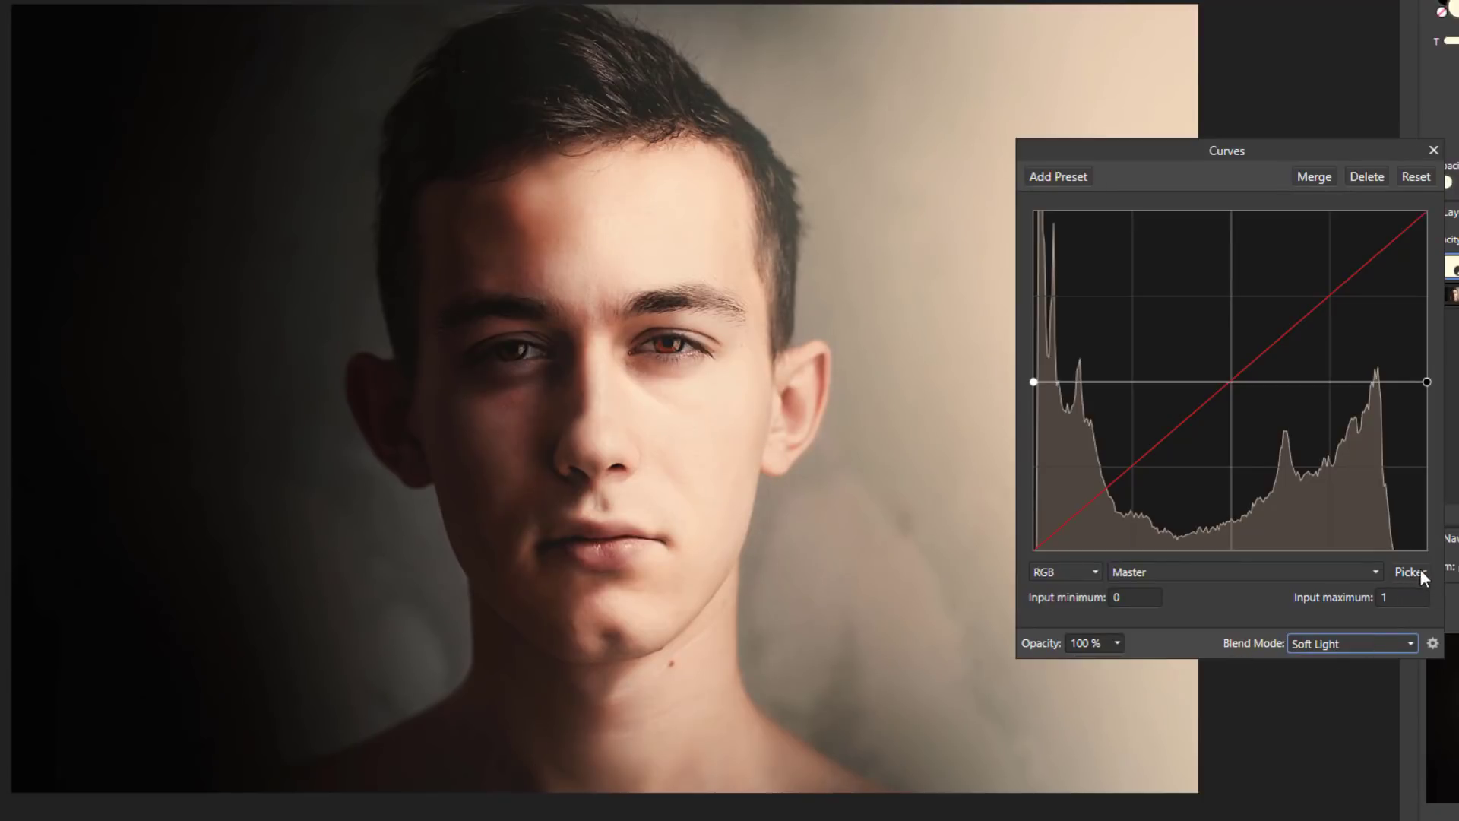
mouse_move(541, 518)
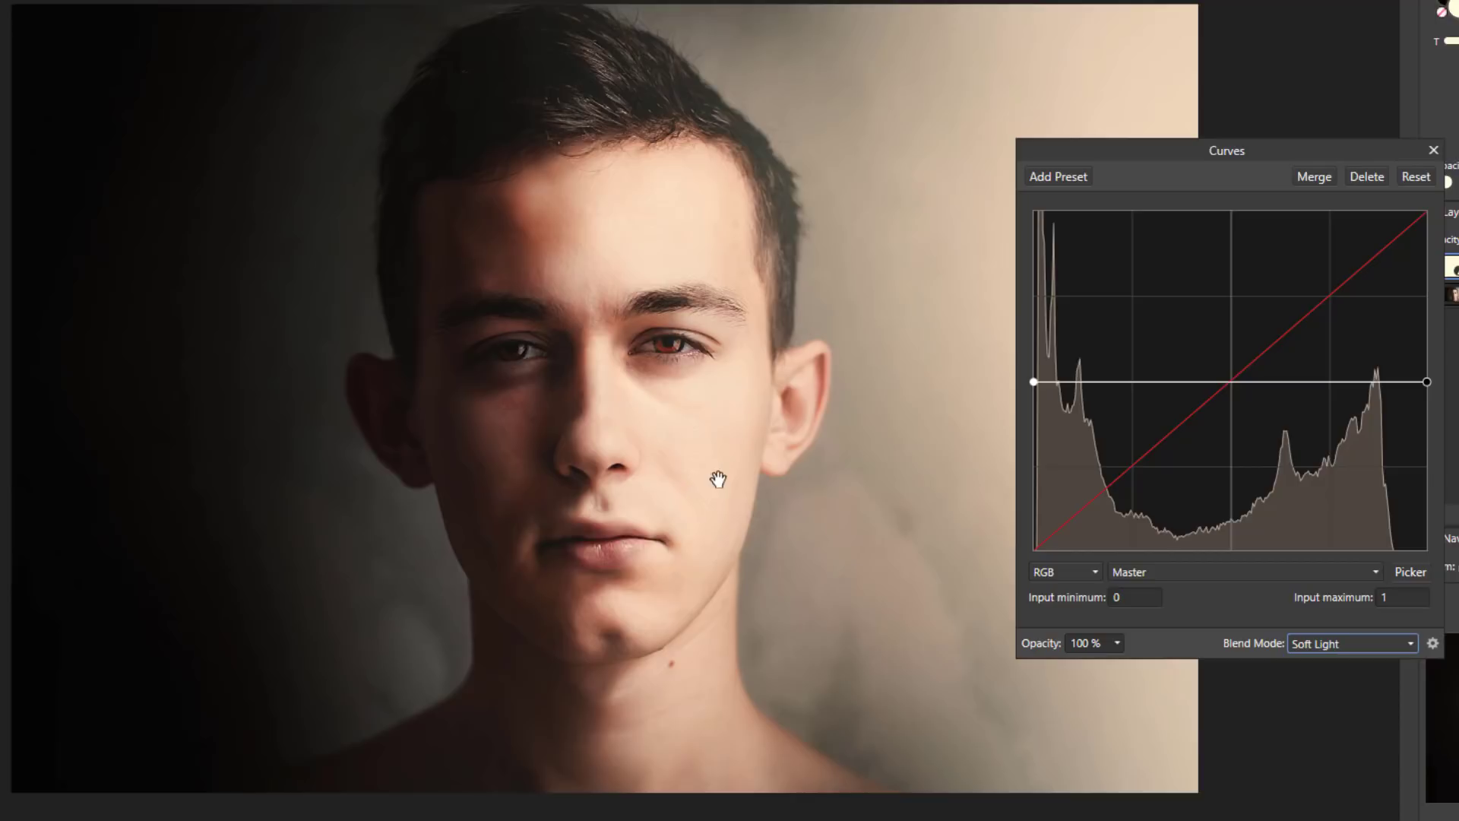
mouse_move(730, 438)
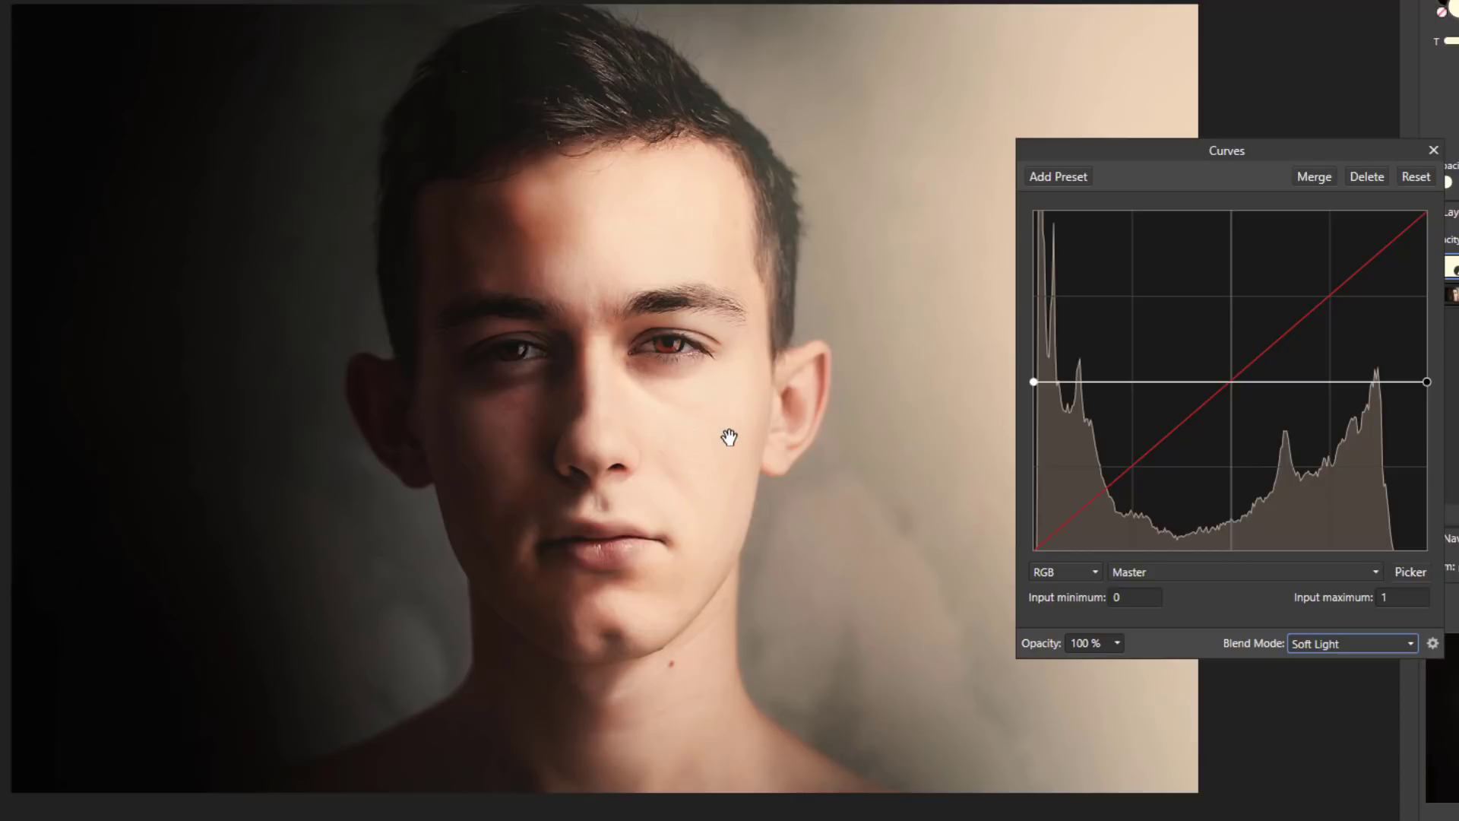
mouse_move(740, 412)
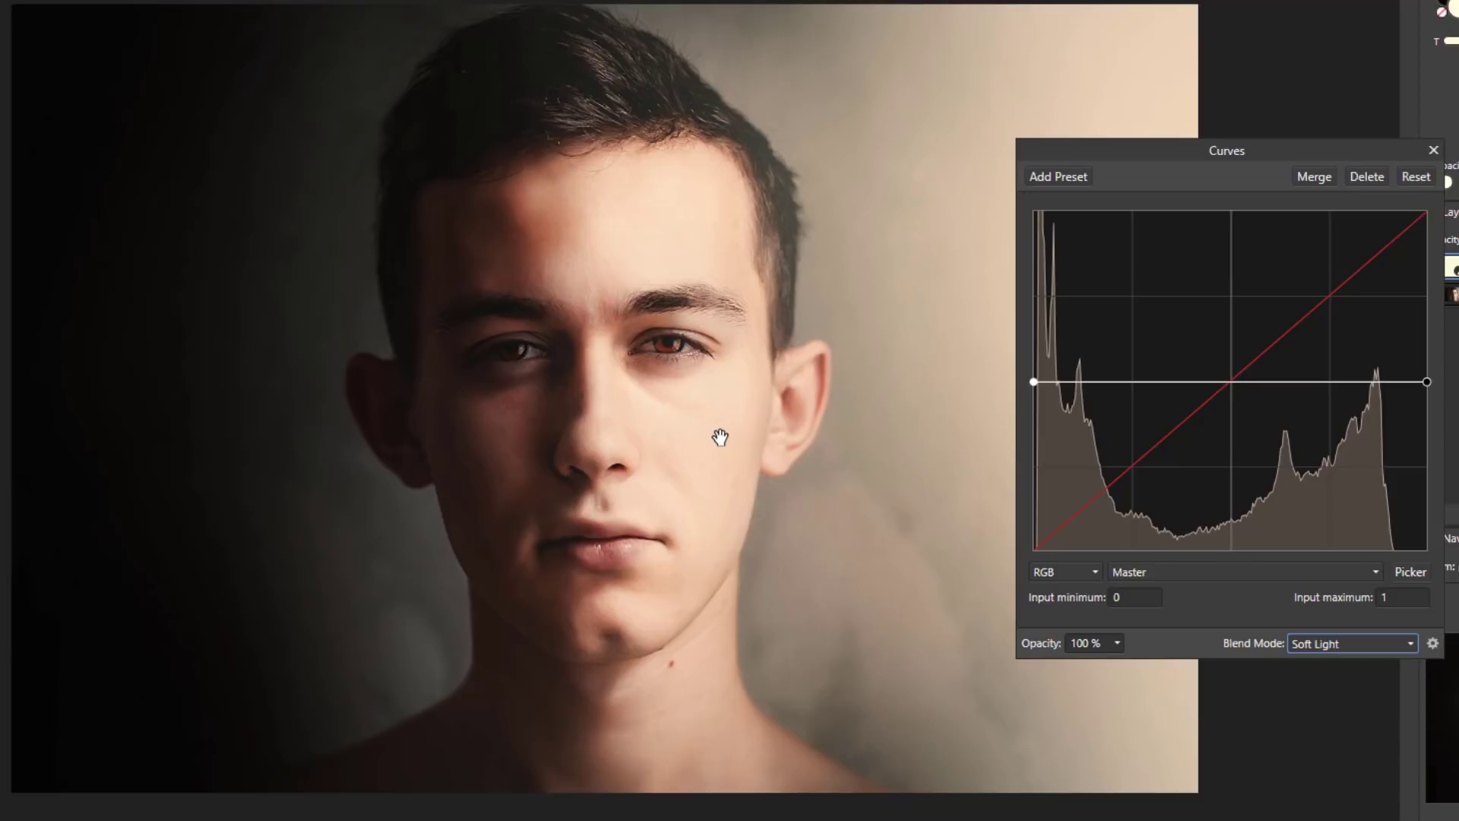
mouse_move(719, 441)
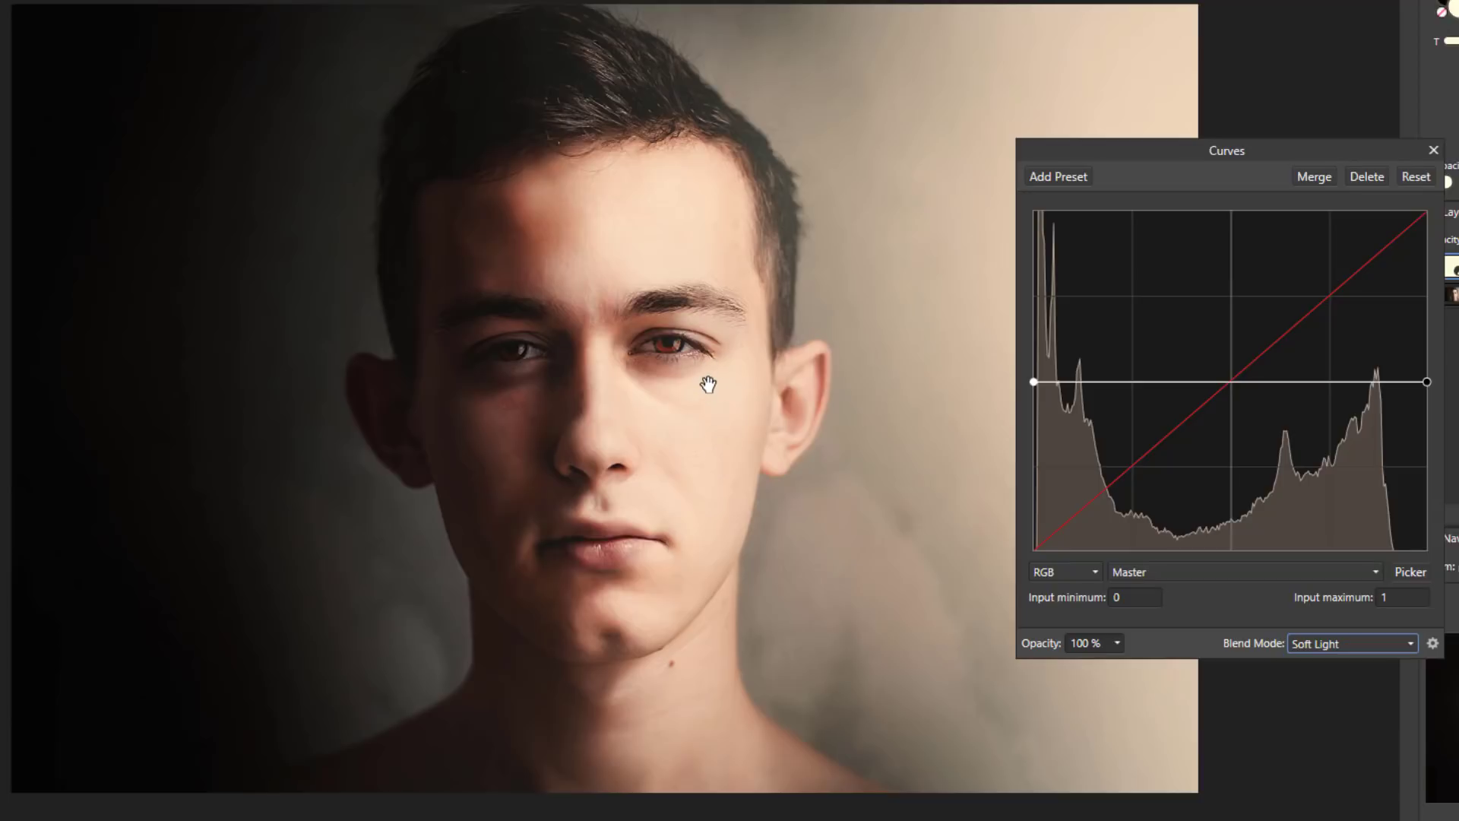
mouse_move(733, 347)
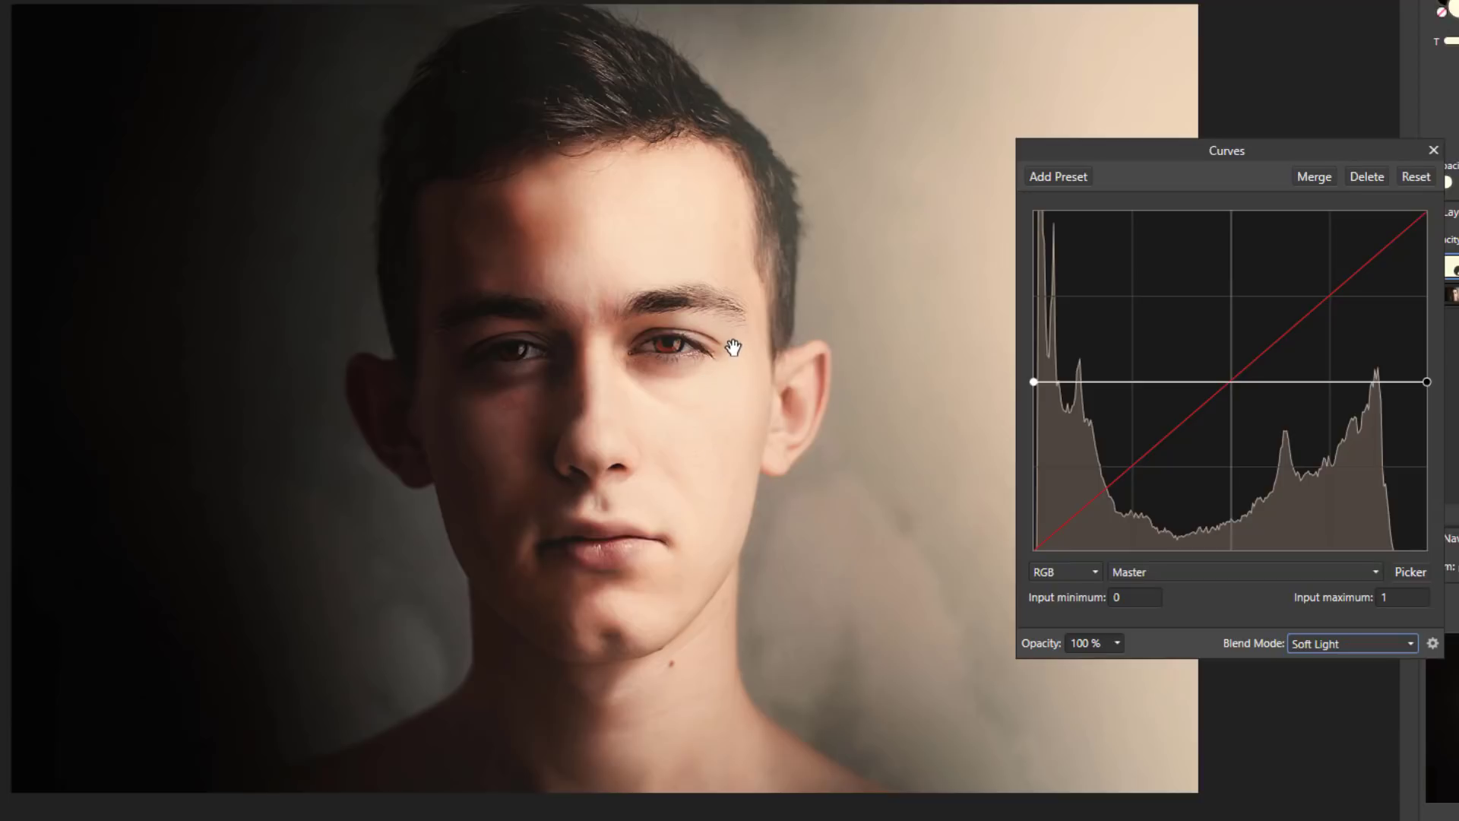
mouse_move(737, 494)
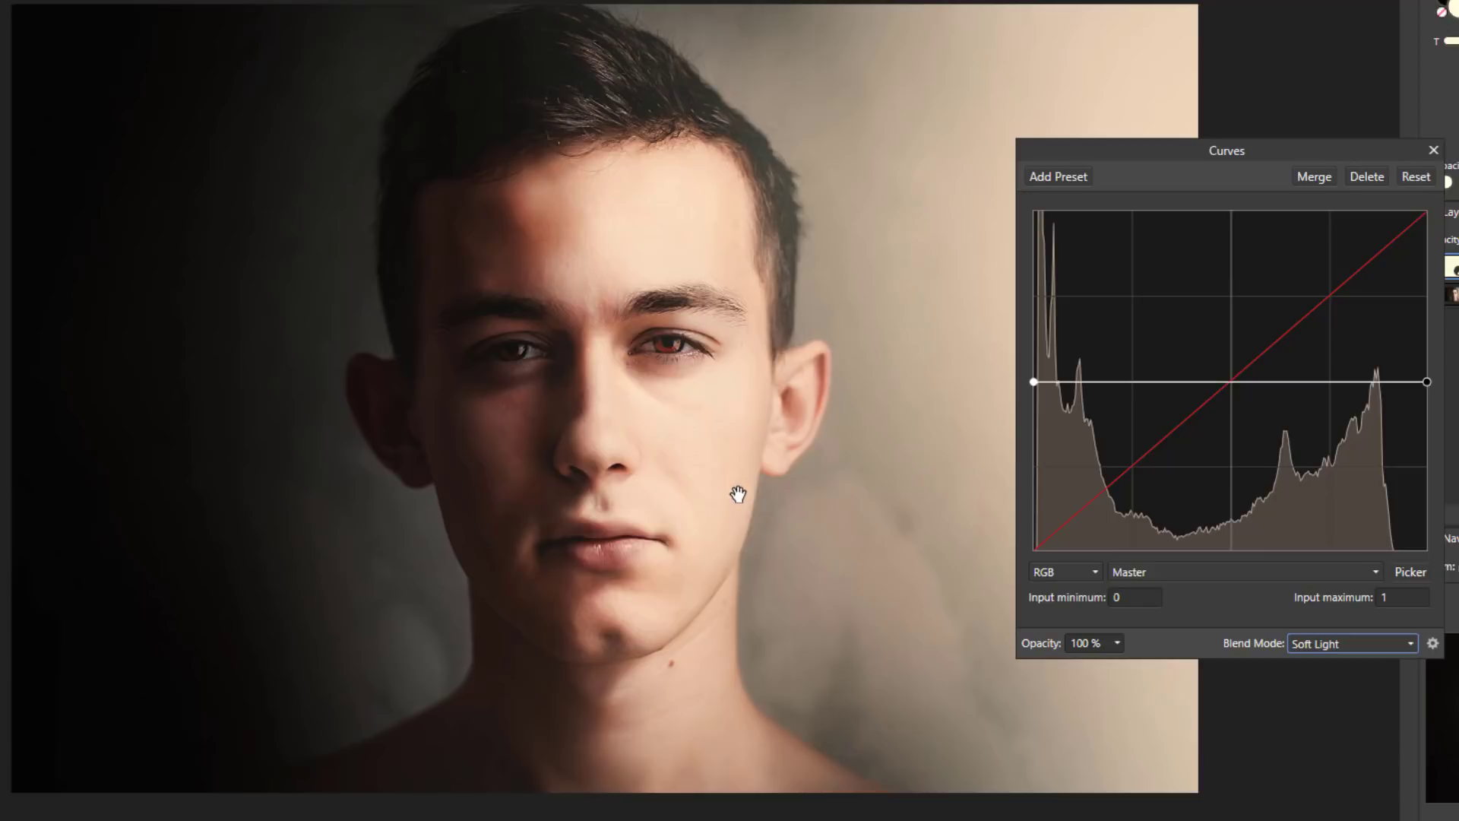
mouse_move(664, 480)
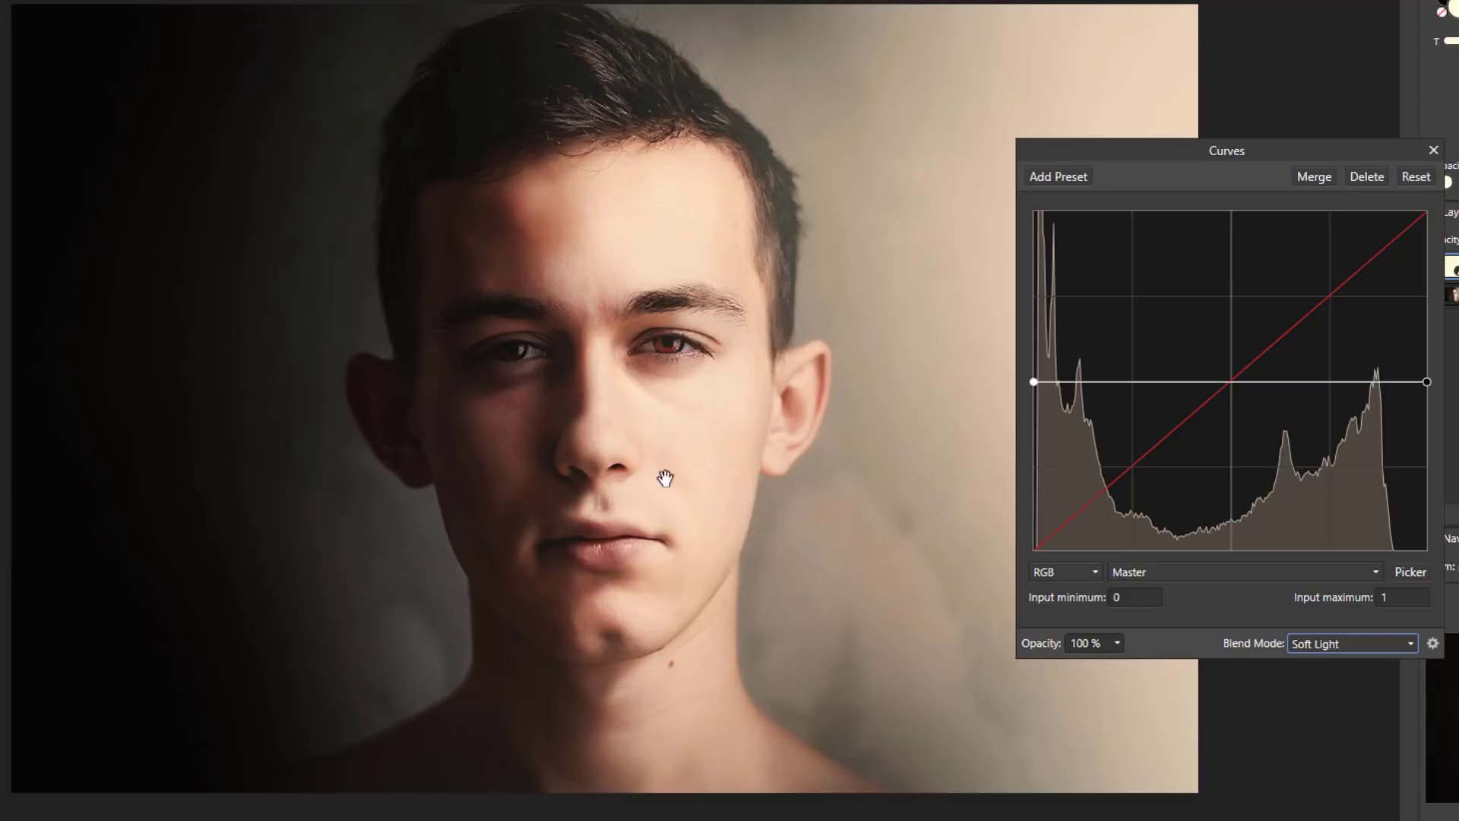
mouse_move(1319, 417)
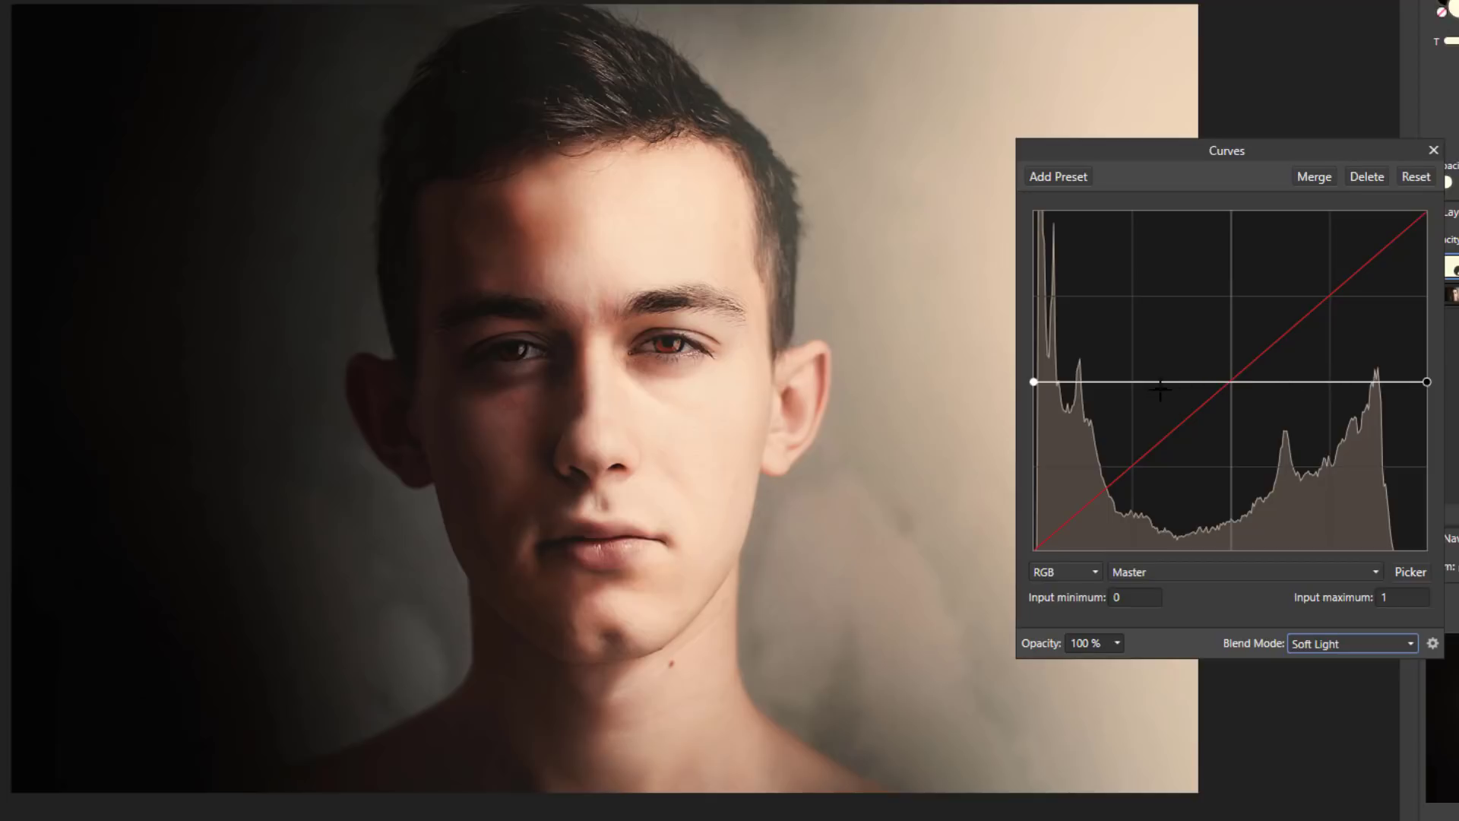
mouse_move(1338, 384)
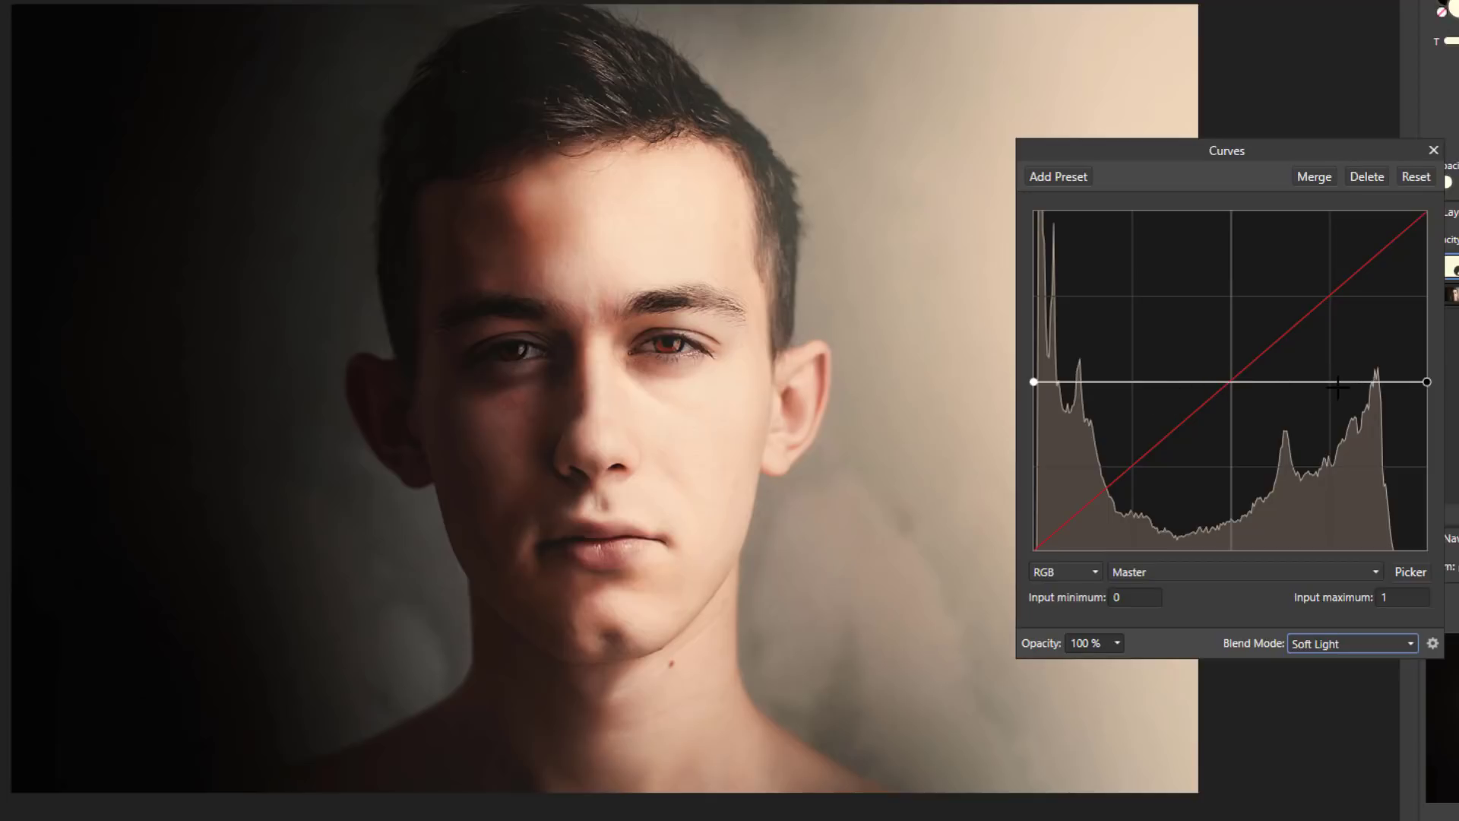
mouse_move(1334, 380)
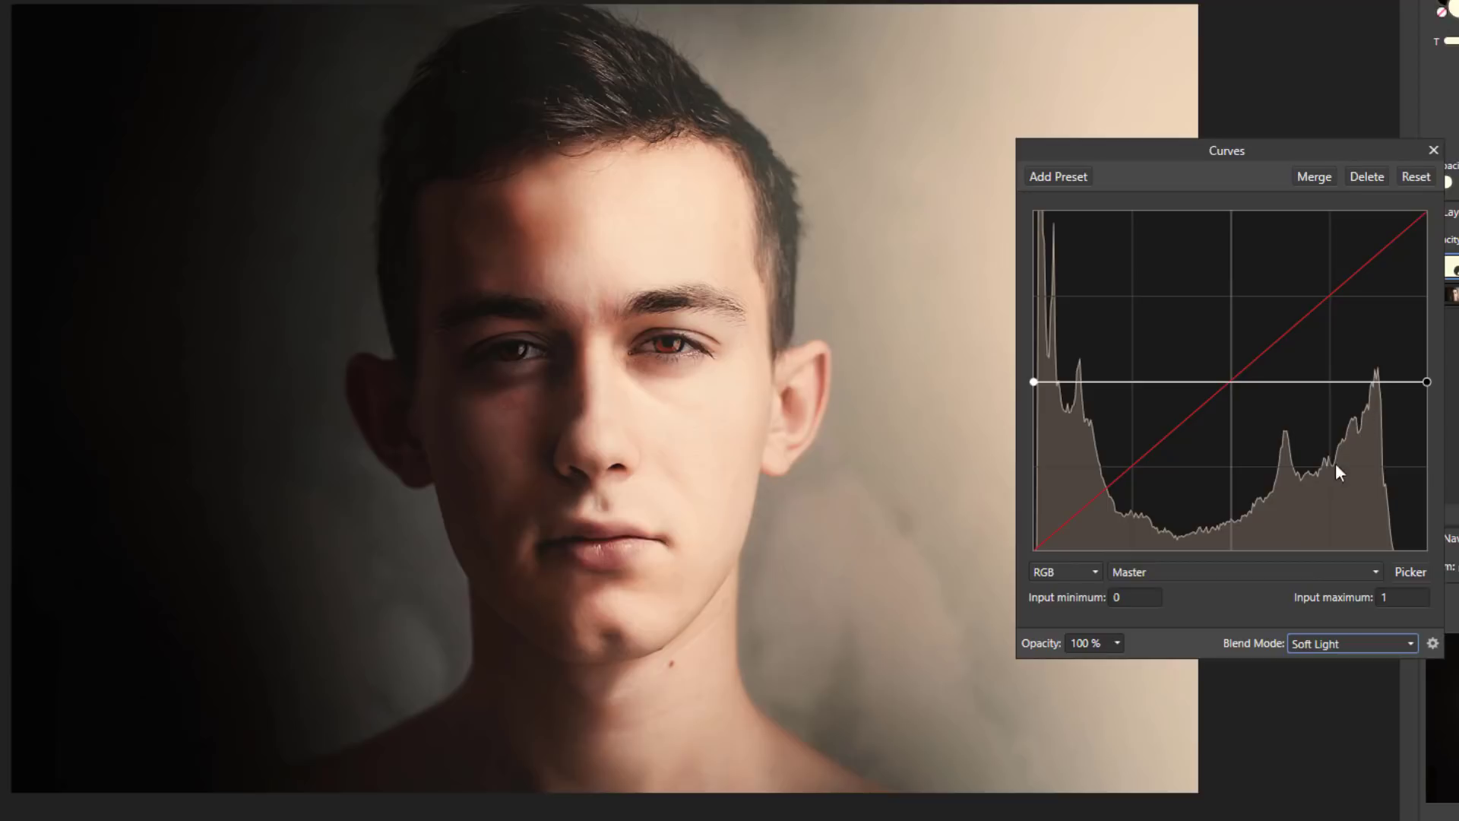
mouse_move(1225, 492)
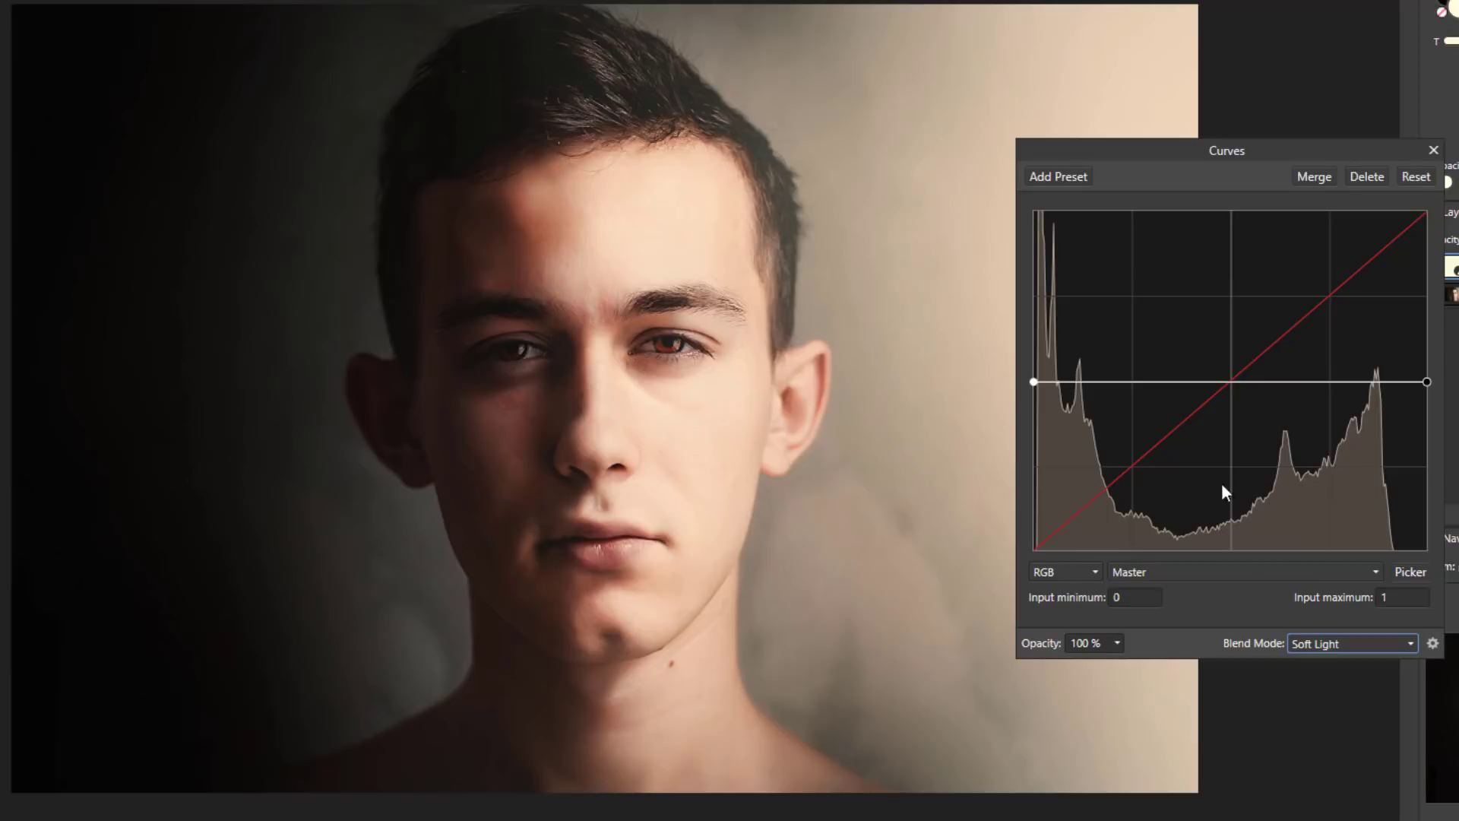
mouse_move(1050, 449)
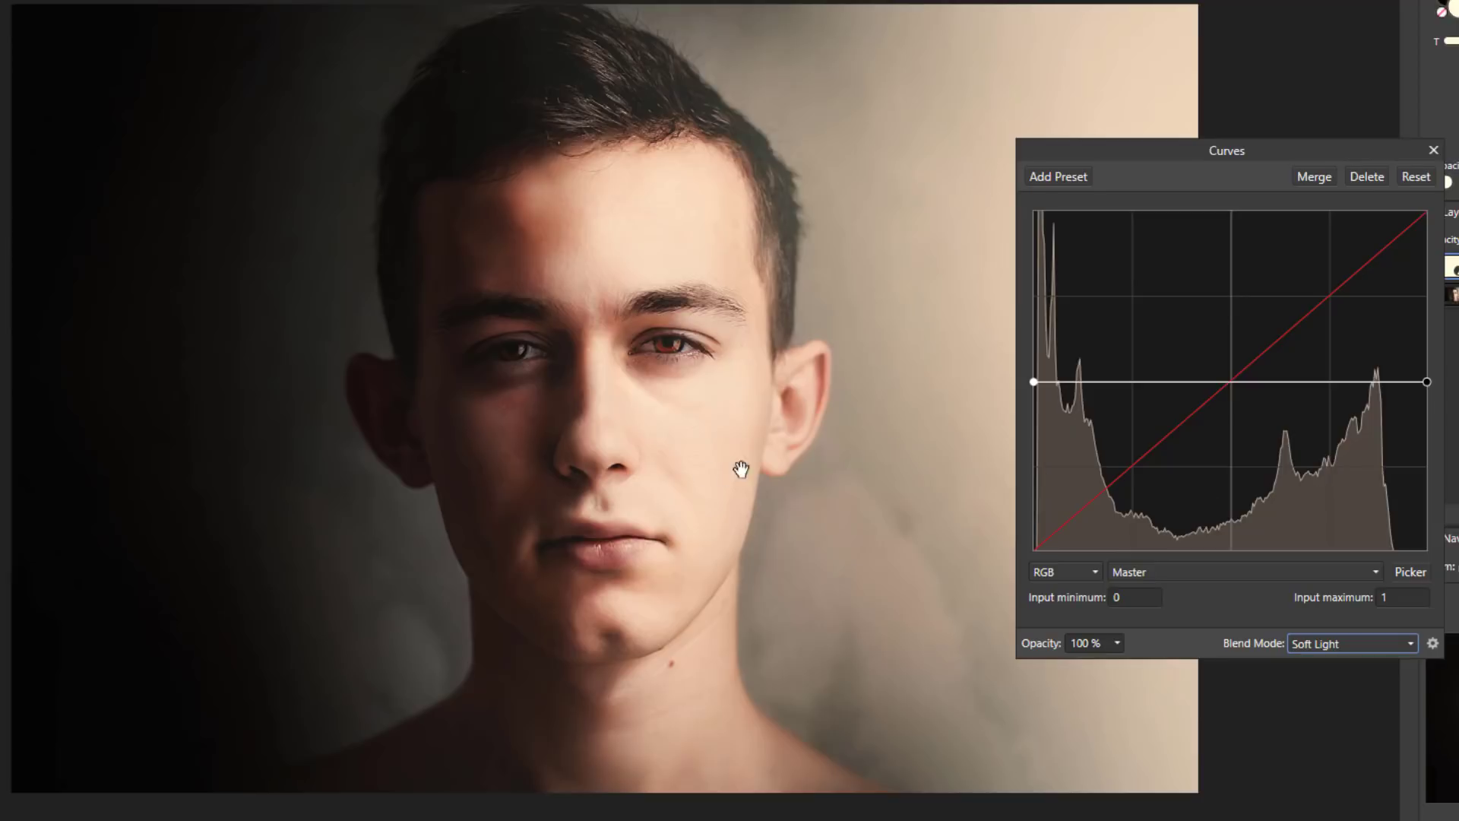
mouse_move(754, 433)
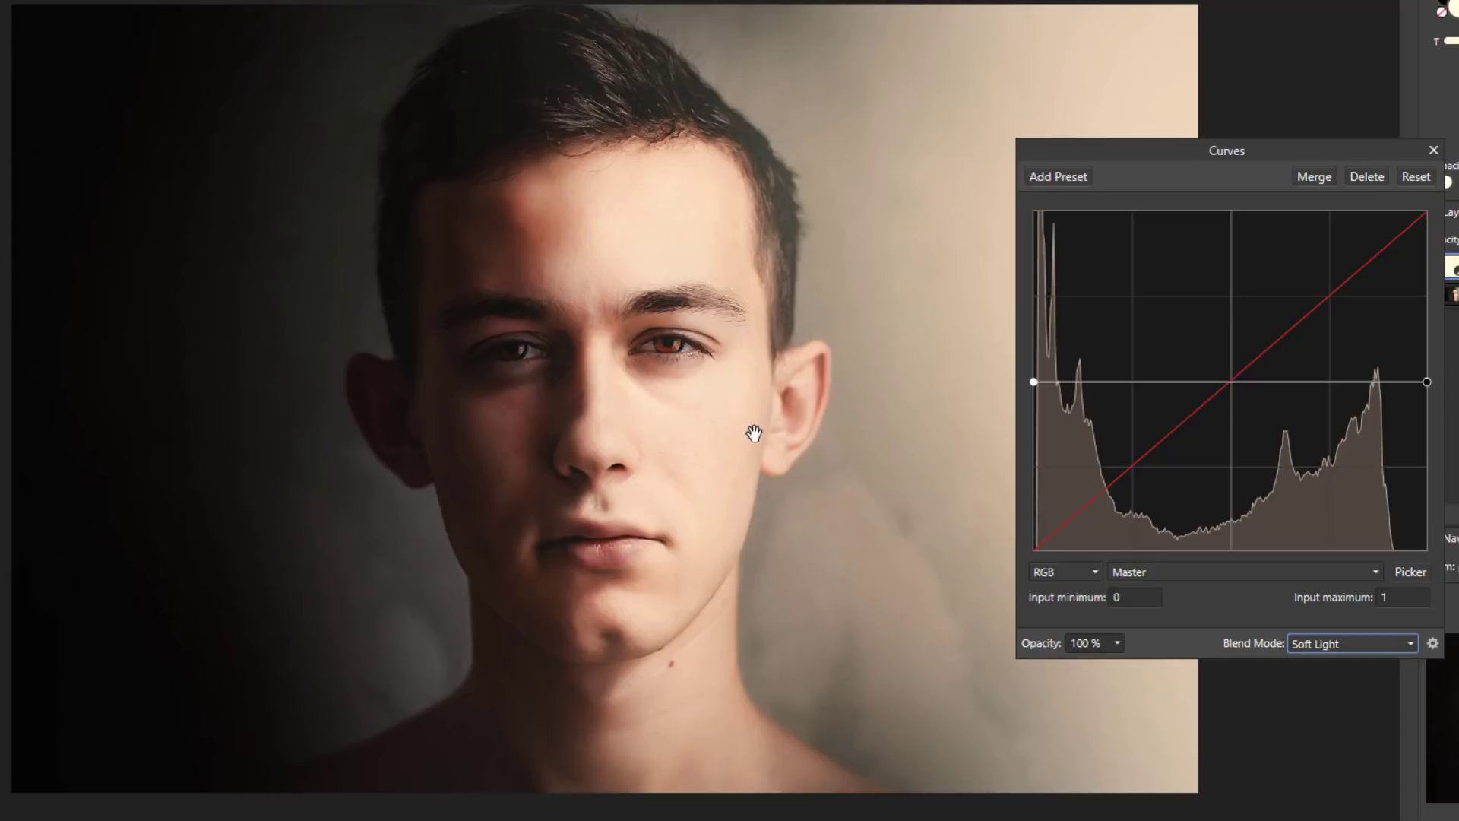
mouse_move(802, 440)
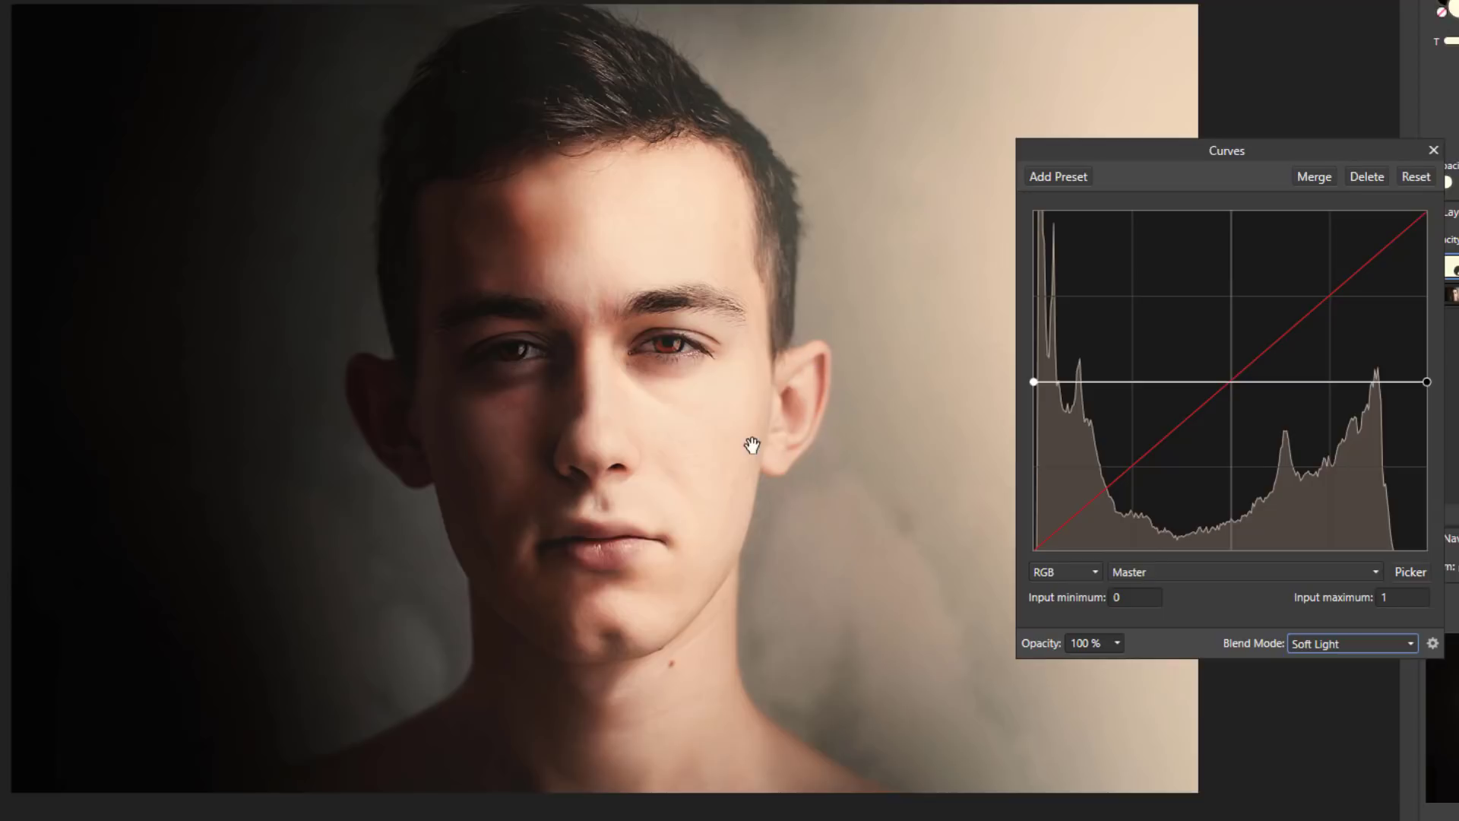
mouse_move(1415, 575)
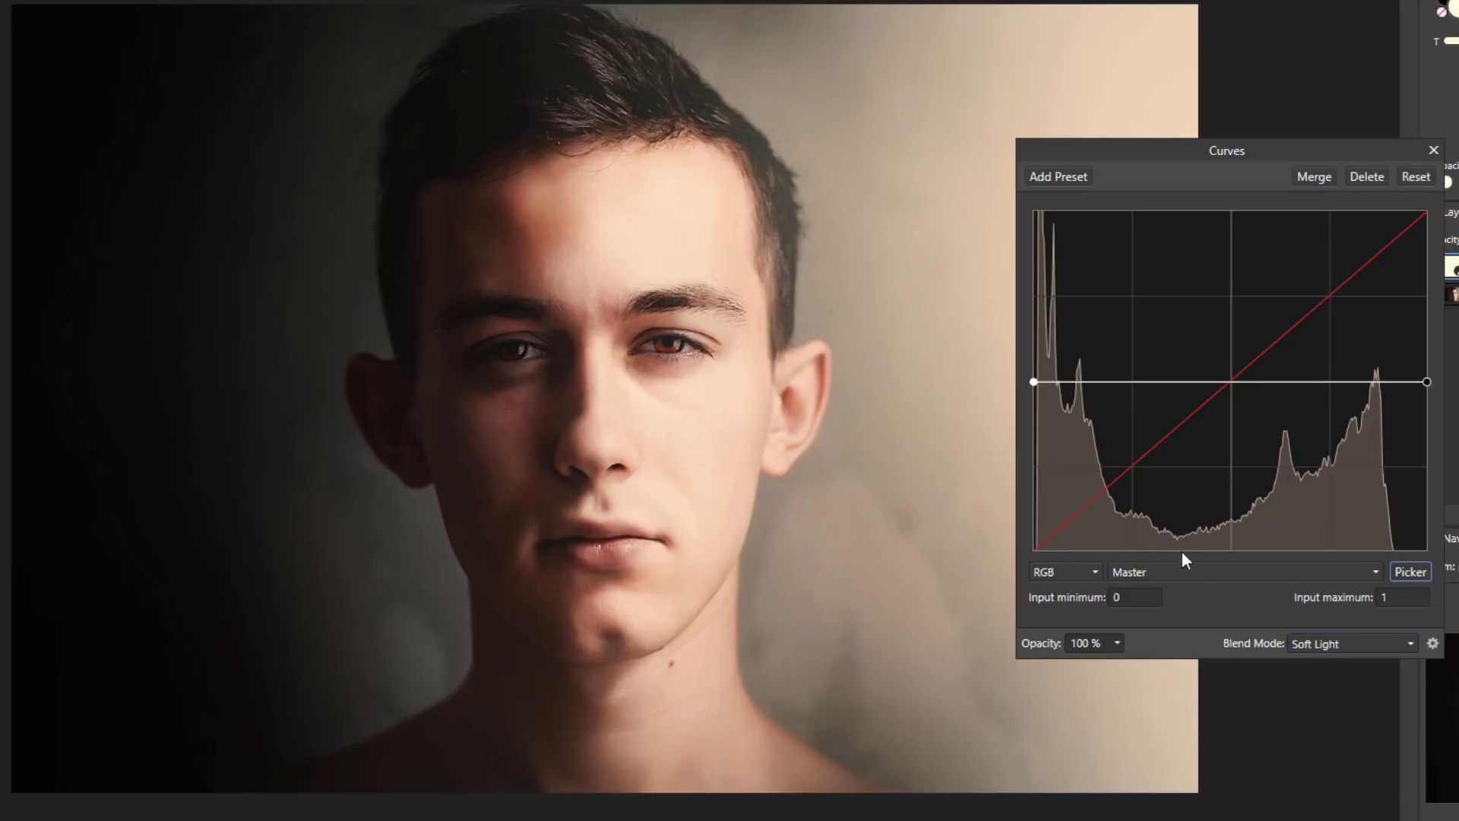
mouse_move(806, 459)
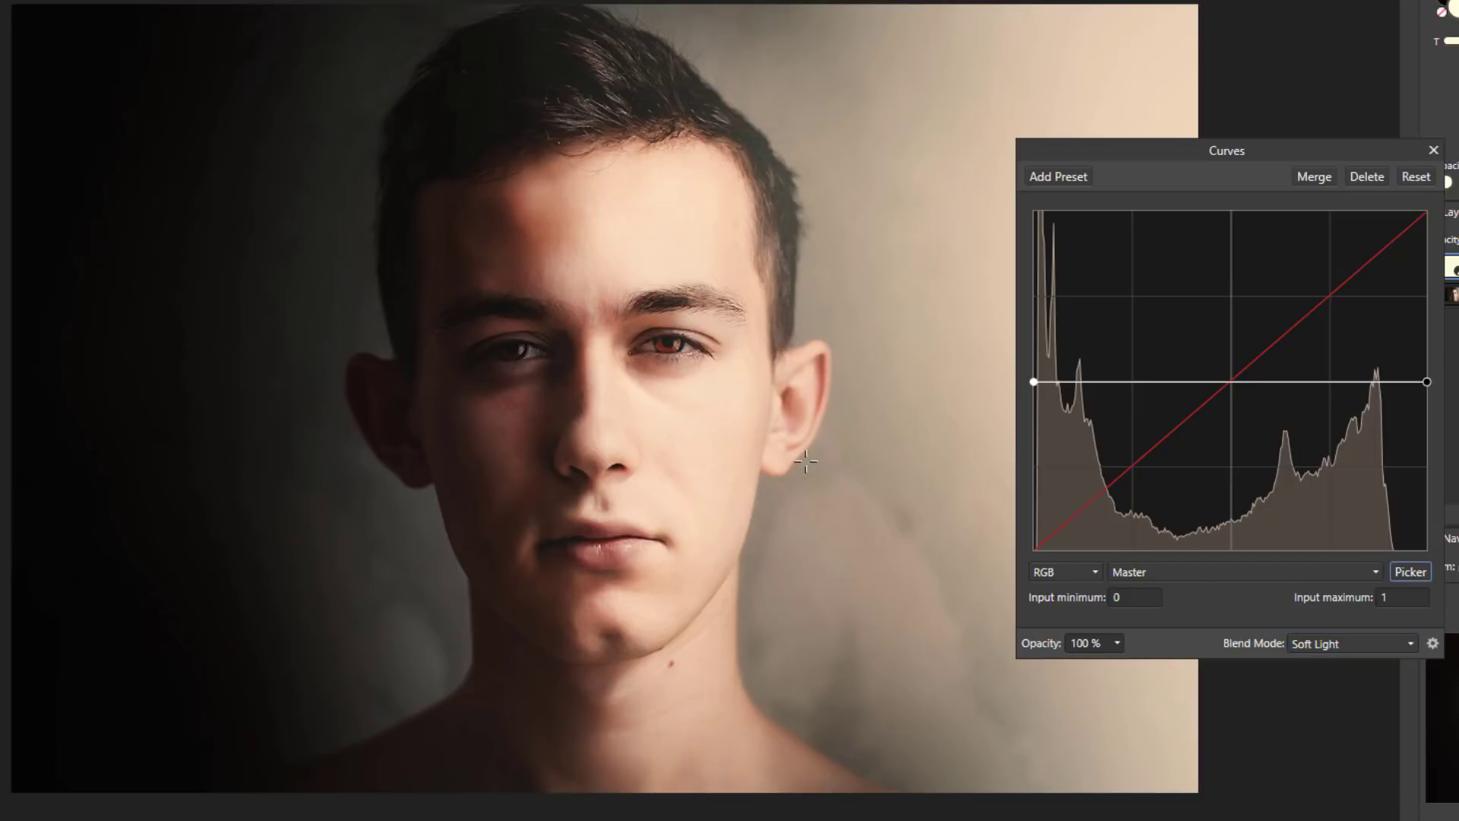
mouse_move(798, 403)
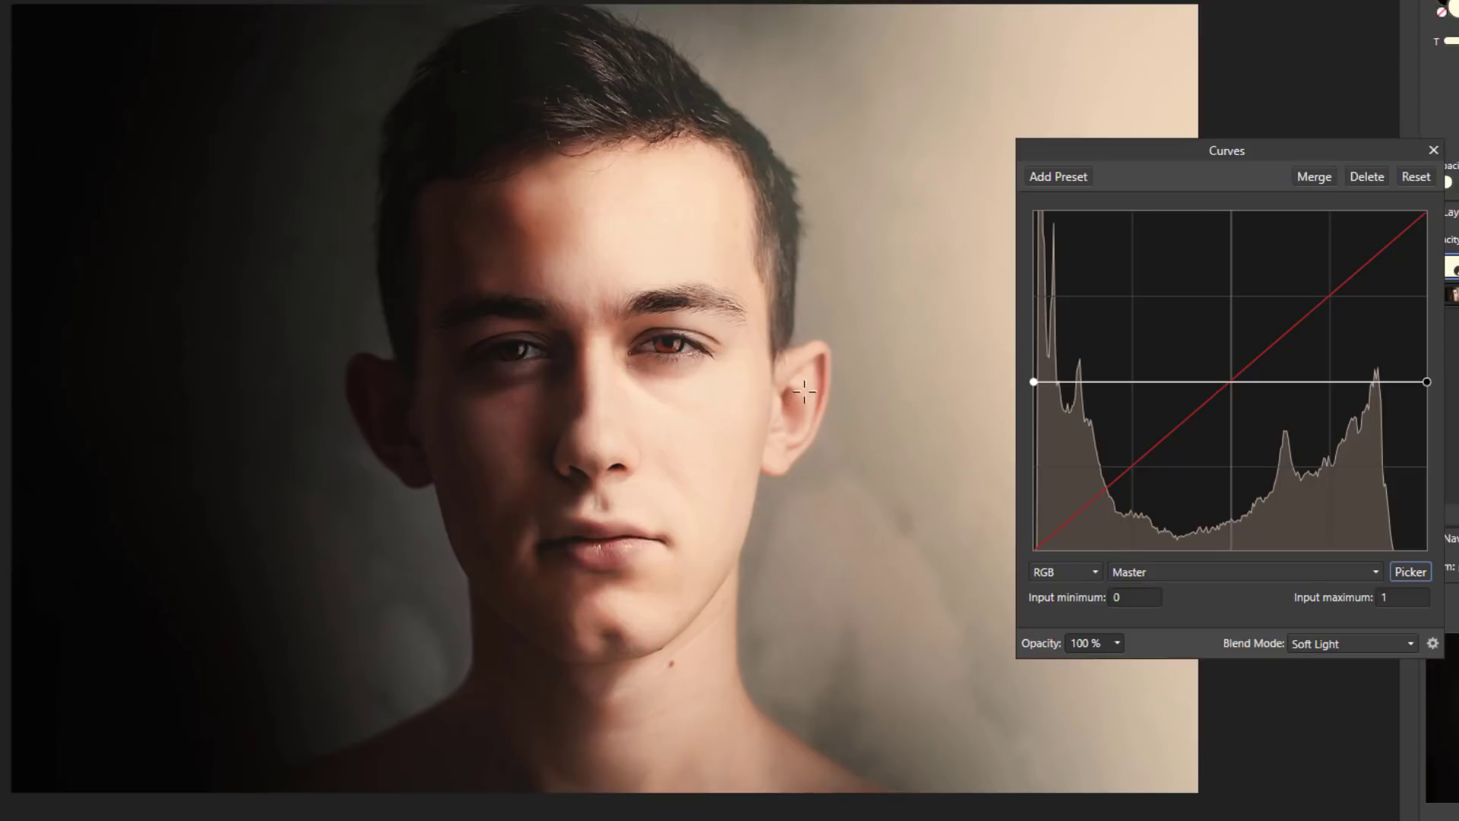
mouse_move(803, 391)
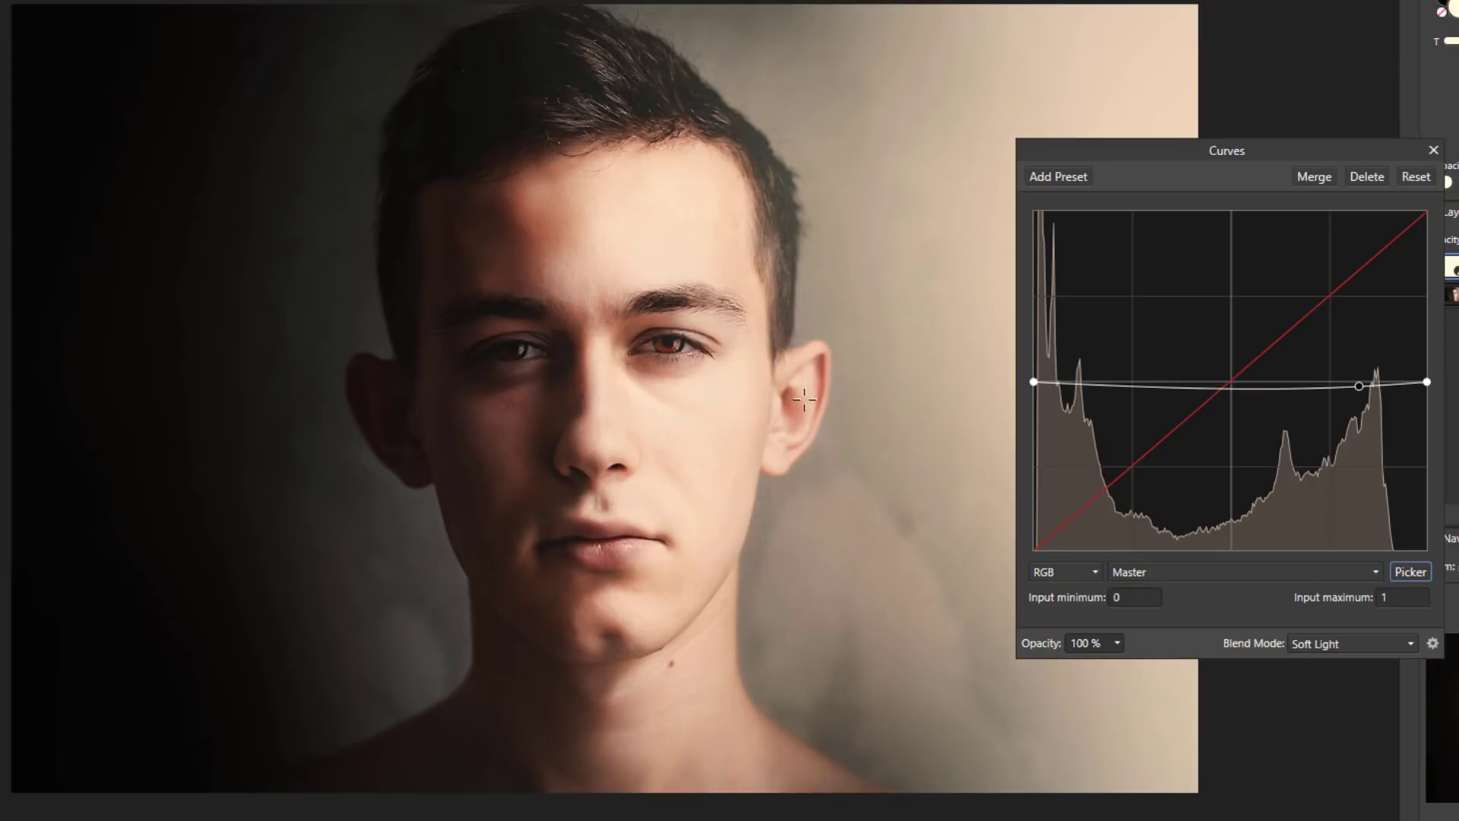
- Sample the bright ear with the Picker and drag its highlight point down to darken it
drag(1387, 385, 1387, 391)
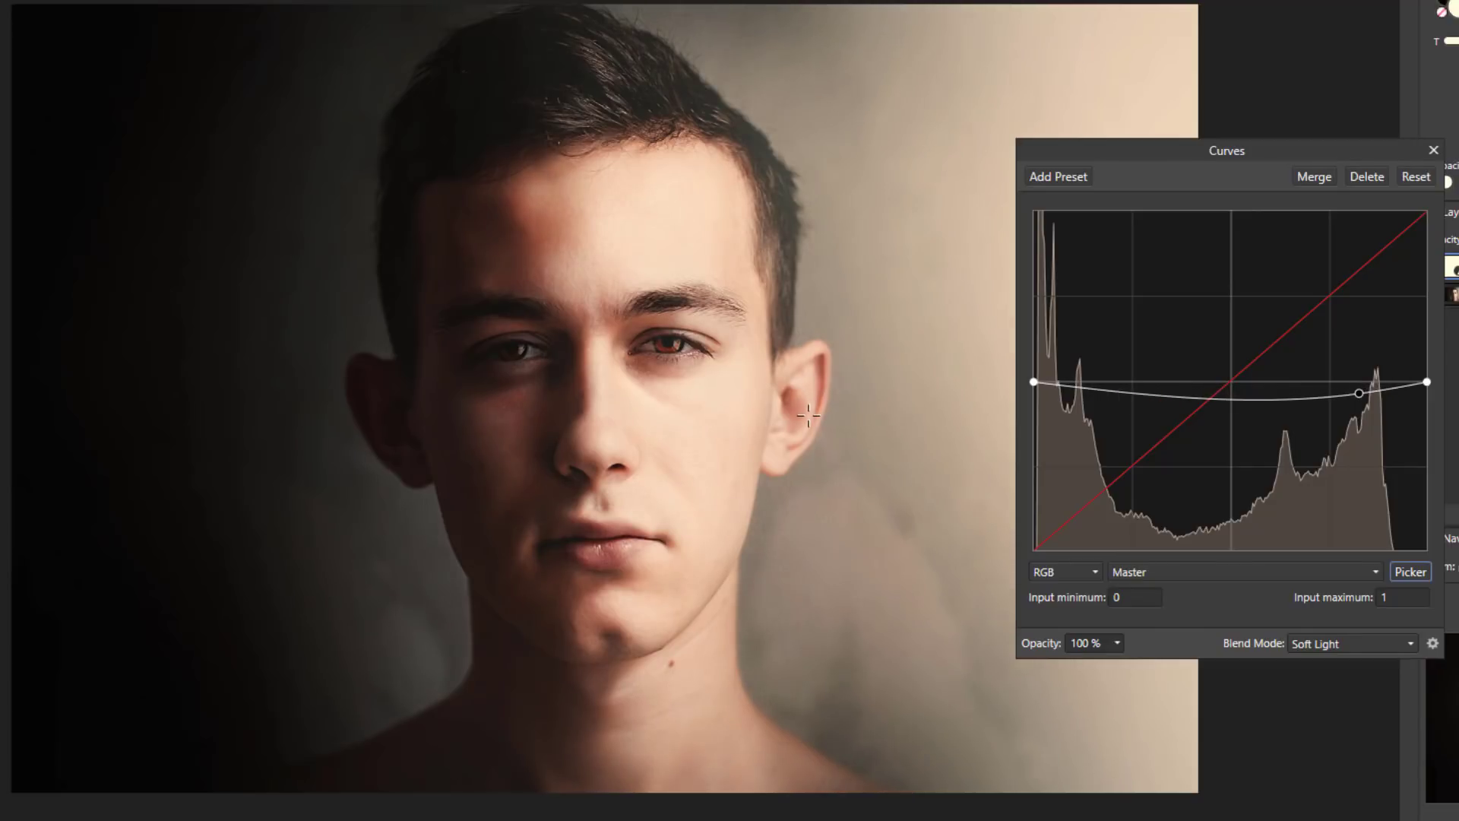
drag(1384, 393, 1385, 395)
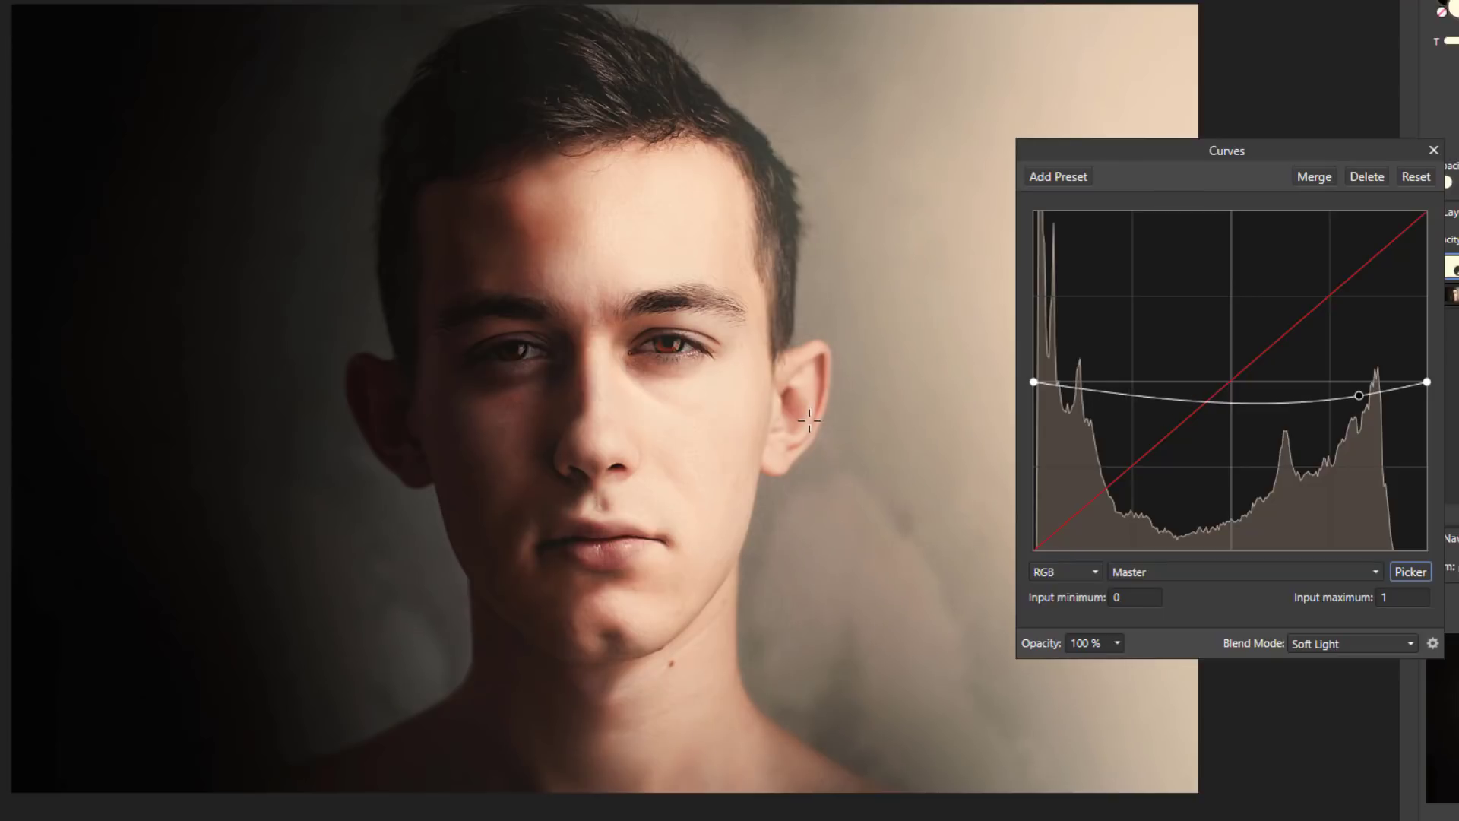
drag(1385, 396, 1385, 402)
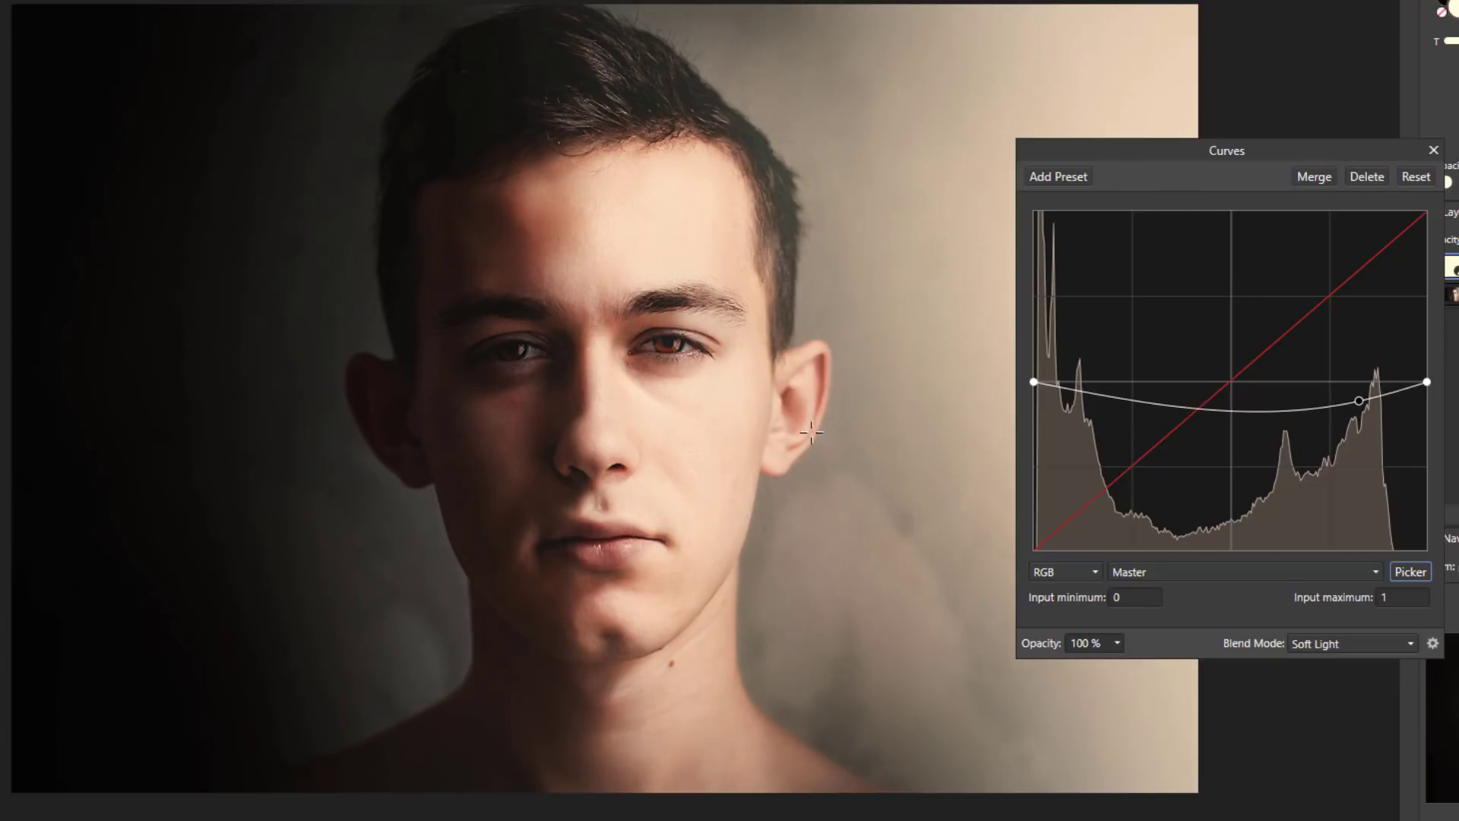
drag(1383, 400, 1364, 414)
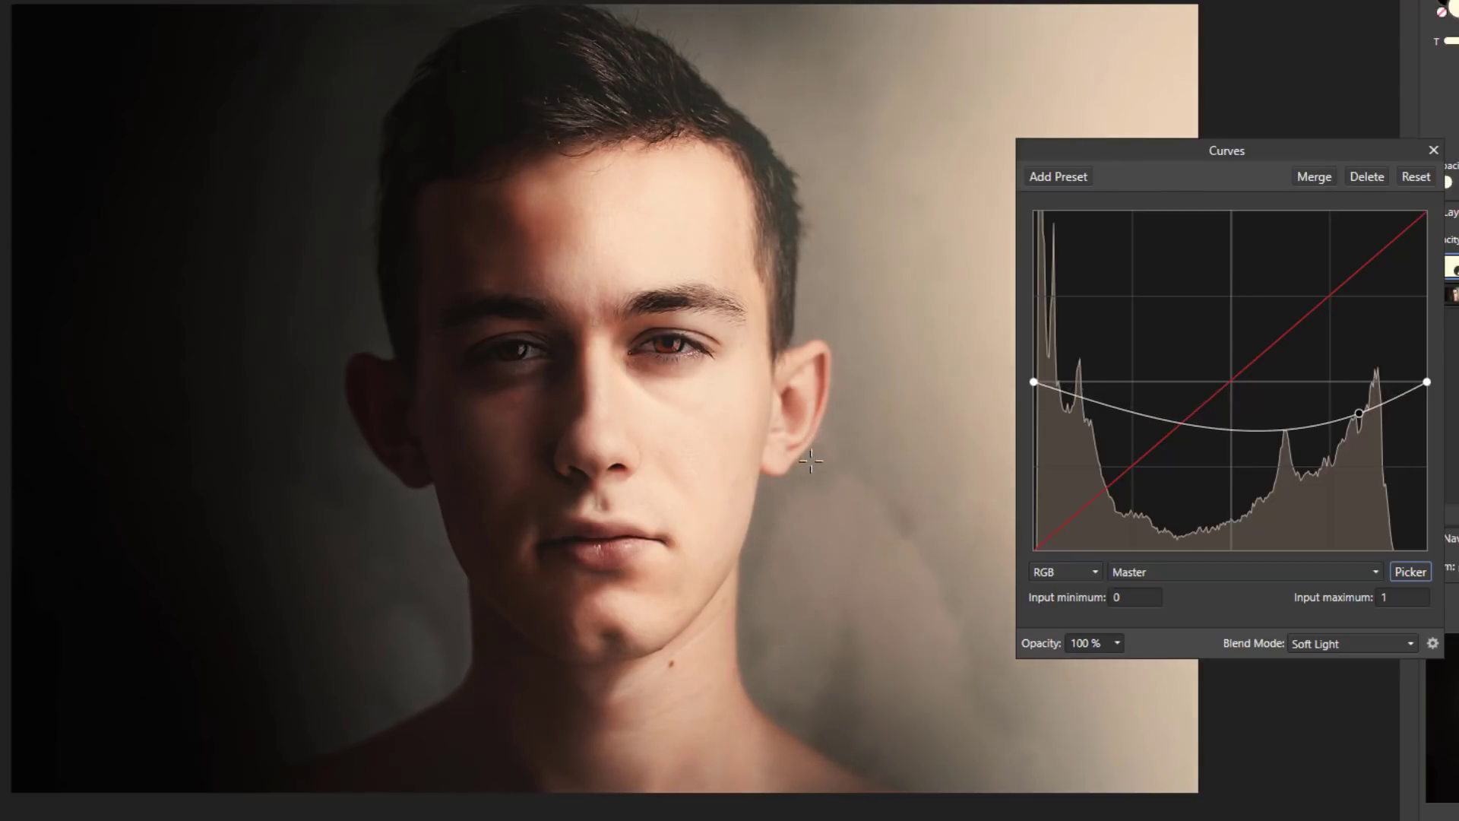
drag(1364, 414, 1362, 431)
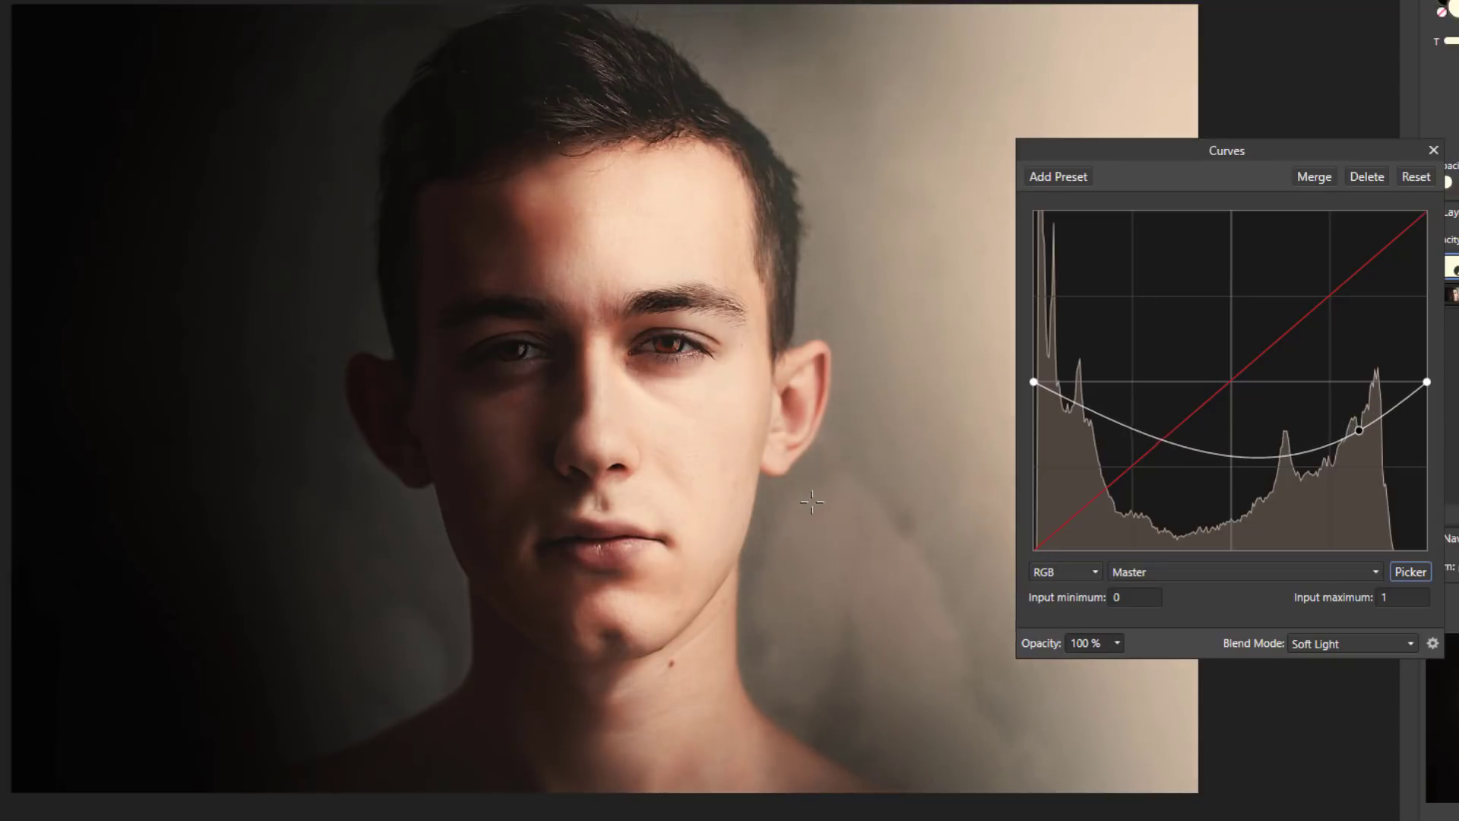
drag(1362, 430, 1362, 448)
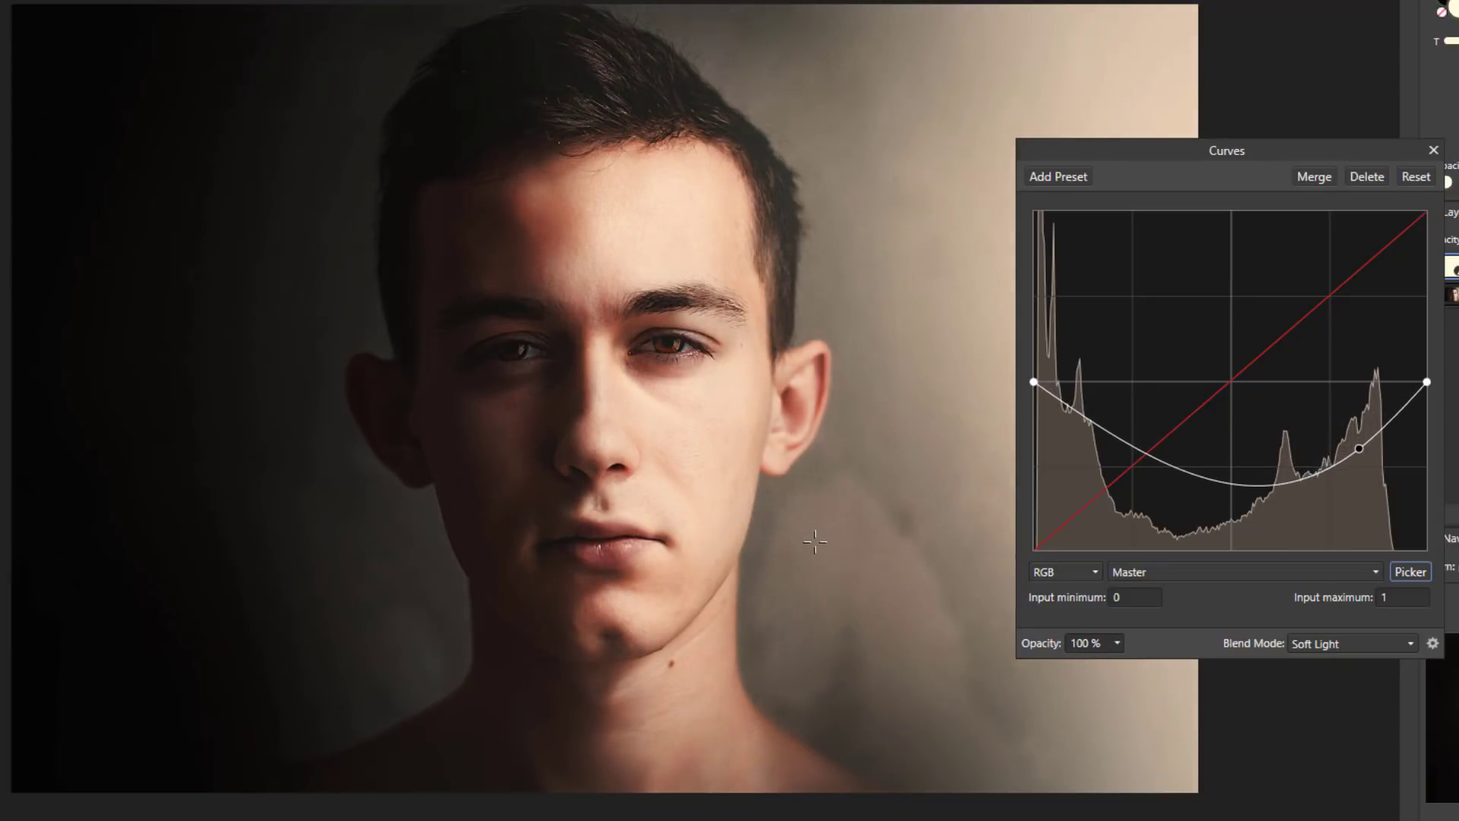
drag(1387, 447, 1387, 453)
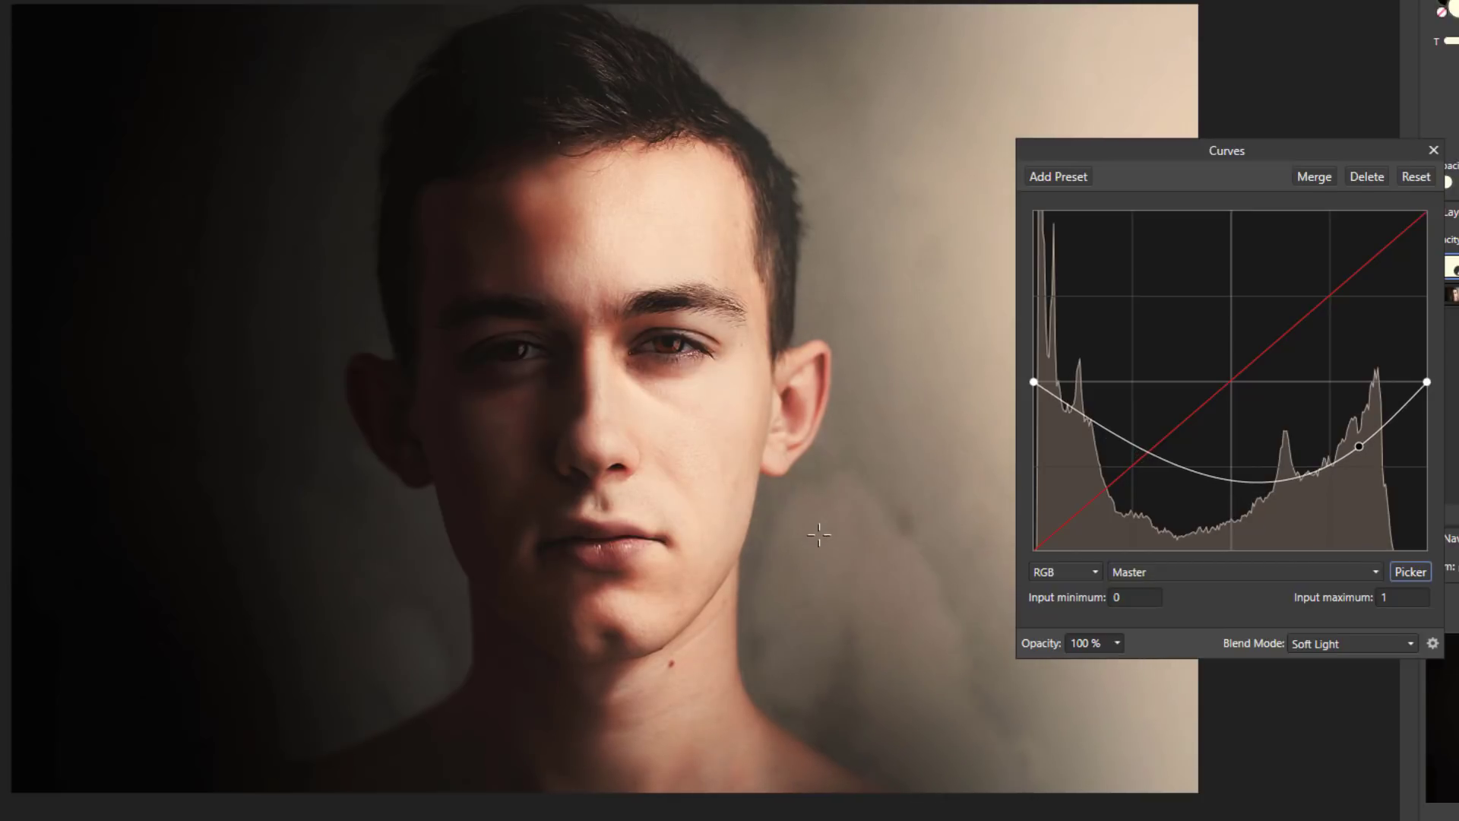
drag(1387, 447, 1387, 438)
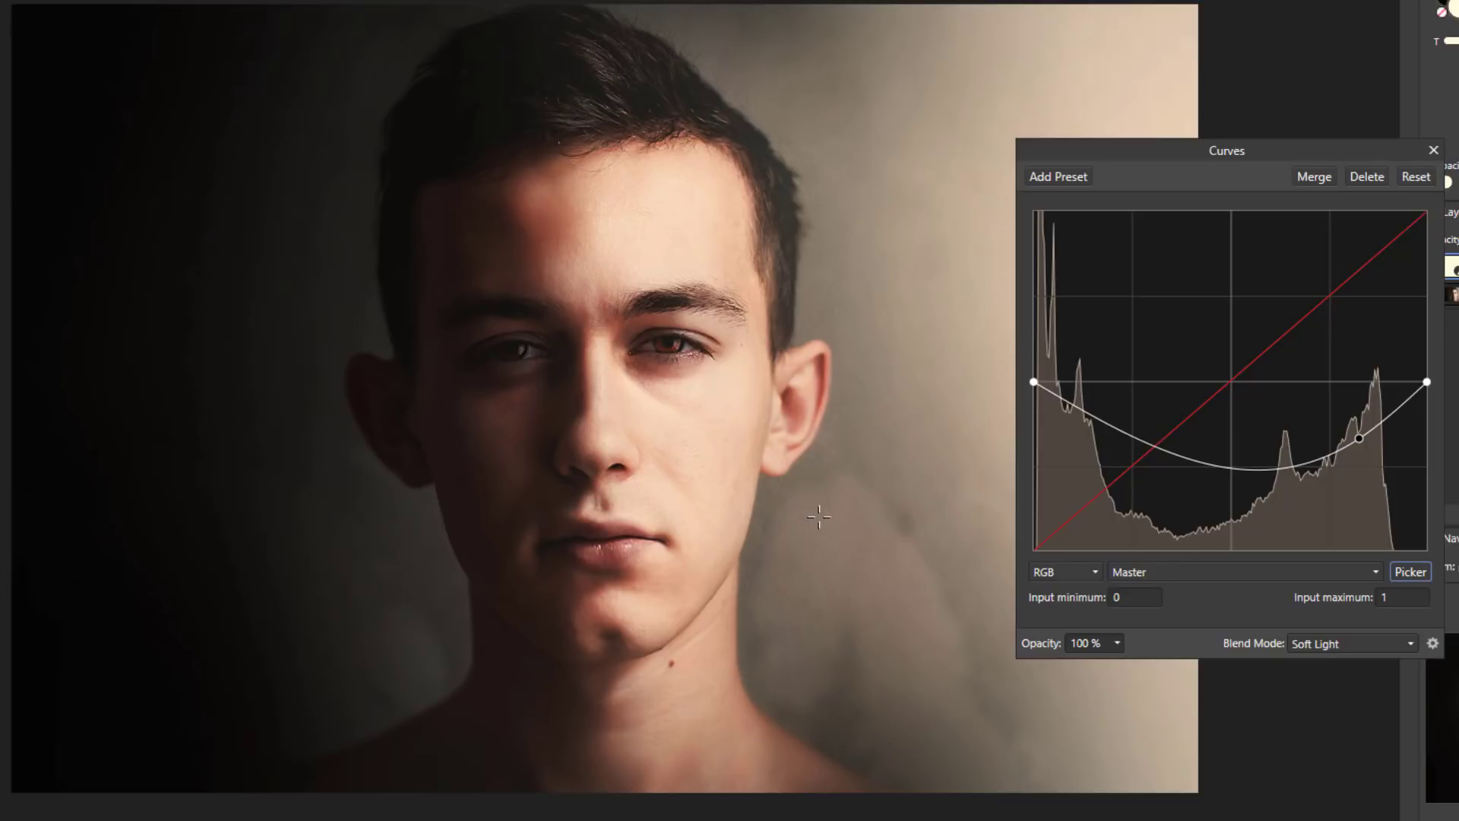
mouse_move(881, 617)
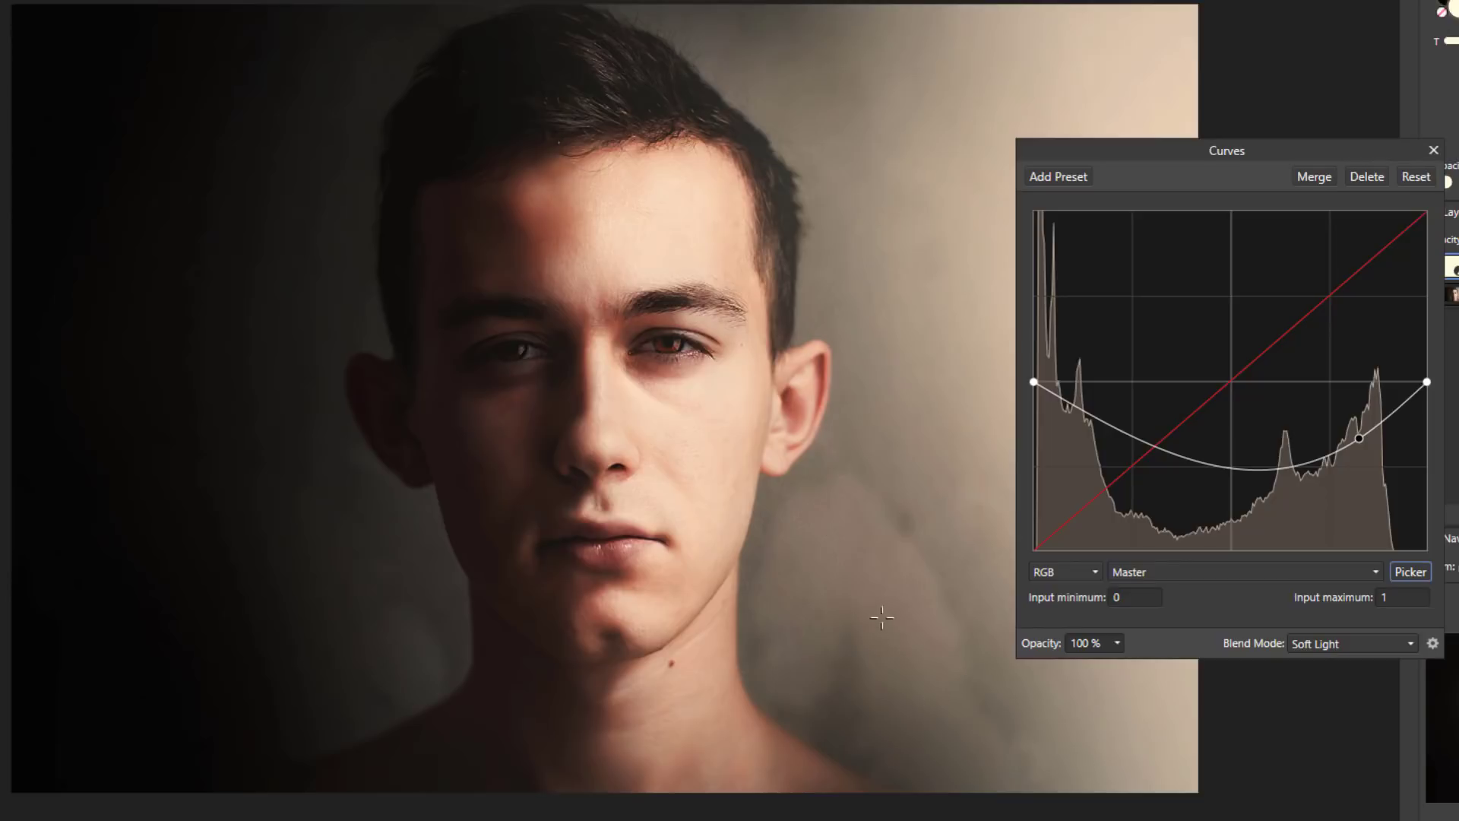
mouse_move(669, 324)
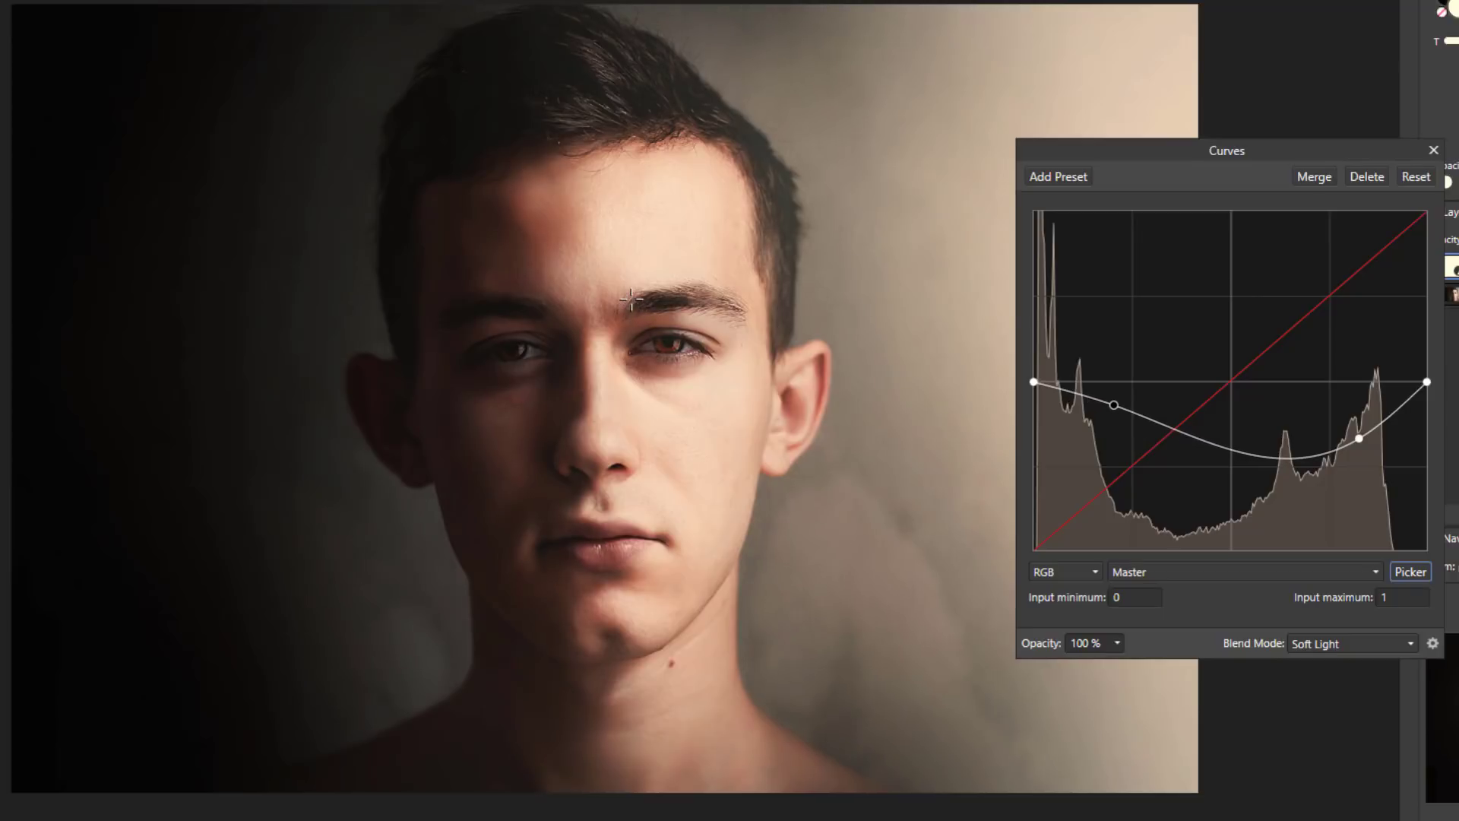
- Drag up on the shadowed left eye with the Picker to raise a shadow point on the curve
drag(1118, 403, 1114, 397)
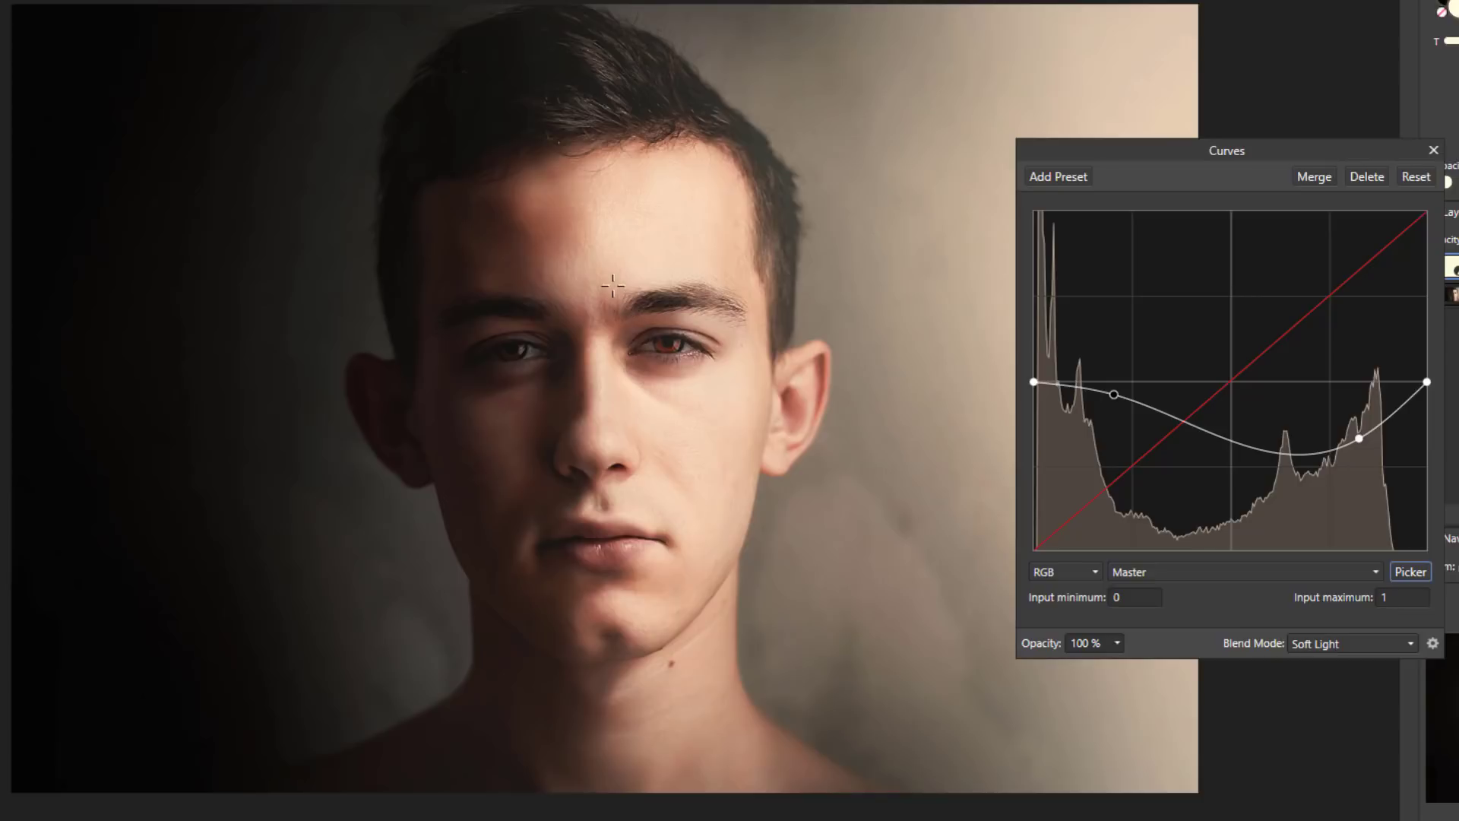
mouse_move(399, 343)
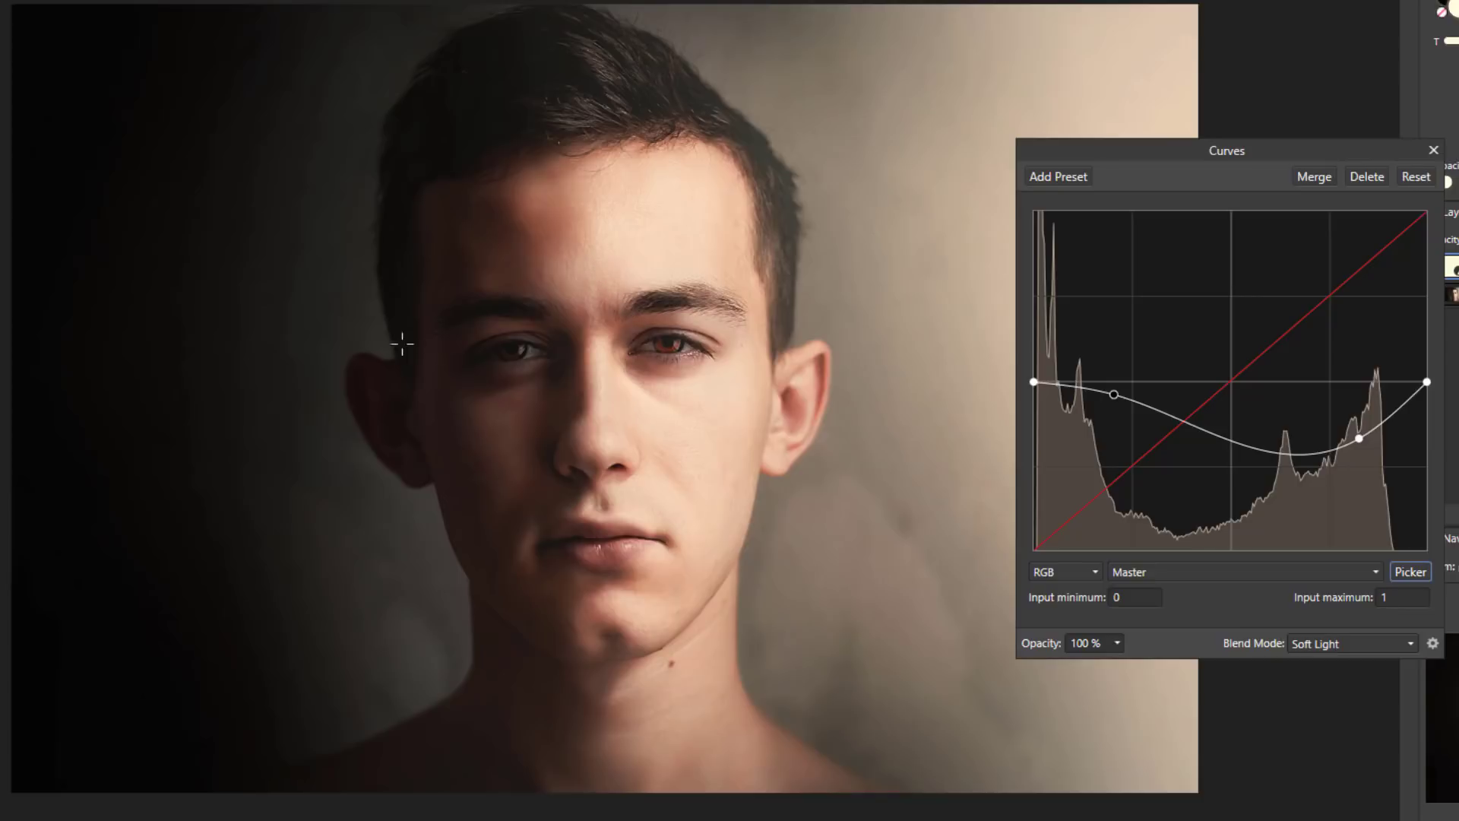
mouse_move(459, 403)
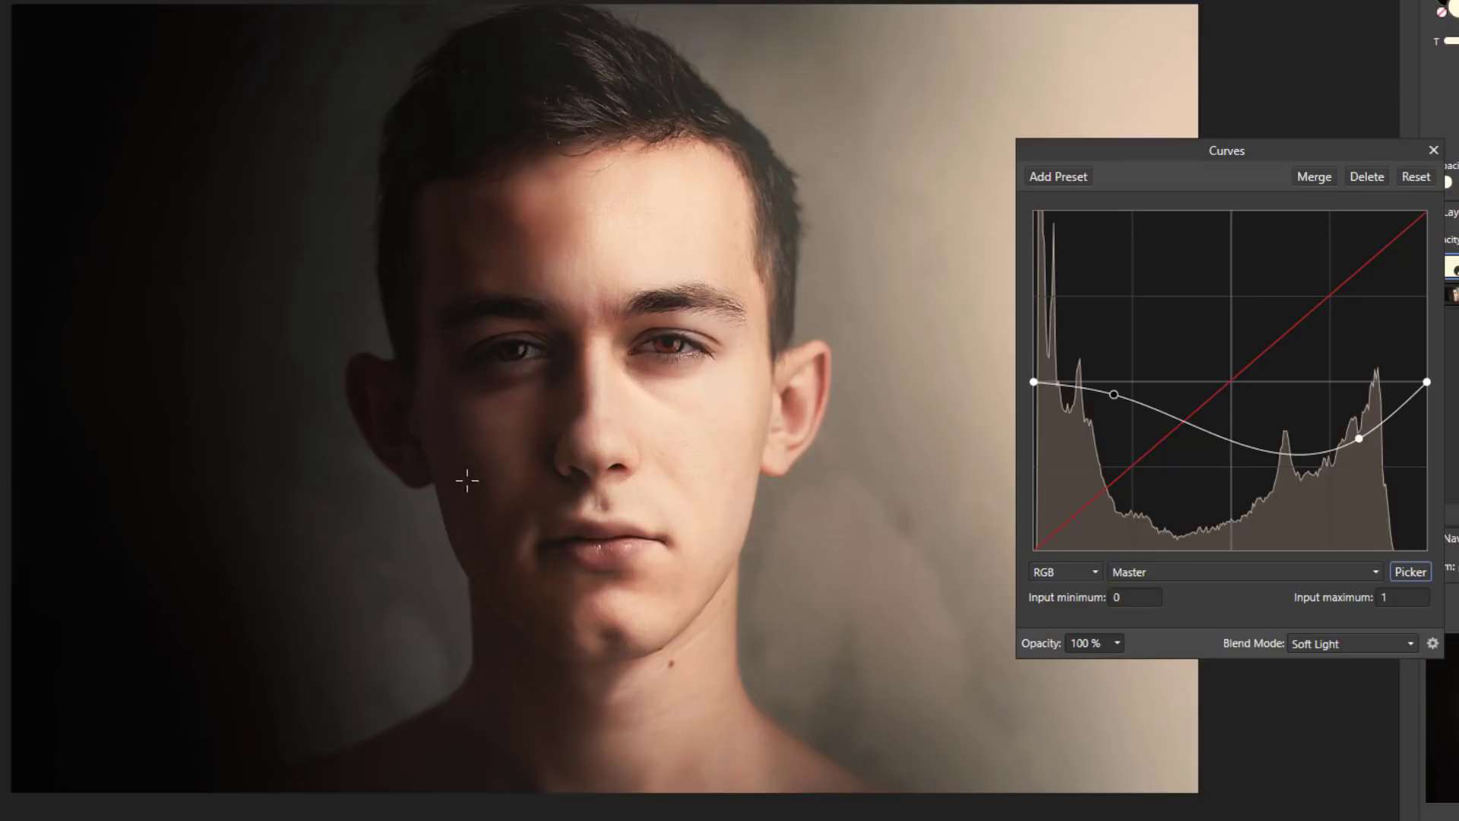
mouse_move(456, 409)
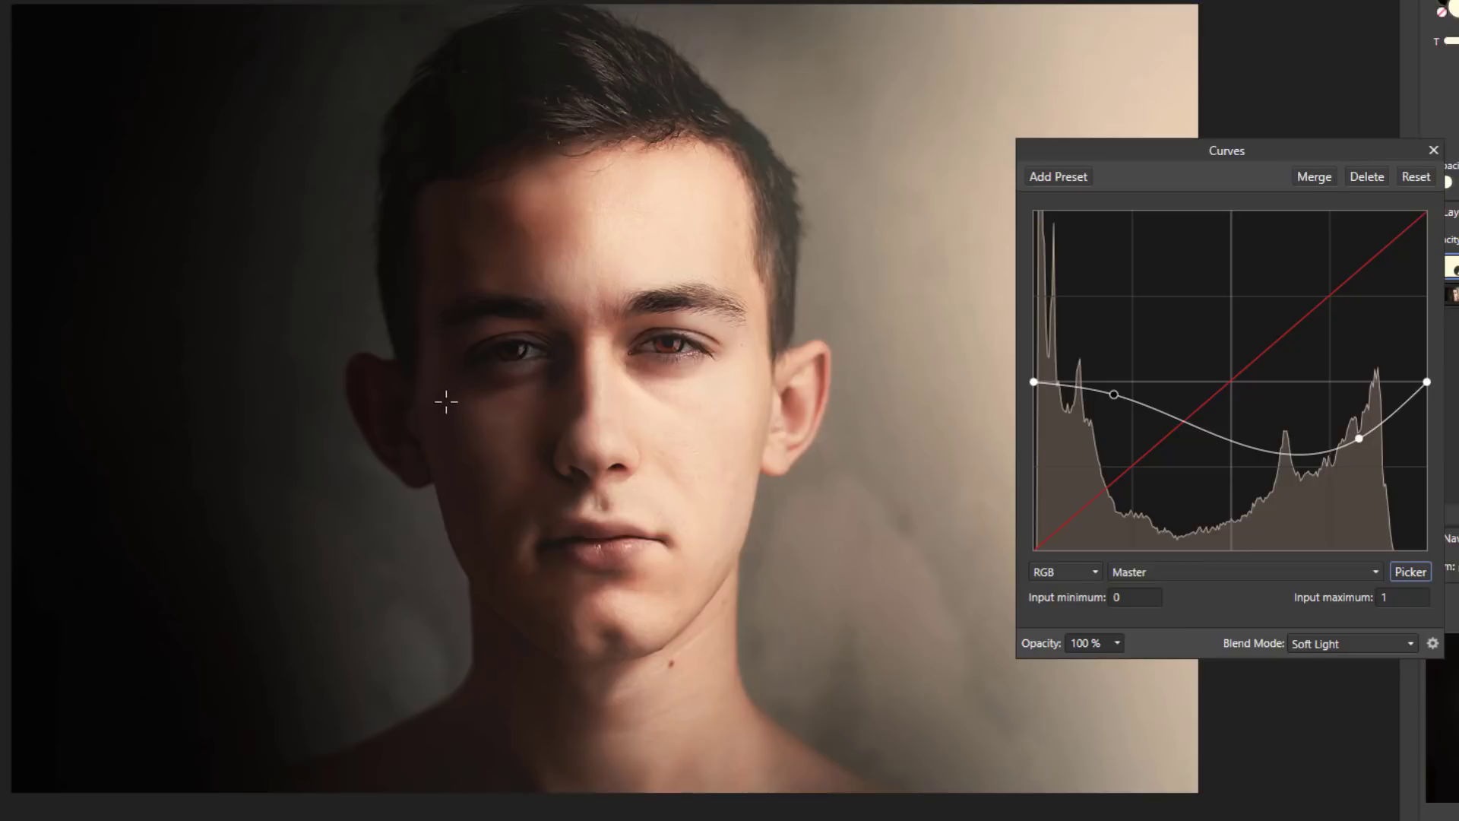
- Raise a third point from the dark left cheek and nudge the mid-shadow point brighter
click(1083, 384)
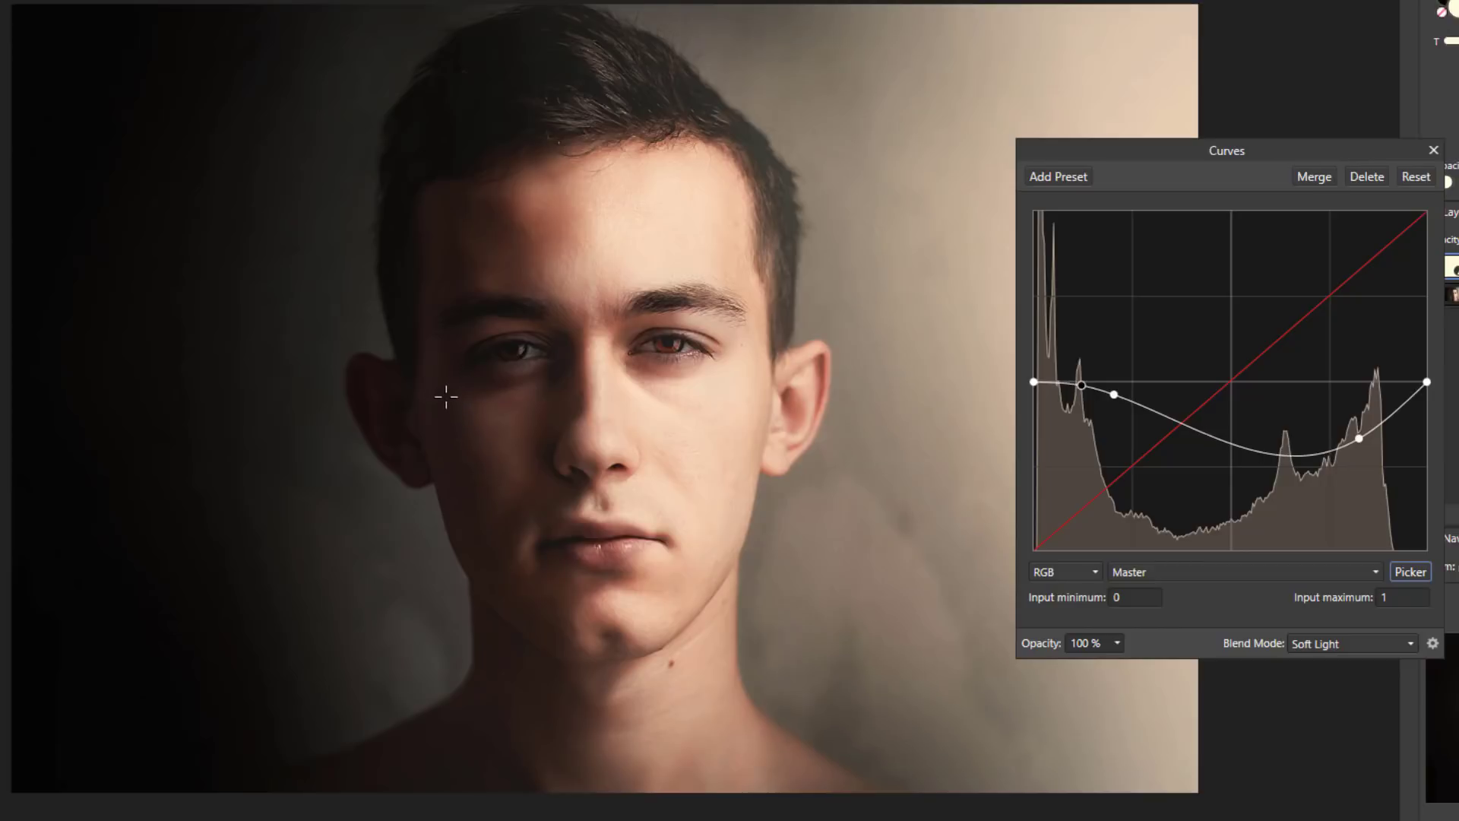
drag(1082, 386, 1082, 375)
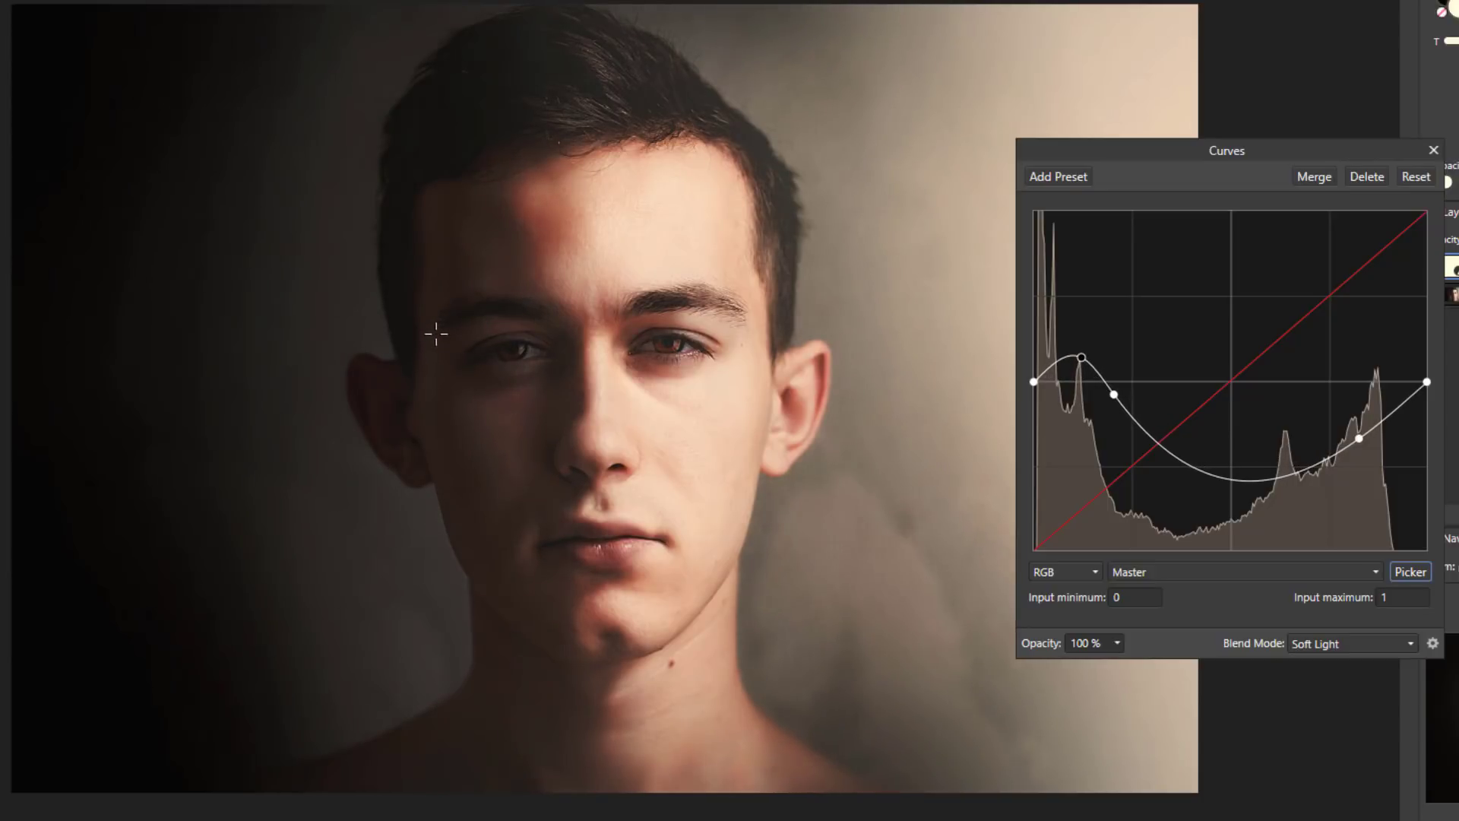
drag(1082, 362, 1083, 354)
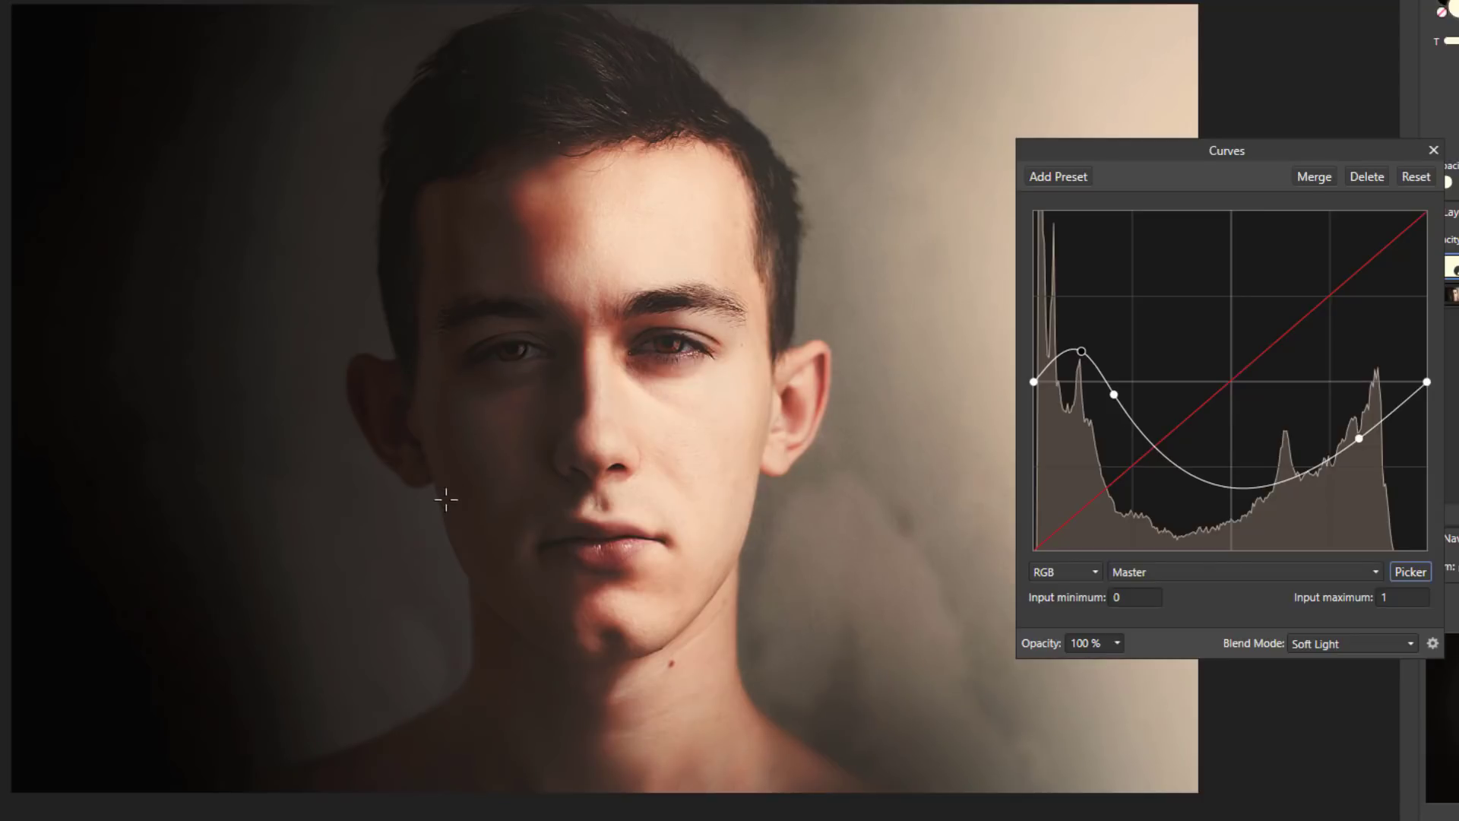
mouse_move(1084, 389)
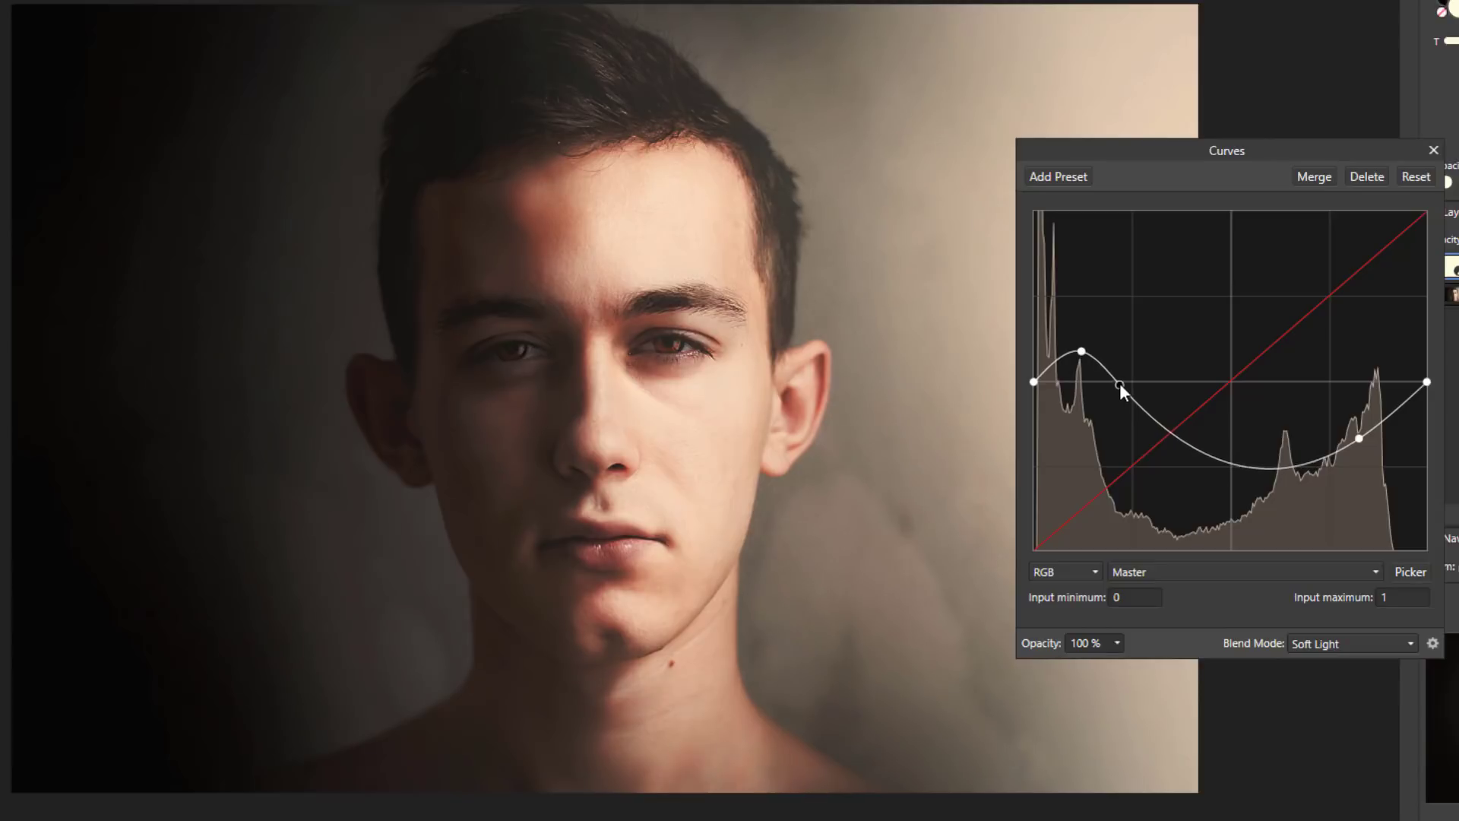
drag(1121, 391, 1121, 382)
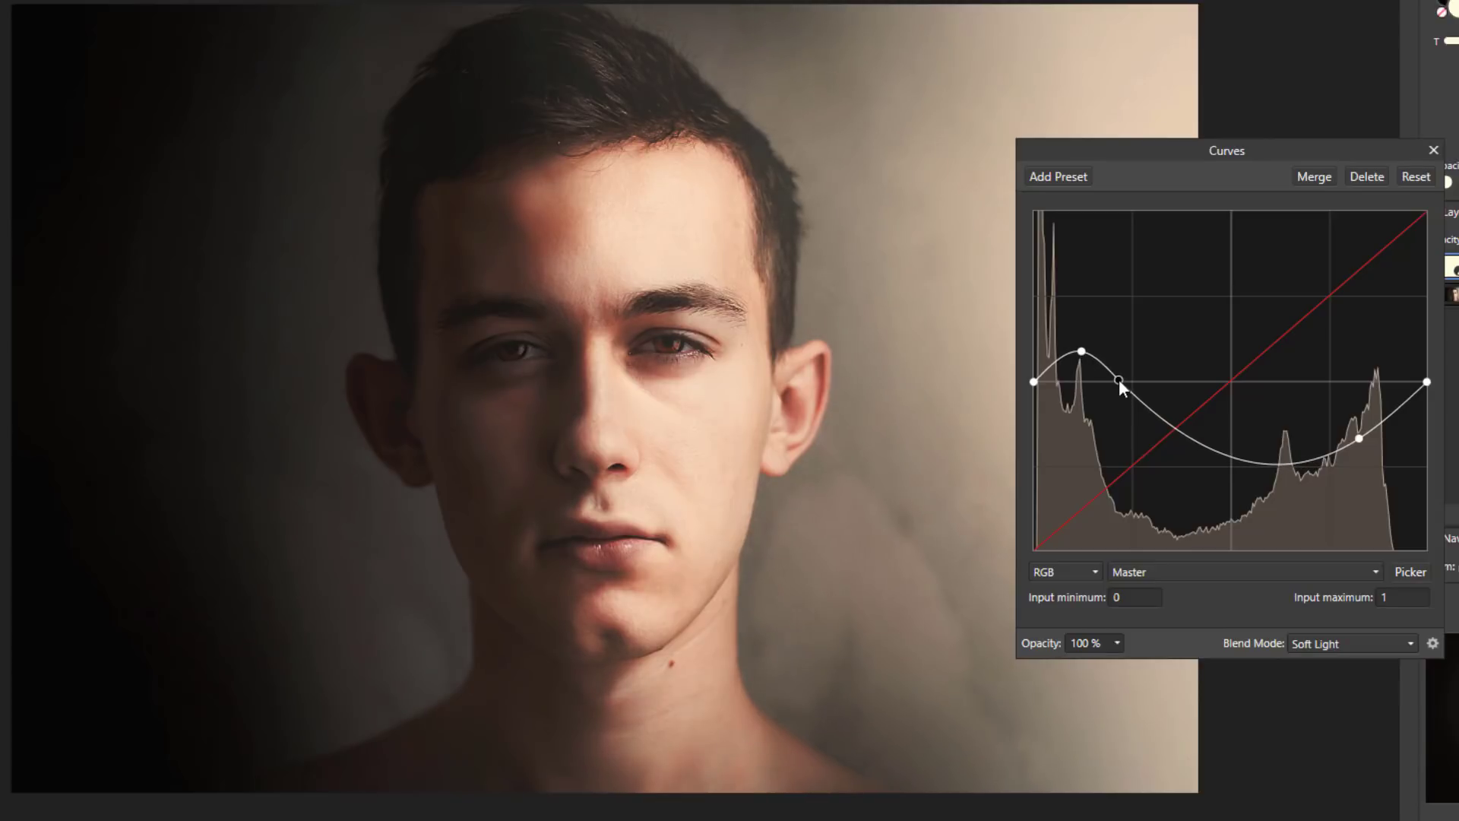
drag(1120, 386, 1120, 374)
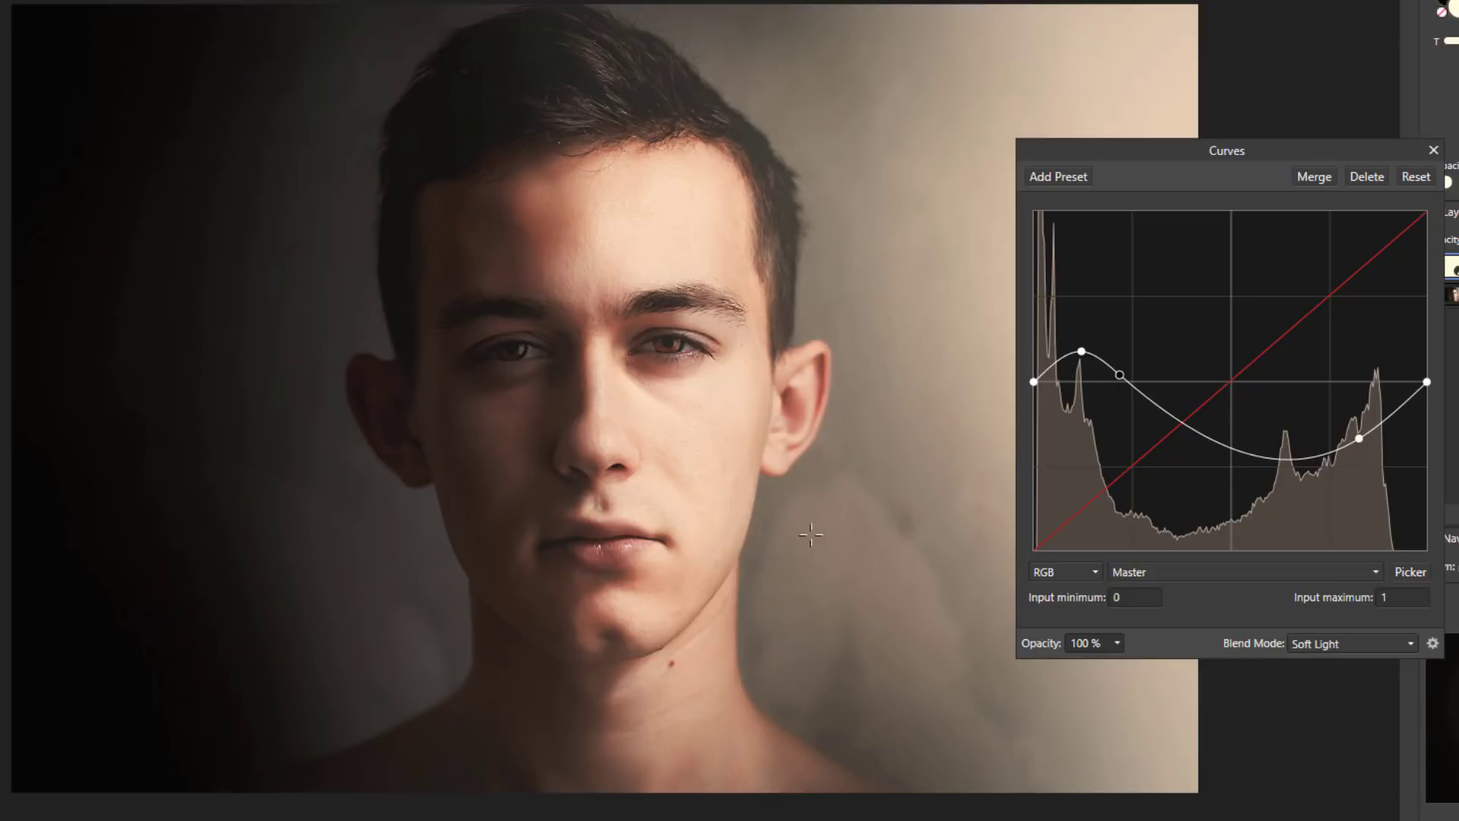
mouse_move(984, 364)
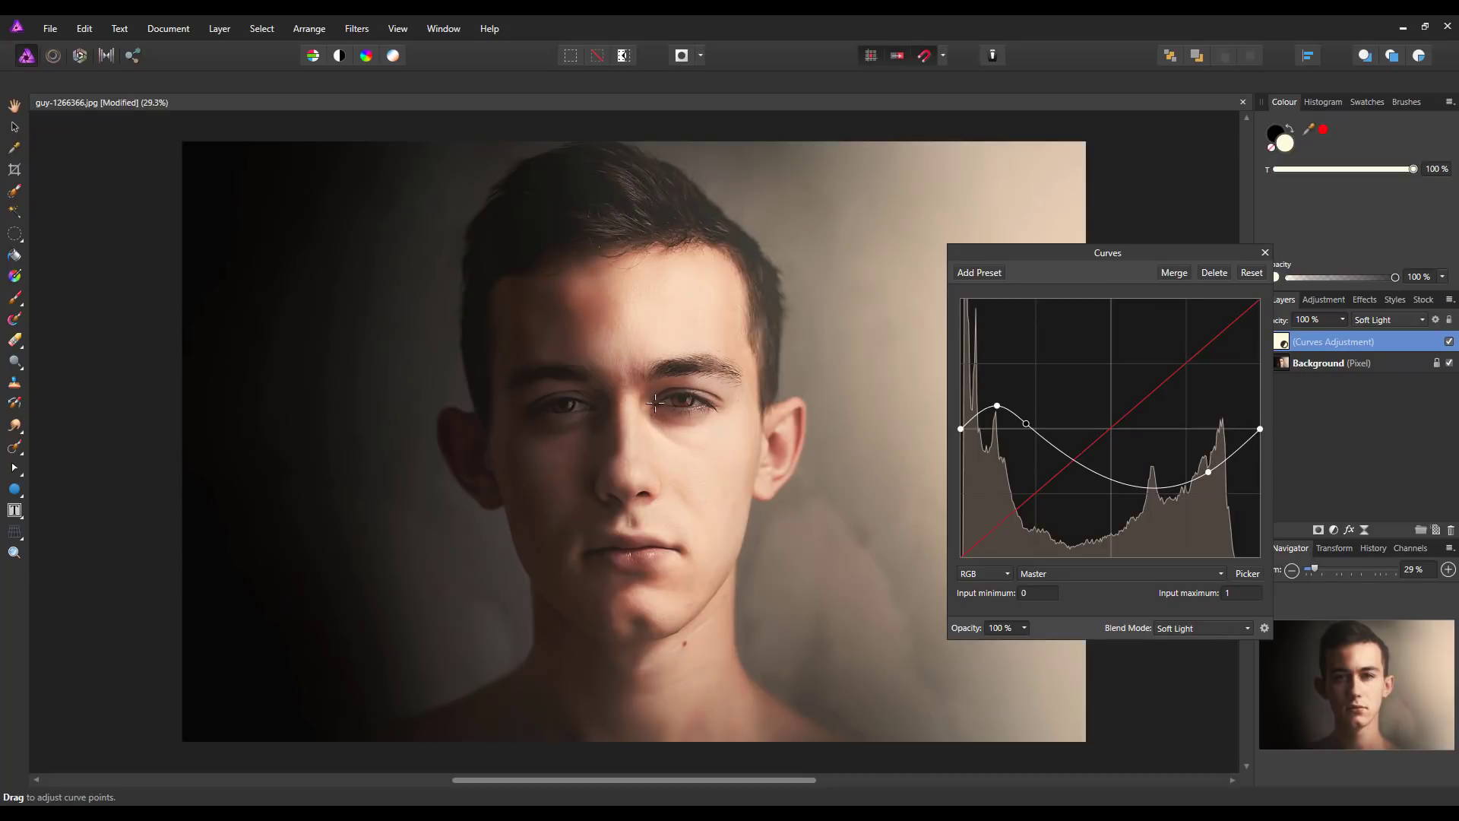
mouse_move(517, 430)
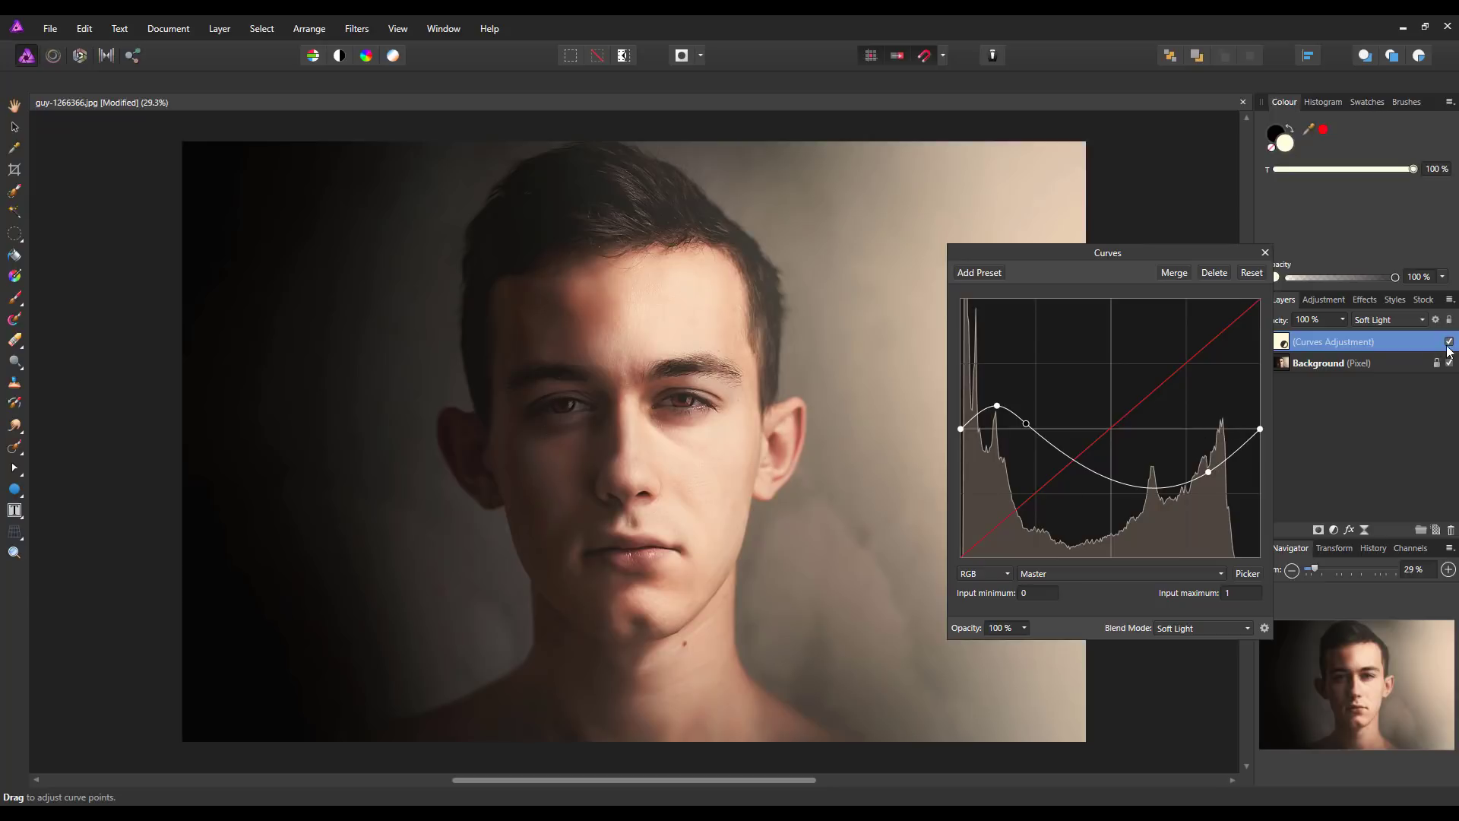
mouse_move(1382, 347)
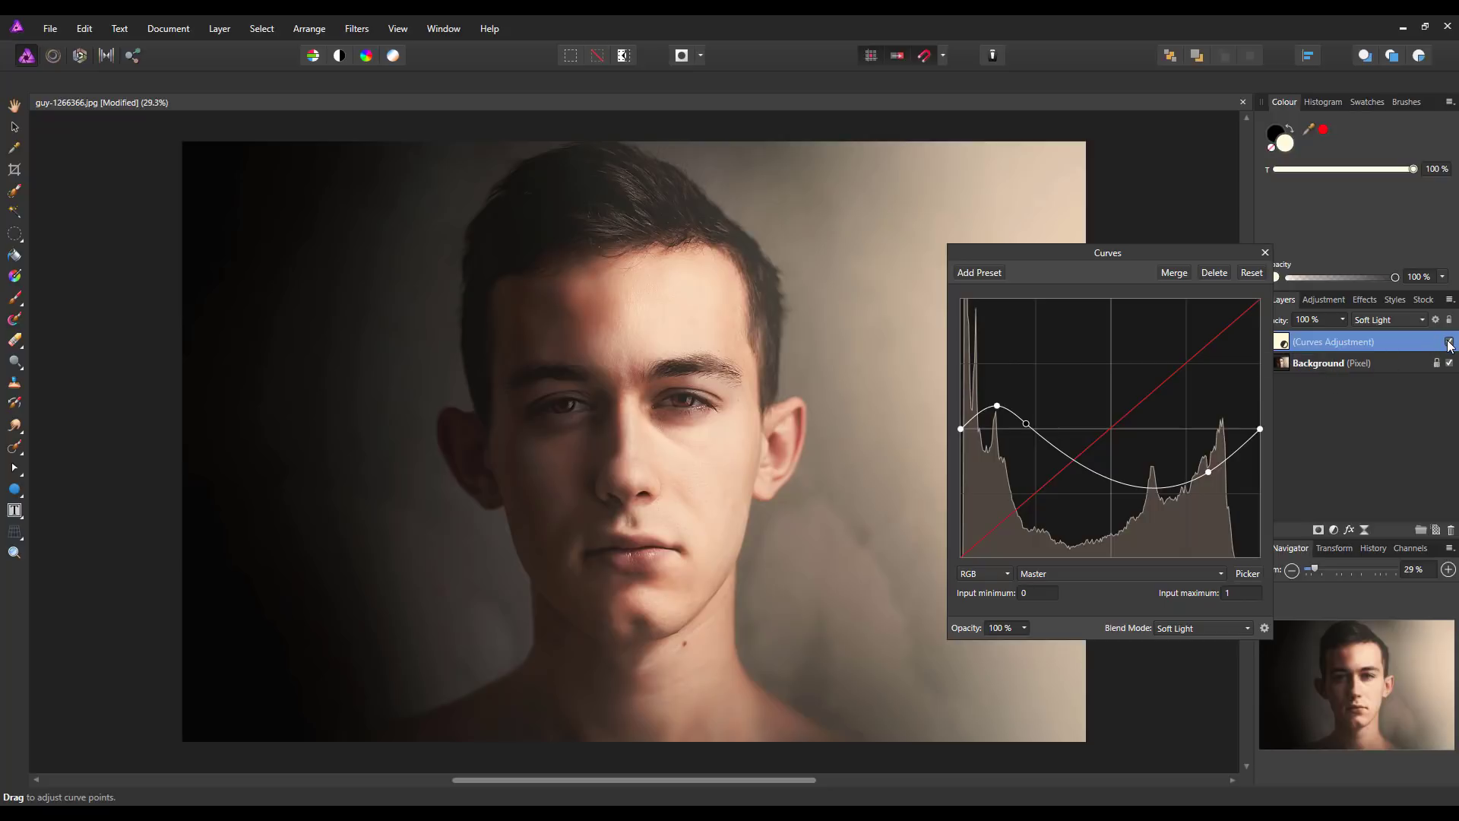
click(1449, 342)
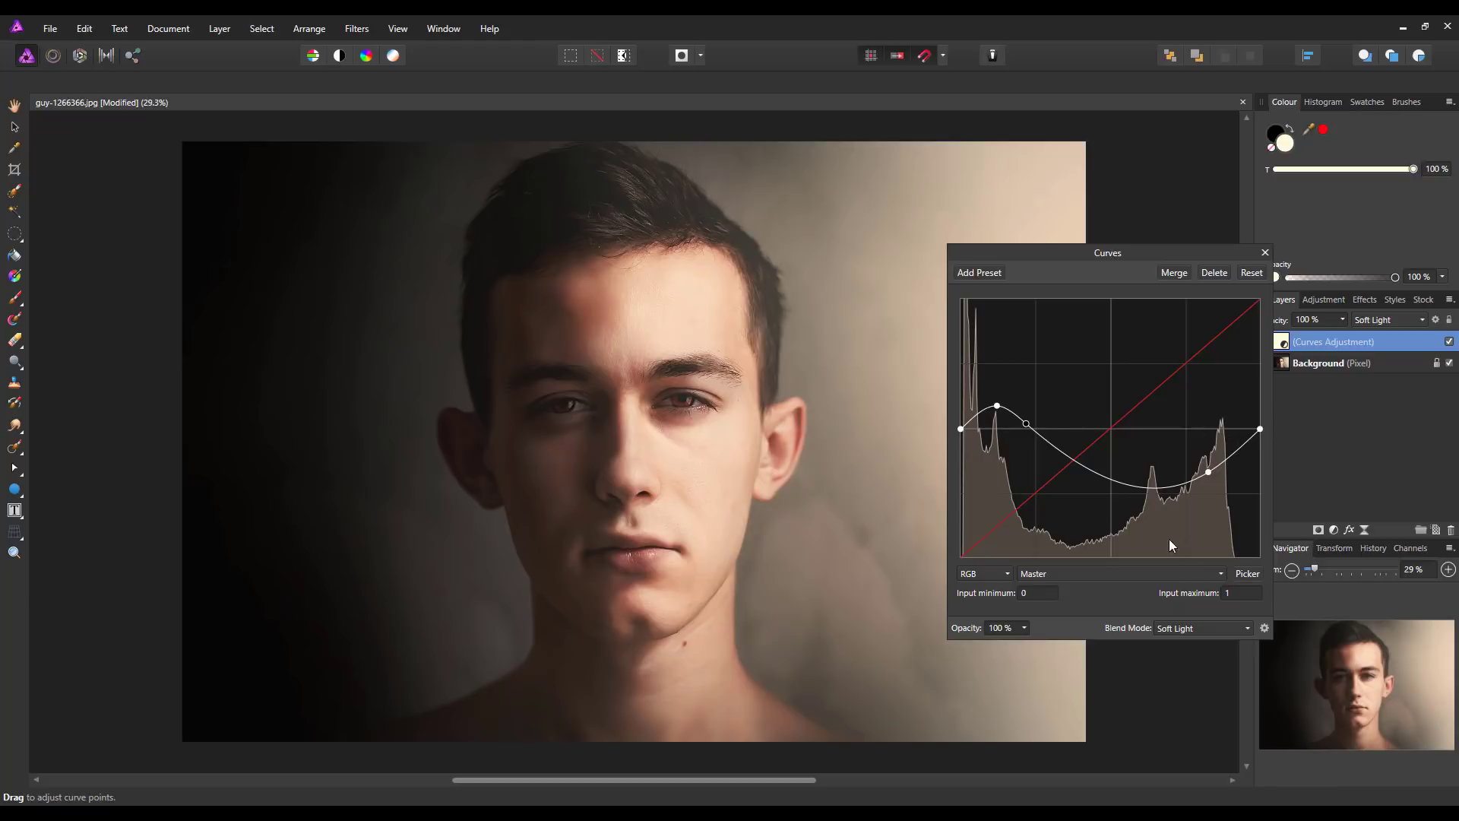
mouse_move(1338, 427)
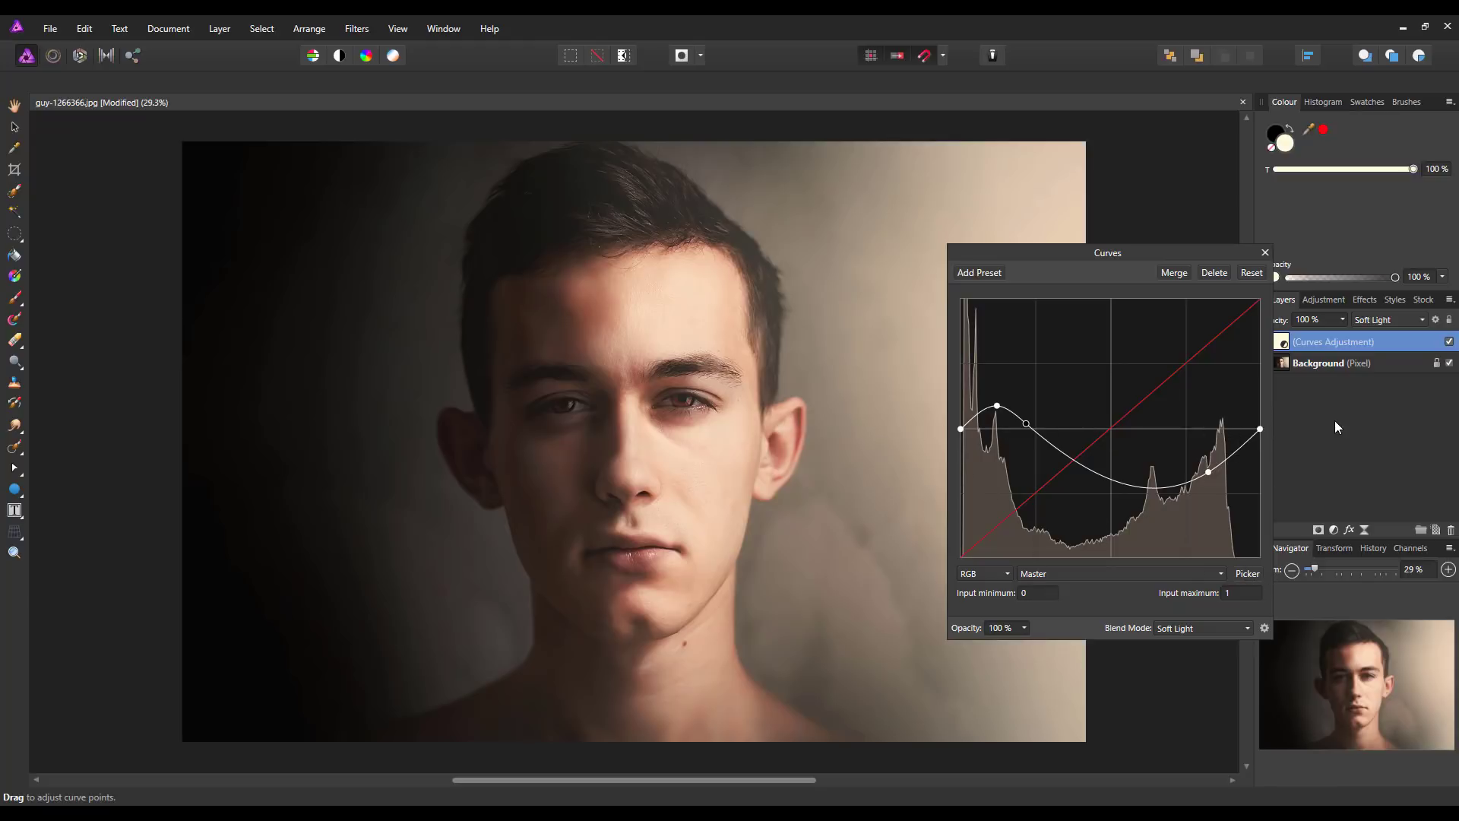